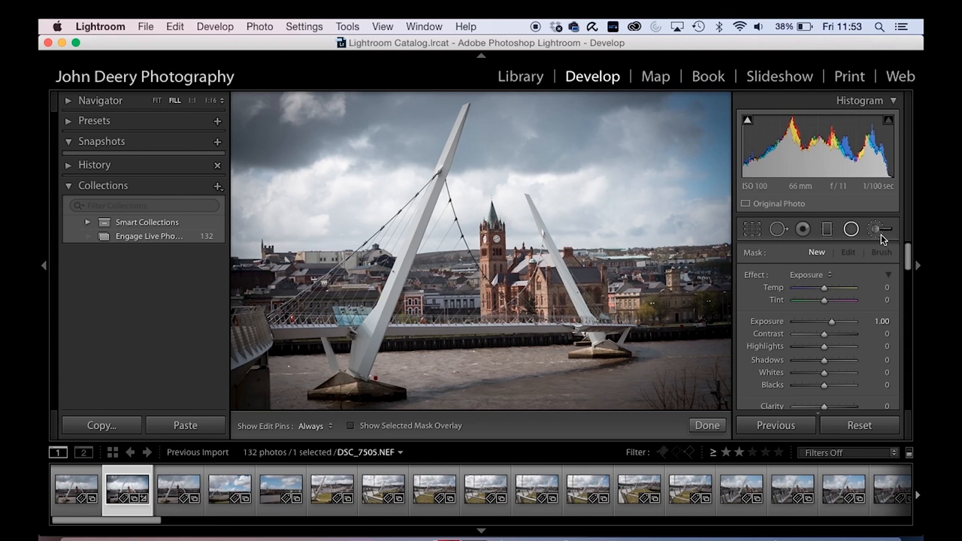
mouse_move(874, 229)
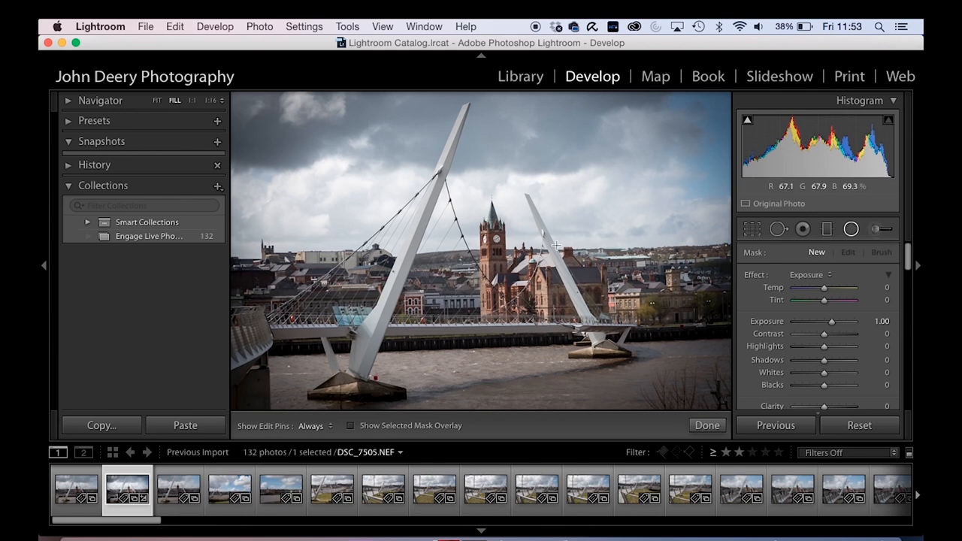
mouse_move(453, 254)
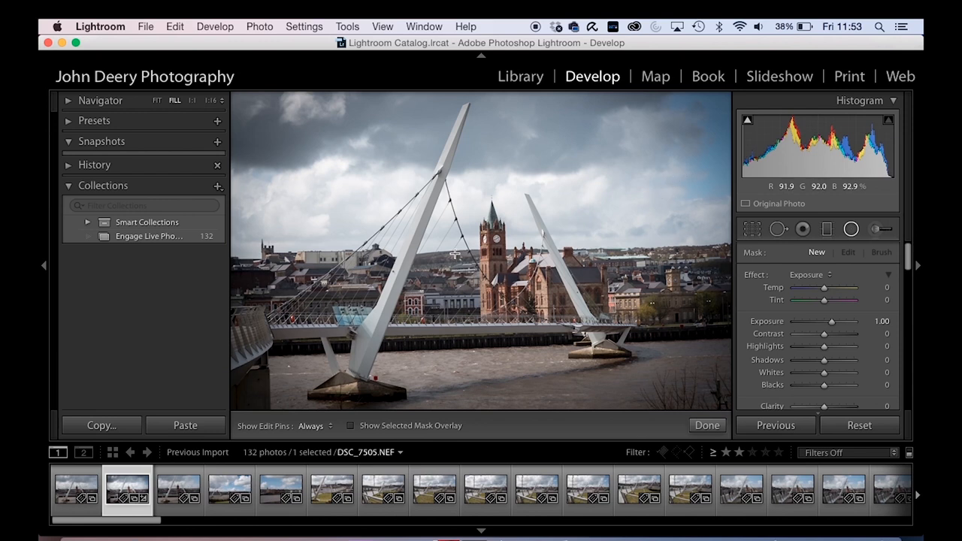
mouse_move(492, 303)
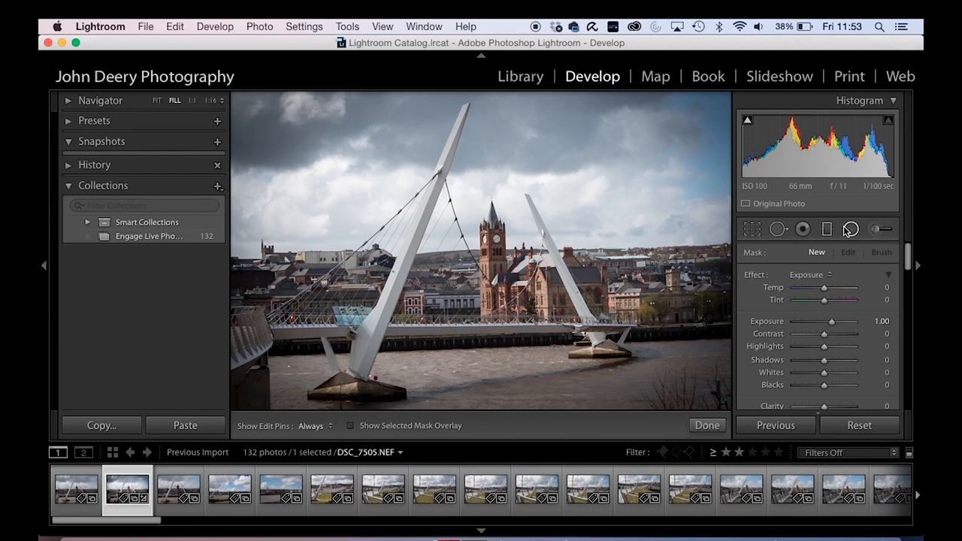
Select the Adjustment Brush to start a new painted local adjustment
click(850, 229)
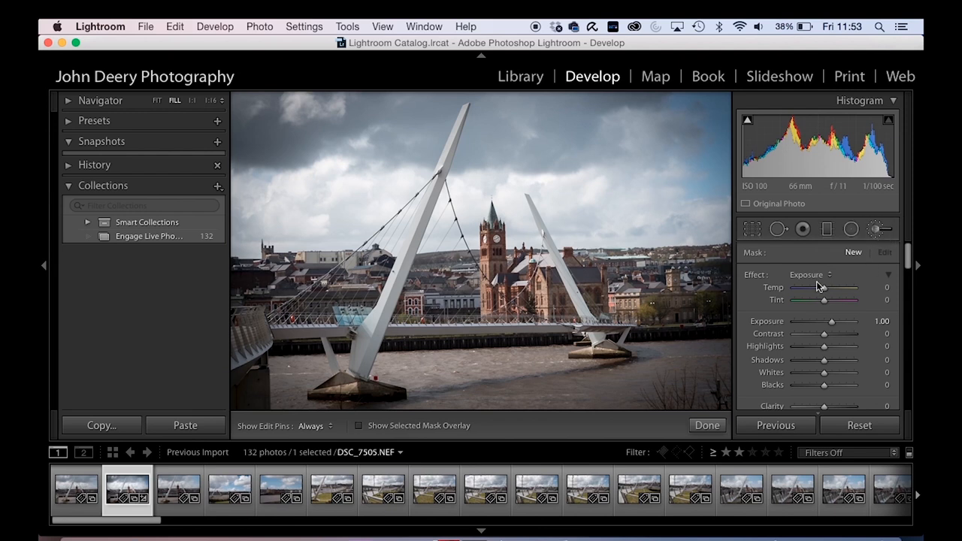
mouse_move(851, 258)
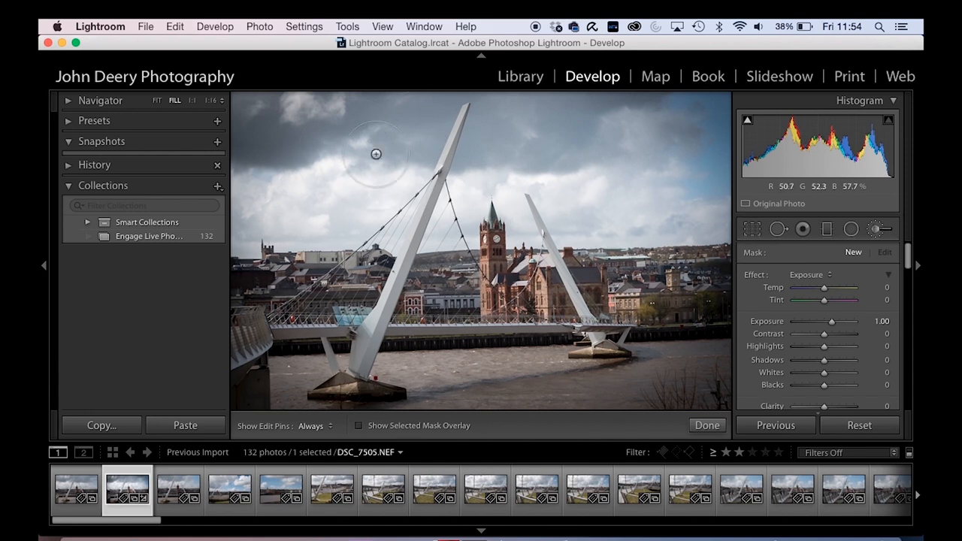
mouse_move(566, 193)
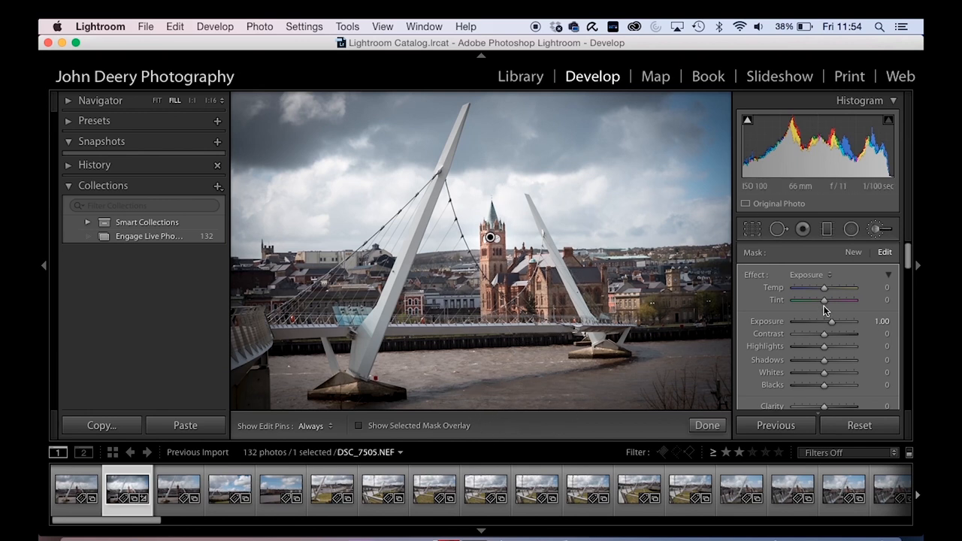
mouse_move(833, 327)
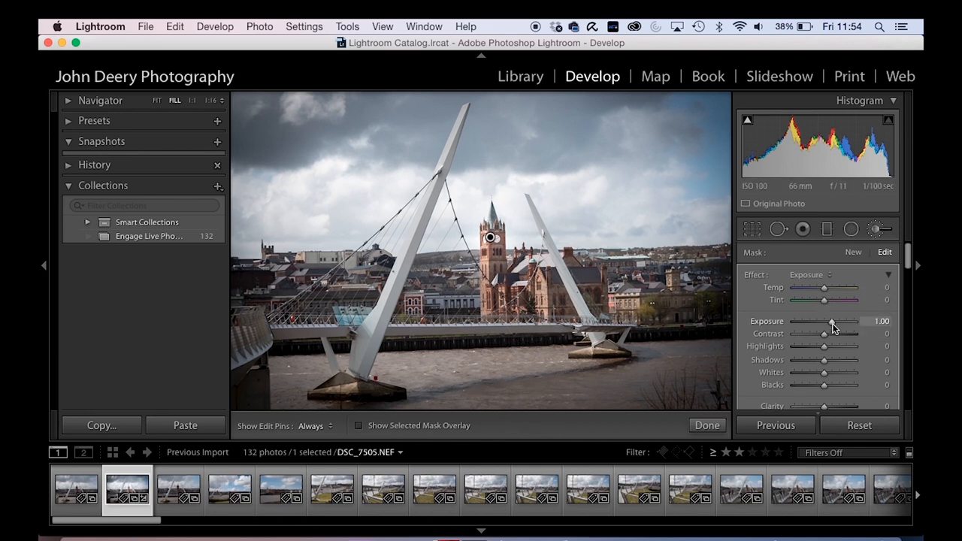
Set brush Exposure to about -2.61 and Contrast to 94, then paint over the skyline buildings and upper right sky
drag(844, 321, 805, 322)
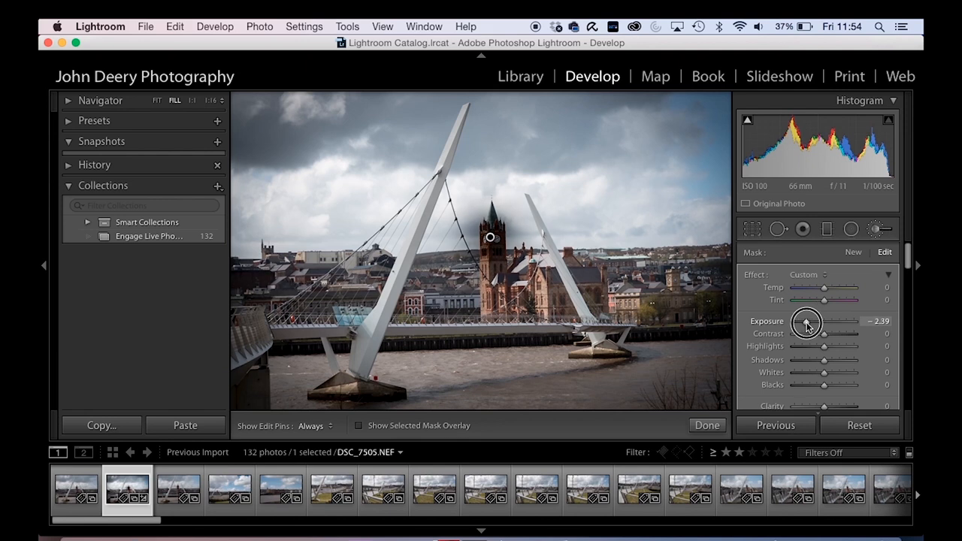
drag(805, 322, 803, 323)
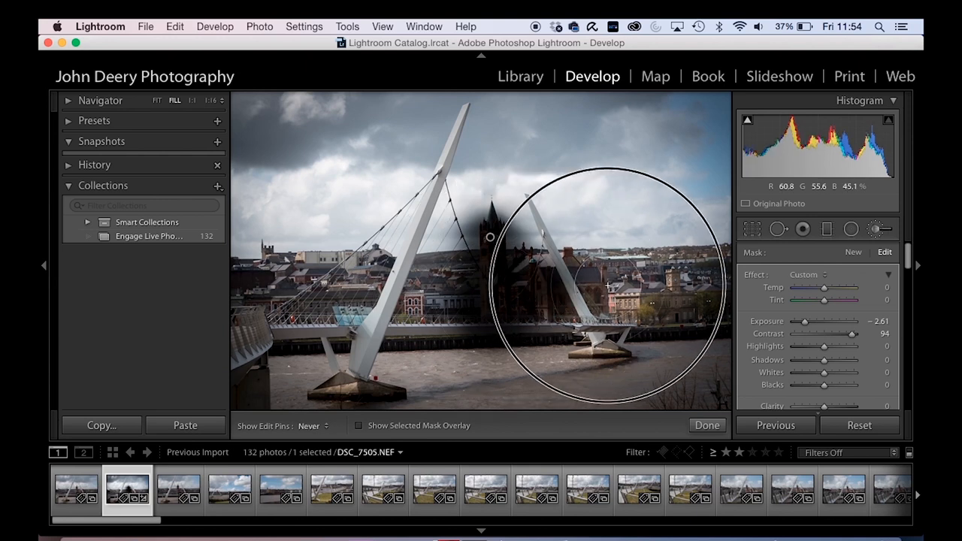
drag(607, 282, 307, 324)
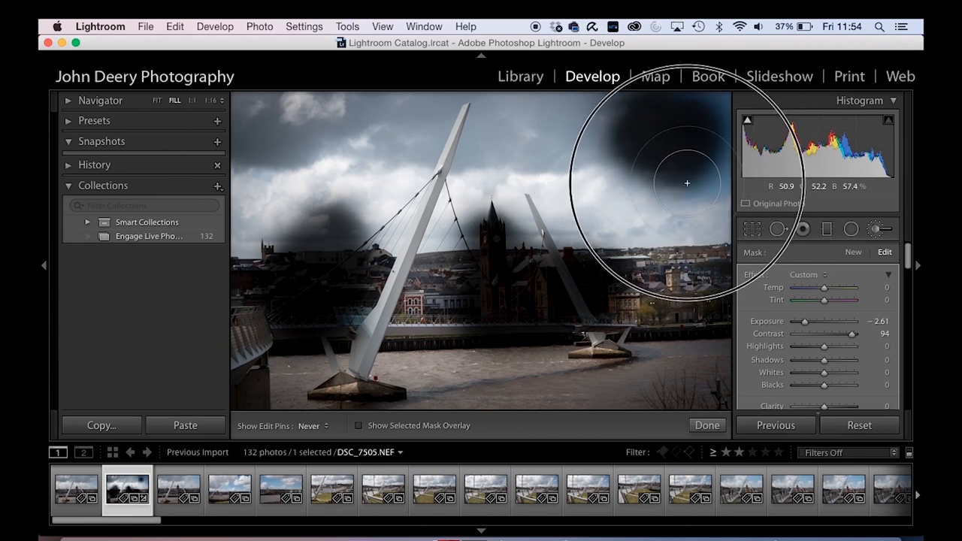
drag(685, 183, 292, 264)
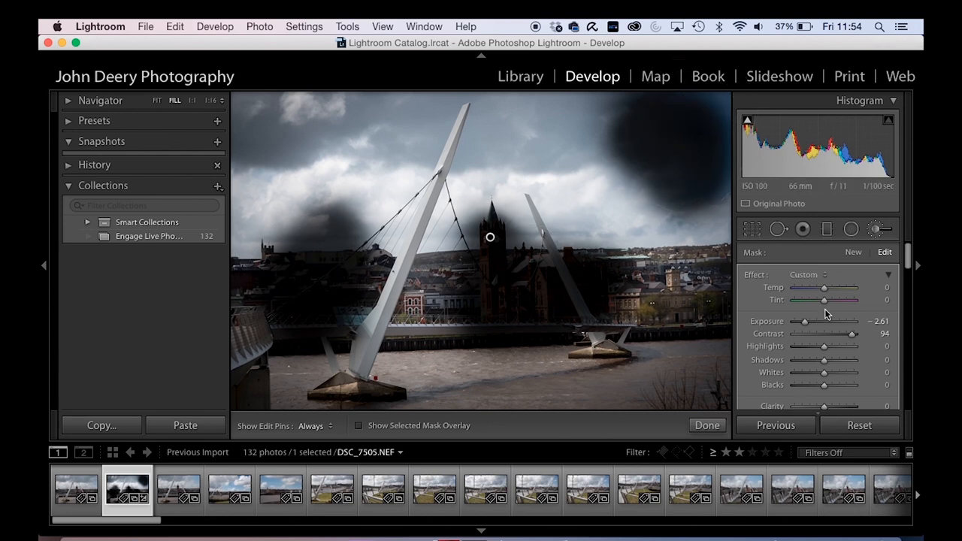
mouse_move(487, 237)
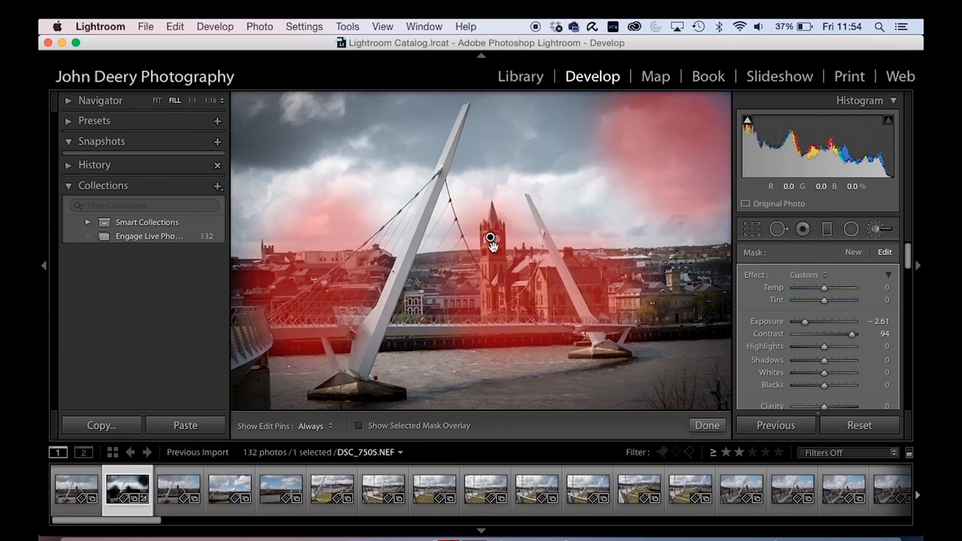
mouse_move(489, 239)
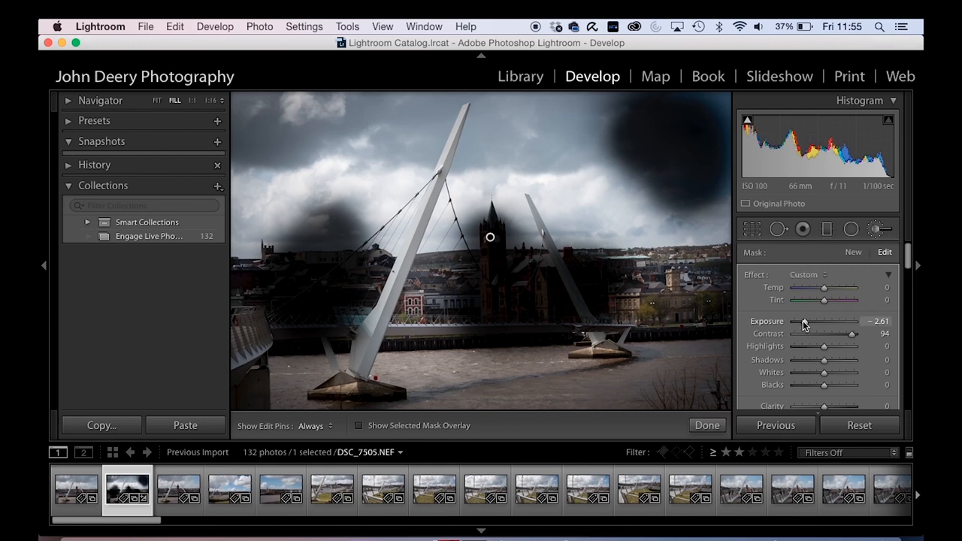
Preview the brushed areas lighter and darker, then lower the Contrast to about 18
drag(804, 321, 814, 322)
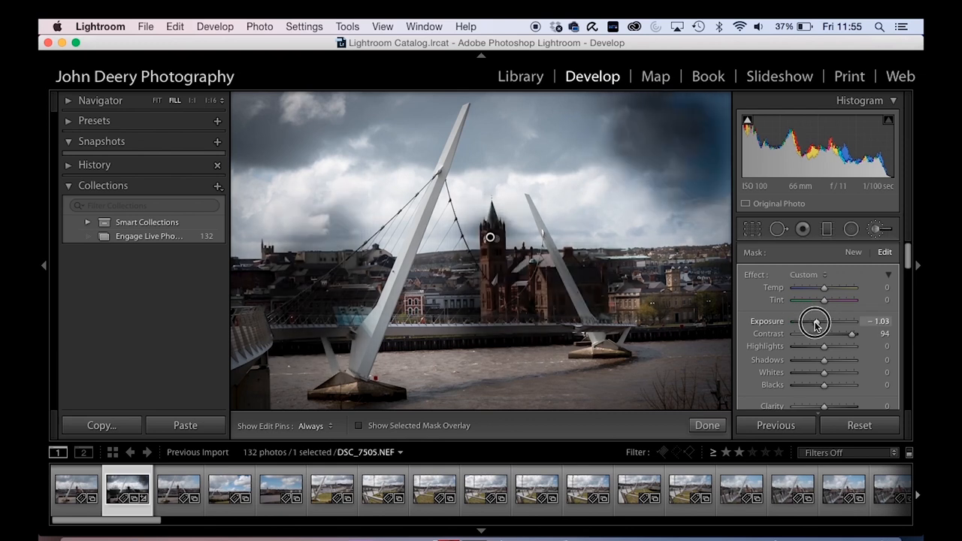
drag(823, 322, 804, 321)
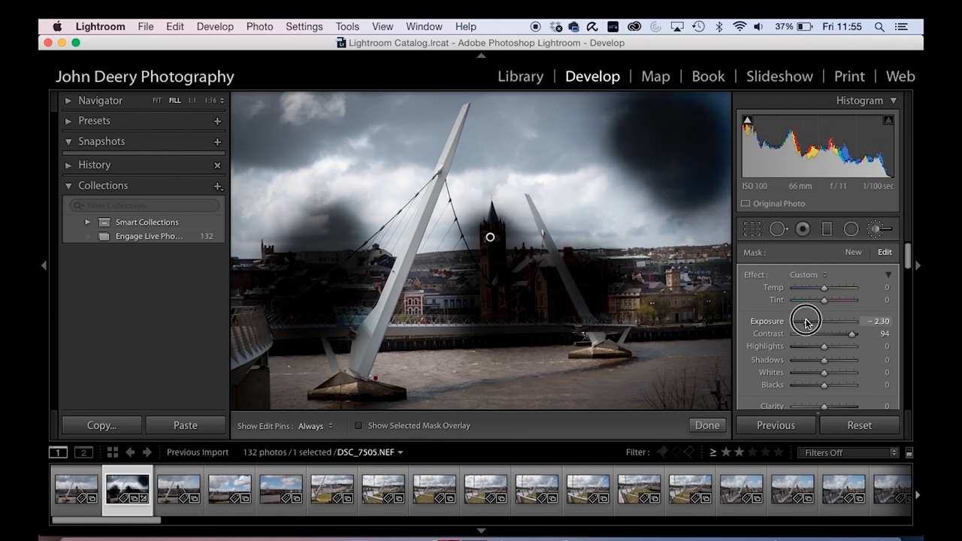
drag(806, 321, 826, 322)
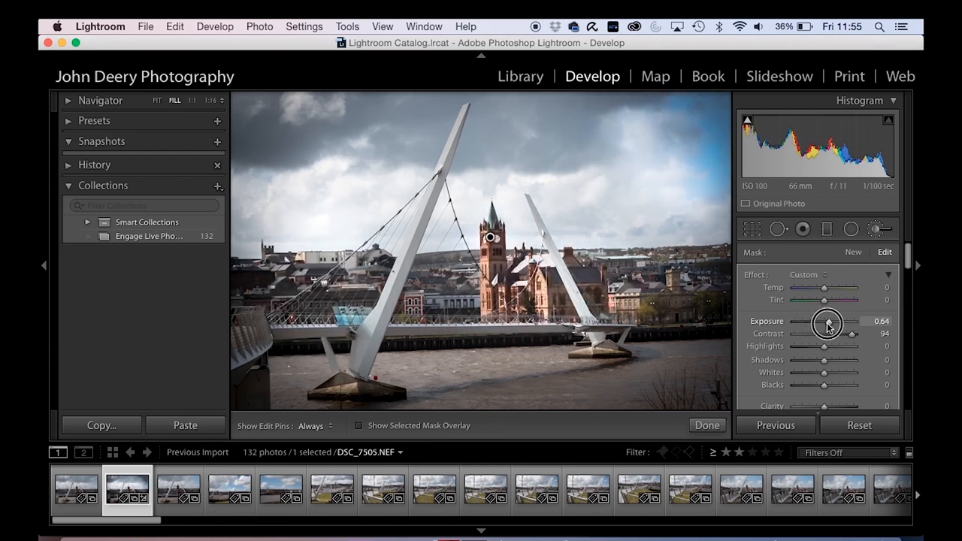
drag(827, 324, 835, 325)
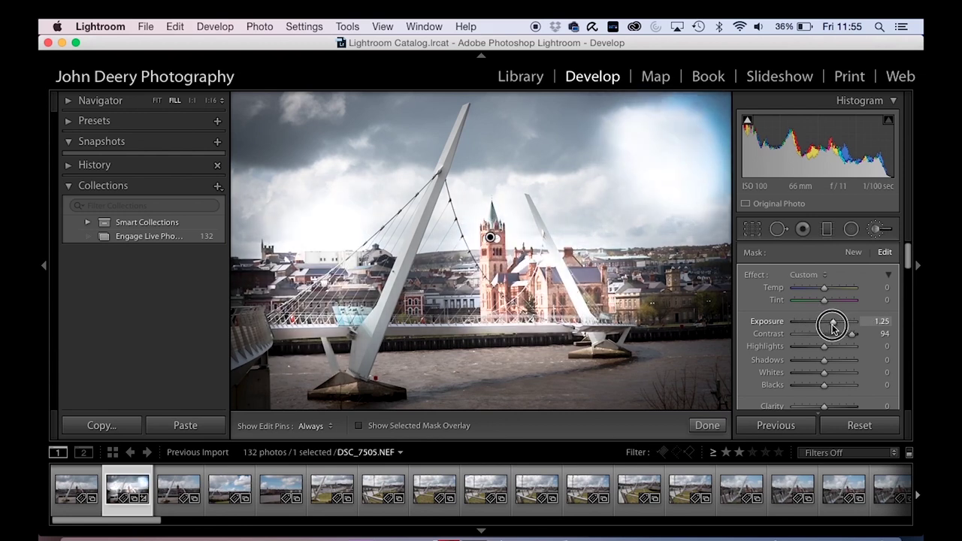
drag(823, 321, 834, 321)
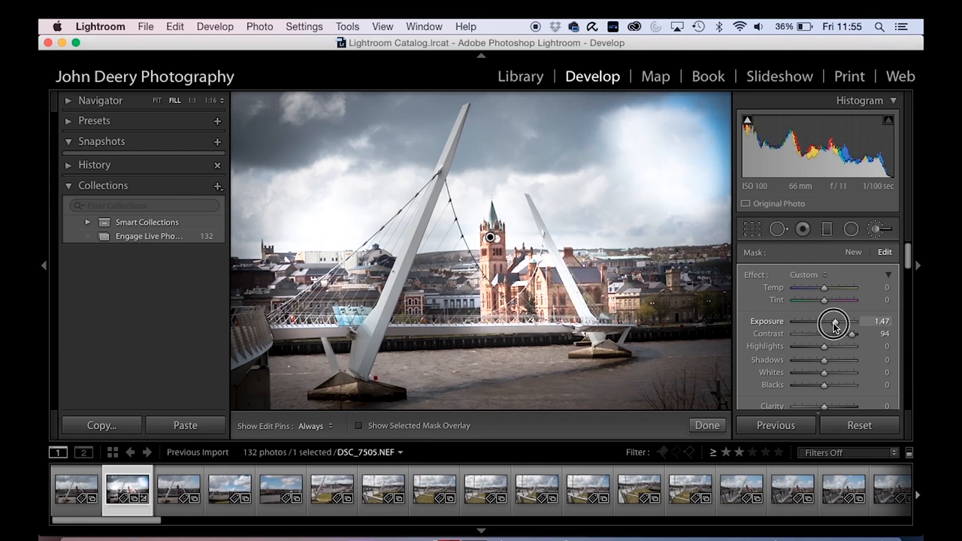
drag(823, 325, 834, 325)
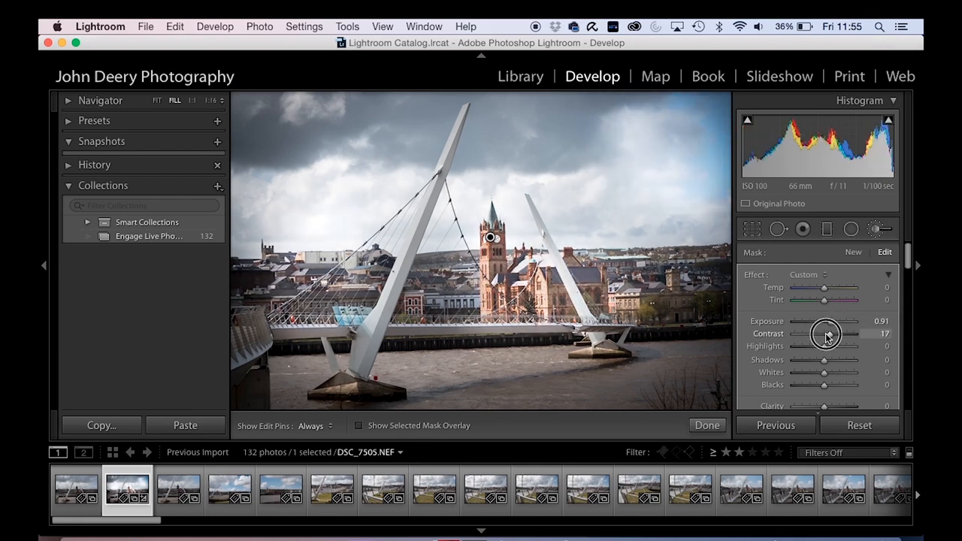
drag(823, 334, 829, 334)
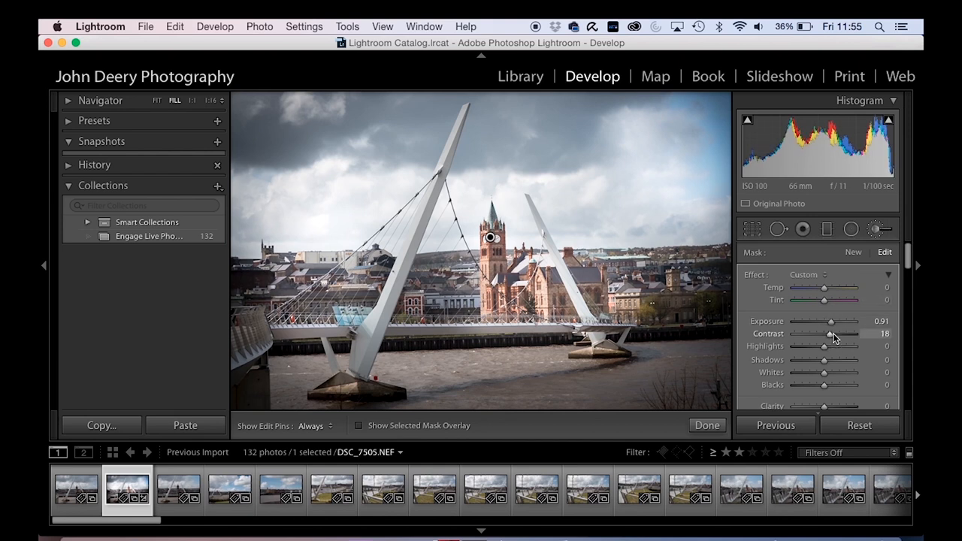
Bring the brush Exposure down to about -3.33 and brush more darkening into the sky near the mast
drag(841, 322, 826, 321)
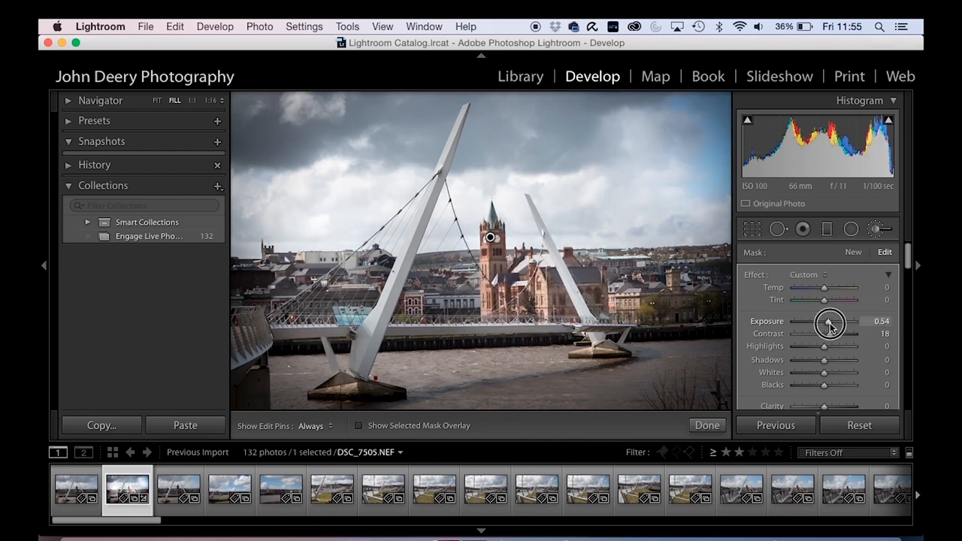
drag(829, 321, 799, 322)
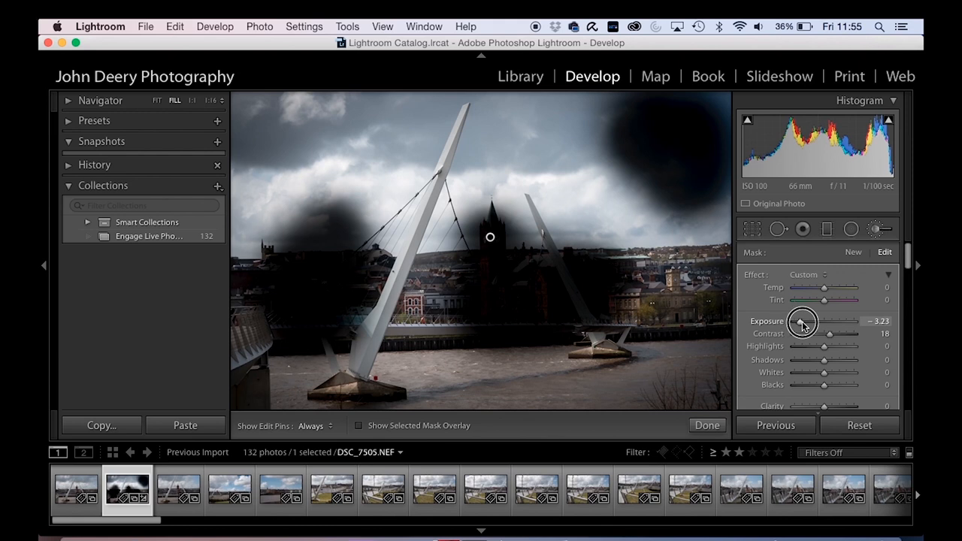
drag(804, 321, 800, 321)
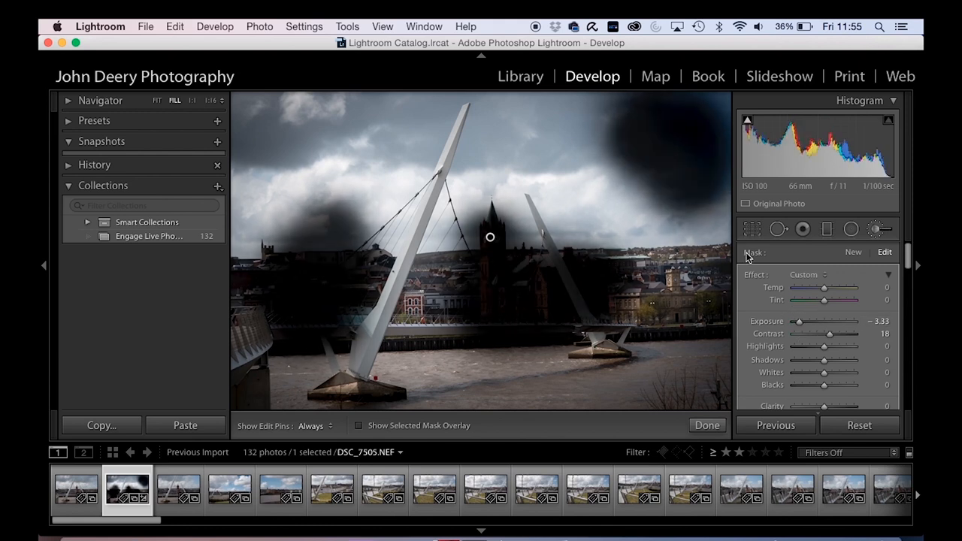
mouse_move(708, 291)
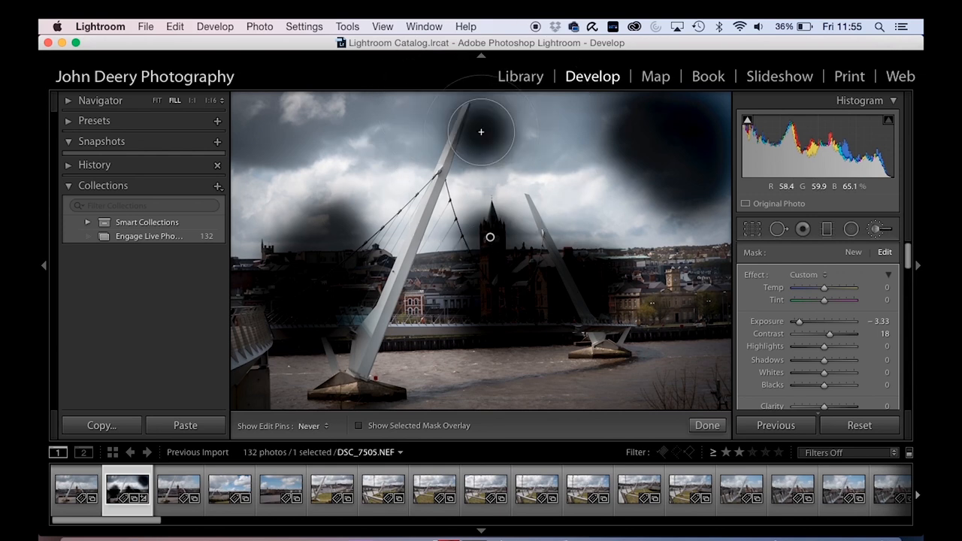
drag(481, 132, 601, 189)
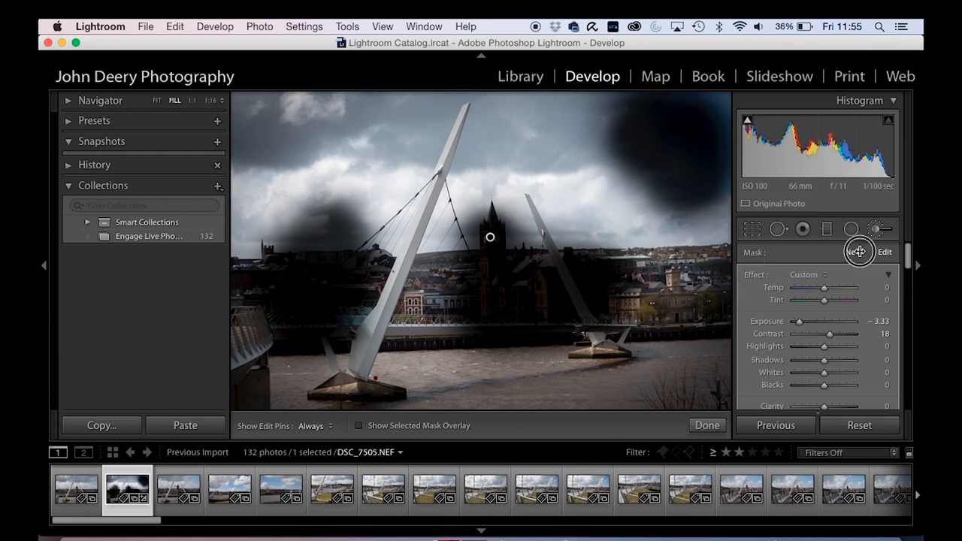
Start a second brushed adjustment that brightens the sky with contrast lowered to about -88
click(355, 162)
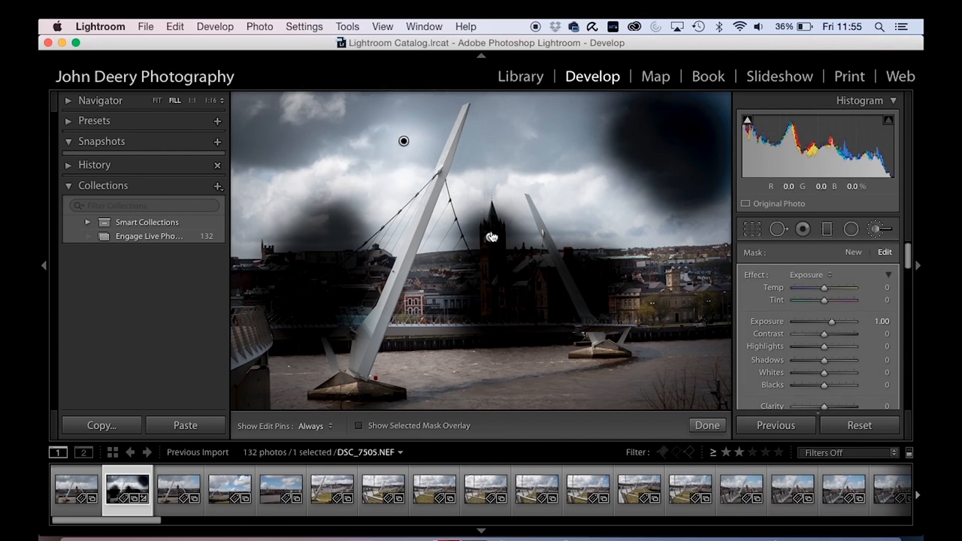
mouse_move(404, 143)
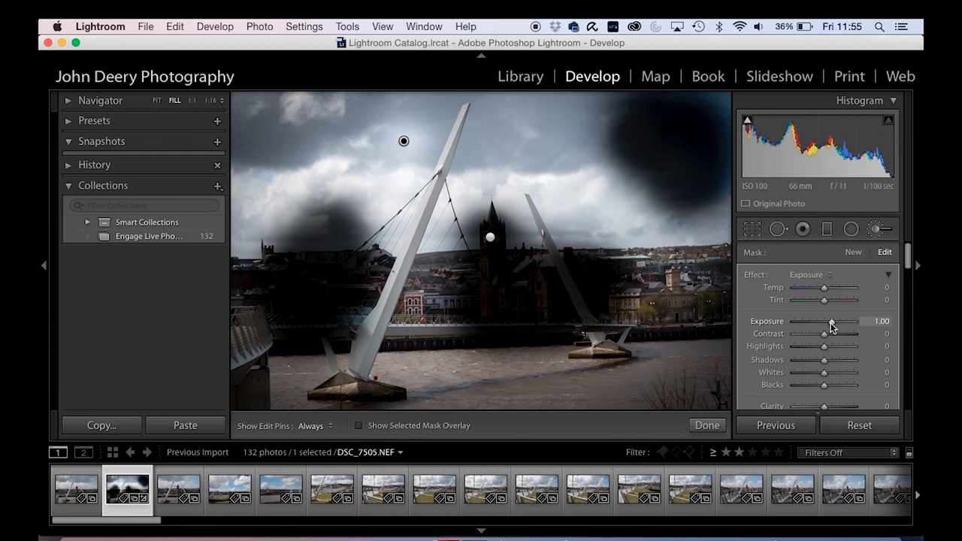
drag(823, 322, 844, 321)
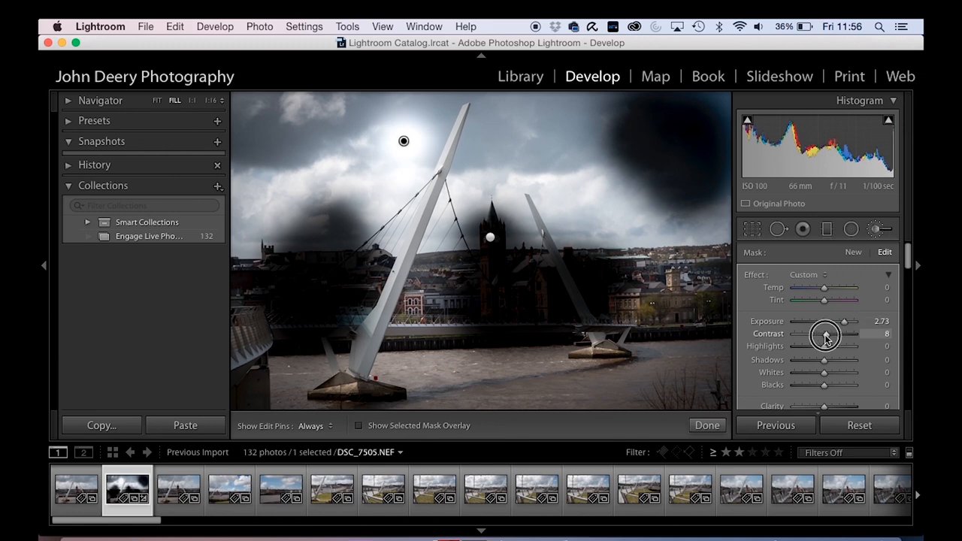
drag(825, 334, 796, 333)
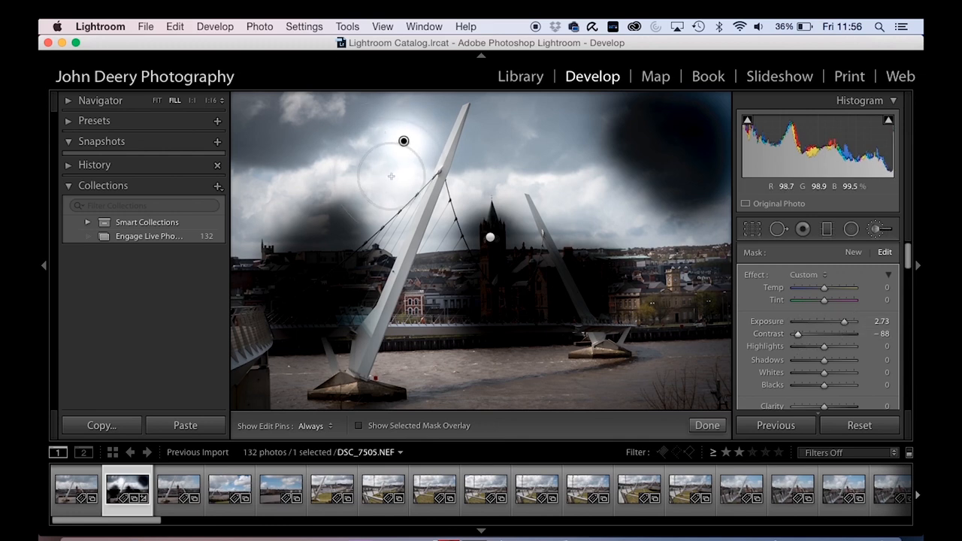
drag(402, 141, 463, 142)
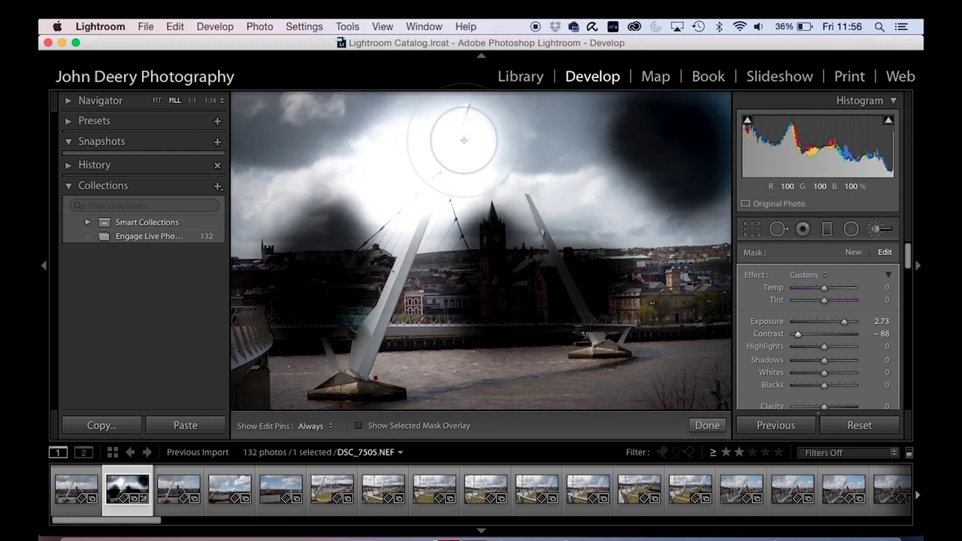
Settle the sky adjustment's Exposure around 1.92 and select the upper sky pin to edit
drag(844, 321, 829, 321)
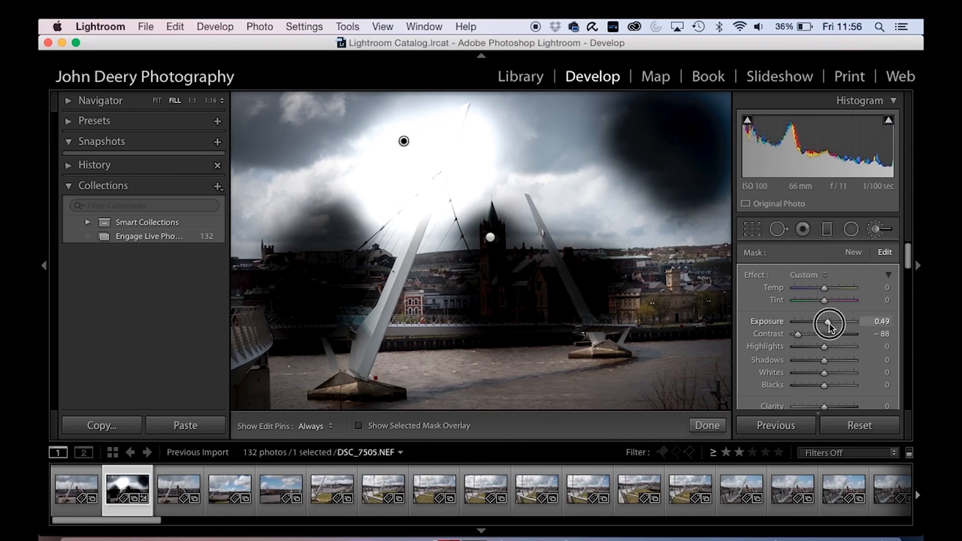
drag(830, 323, 838, 323)
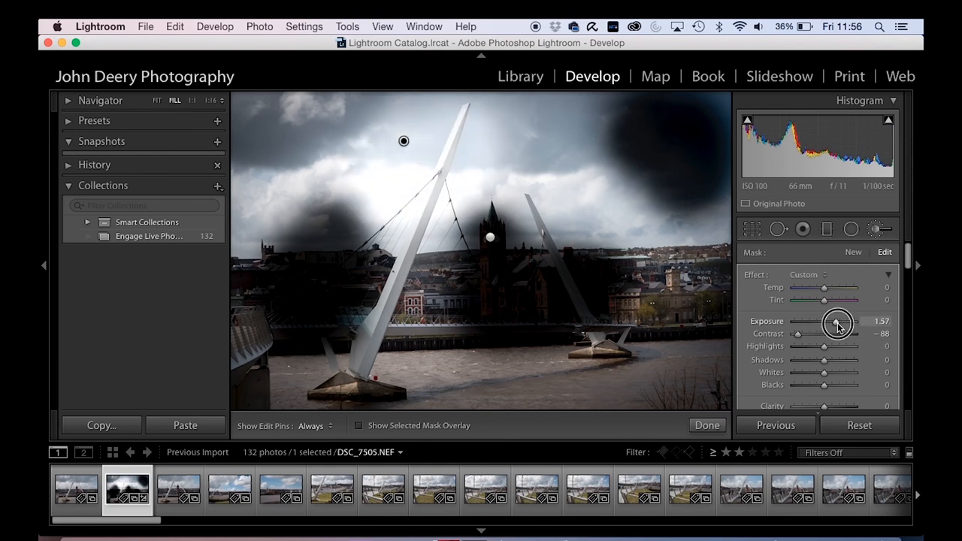
drag(836, 321, 844, 322)
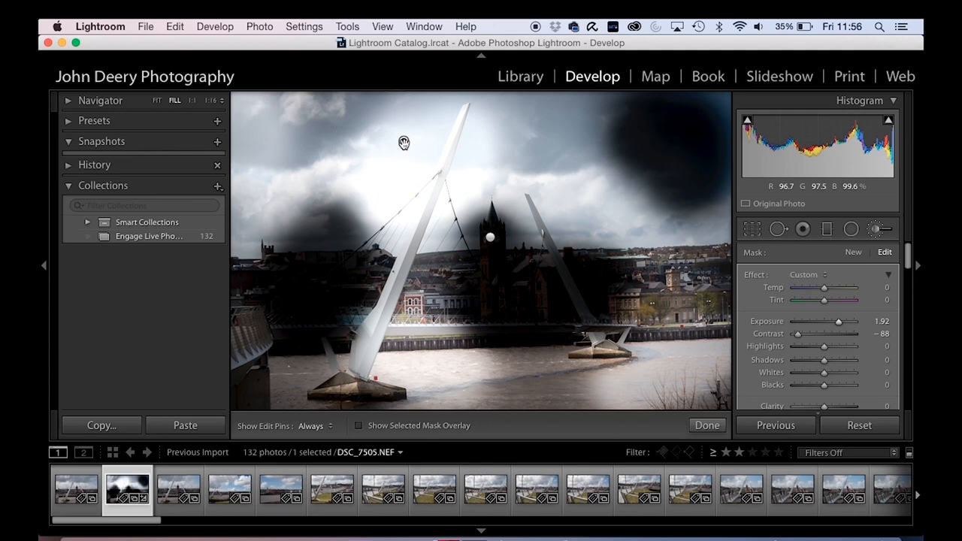
click(358, 425)
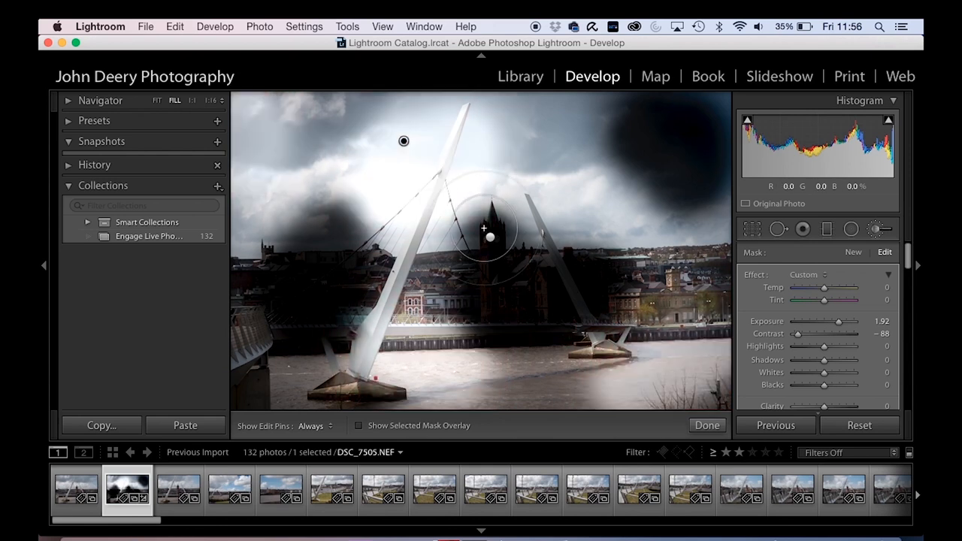
Create a third local adjustment over the right-hand sky giving it a strong blue tint
click(852, 252)
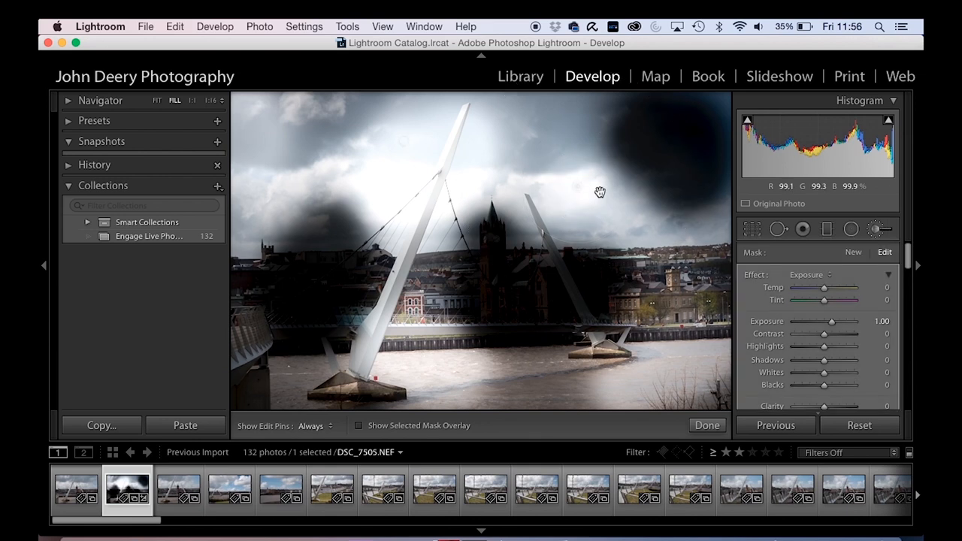
drag(823, 288, 810, 292)
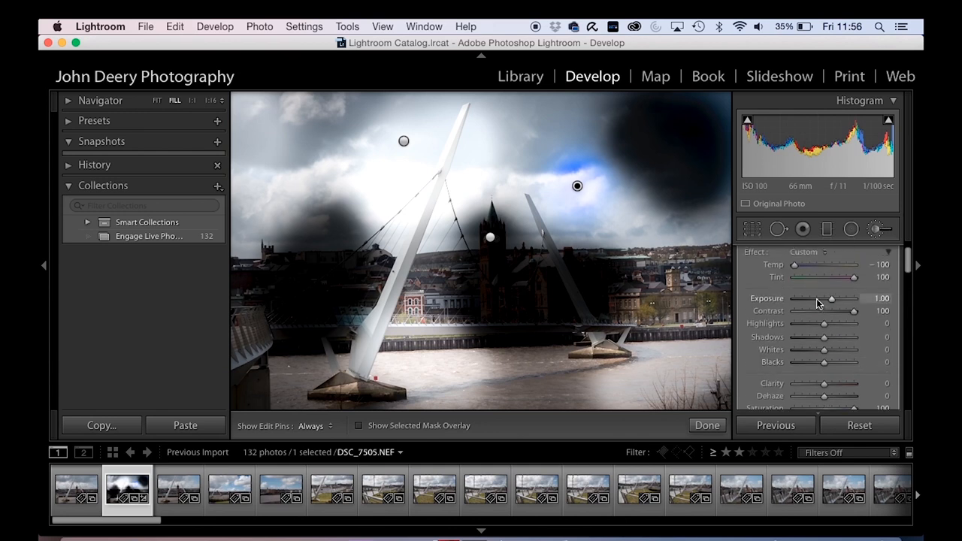
mouse_move(577, 187)
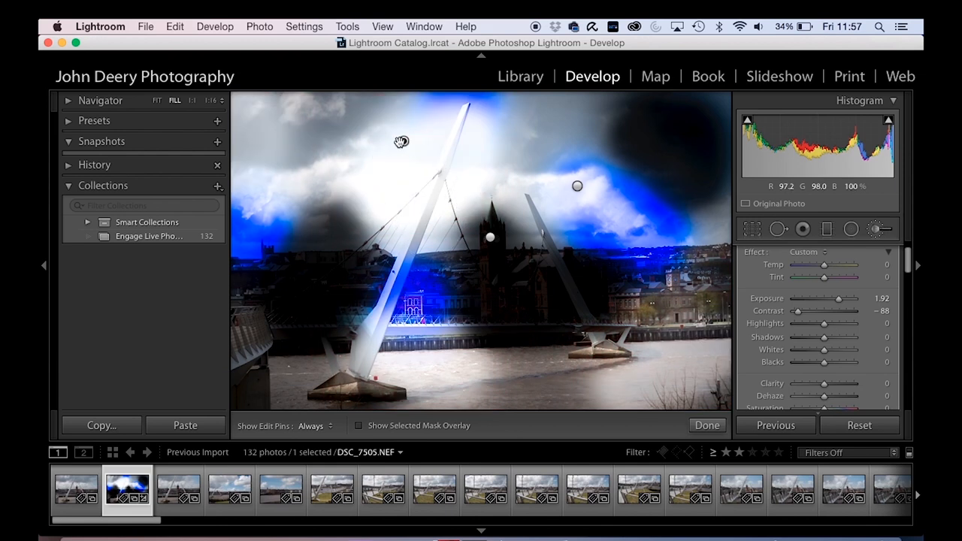
click(403, 142)
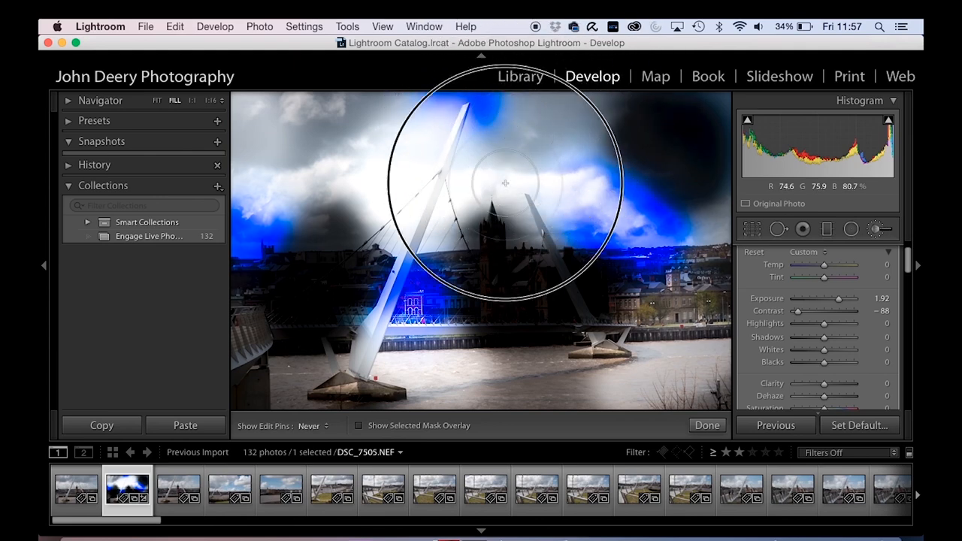
Erase the adjustment from parts of the sky, near the bridge and the lower right water
drag(505, 183, 418, 189)
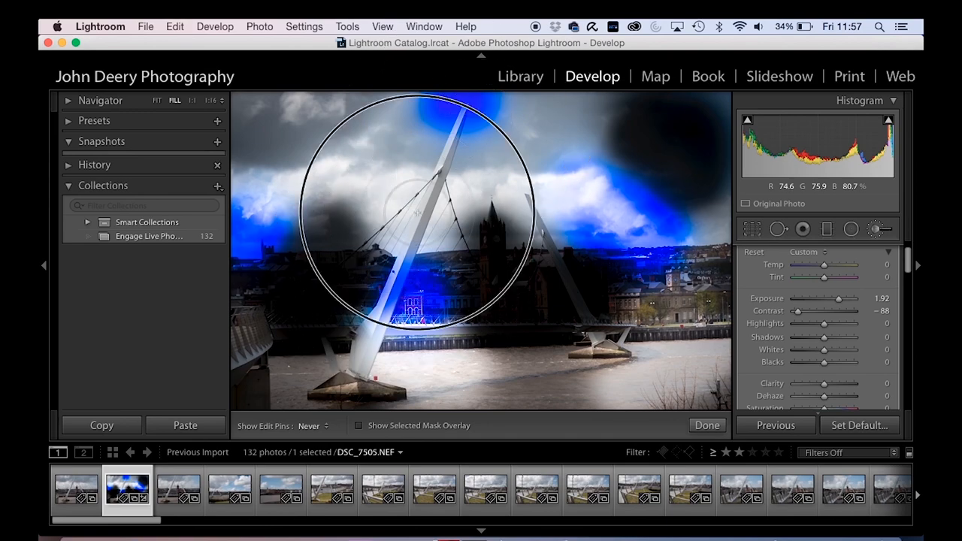
drag(418, 212, 673, 336)
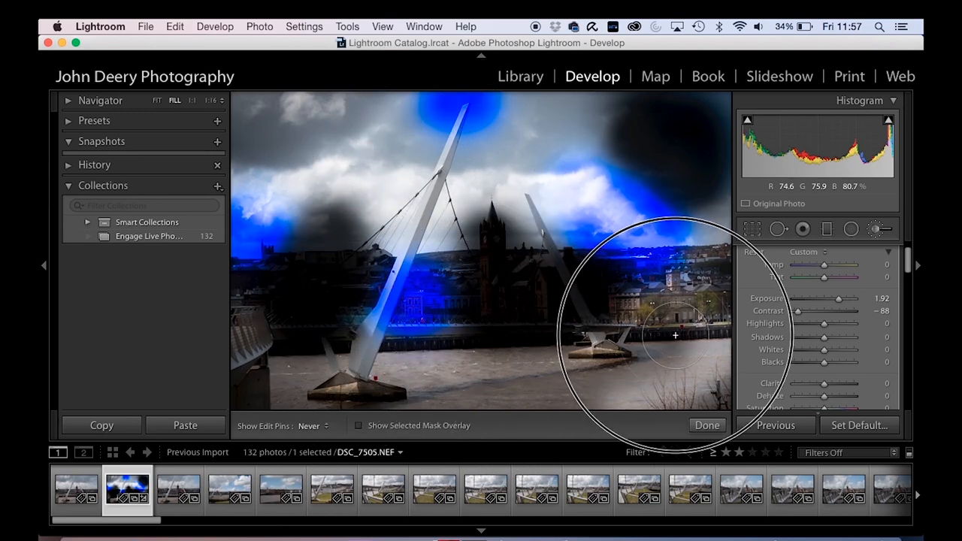
drag(675, 337, 352, 388)
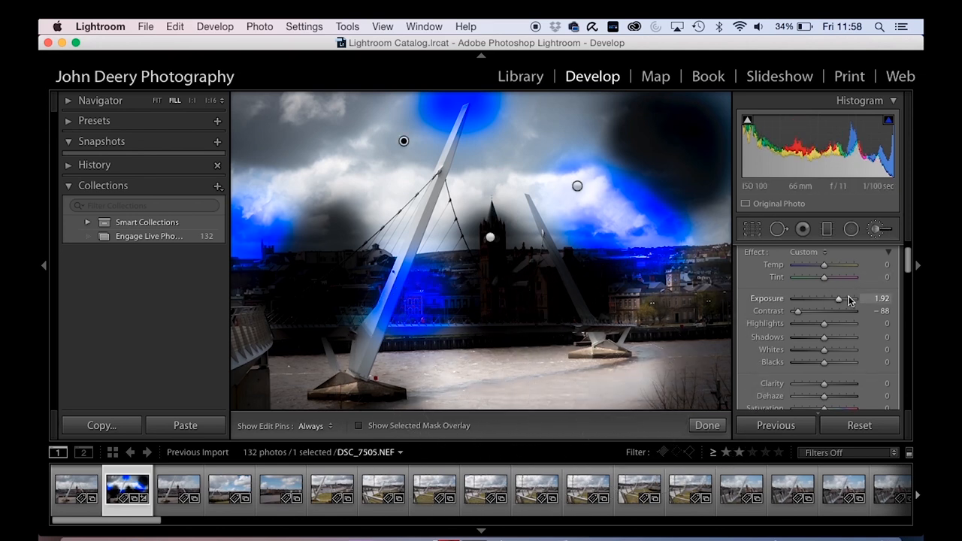
Bring the local Exposure down, settling it at about 1.27
drag(839, 298, 830, 297)
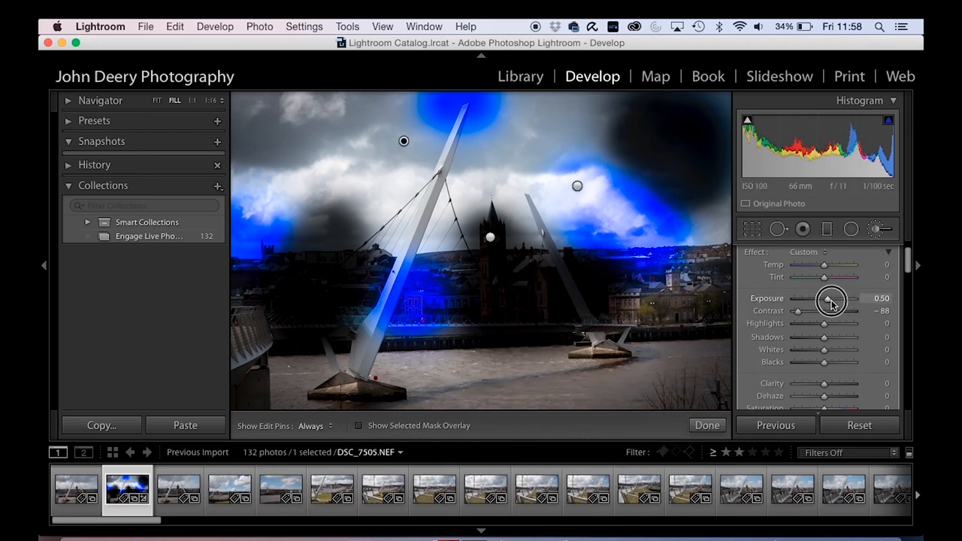
drag(825, 288, 834, 289)
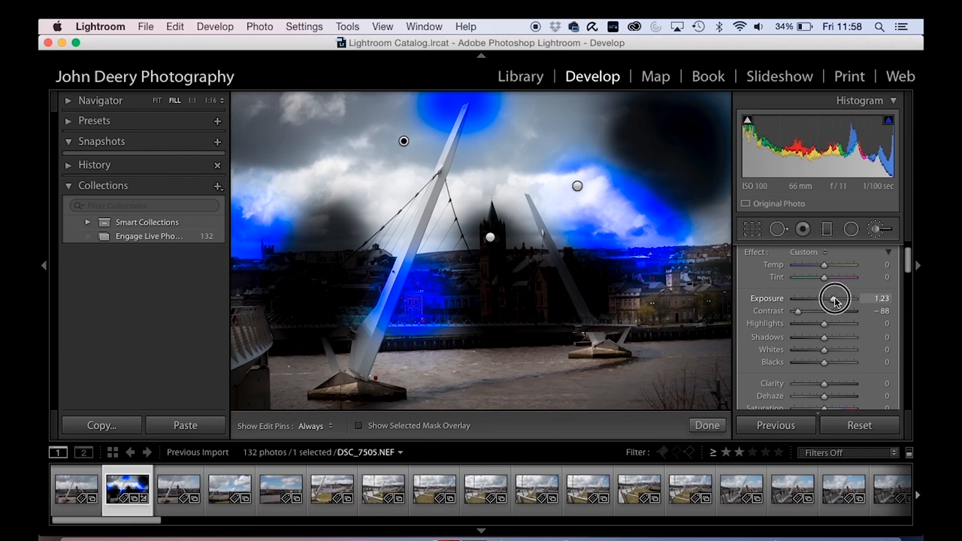
drag(841, 298, 830, 297)
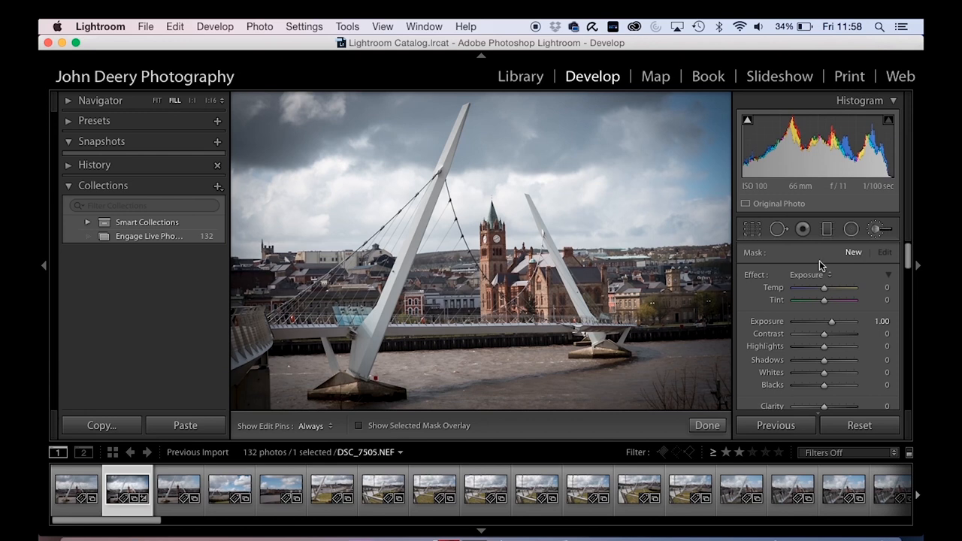
mouse_move(496, 244)
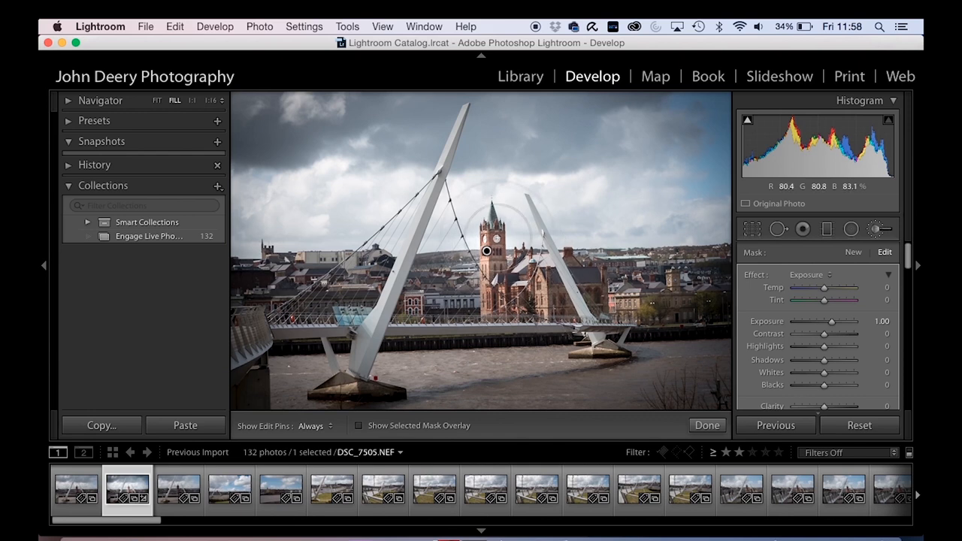
mouse_move(628, 176)
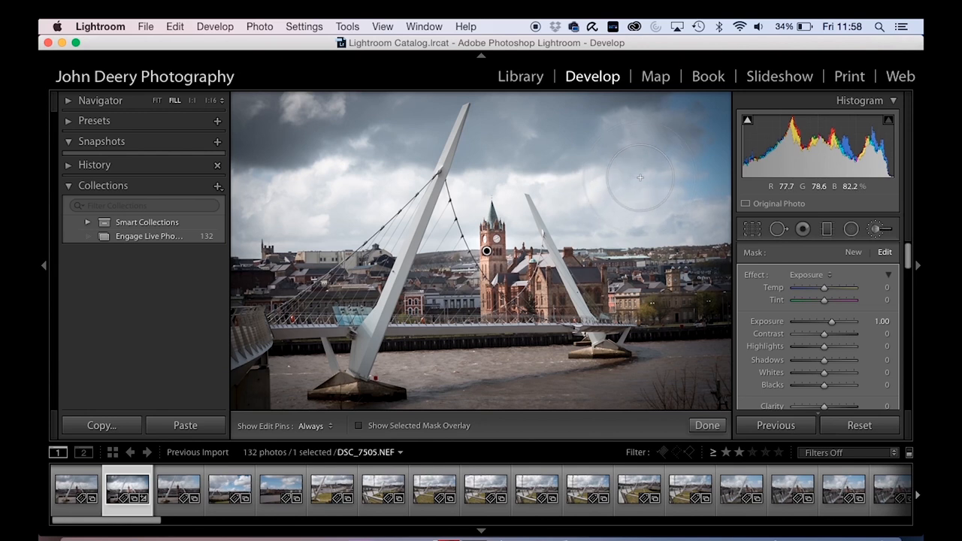
mouse_move(640, 177)
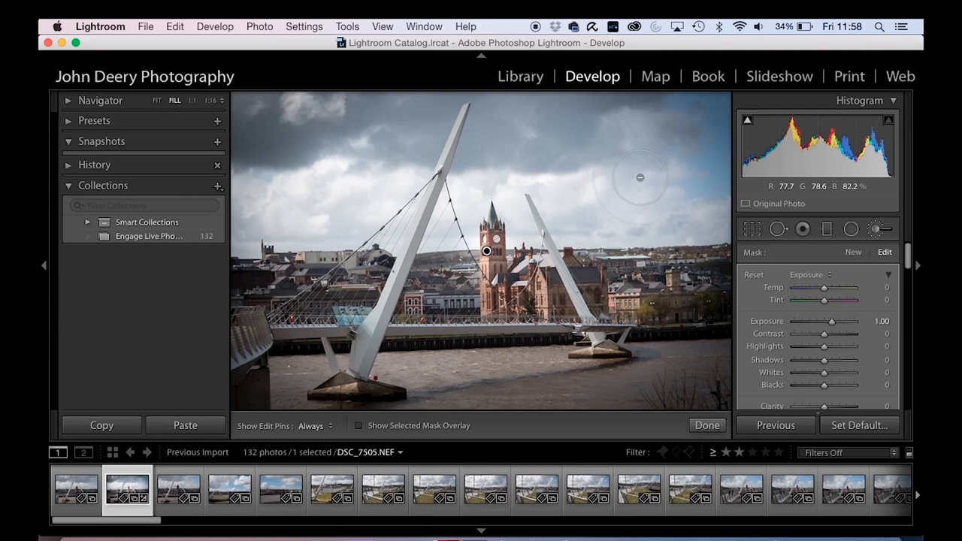
mouse_move(639, 178)
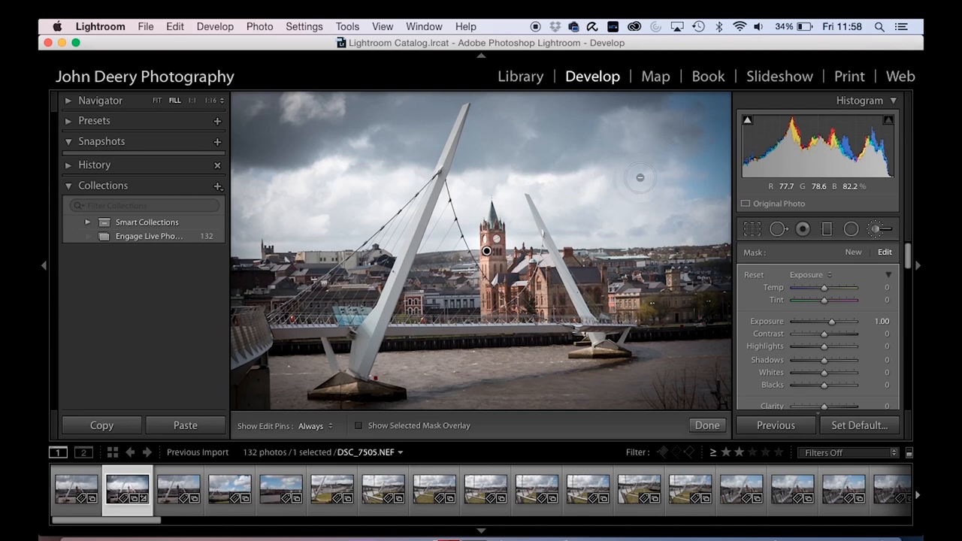
mouse_move(639, 178)
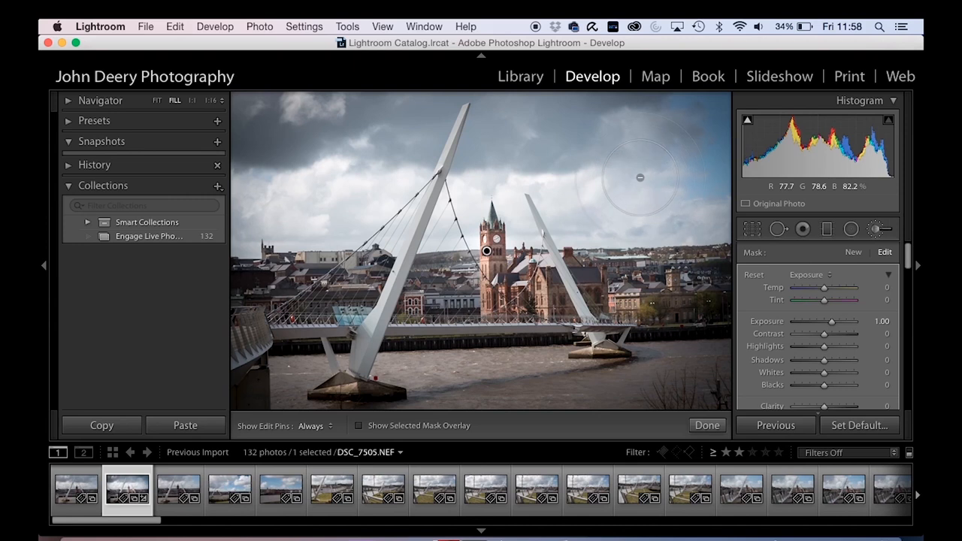
mouse_move(640, 178)
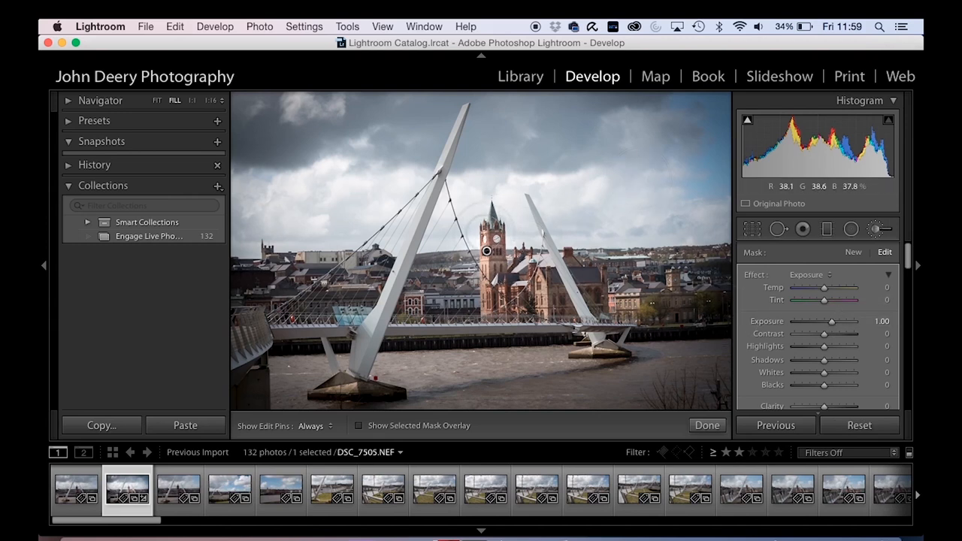
Set brush Exposure to 0 and Clarity to 14 for the clock tower area, then hide the red mask overlay
drag(832, 322, 820, 322)
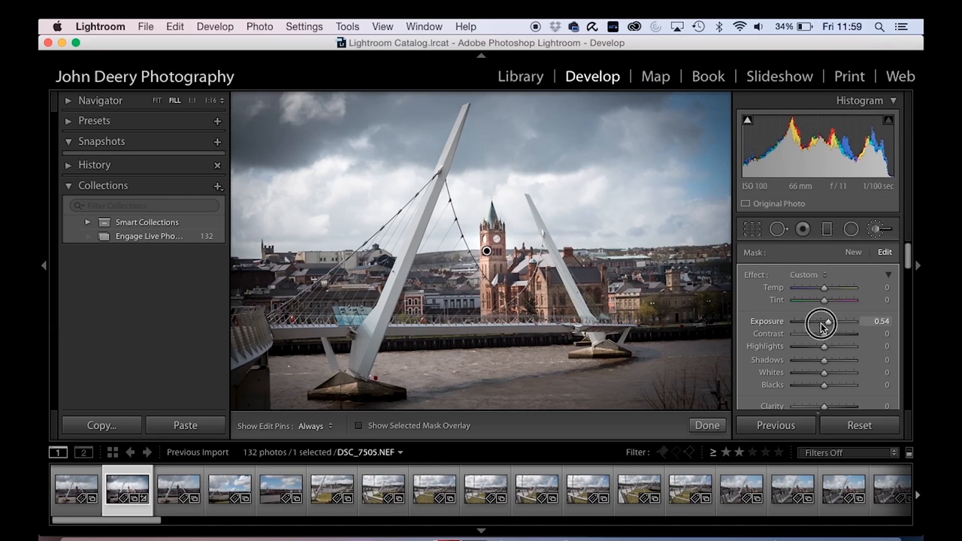
drag(833, 322, 820, 322)
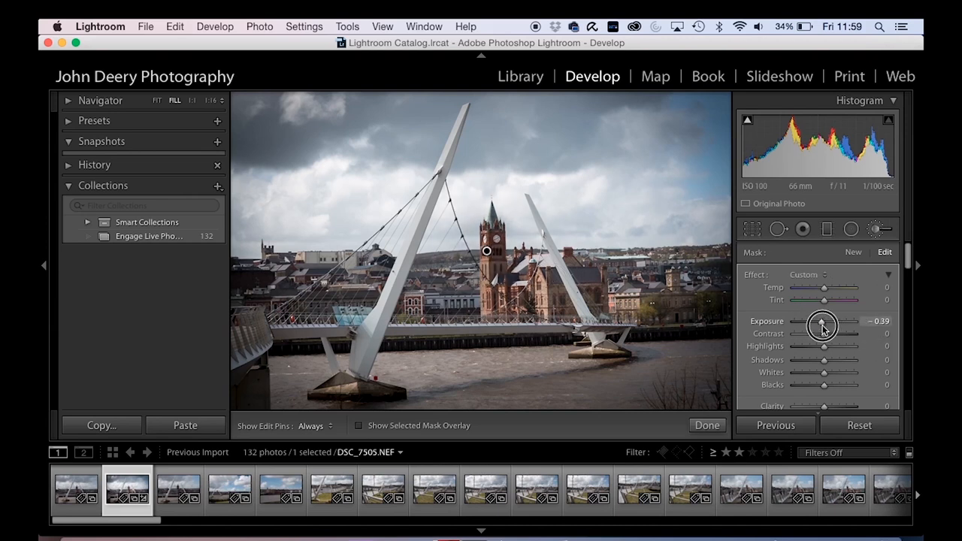
drag(820, 323, 830, 323)
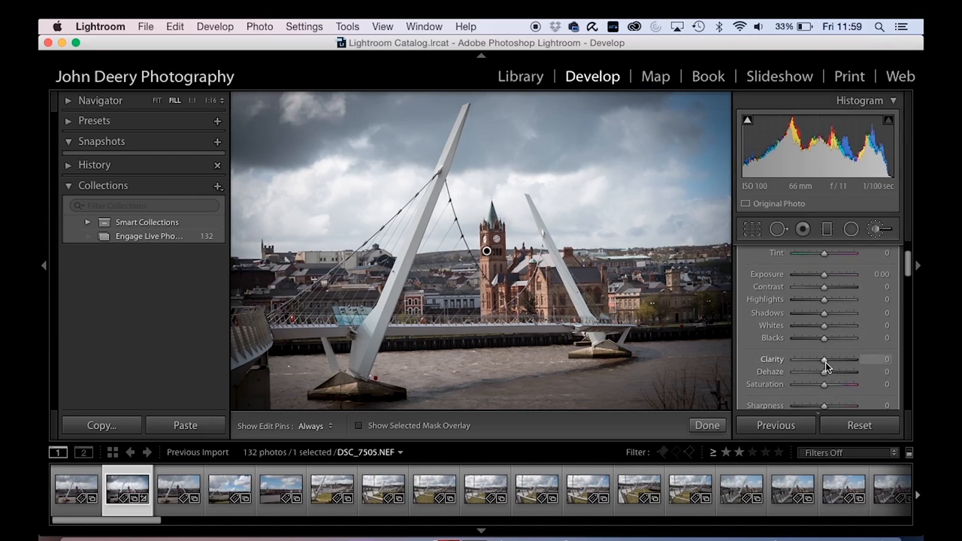
drag(823, 359, 829, 359)
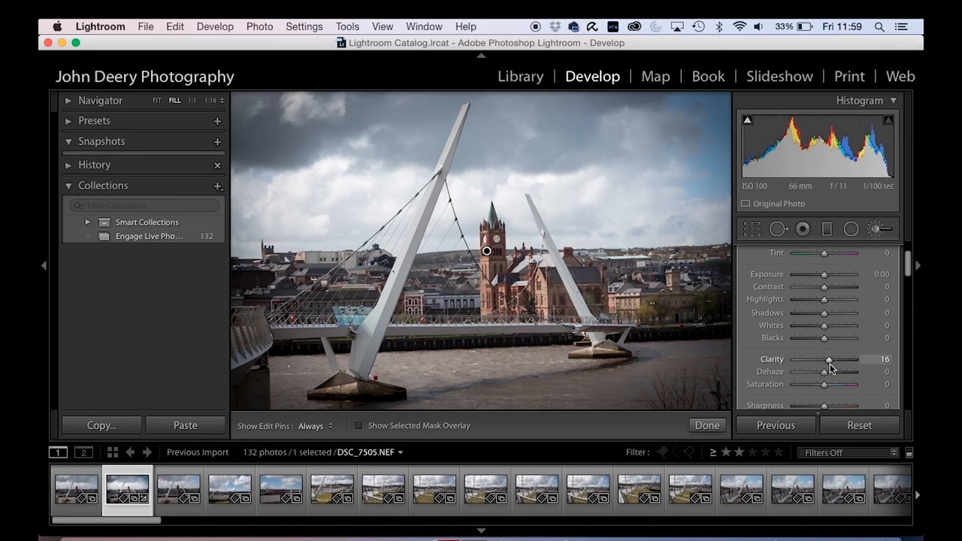
drag(829, 359, 826, 359)
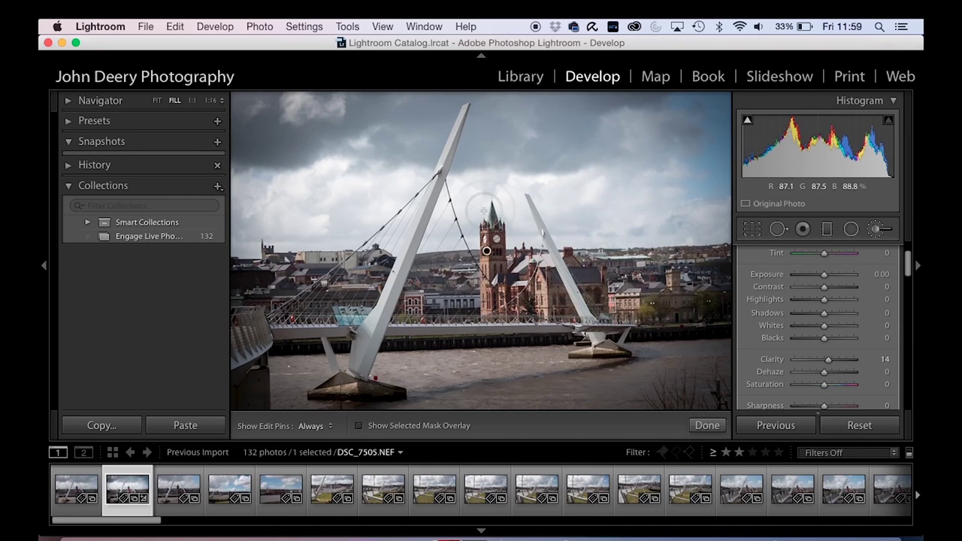
mouse_move(526, 344)
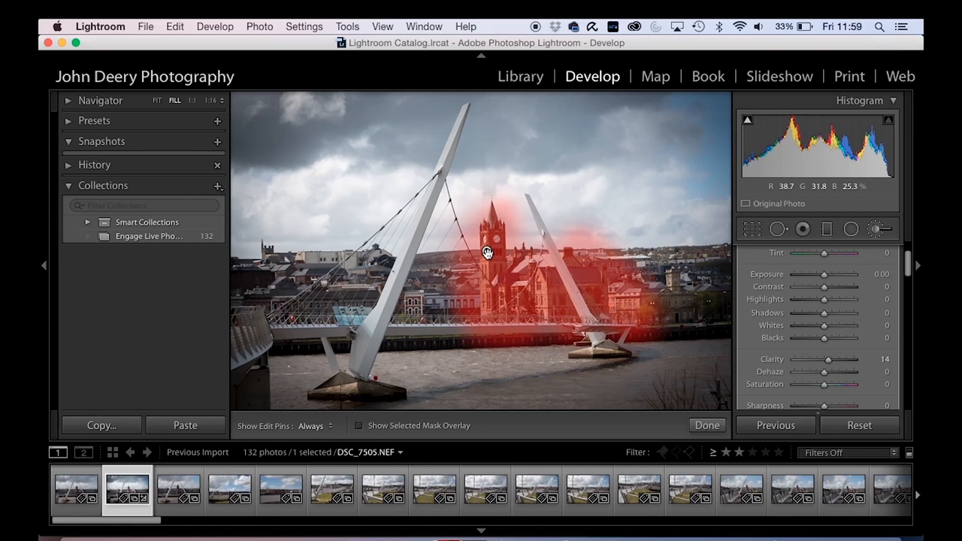
click(358, 425)
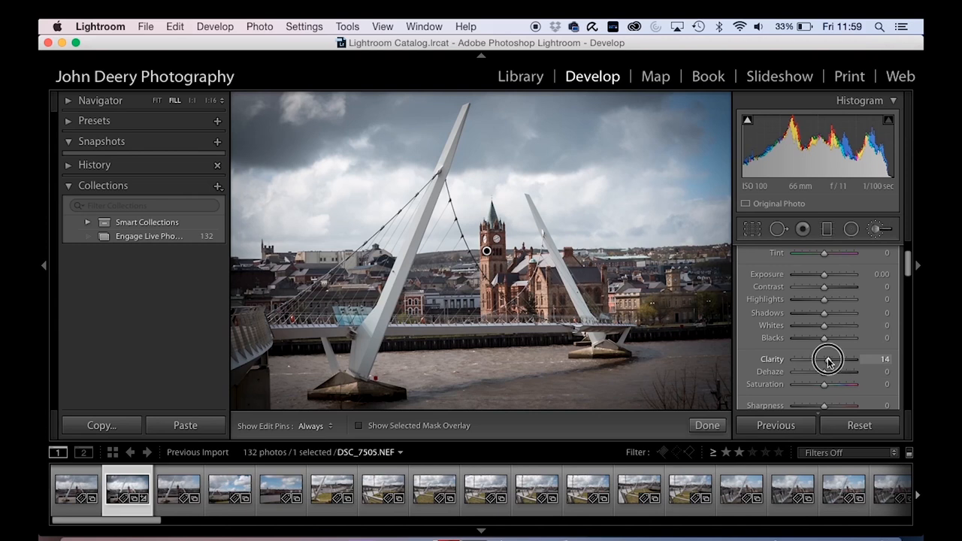
Push the local Clarity up to 100, then pull it all the way down to -100
drag(830, 357, 850, 358)
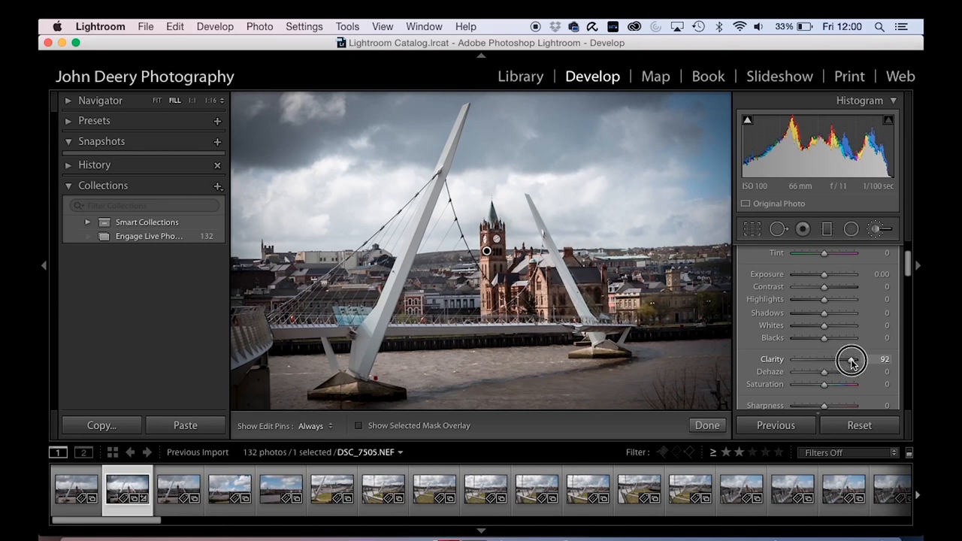
drag(850, 360, 862, 360)
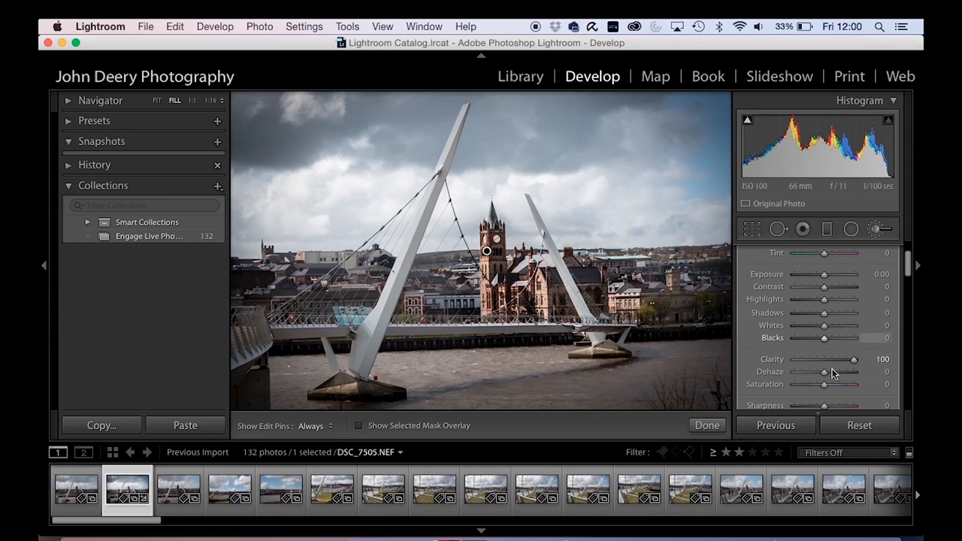
drag(862, 359, 838, 359)
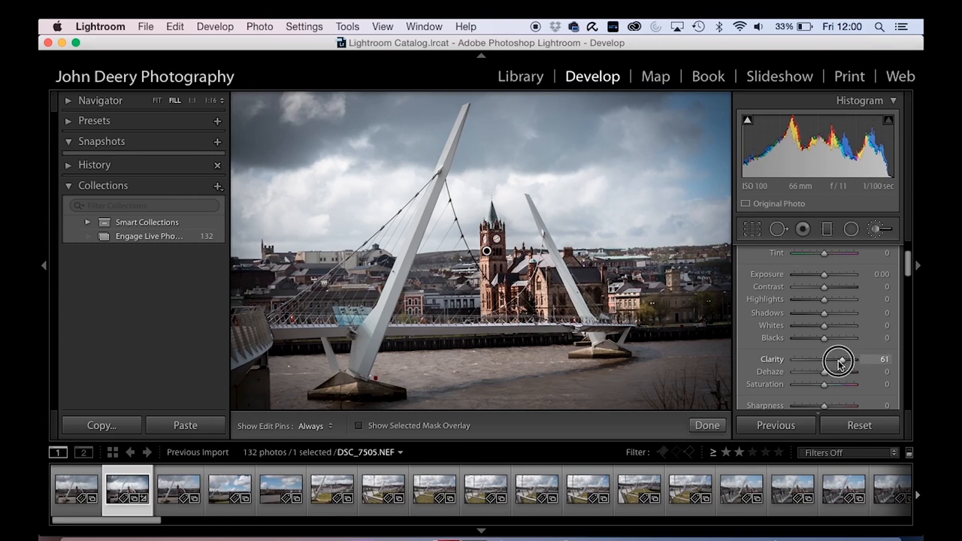
drag(838, 359, 794, 359)
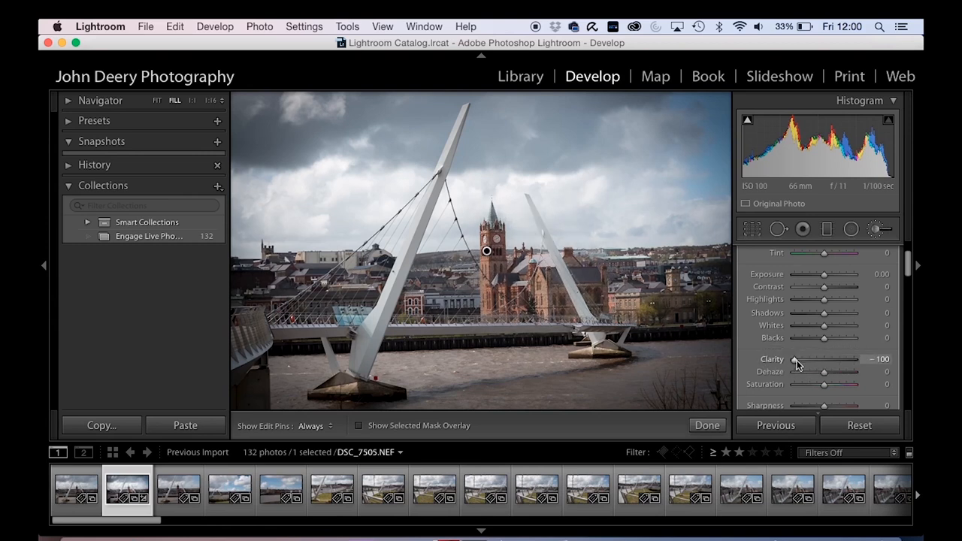
click(772, 359)
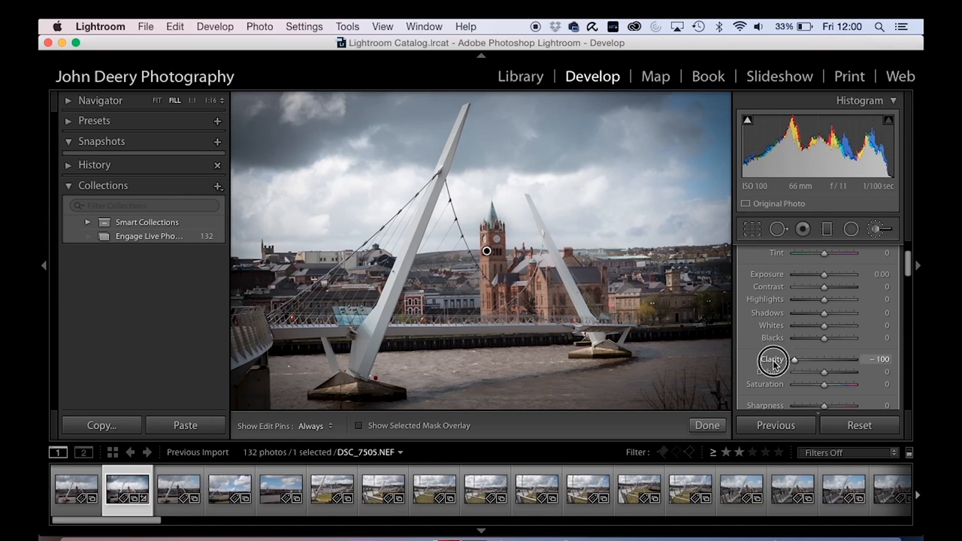
Sweep Clarity back through zero and finish at its maximum of 100
drag(772, 359, 845, 359)
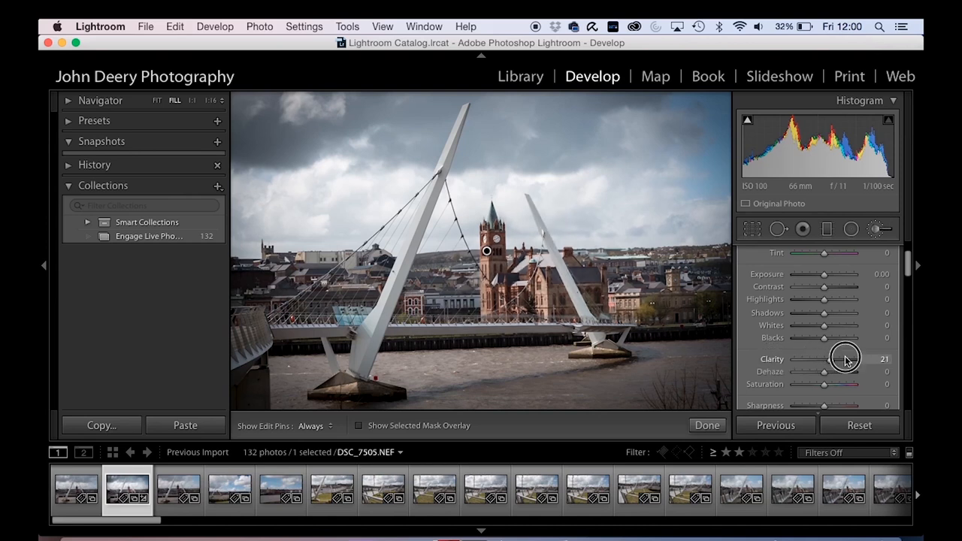
drag(844, 359, 809, 362)
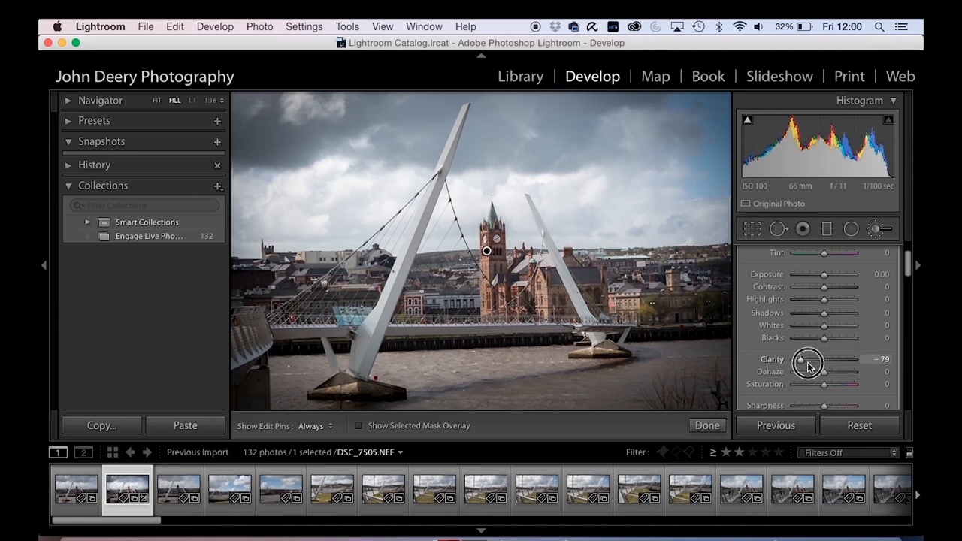
drag(807, 362, 817, 359)
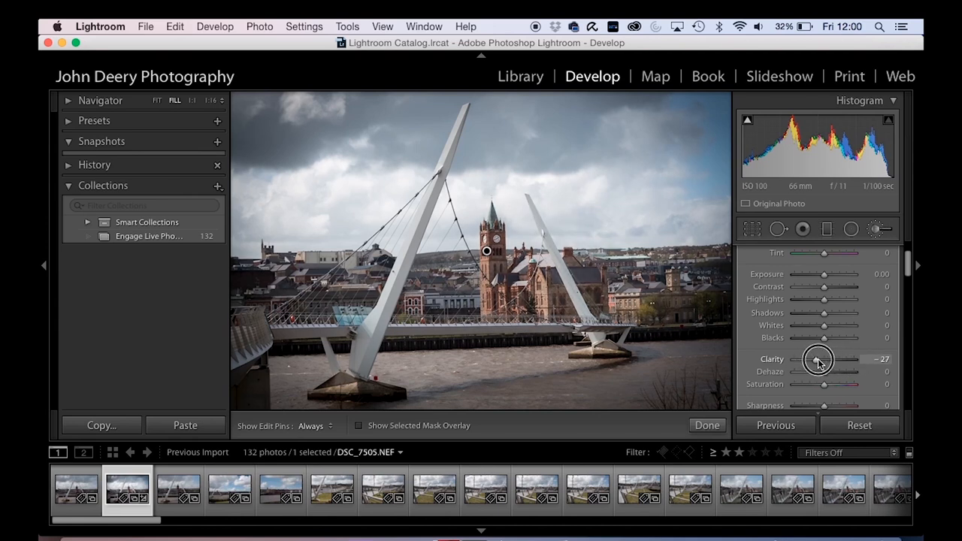
drag(817, 359, 859, 359)
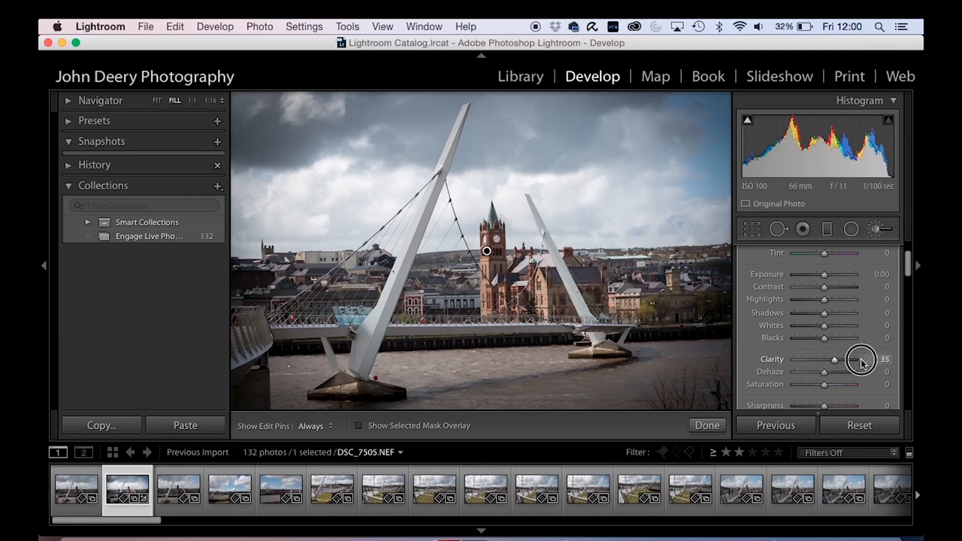
drag(834, 358, 853, 357)
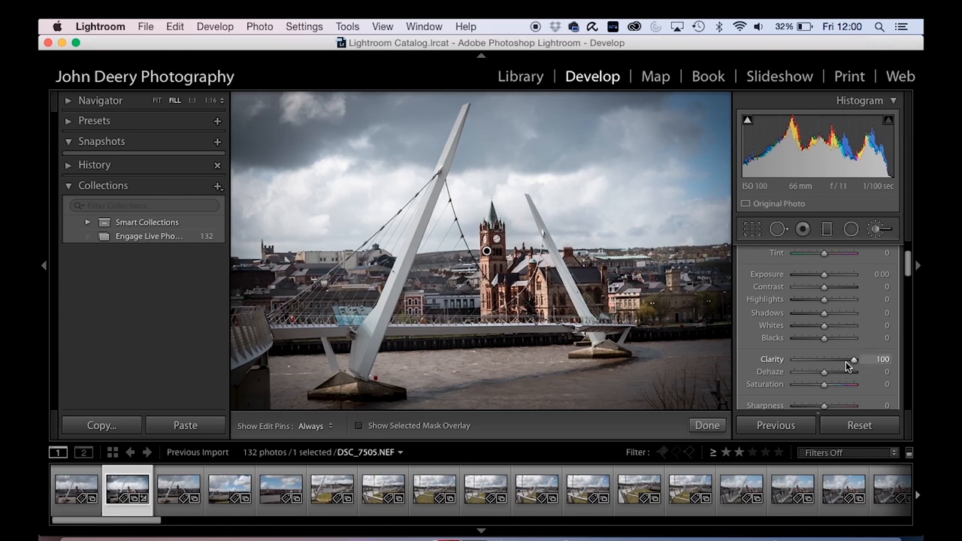
mouse_move(486, 252)
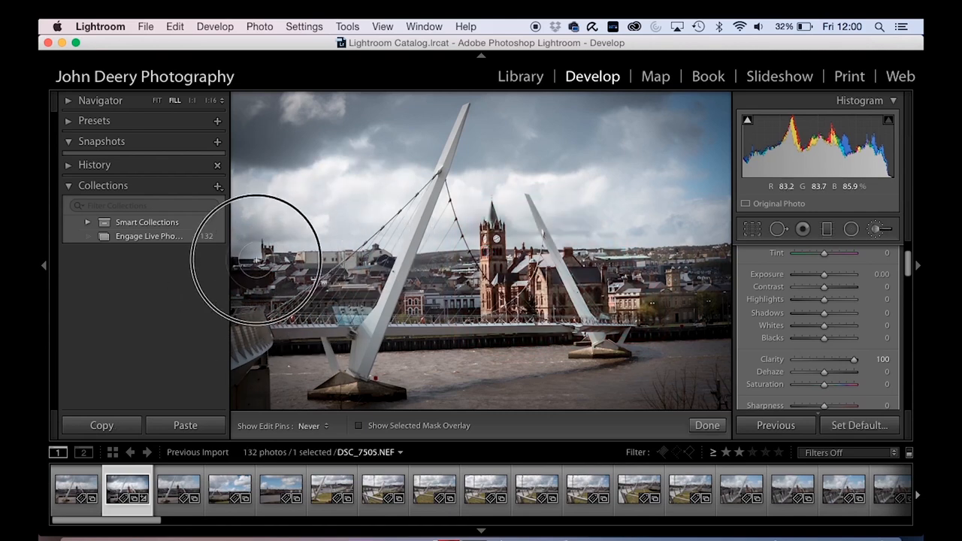
mouse_move(278, 253)
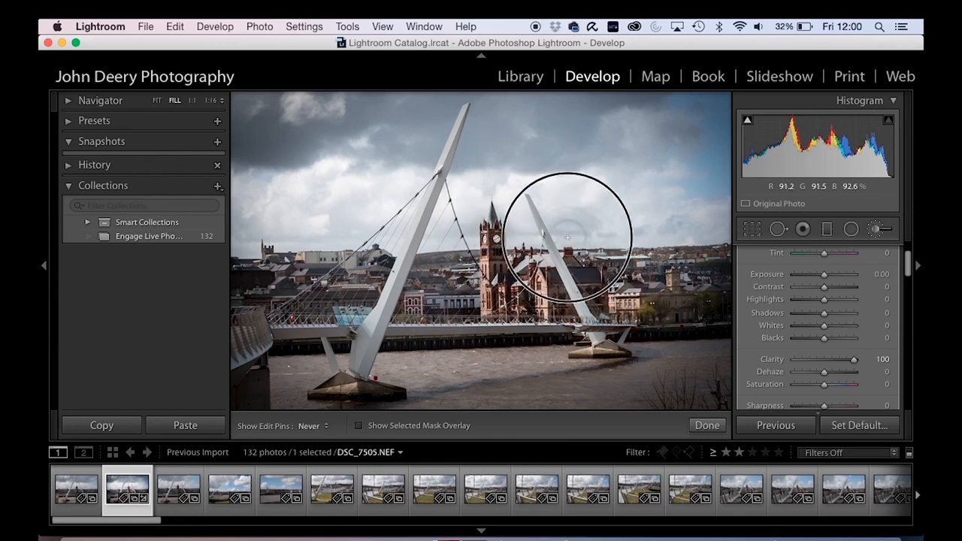
Brush more of the skyline, then dial Clarity below zero and back up to about 12
click(568, 238)
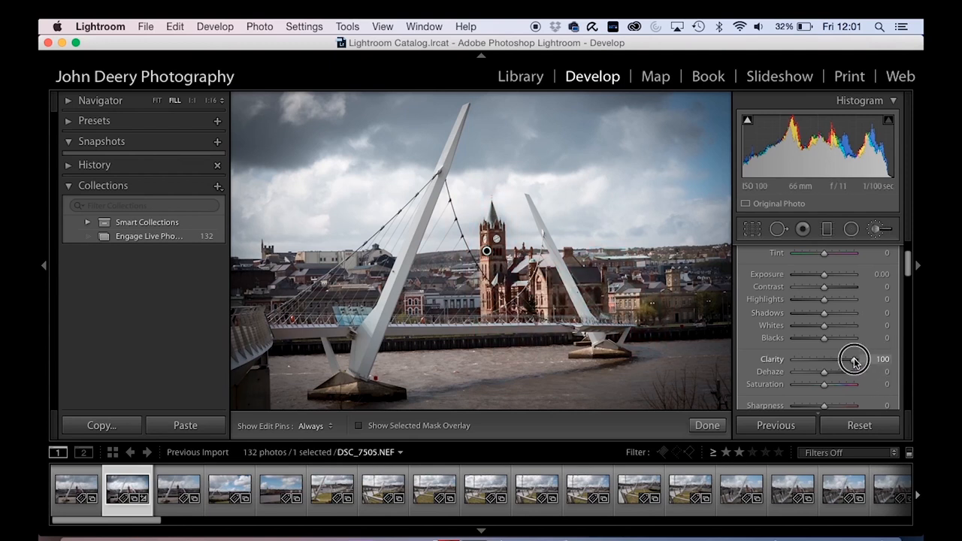
drag(854, 359, 823, 359)
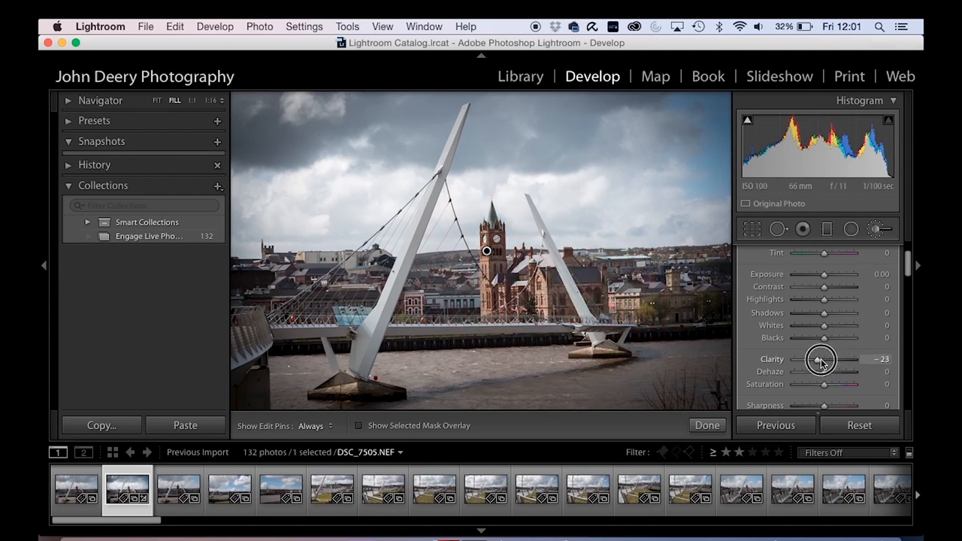
drag(820, 359, 842, 359)
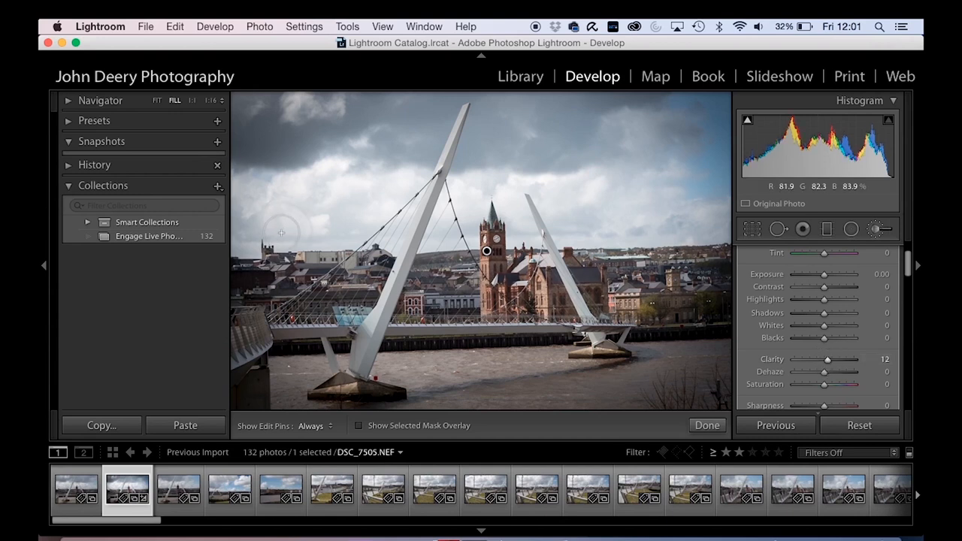
mouse_move(879, 188)
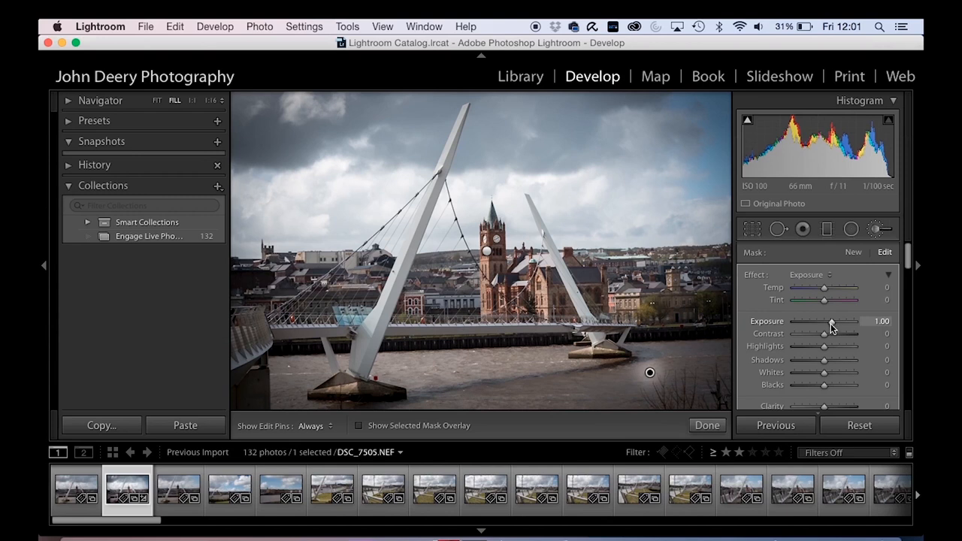
Nudge the local Exposure around zero, settling at about 0.22
drag(838, 322, 829, 322)
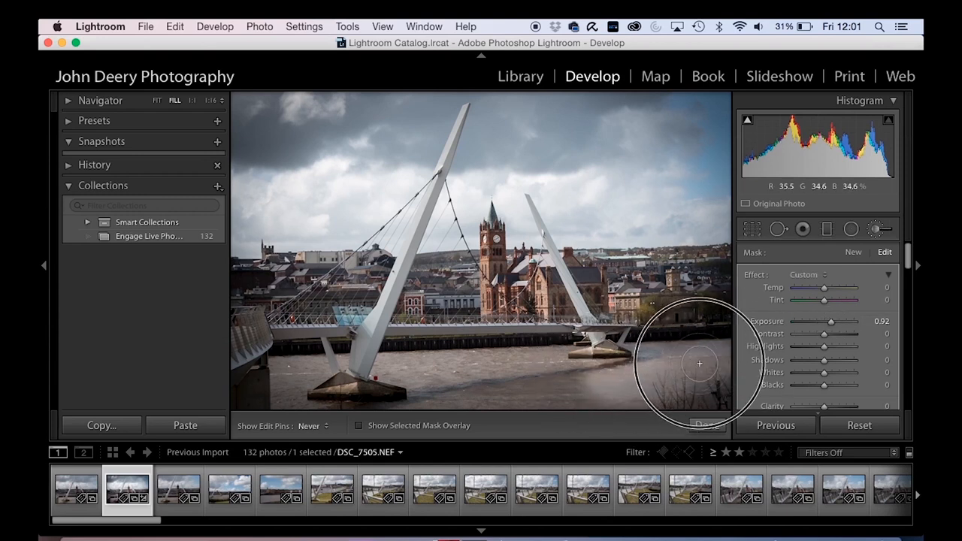
drag(699, 362, 478, 385)
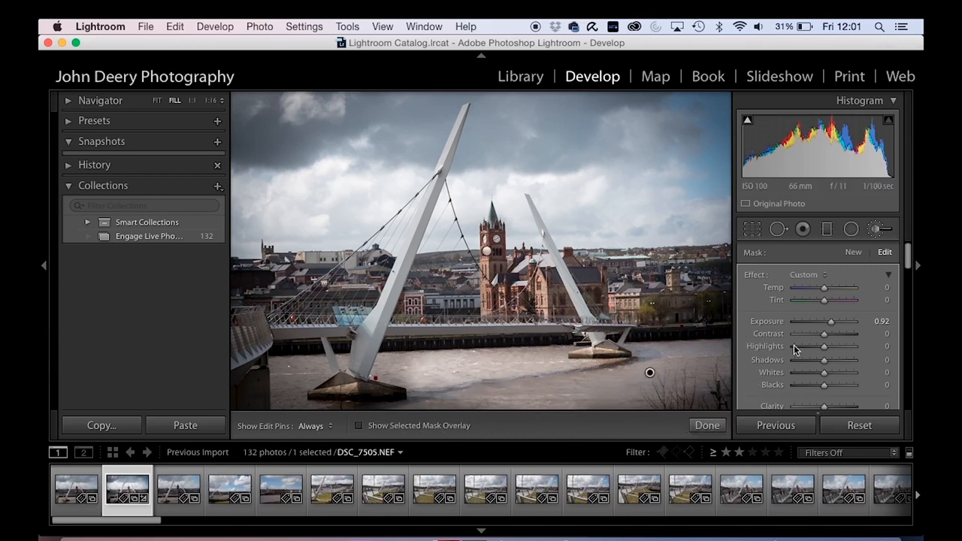
mouse_move(652, 374)
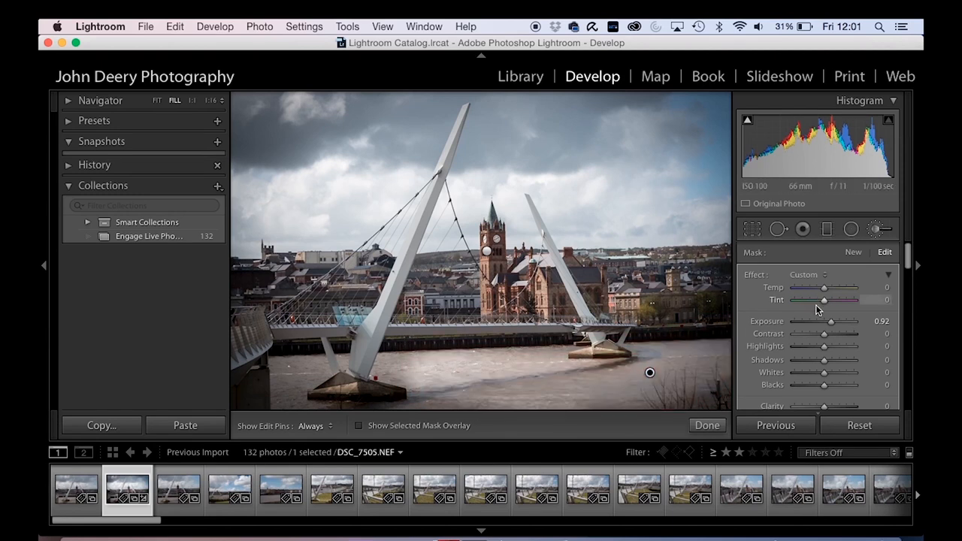
drag(833, 322, 820, 322)
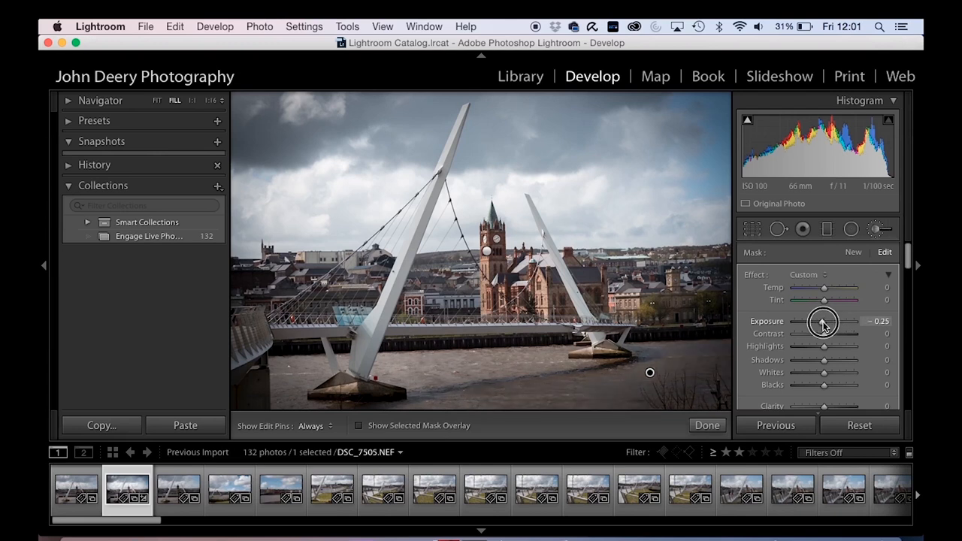
drag(823, 322, 828, 322)
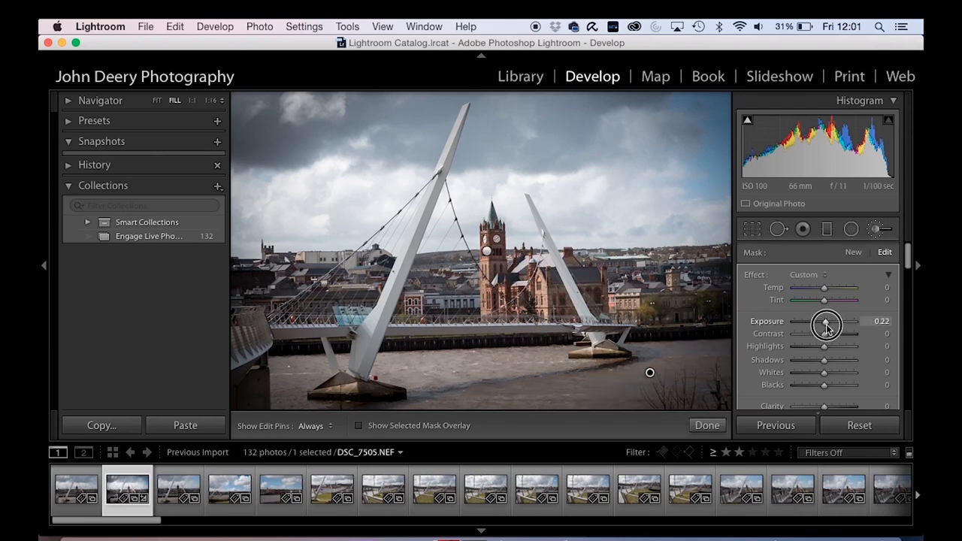
drag(825, 324, 834, 325)
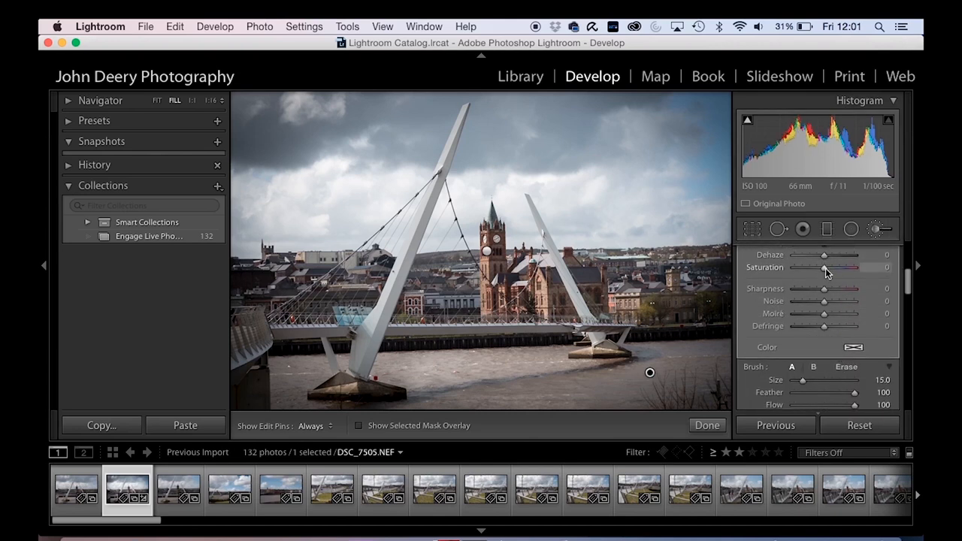
Raise the adjustment's Saturation to about 51
drag(824, 267, 838, 267)
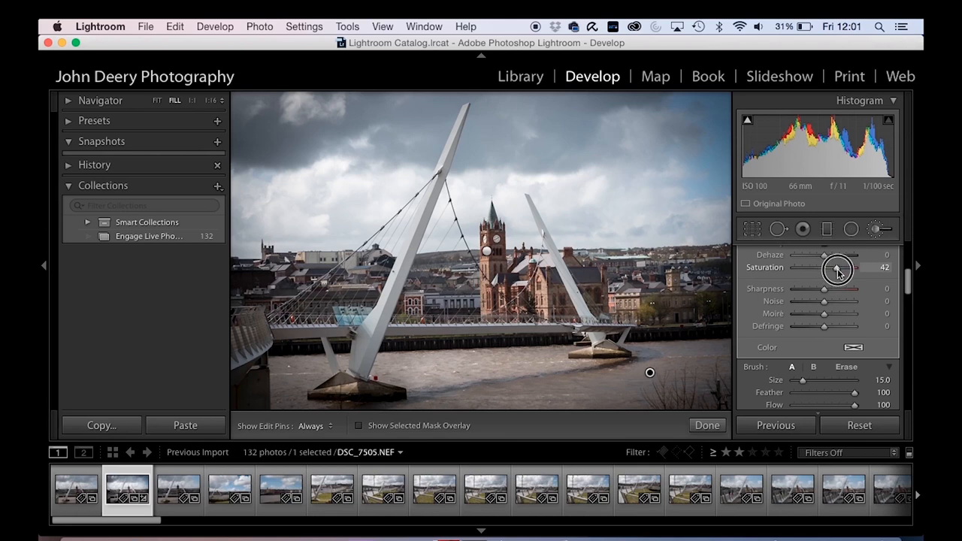
drag(836, 269, 844, 272)
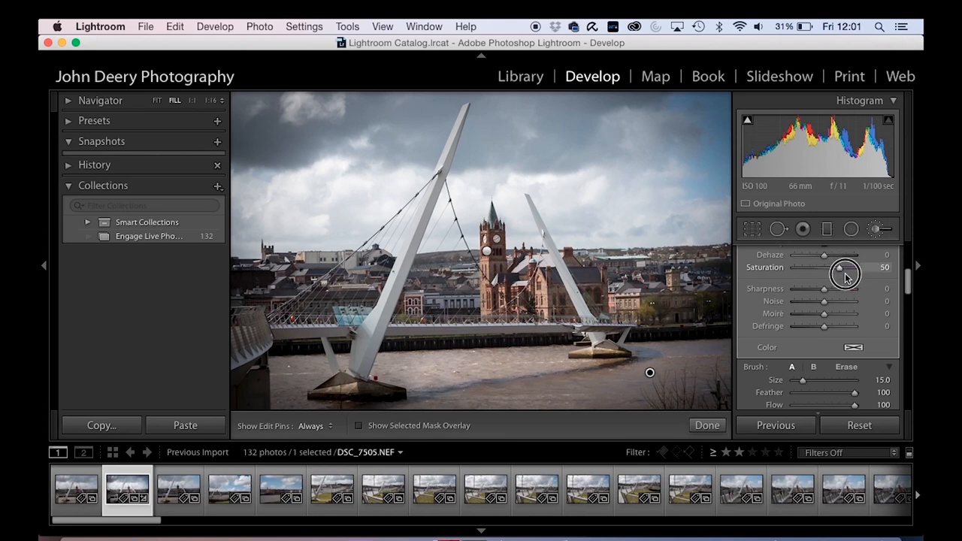
drag(845, 270, 840, 272)
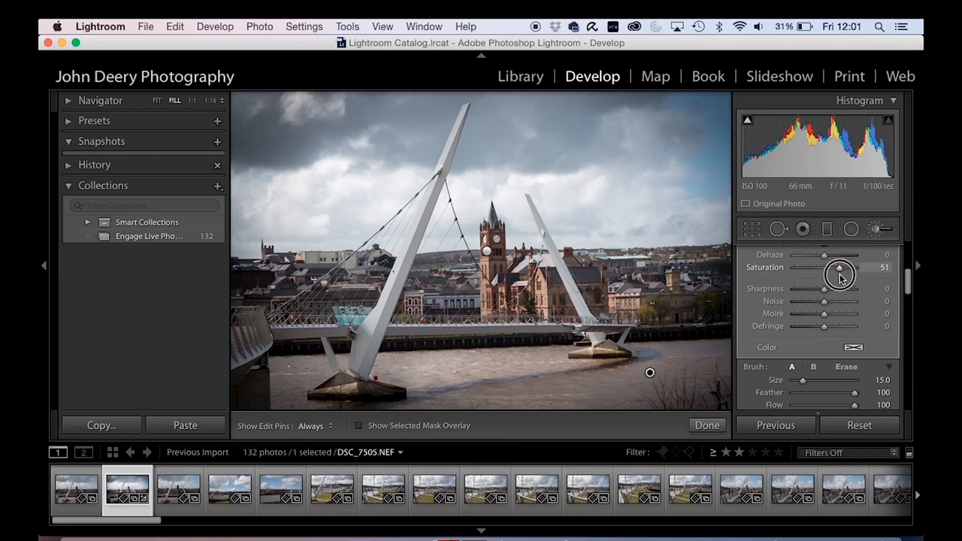
mouse_move(532, 388)
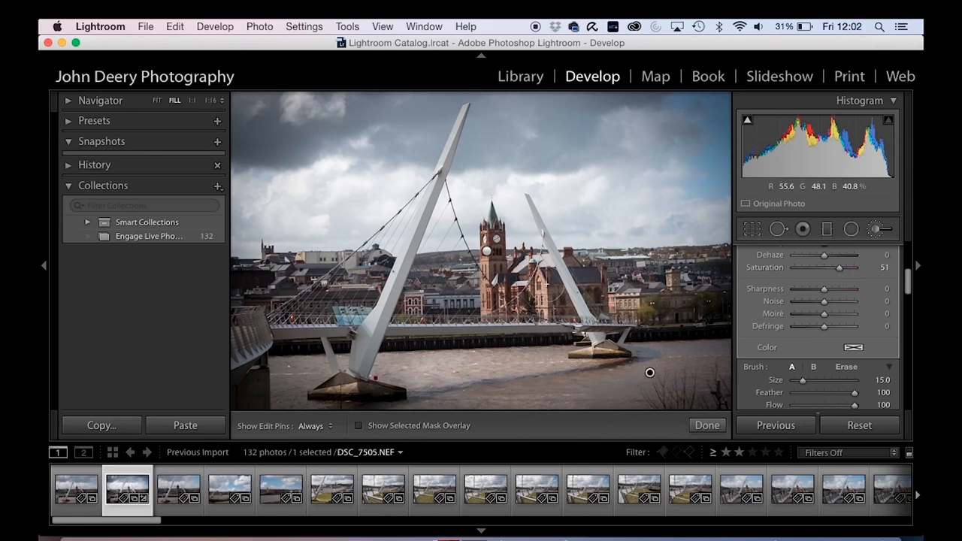
mouse_move(595, 270)
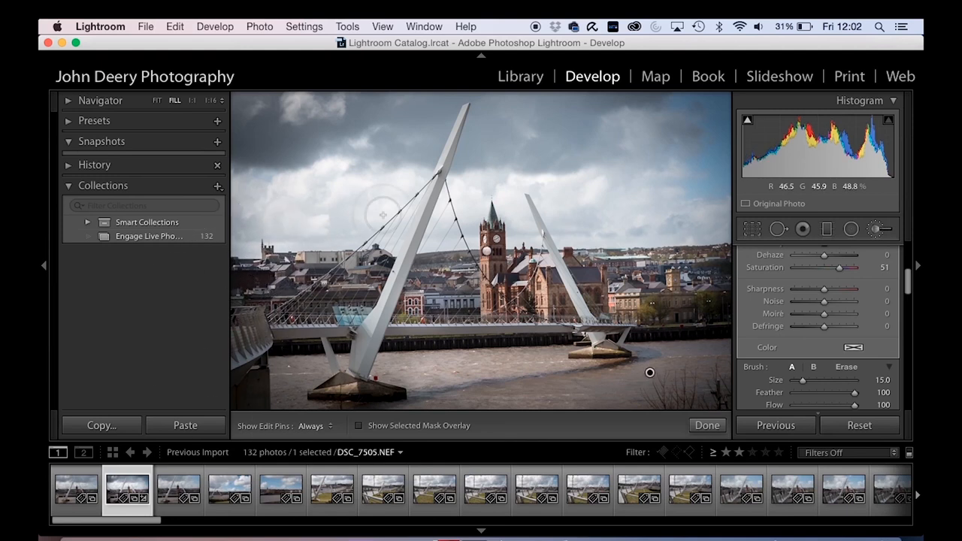
mouse_move(653, 385)
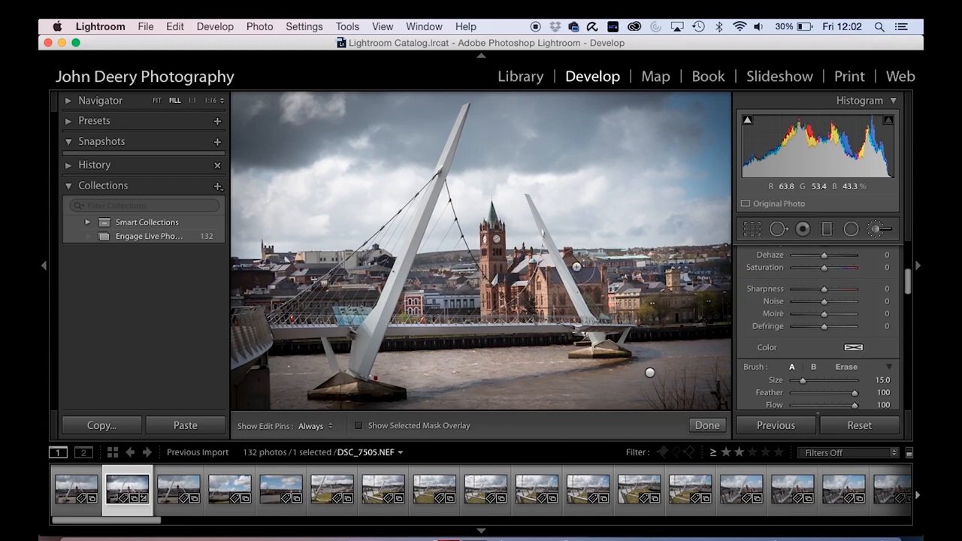
Paint a fresh brush stroke on the photo to start a second local adjustment at zeroed settings
drag(823, 267, 849, 267)
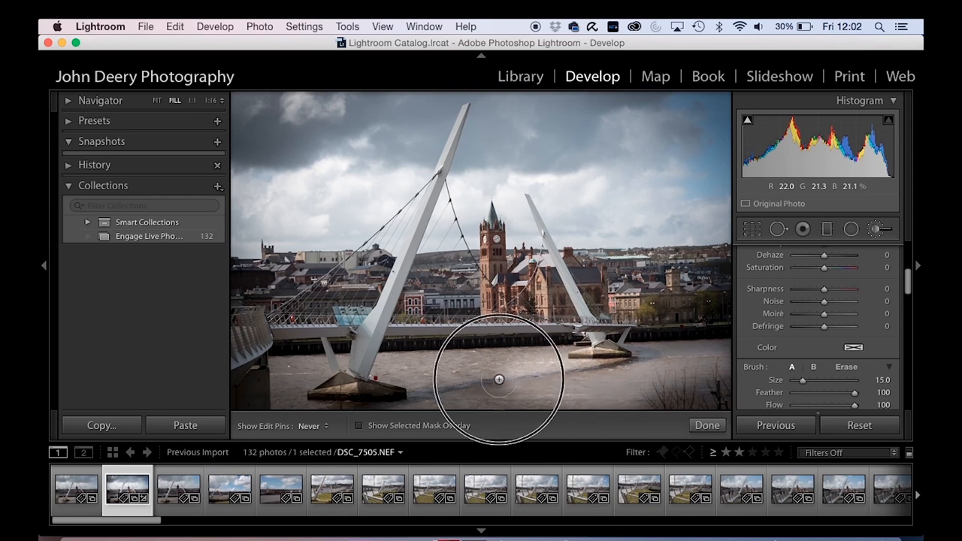
mouse_move(694, 384)
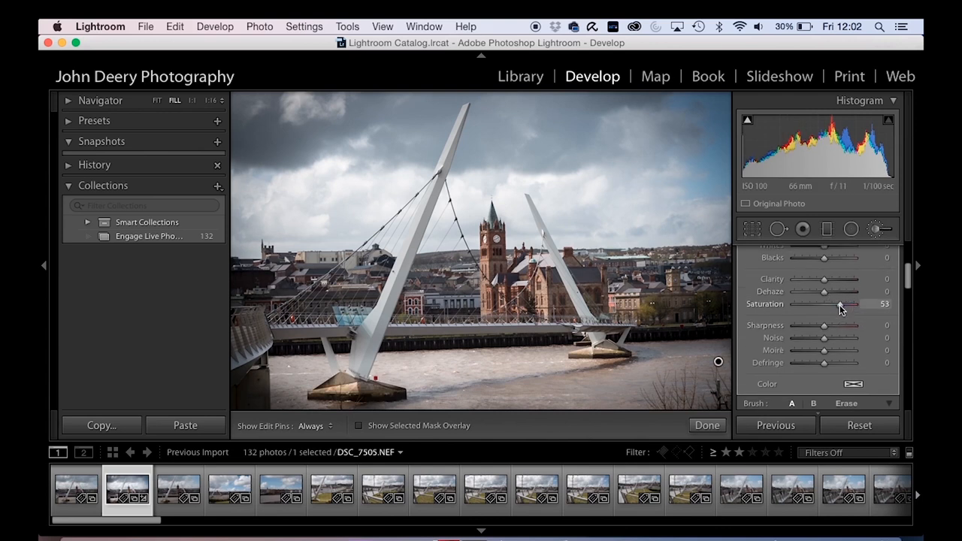
Raise the new adjustment's exposure to about +0.29 and paint it over the clock tower and right-hand buildings
scroll(up, 3)
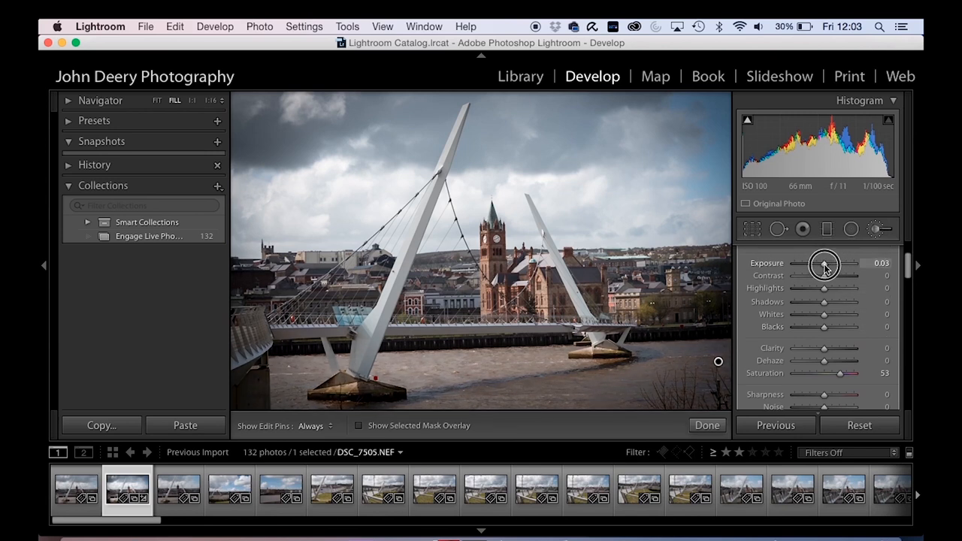
drag(823, 263, 833, 263)
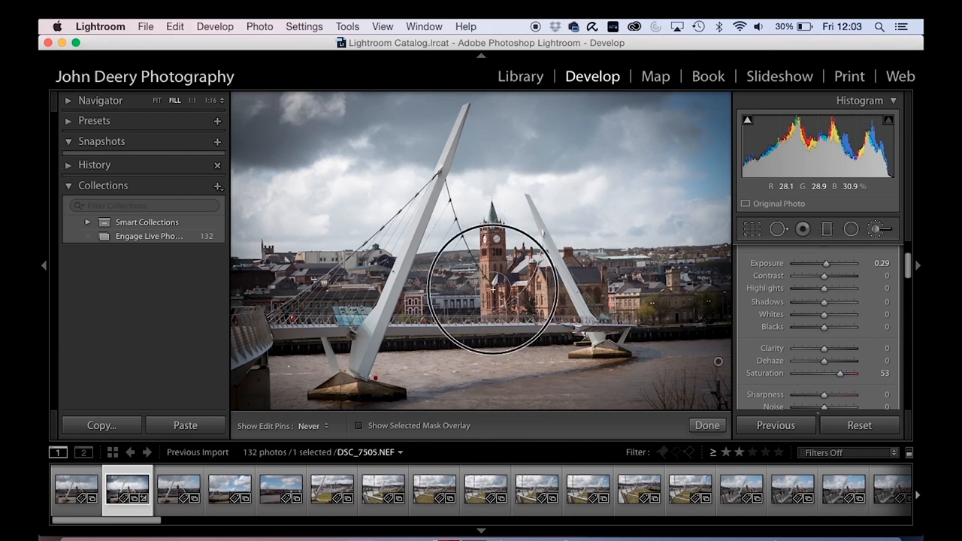
drag(493, 289, 664, 278)
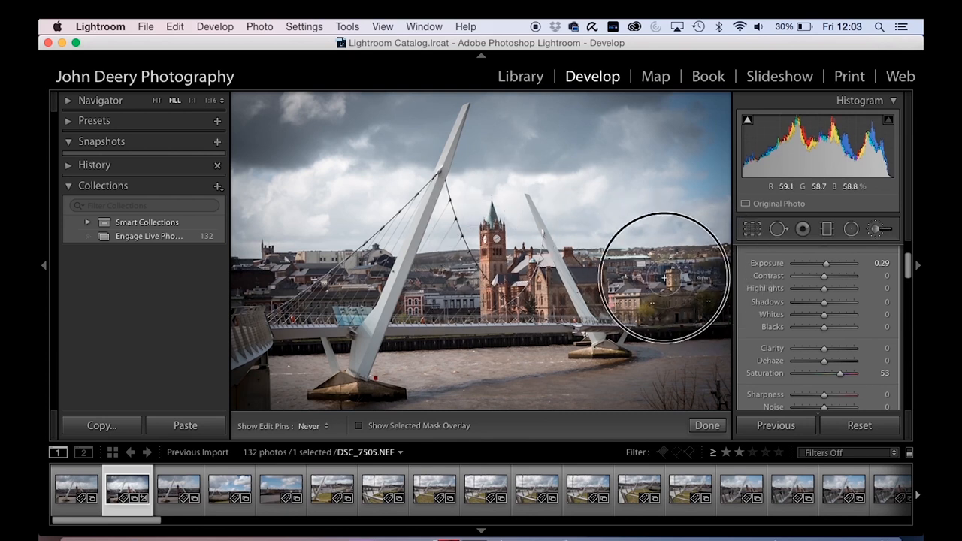
drag(664, 278, 333, 278)
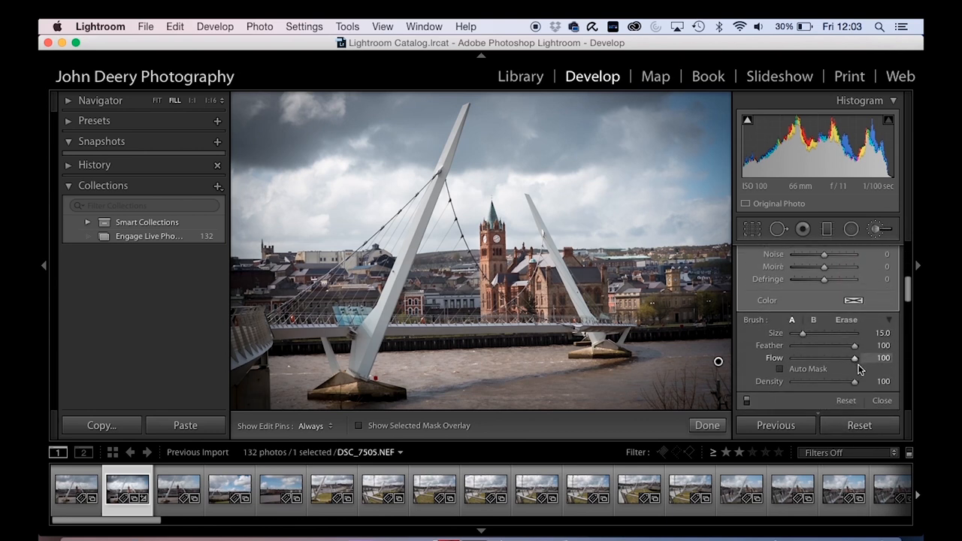
mouse_move(718, 357)
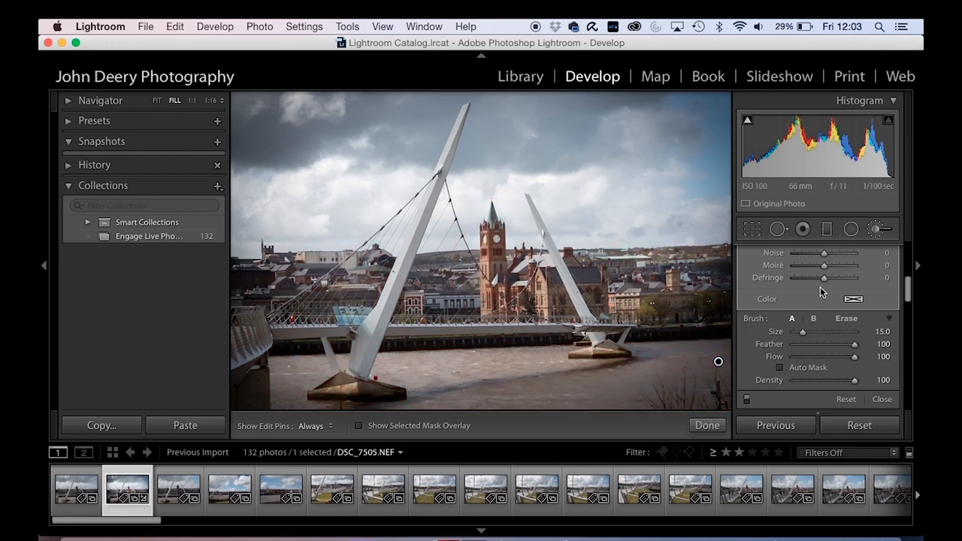
scroll(down, 3)
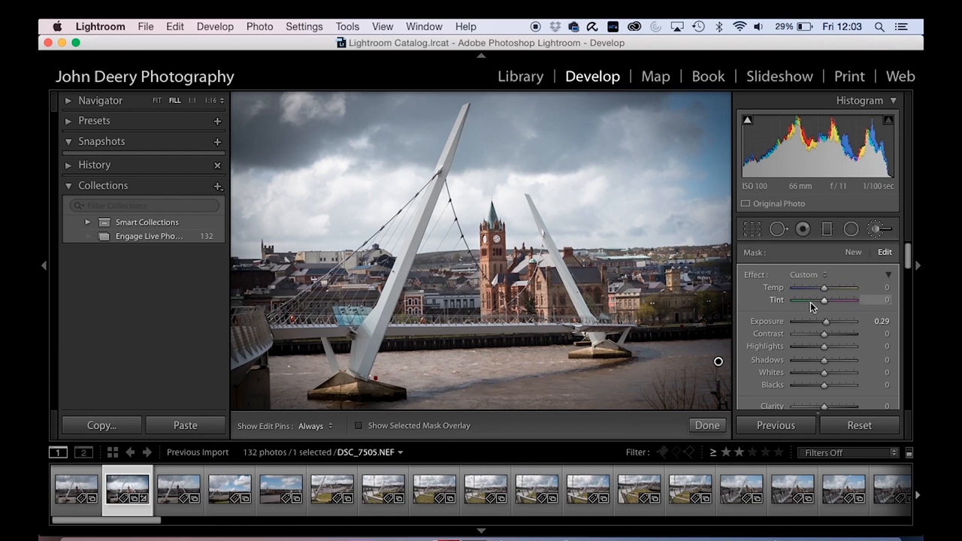
drag(823, 288, 797, 288)
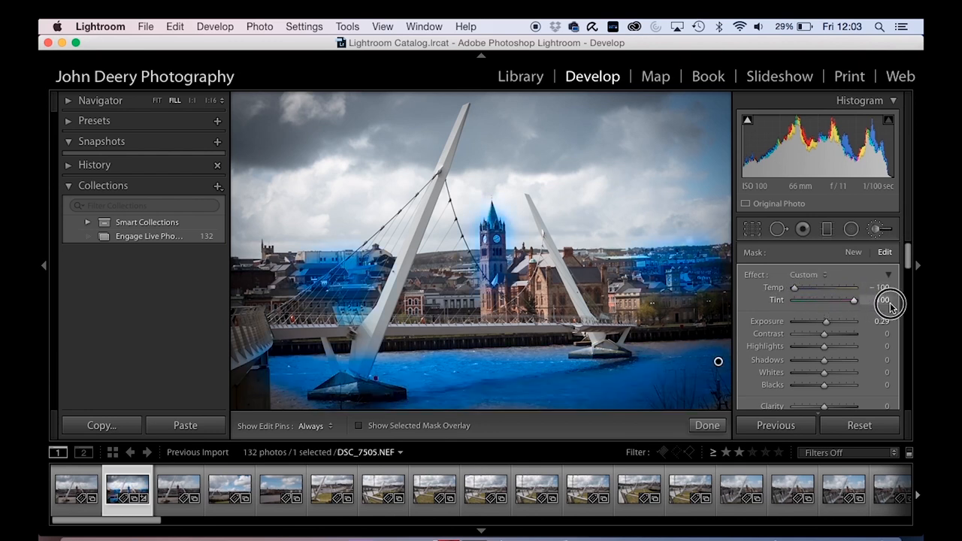
drag(824, 322, 847, 322)
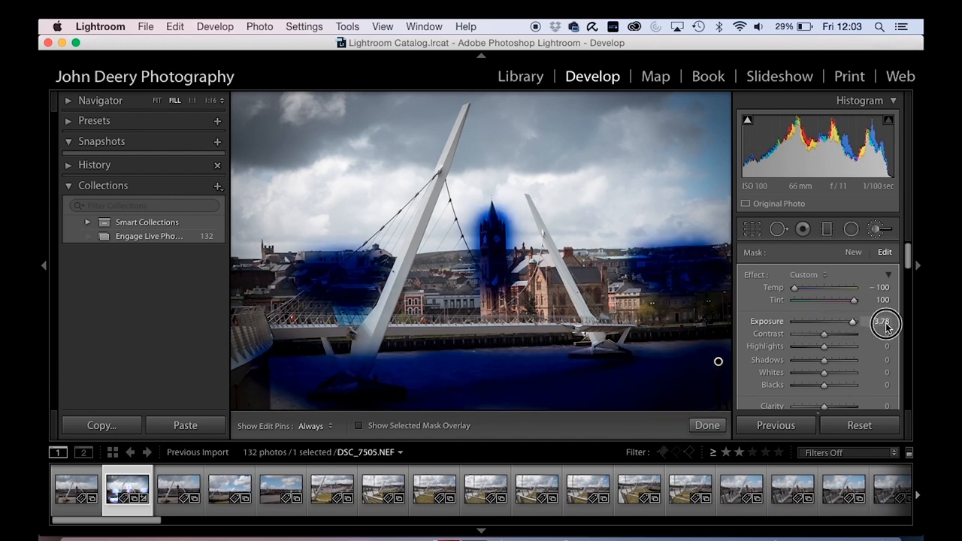
drag(880, 322, 824, 321)
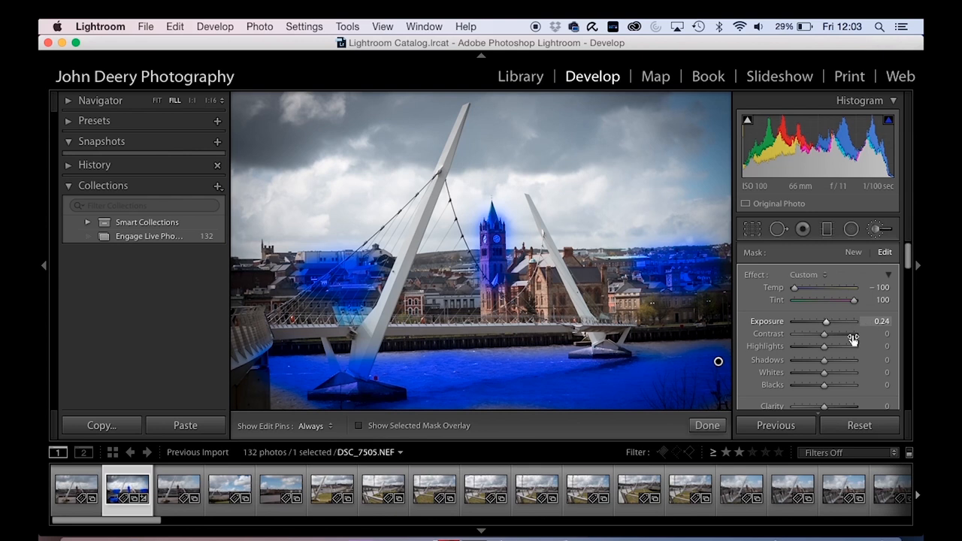
drag(825, 346, 789, 346)
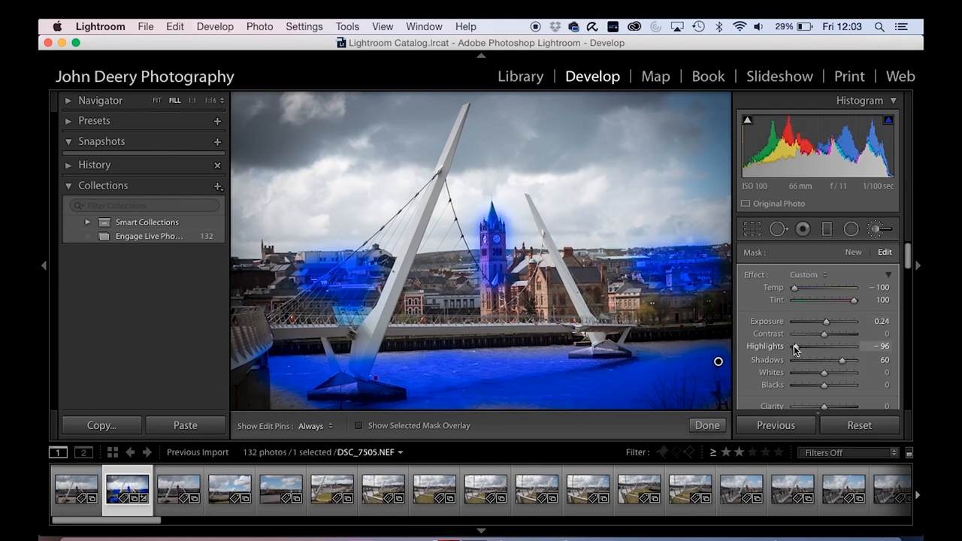
drag(823, 321, 841, 321)
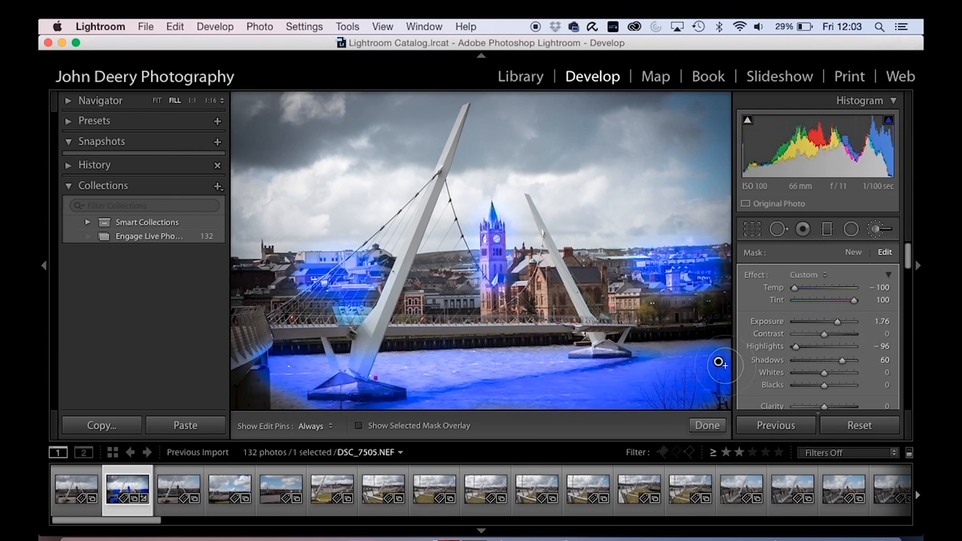
mouse_move(715, 360)
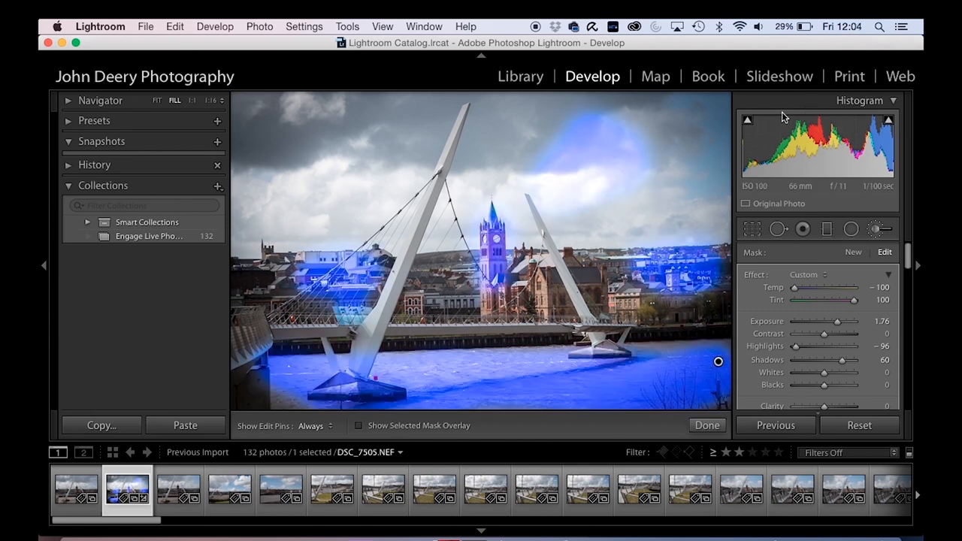
key(cmd+z)
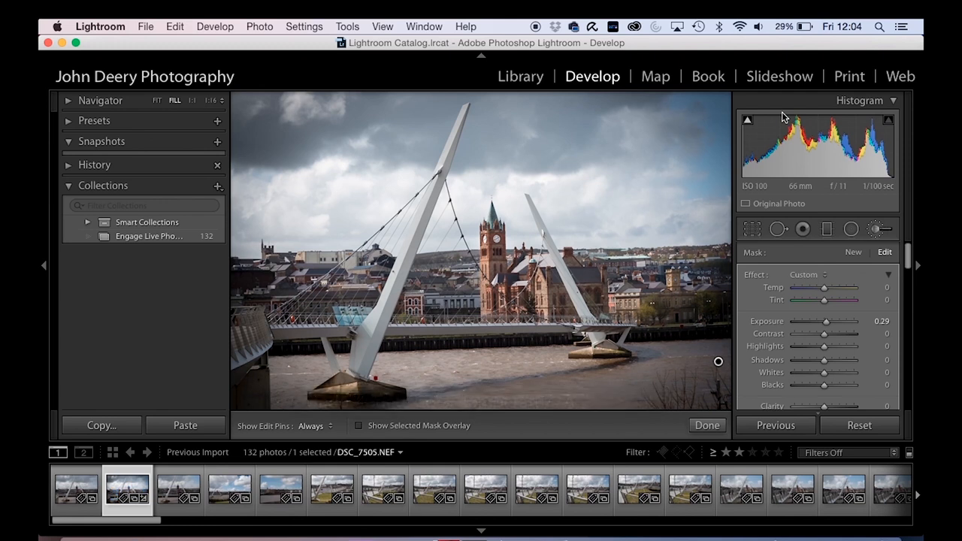
mouse_move(781, 300)
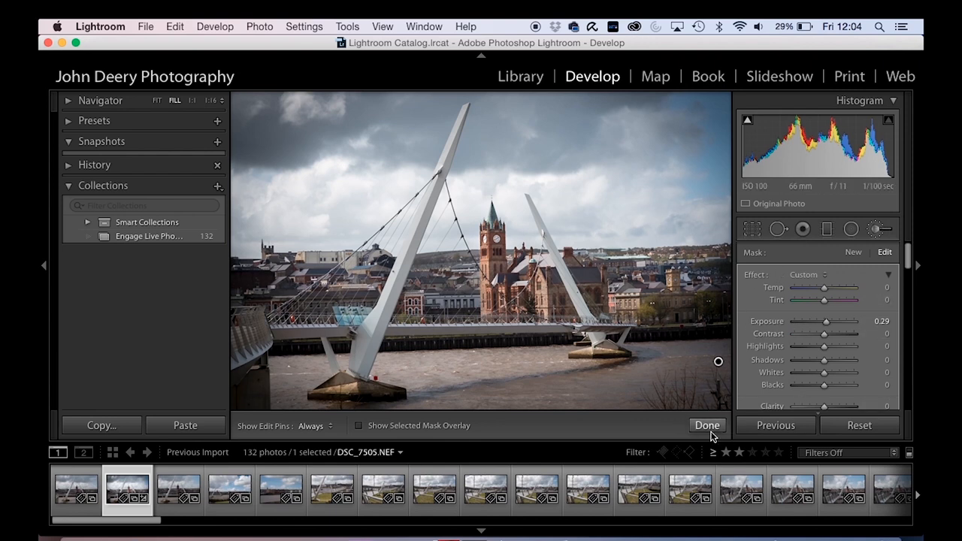
Finish the brushed adjustment, then push global Exposure up to preview and return it to −0.40
click(706, 425)
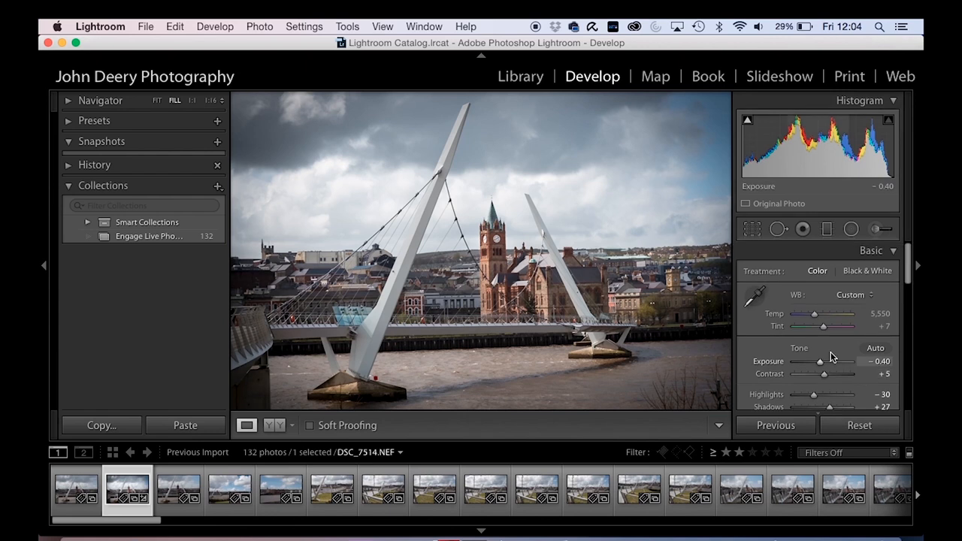
drag(819, 361, 803, 366)
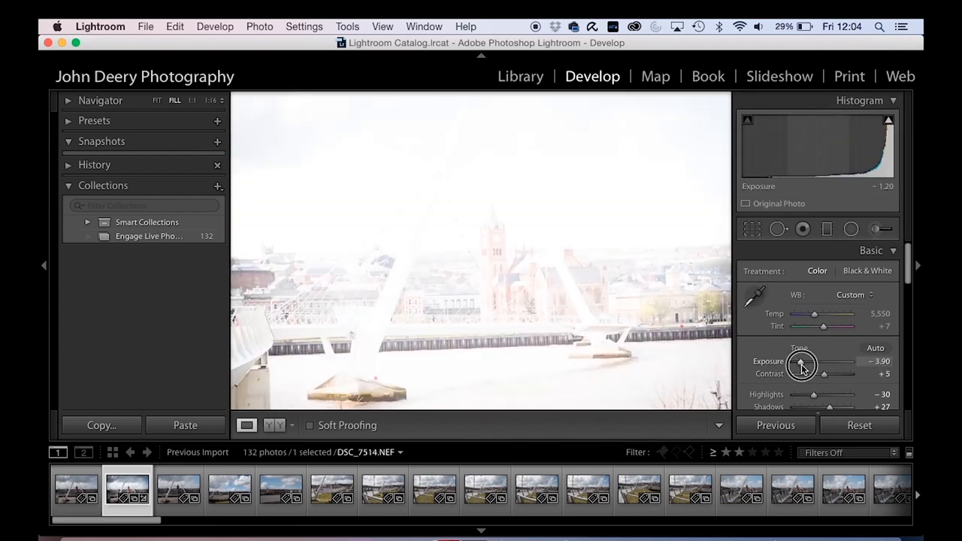
drag(823, 365, 799, 365)
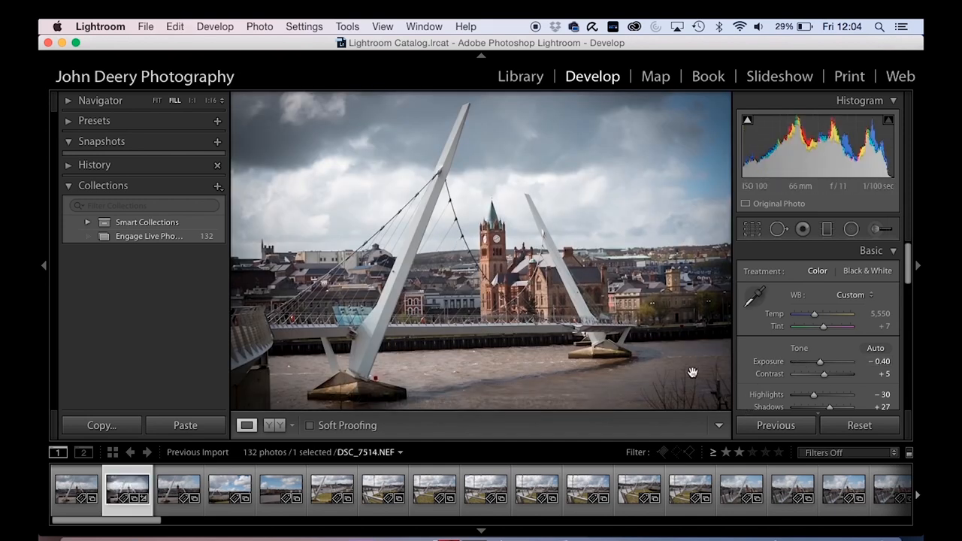
mouse_move(610, 311)
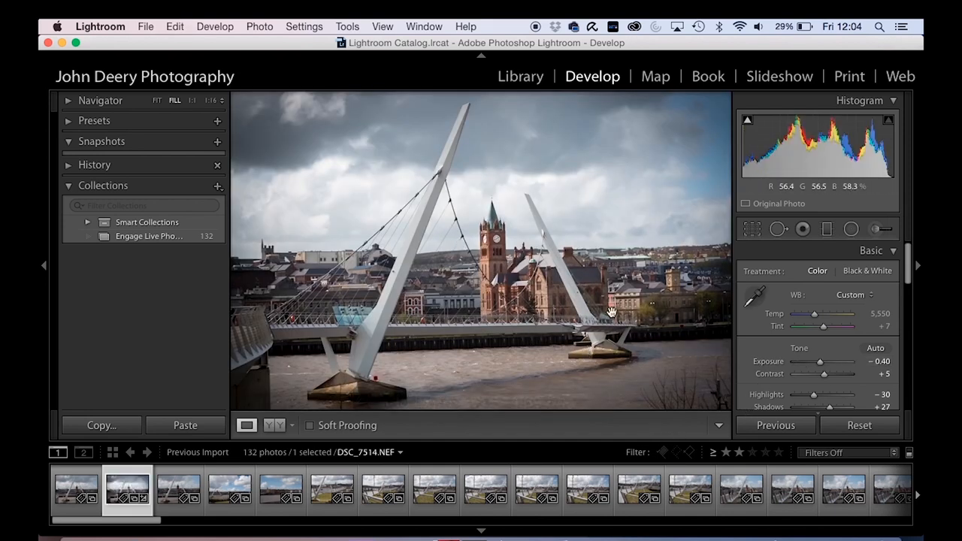
click(877, 229)
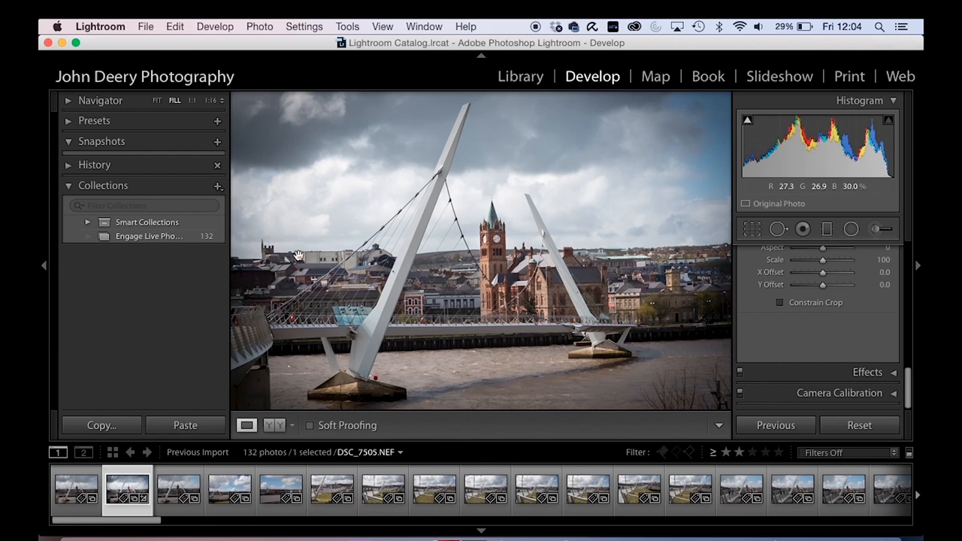
mouse_move(256, 289)
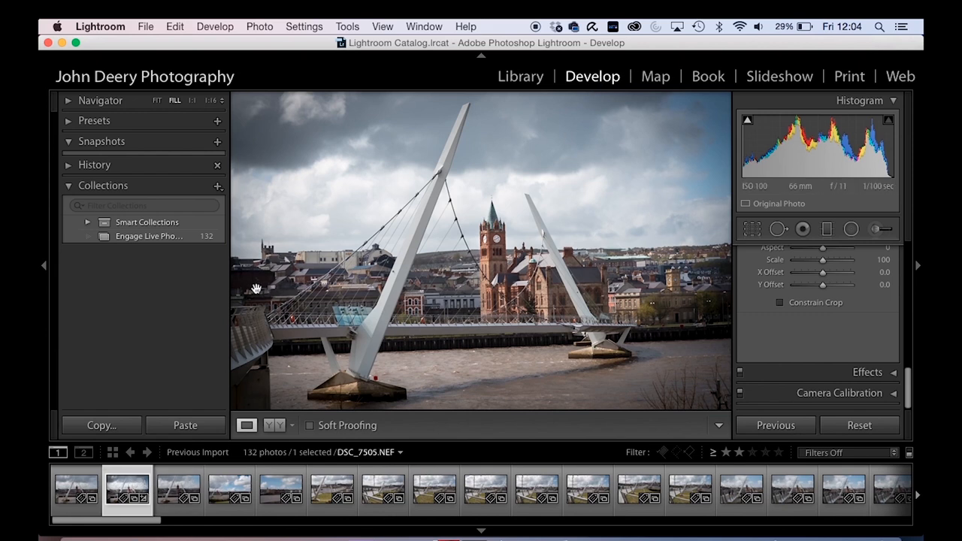
mouse_move(599, 75)
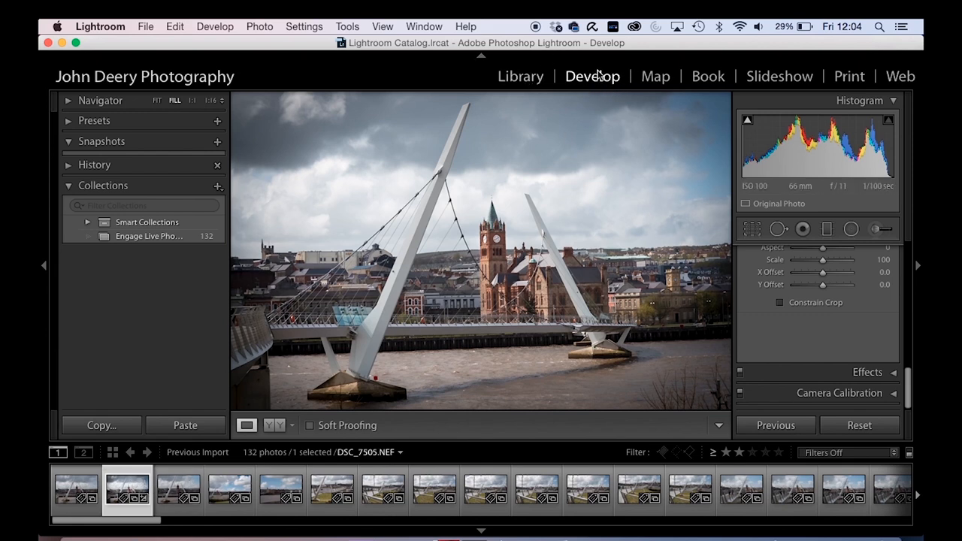
mouse_move(517, 450)
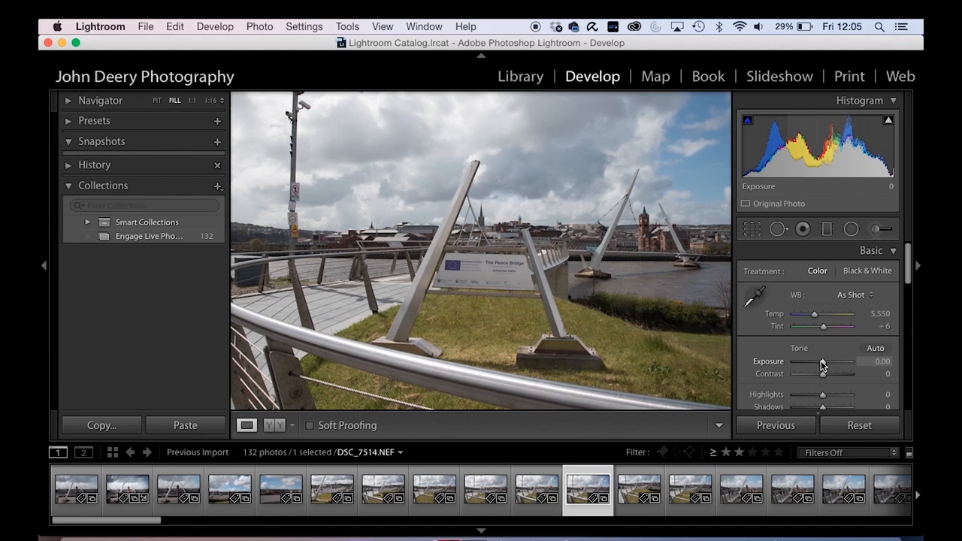
Settle the railing photo's Exposure at about +0.05 and Contrast at +23
drag(824, 361, 817, 360)
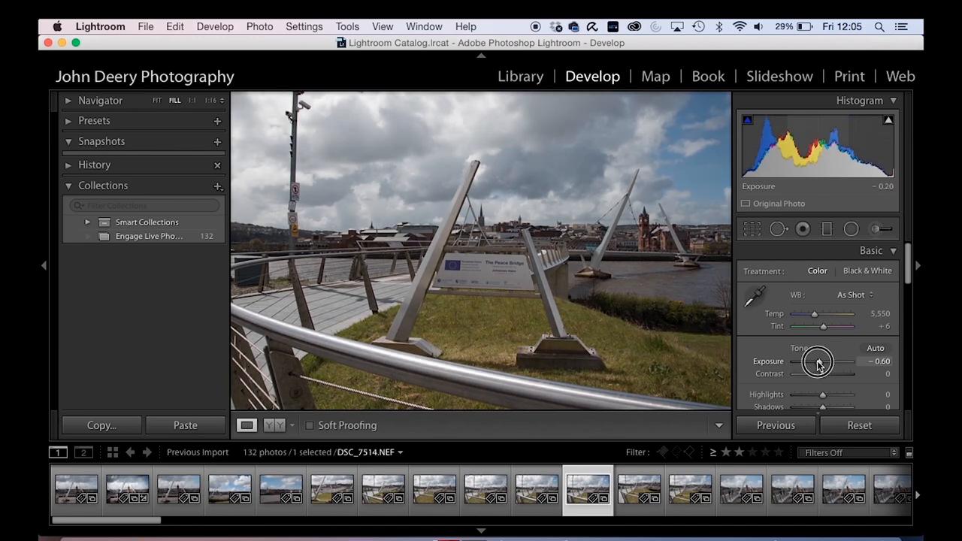
drag(818, 362, 813, 365)
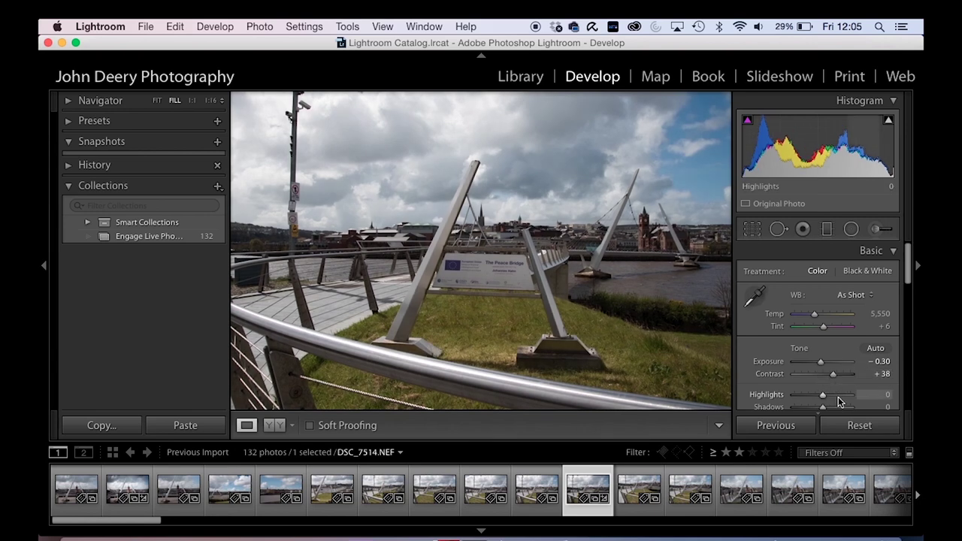
drag(820, 394, 829, 394)
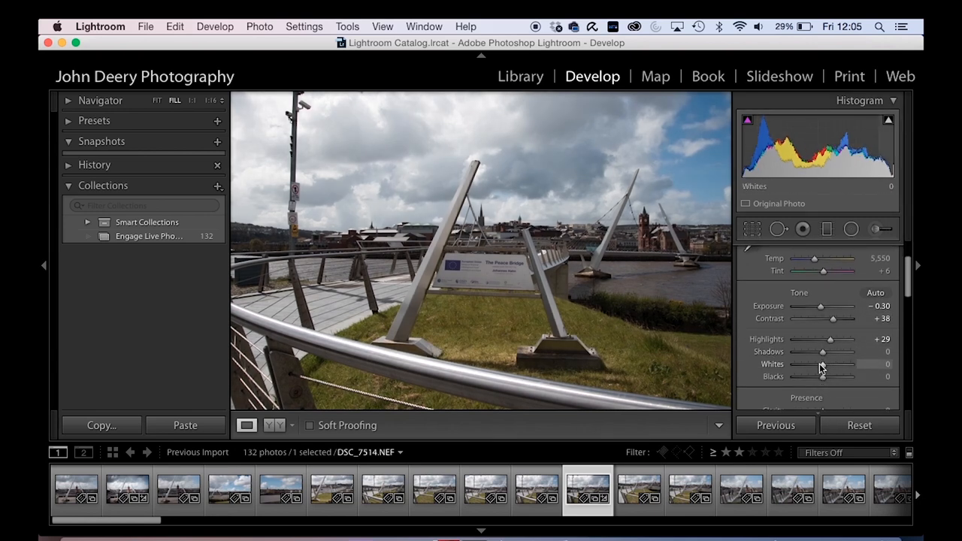
drag(820, 306, 812, 306)
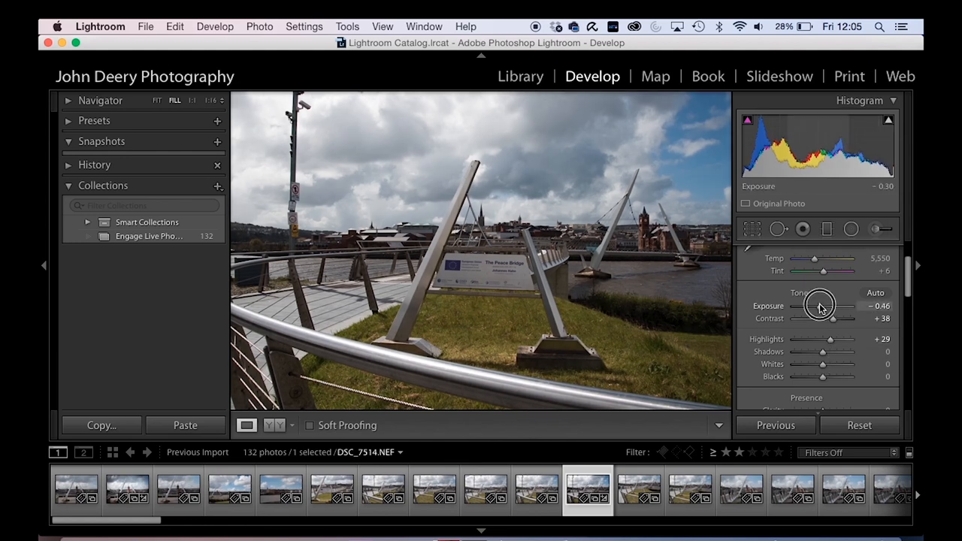
drag(823, 306, 819, 307)
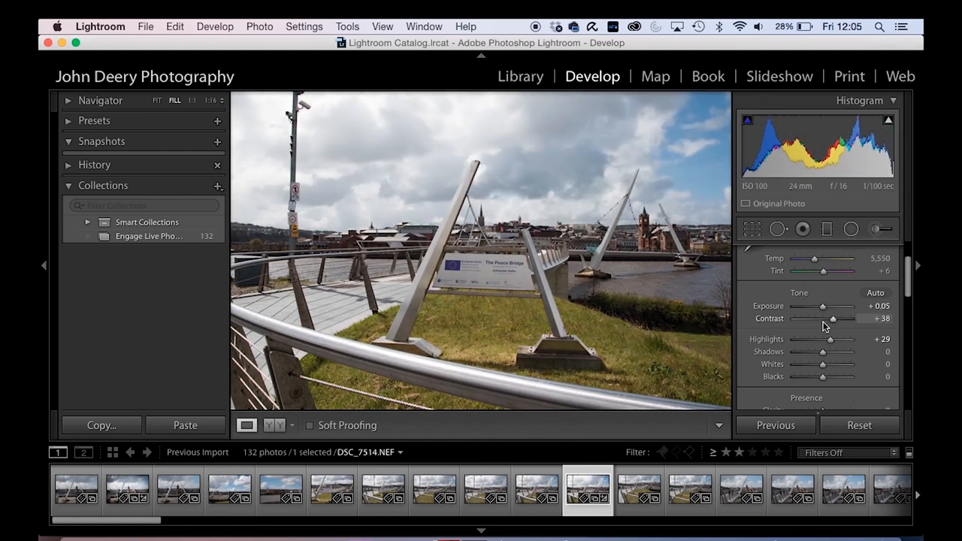
drag(832, 318, 826, 318)
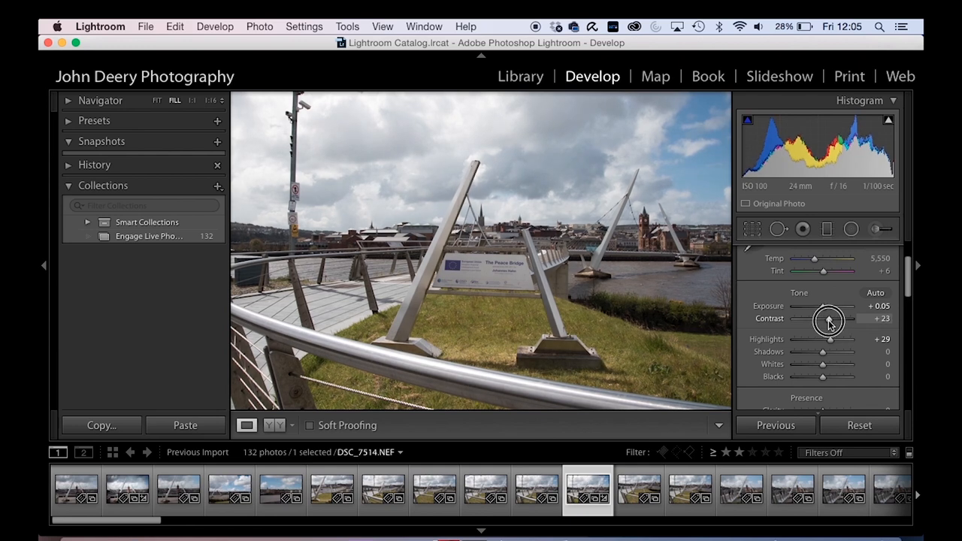
mouse_move(829, 344)
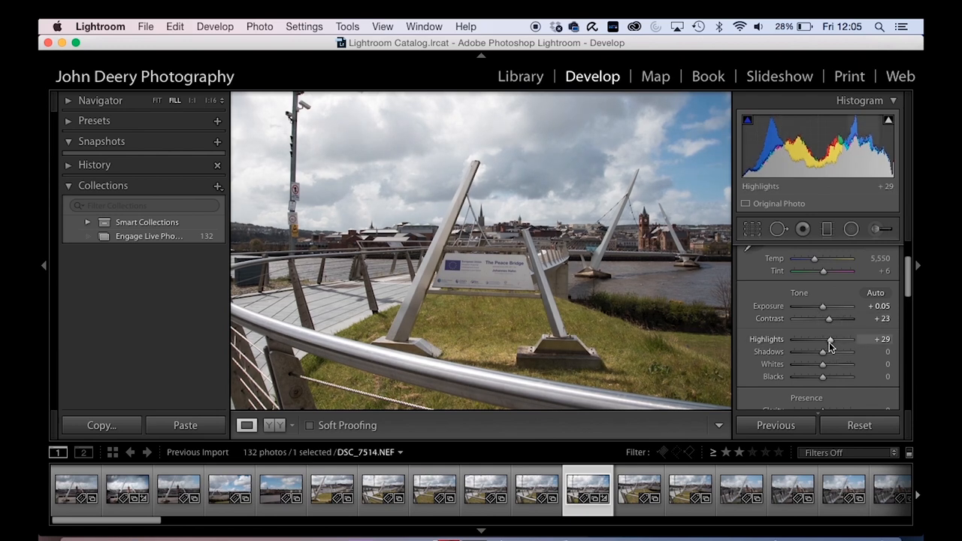
Pull Highlights down to −68 to recover the sky and lift Shadows to about +44
drag(829, 340, 838, 340)
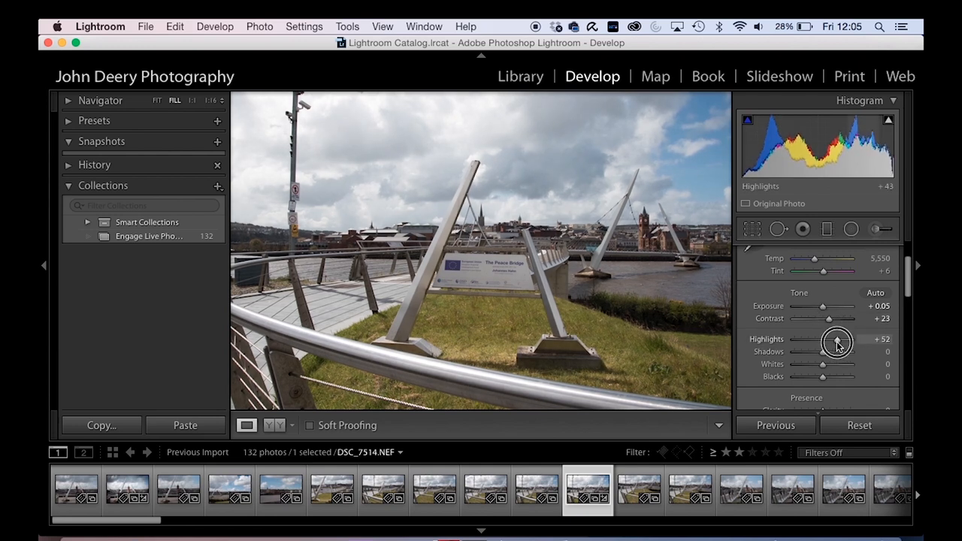
drag(836, 343, 794, 343)
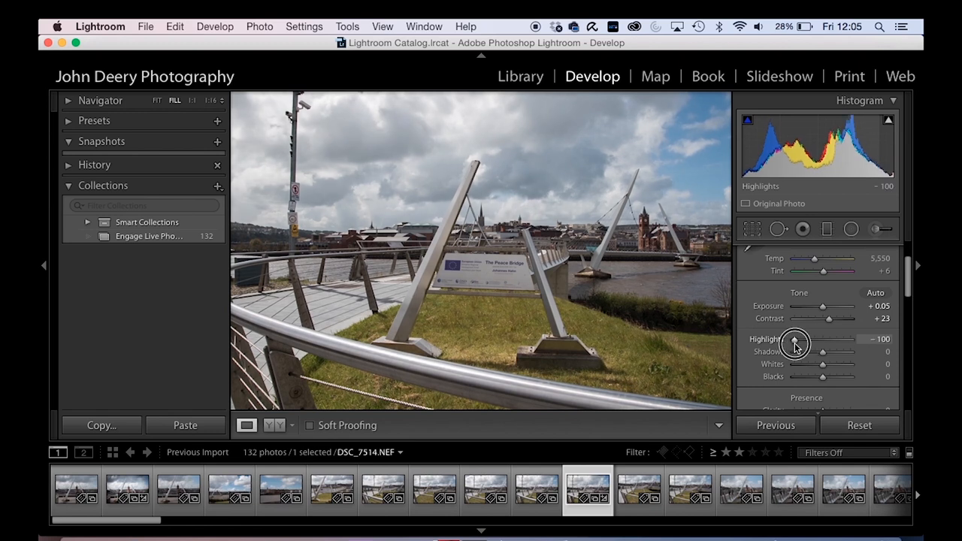
drag(824, 351, 838, 352)
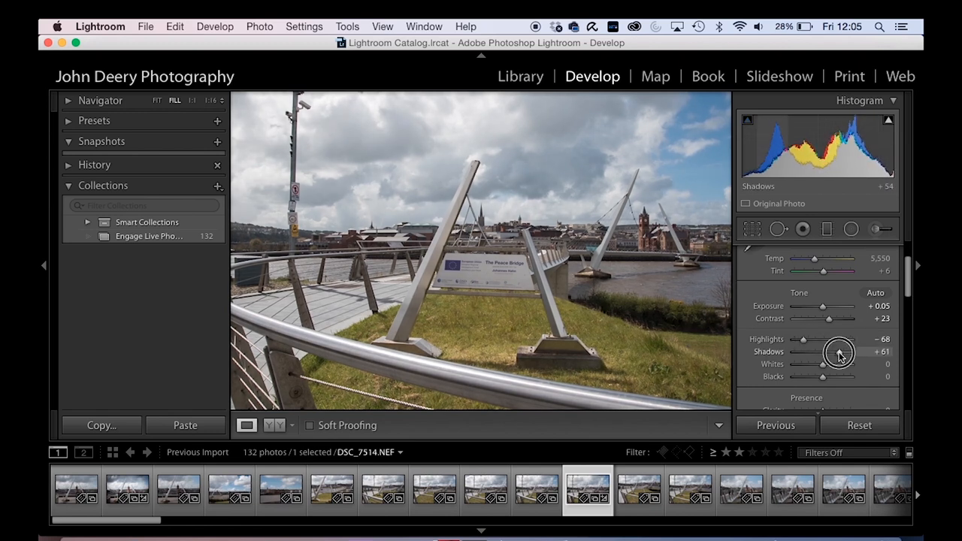
drag(834, 351, 823, 363)
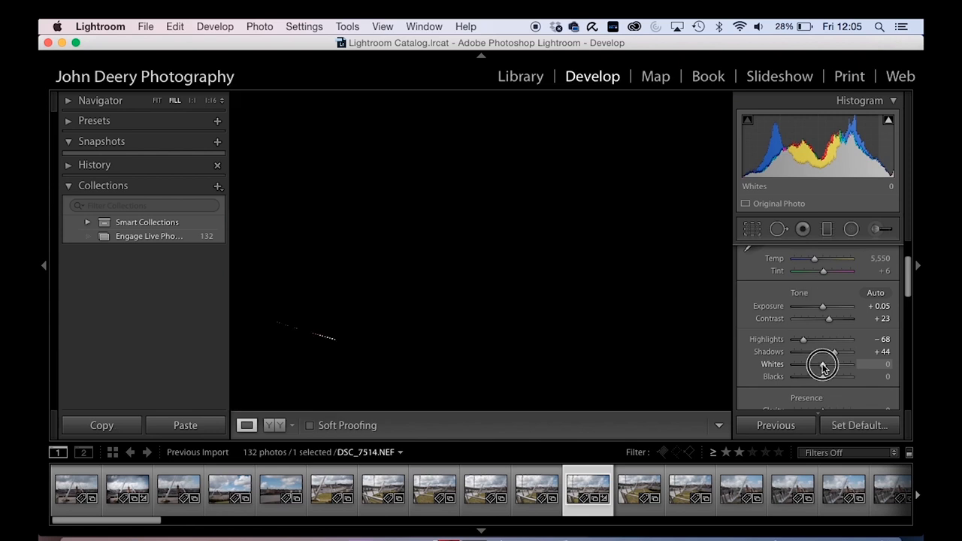
Set Whites to about −4, just below the highlight clipping point
drag(808, 365, 849, 366)
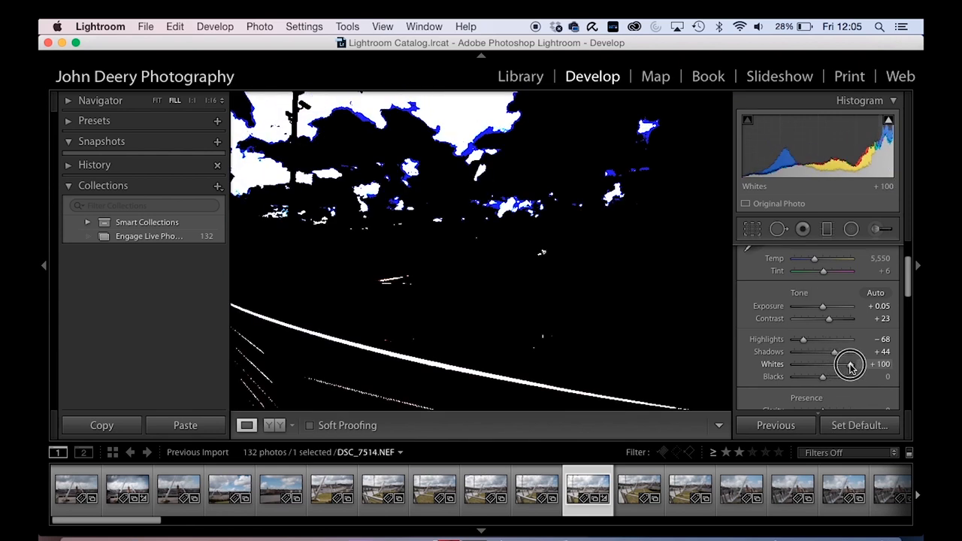
drag(849, 365, 826, 365)
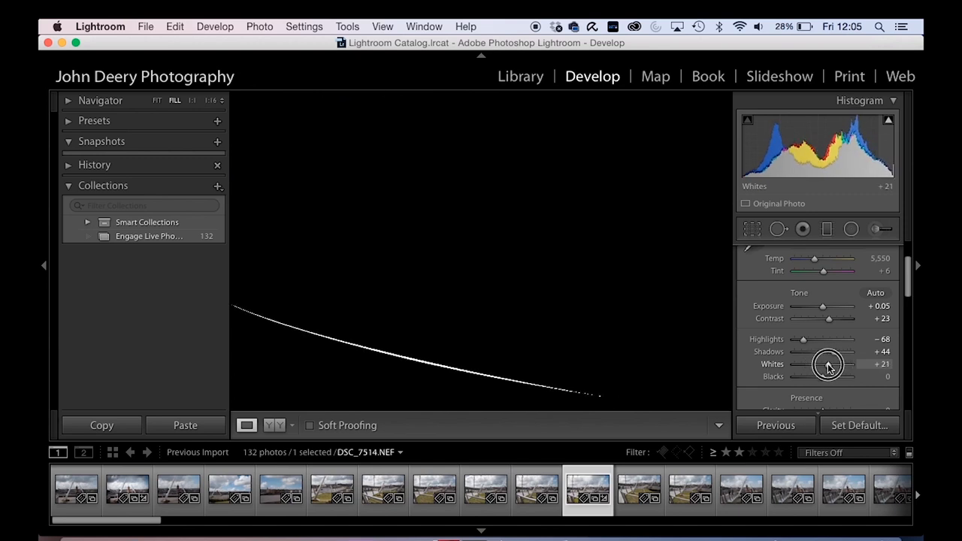
drag(829, 365, 818, 365)
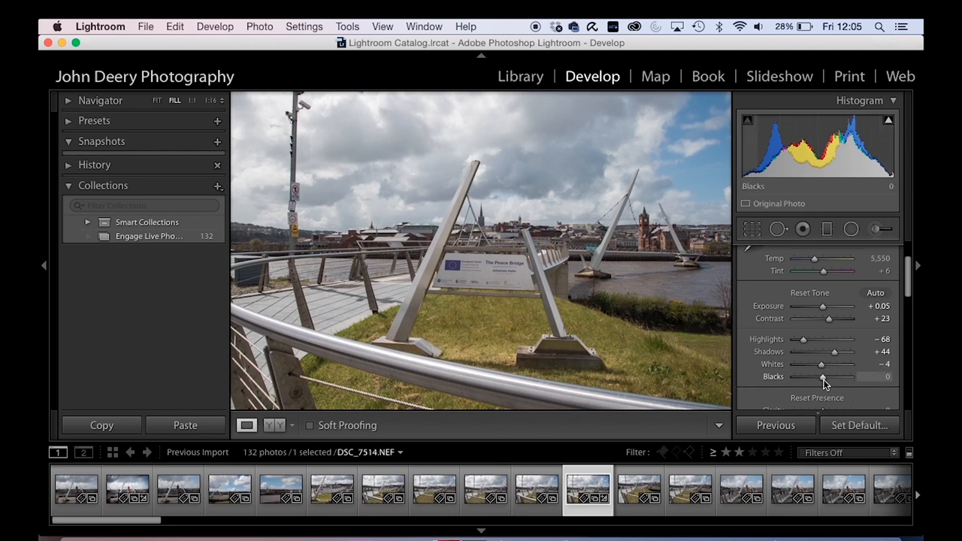
Set Blacks to about −12, just short of shadow clipping
drag(823, 375, 850, 375)
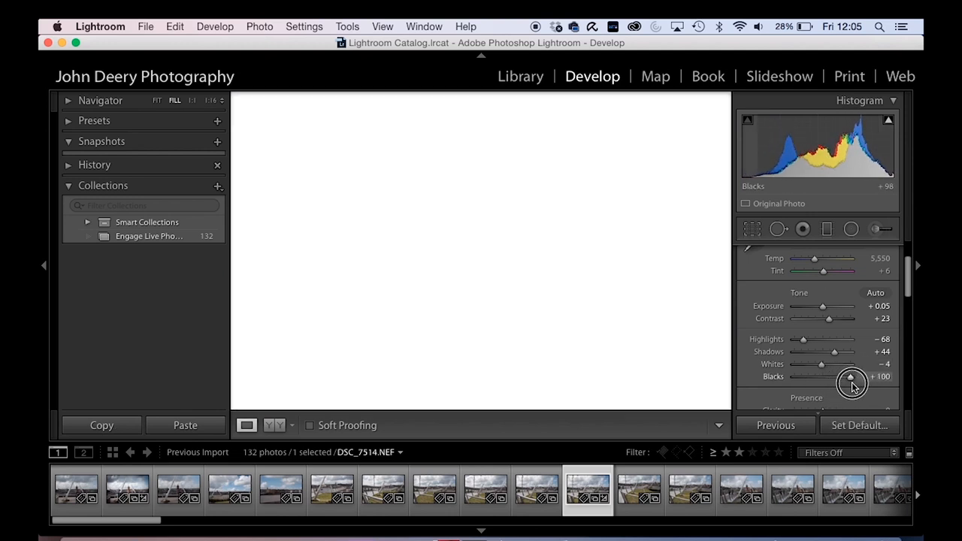
drag(851, 375, 803, 375)
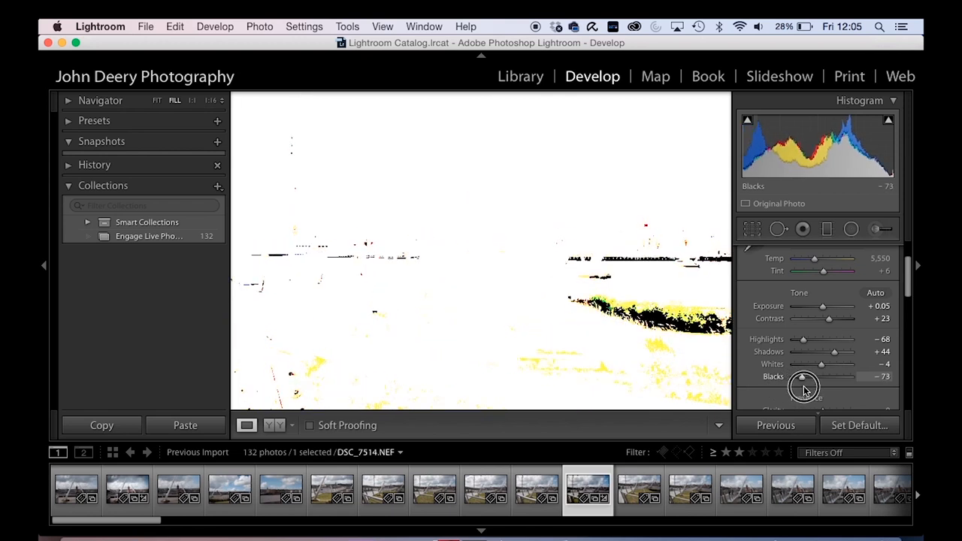
drag(803, 375, 818, 375)
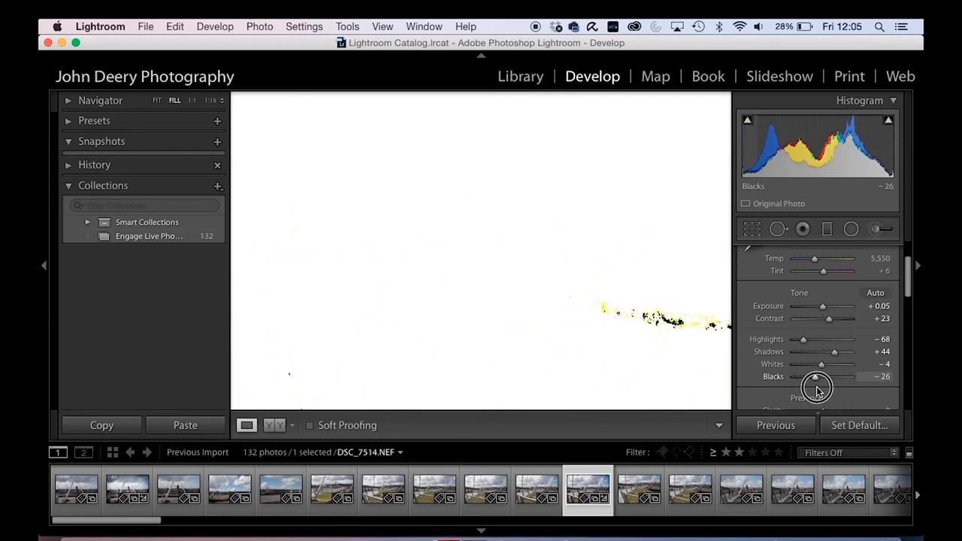
drag(814, 376, 823, 375)
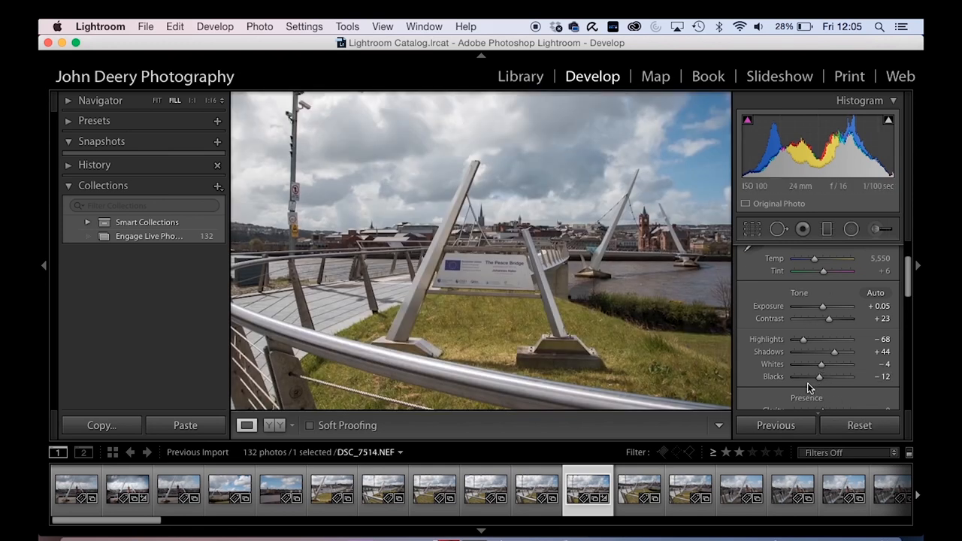
scroll(down, 3)
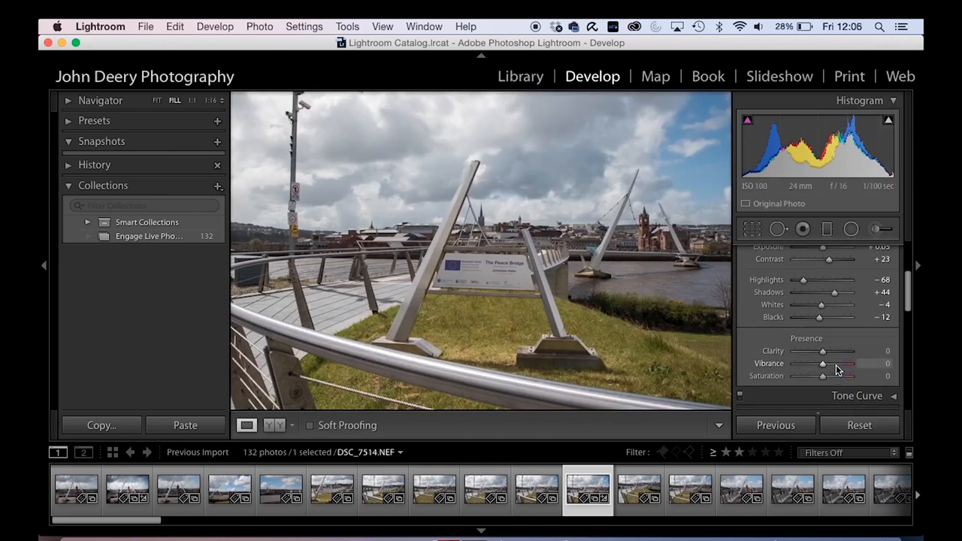
drag(823, 352, 826, 331)
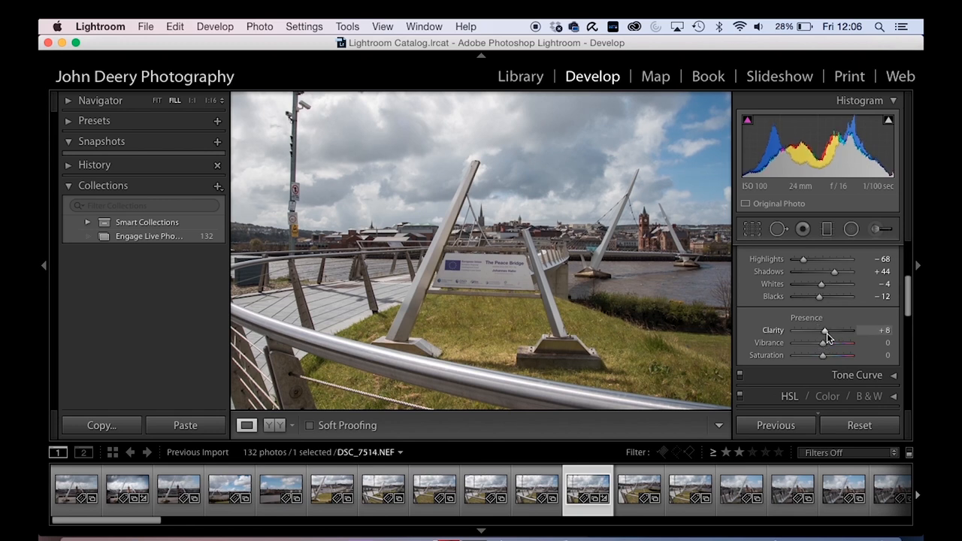
drag(820, 330, 826, 331)
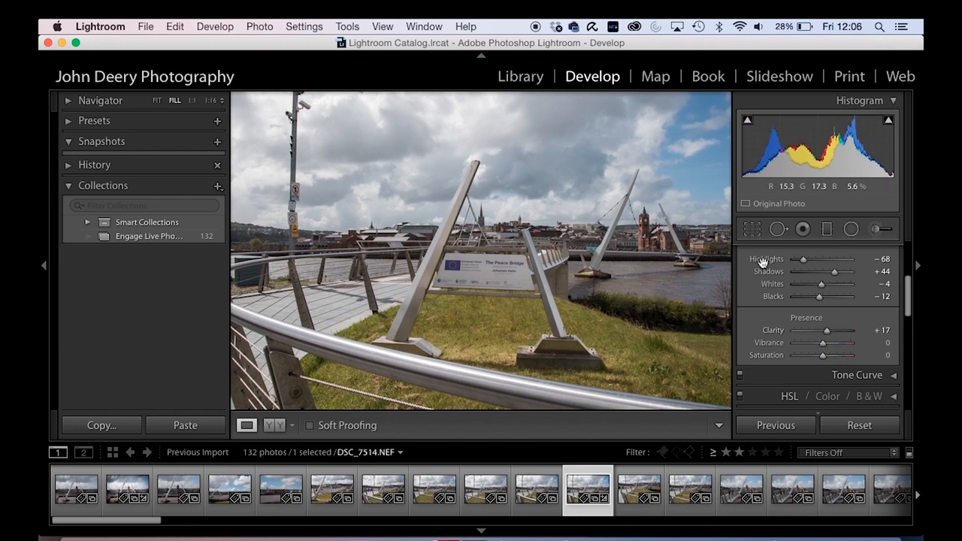
drag(826, 330, 820, 331)
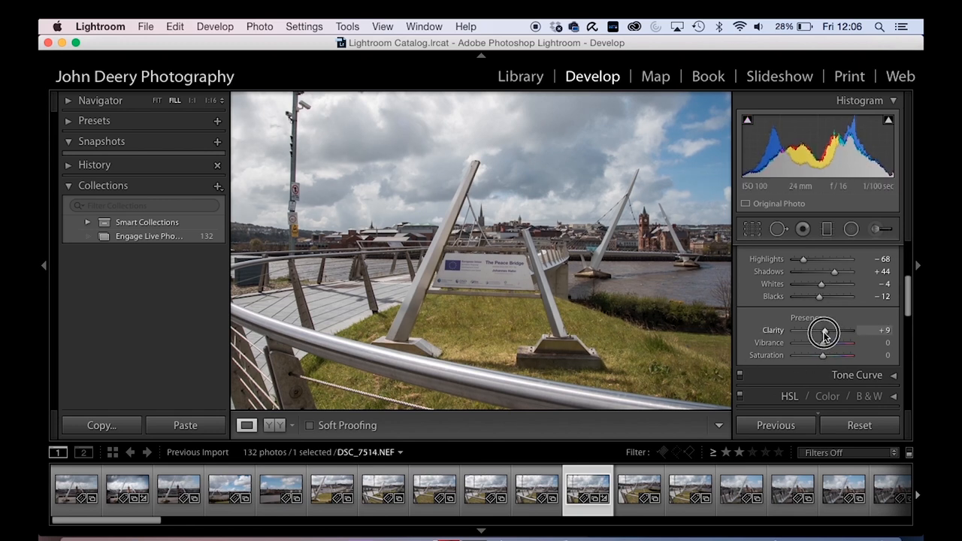
drag(829, 330, 824, 330)
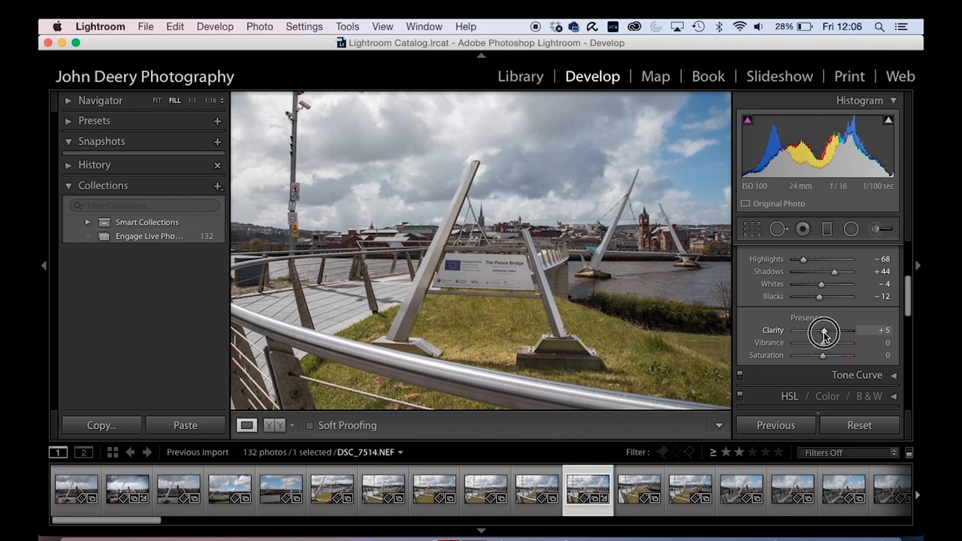
drag(826, 332, 822, 332)
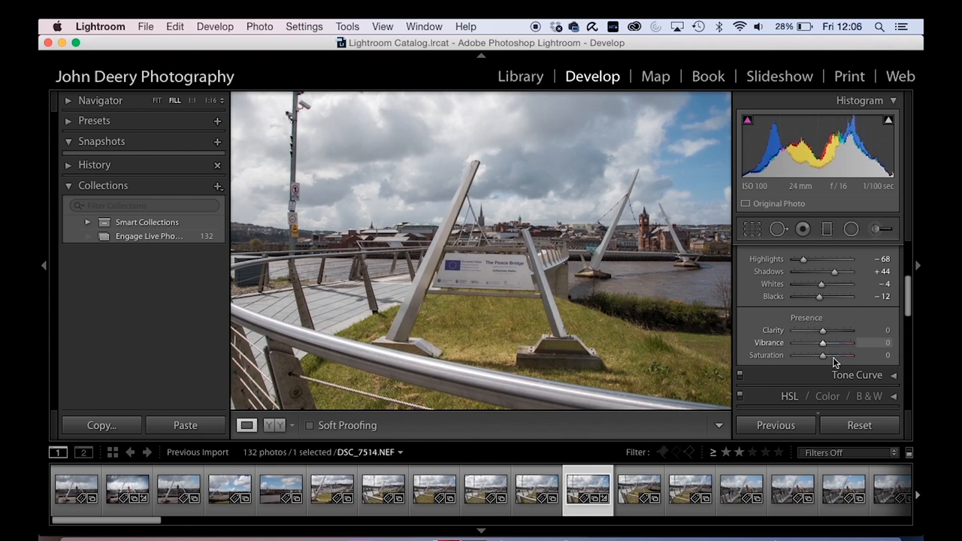
scroll(down, 3)
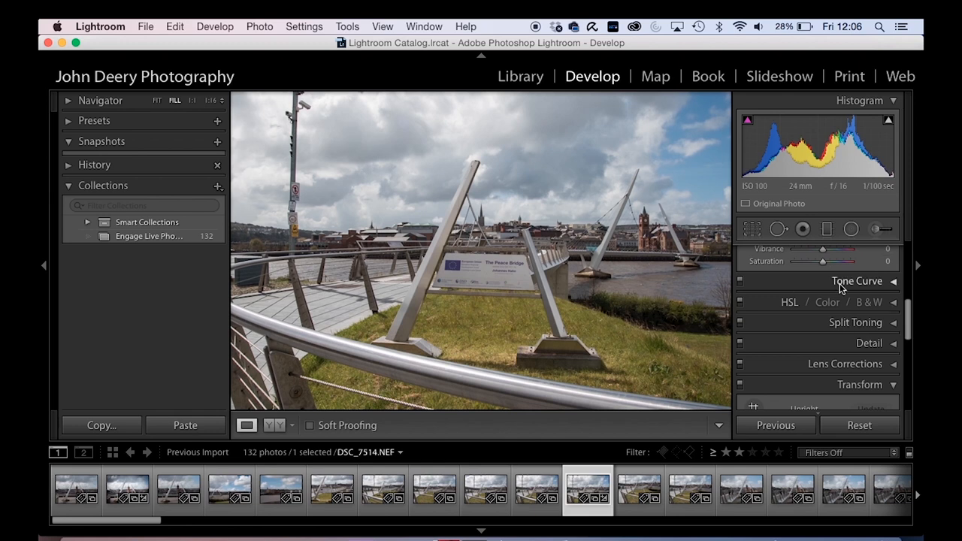
click(751, 229)
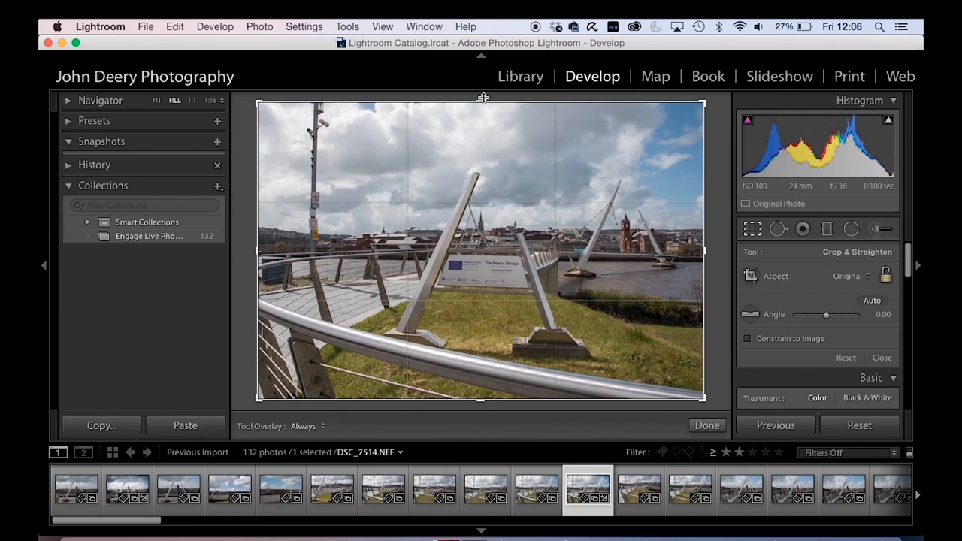
Tighten the crop around the bridge sign and spires at 8.5 x 11 proportions and apply it
drag(481, 103, 487, 127)
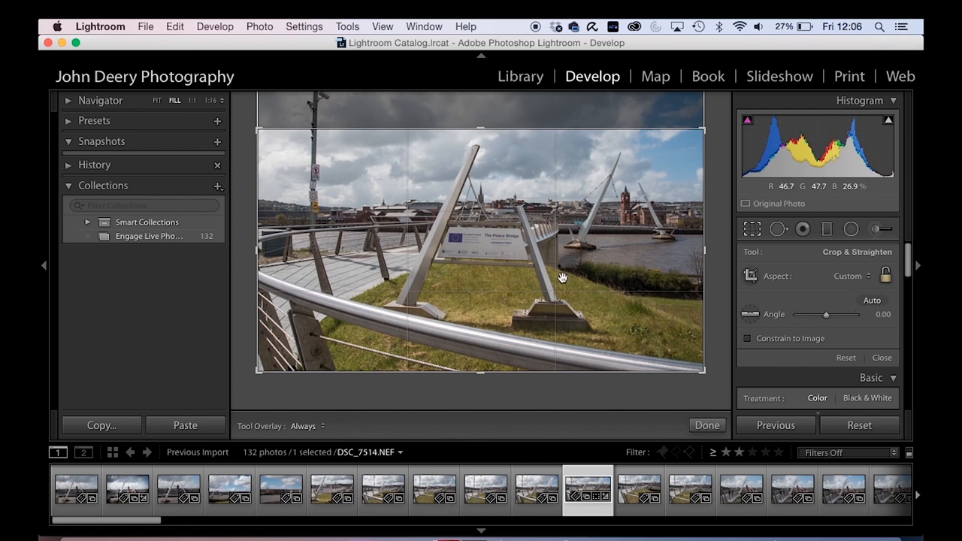
mouse_move(553, 313)
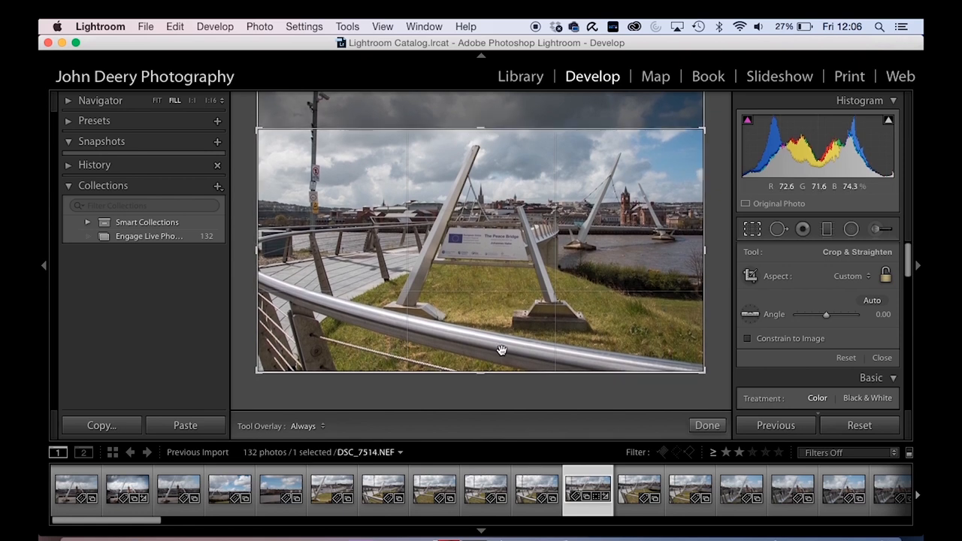
mouse_move(319, 243)
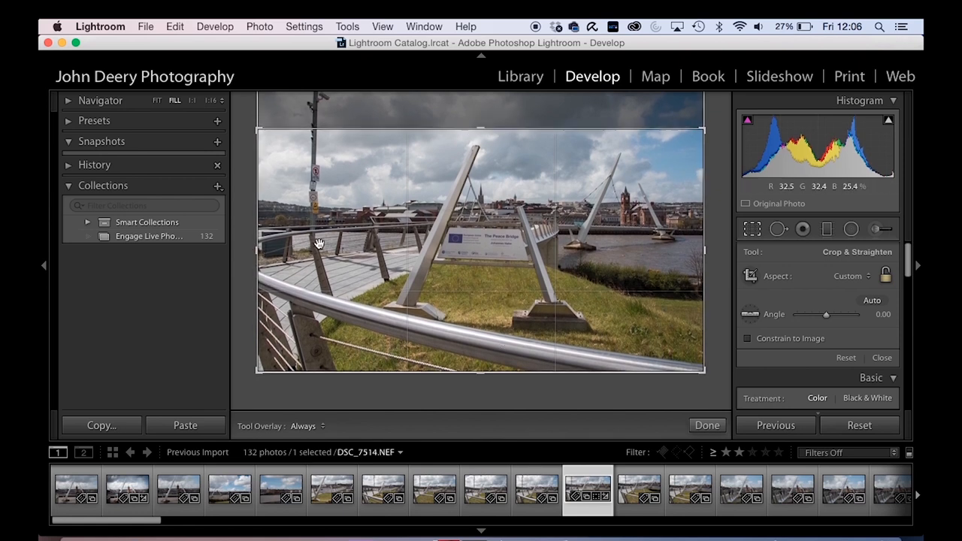
mouse_move(398, 330)
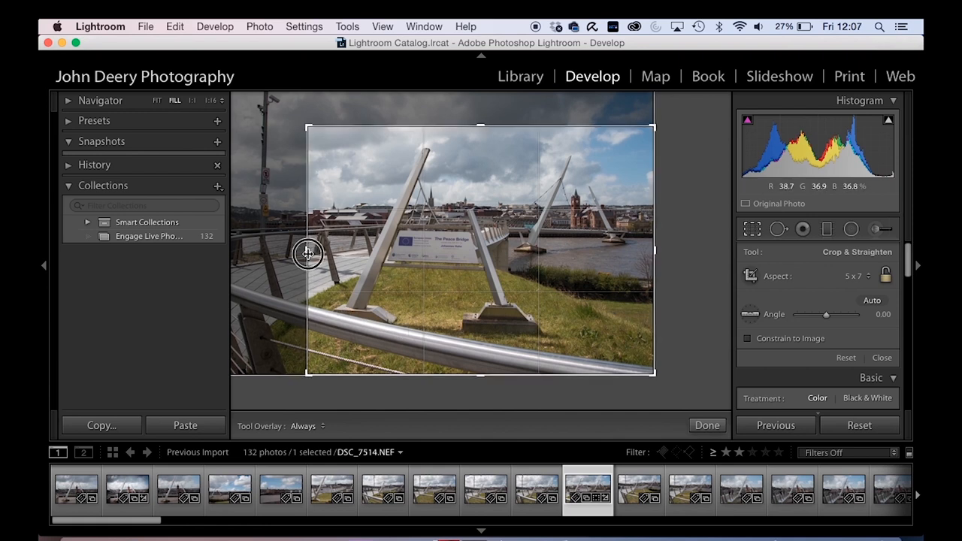
drag(306, 252, 314, 256)
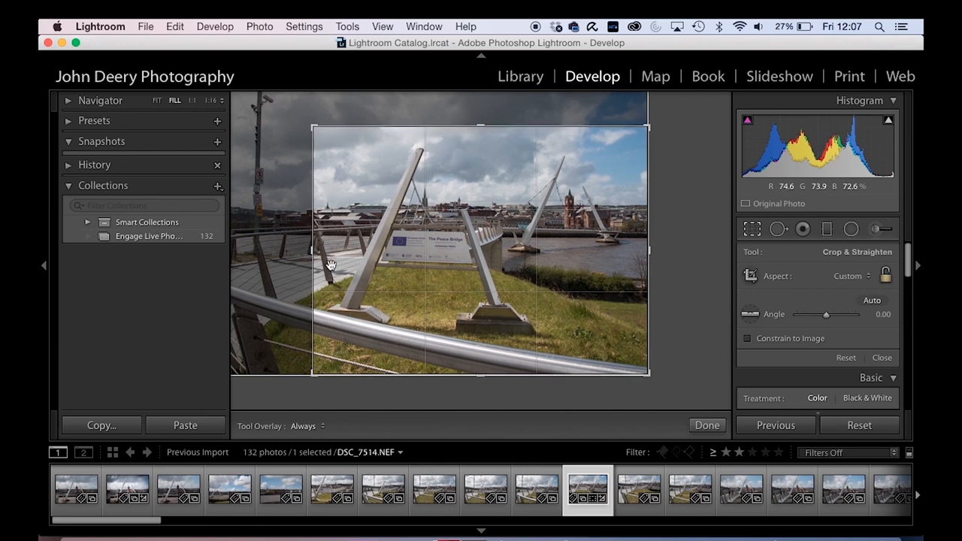
mouse_move(349, 284)
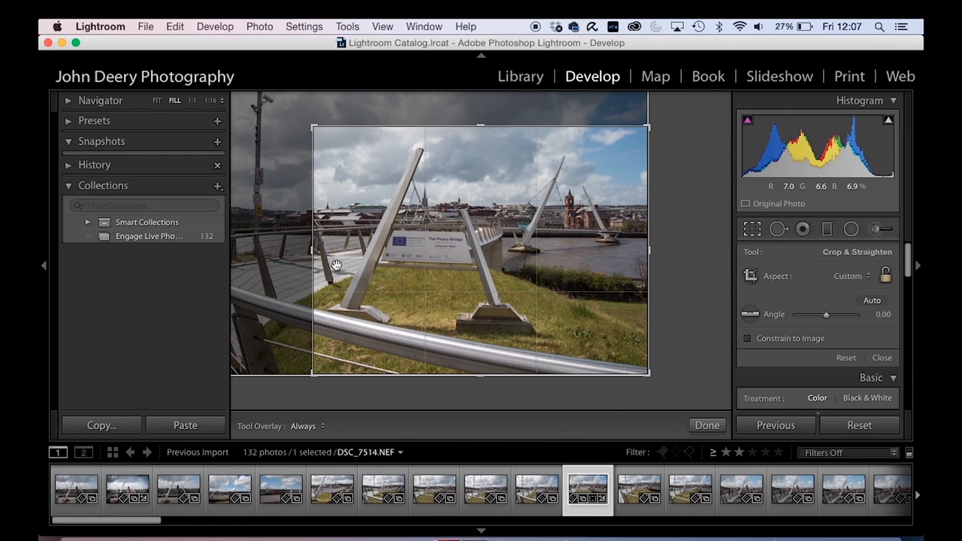
mouse_move(523, 356)
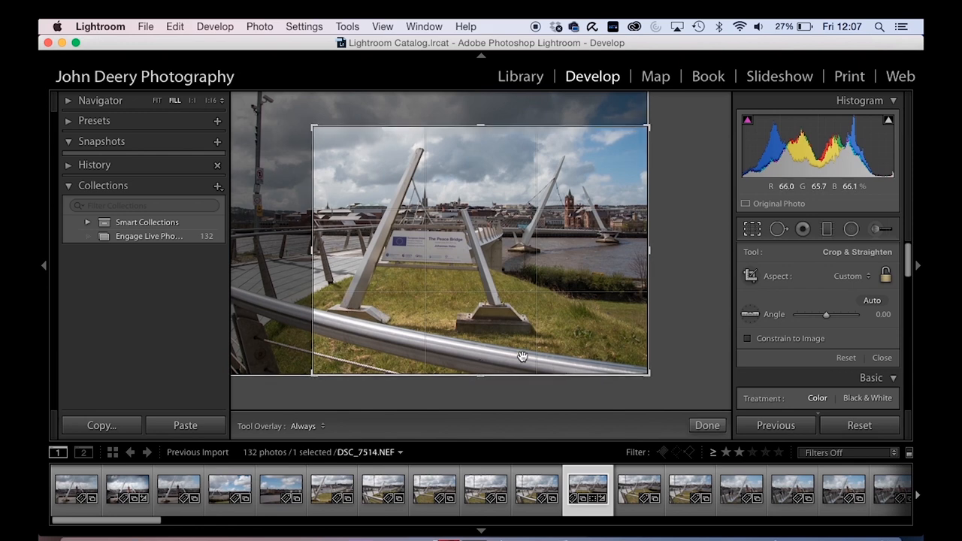
mouse_move(328, 229)
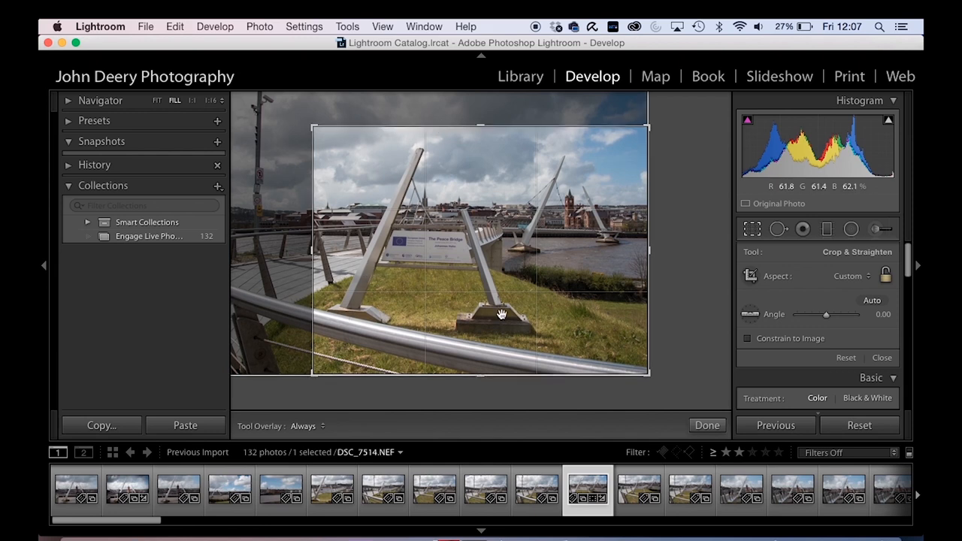
mouse_move(478, 123)
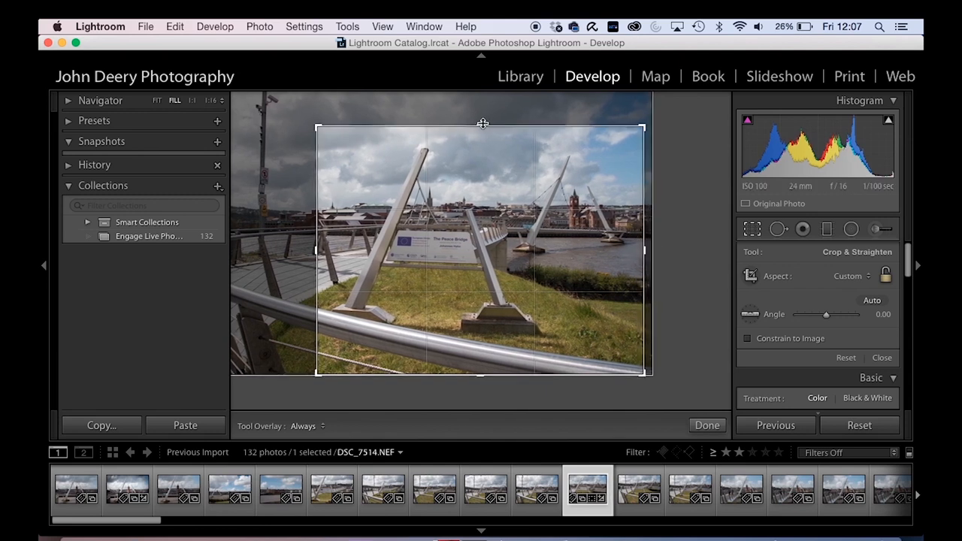
click(849, 276)
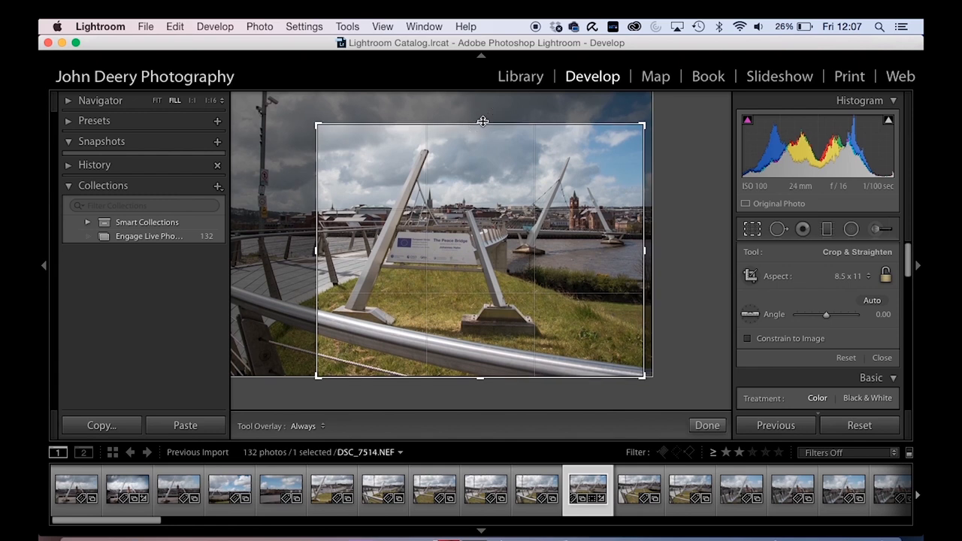
mouse_move(823, 318)
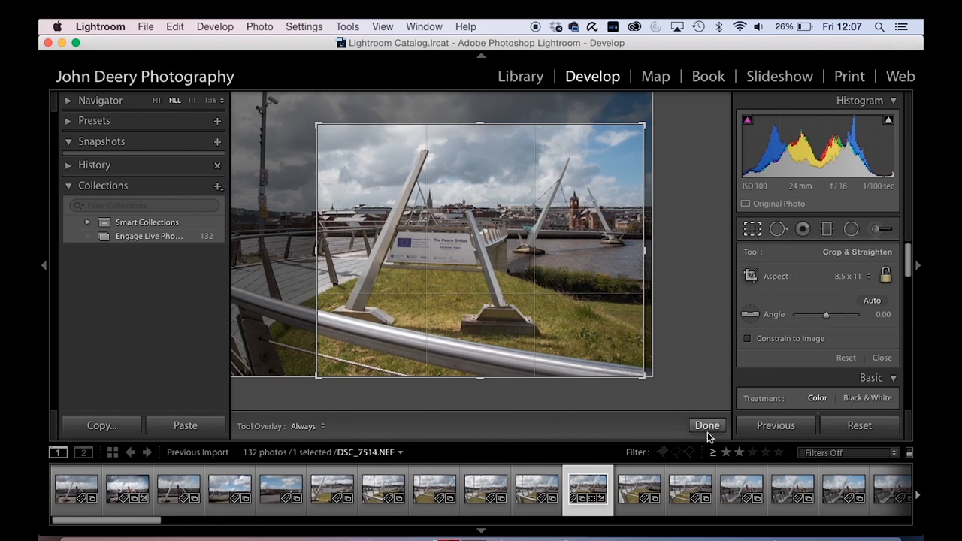
mouse_move(850, 228)
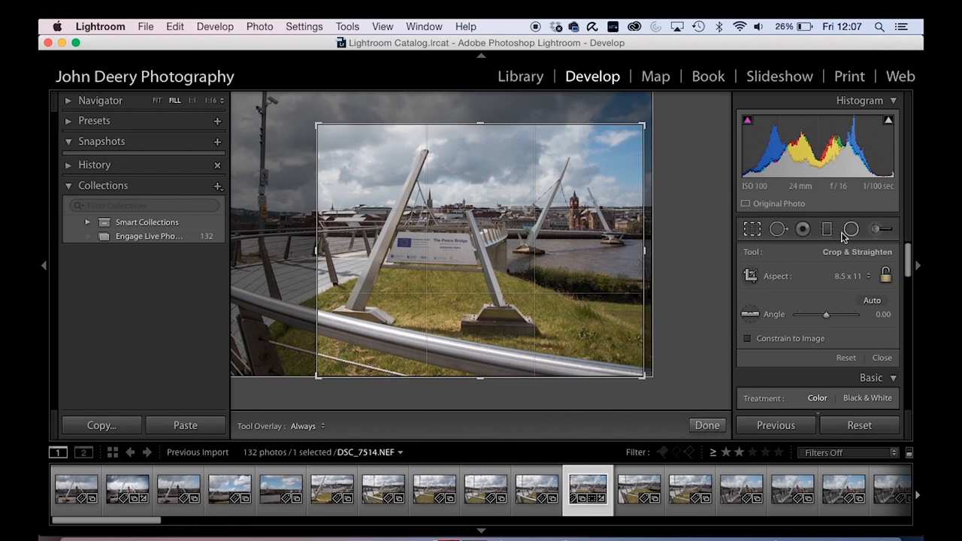
click(706, 426)
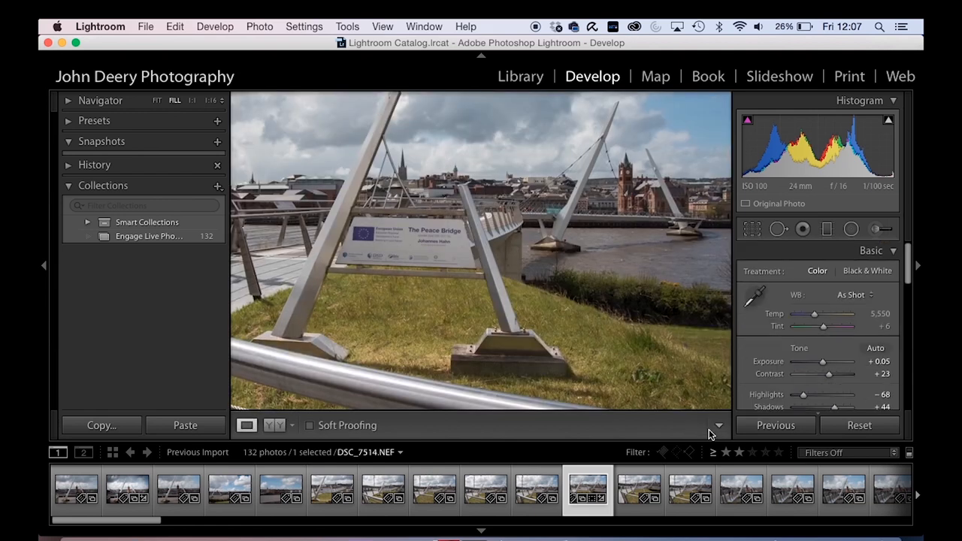
mouse_move(514, 329)
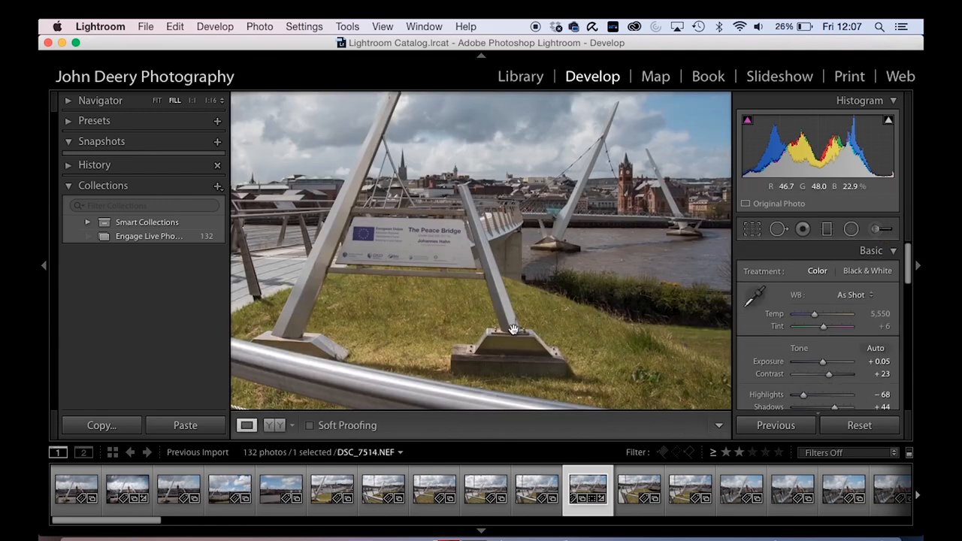
mouse_move(592, 106)
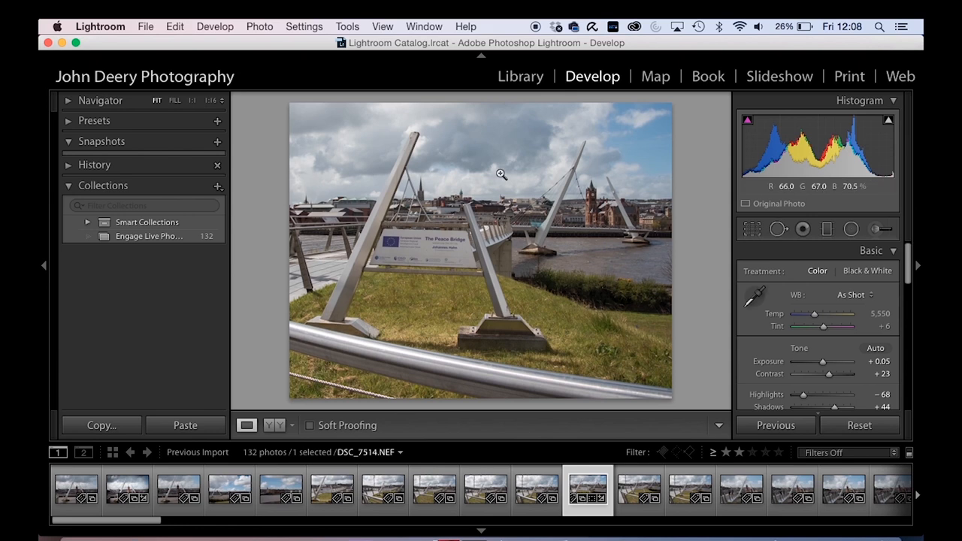
click(502, 174)
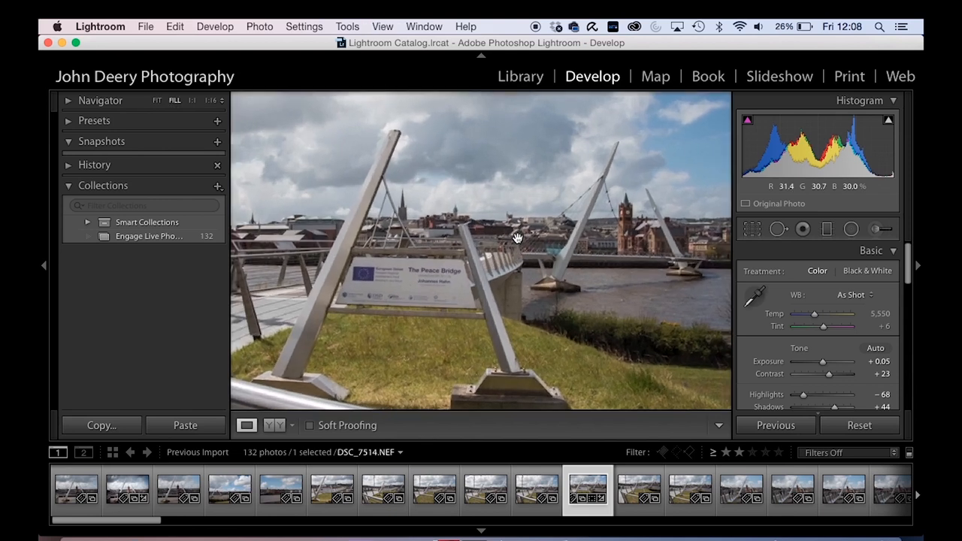
click(517, 237)
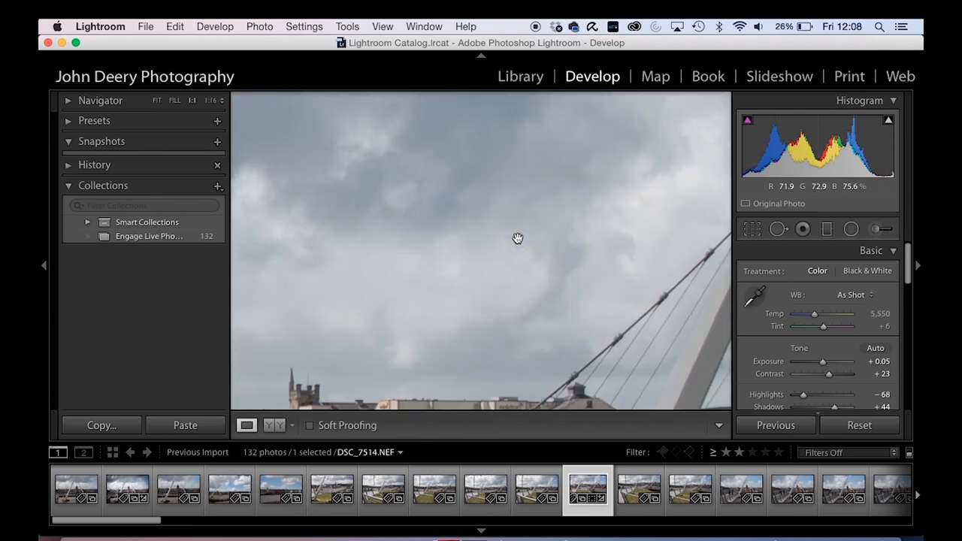
mouse_move(432, 323)
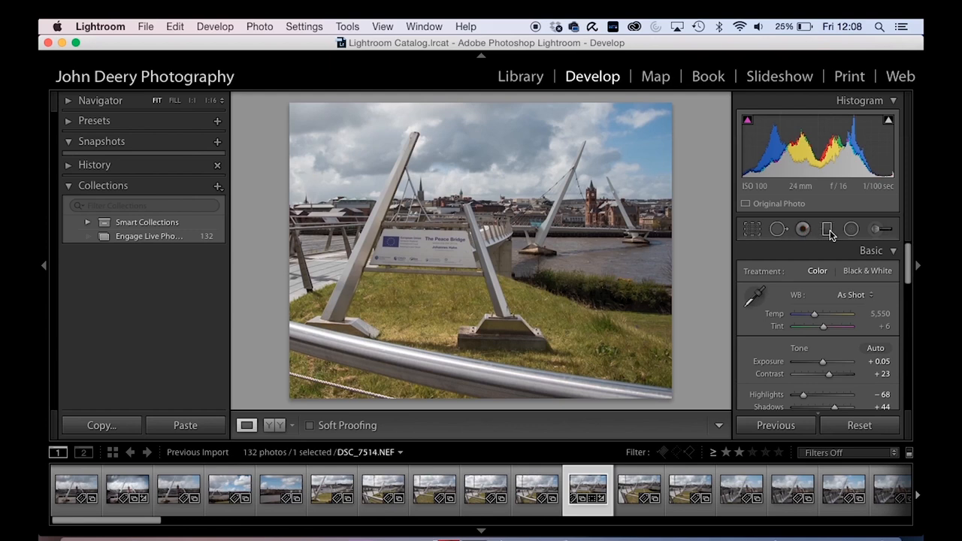
mouse_move(839, 267)
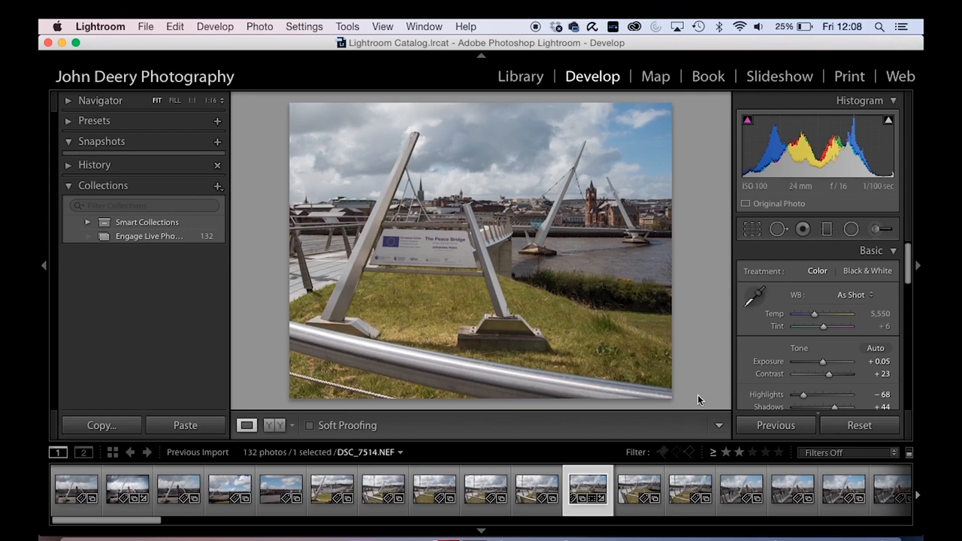
scroll(down, 3)
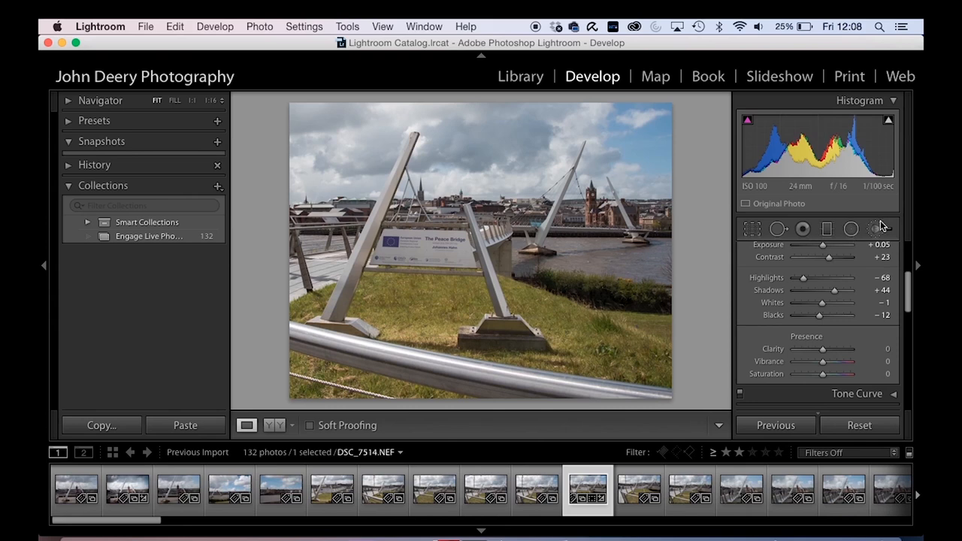
mouse_move(879, 231)
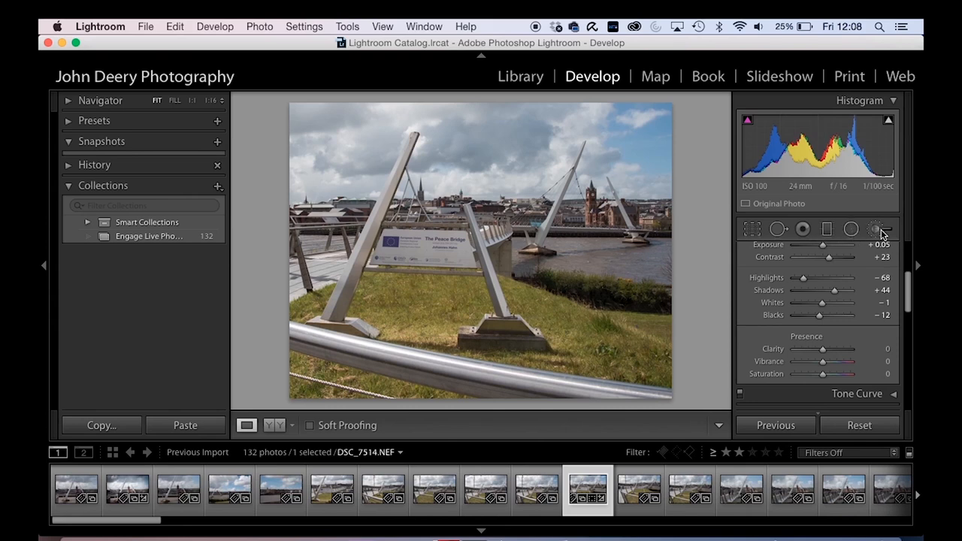
Start a brushed adjustment and paint it over the clock tower and the area near the river
click(875, 229)
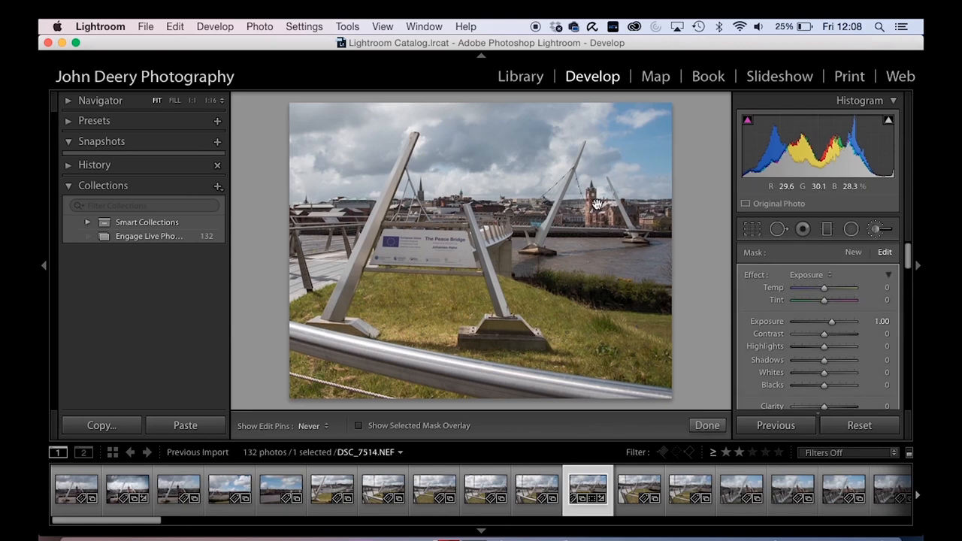
click(594, 209)
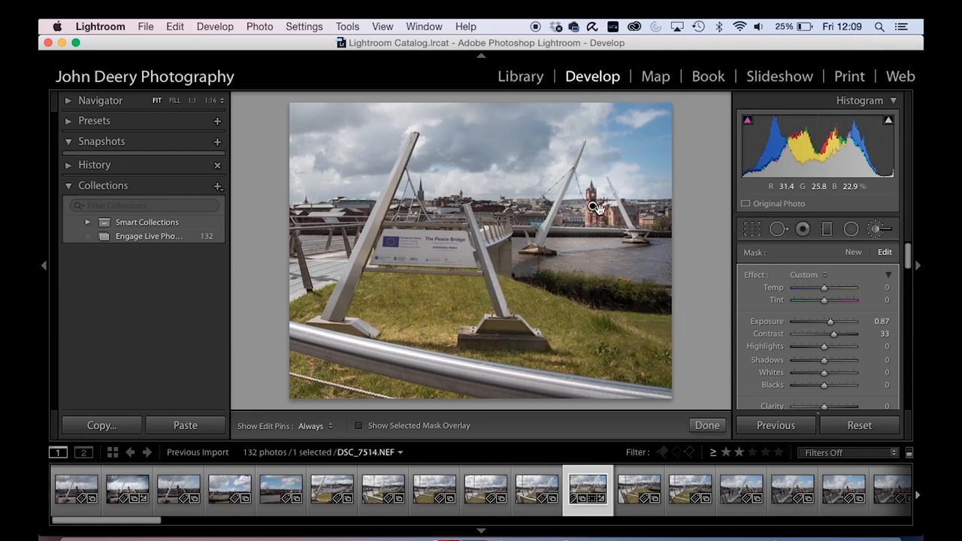
click(594, 207)
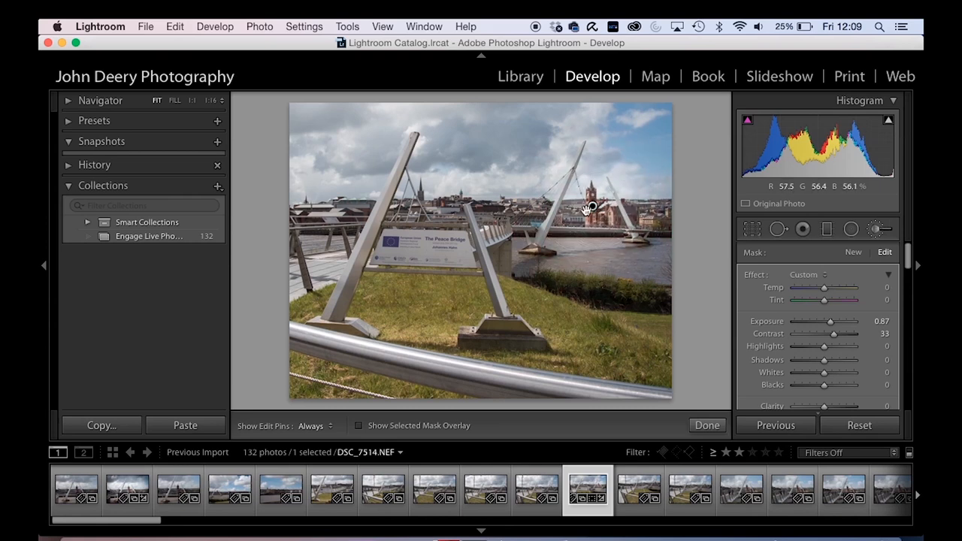
mouse_move(591, 207)
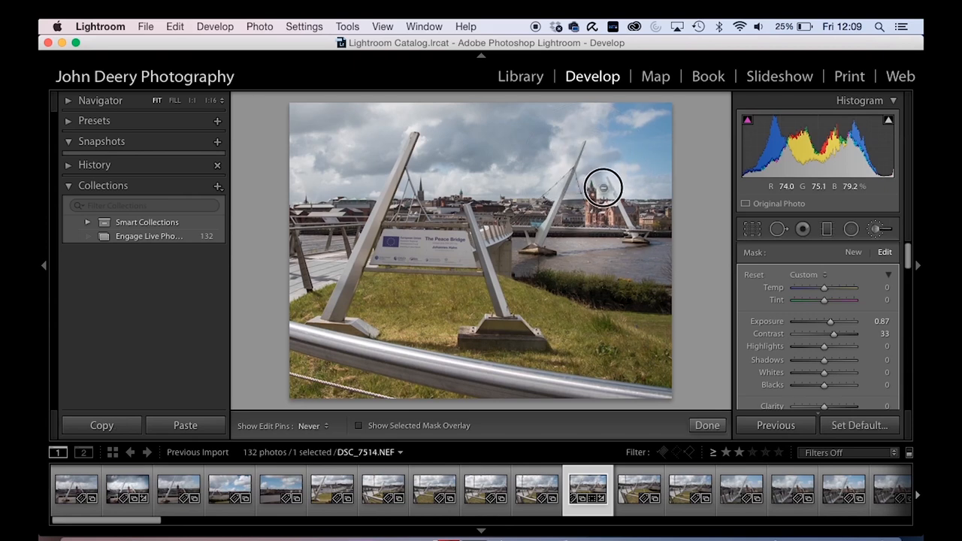
mouse_move(616, 198)
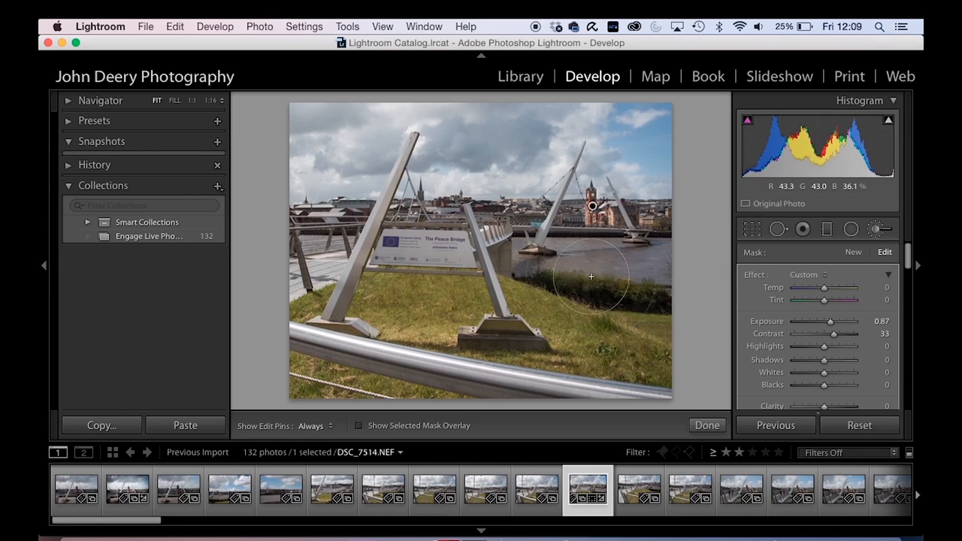
click(592, 208)
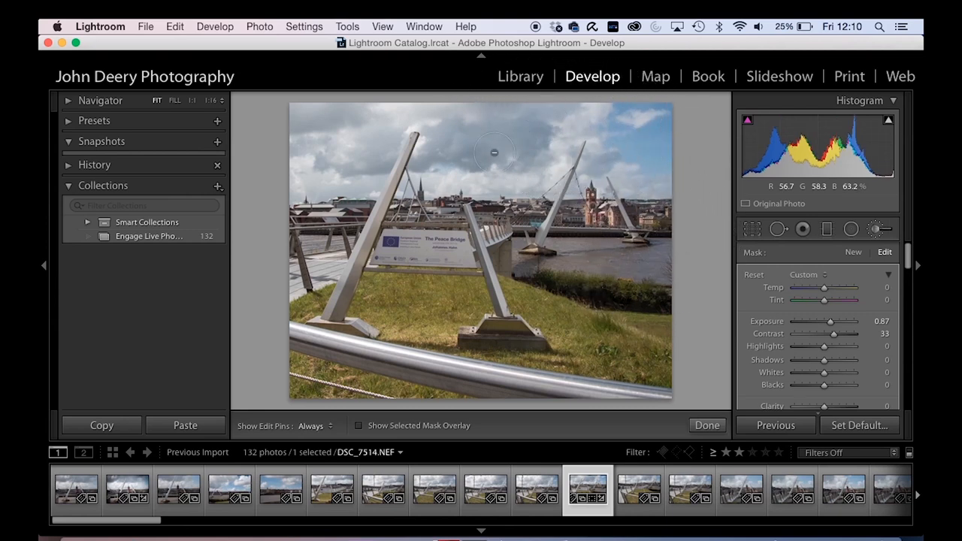
mouse_move(594, 207)
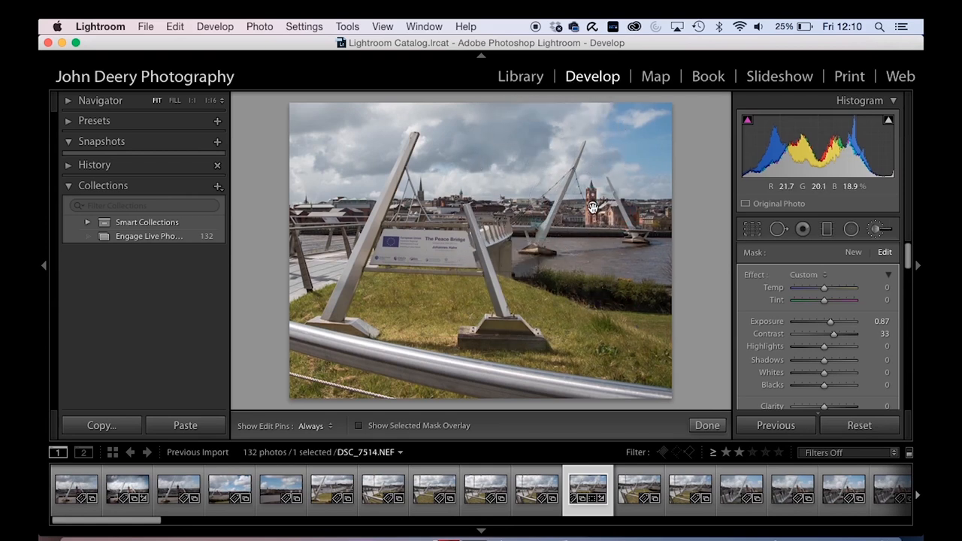
Tune the painted area to about +0.42 exposure, extend it over the sculpture base, and finish the brush
click(593, 207)
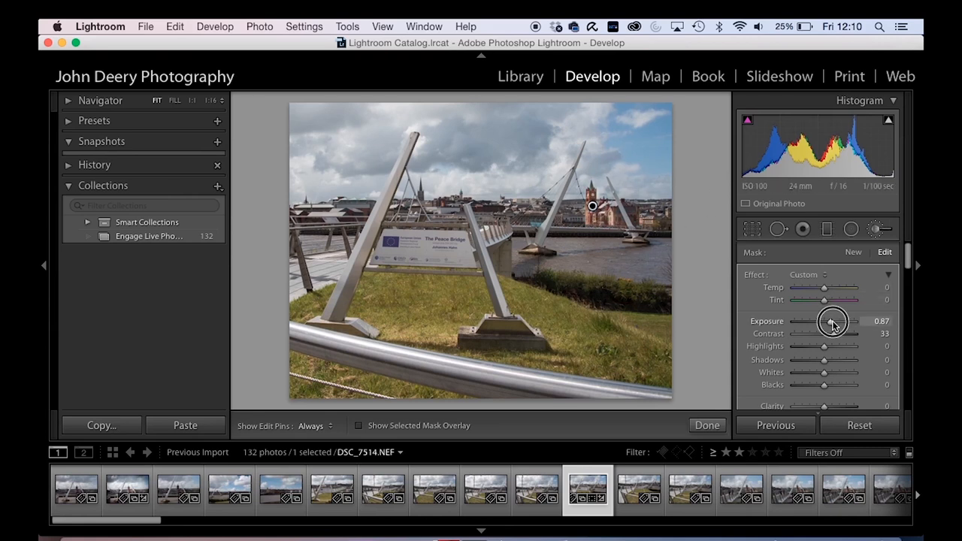
drag(832, 322, 826, 327)
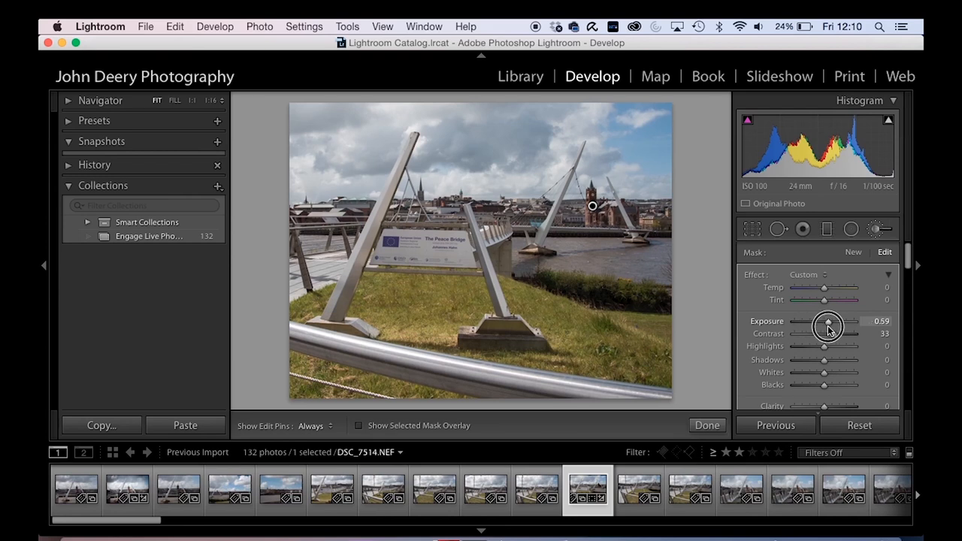
drag(826, 328, 834, 327)
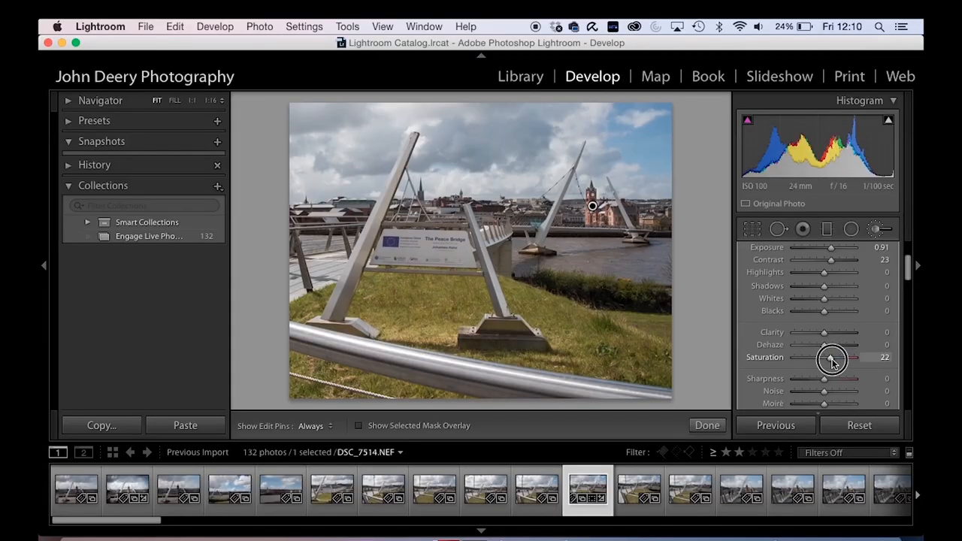
scroll(up, 3)
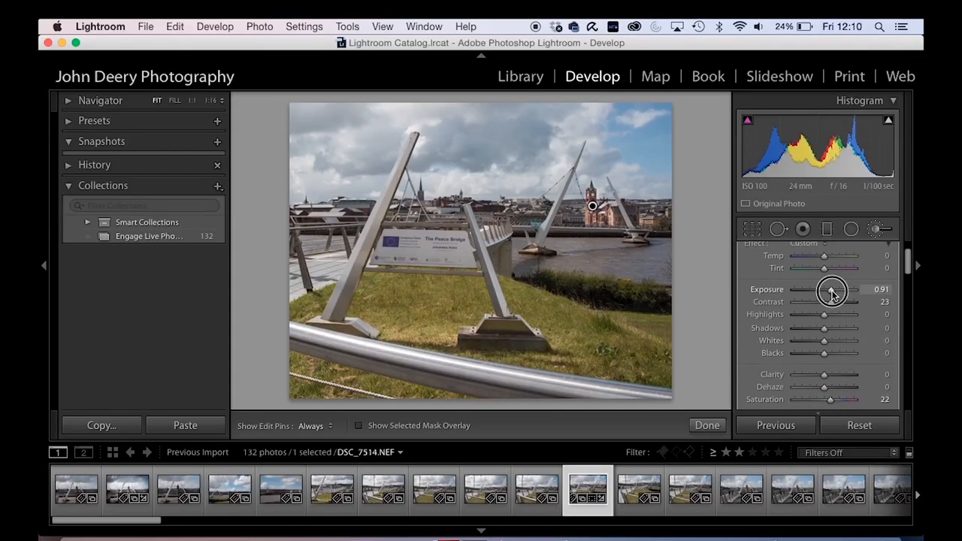
drag(833, 291, 823, 292)
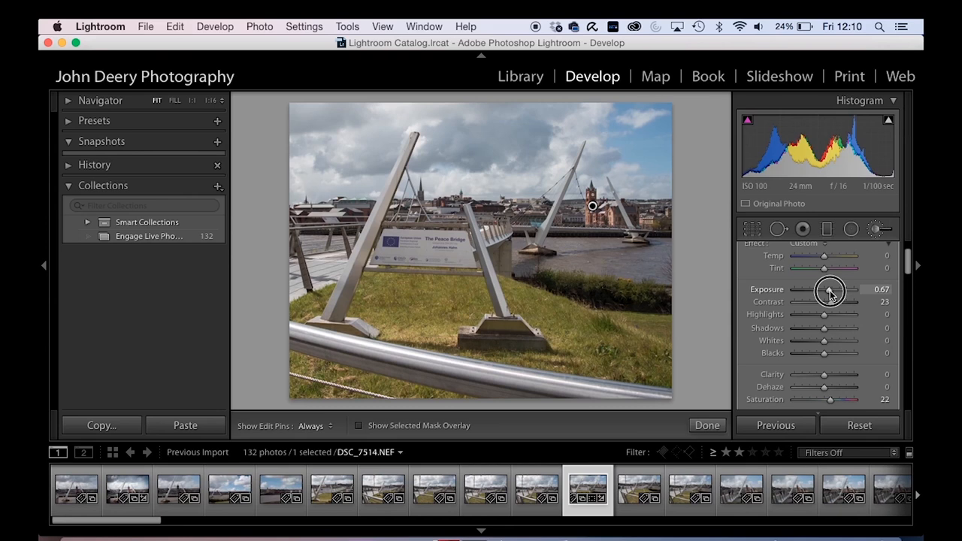
drag(829, 291, 818, 292)
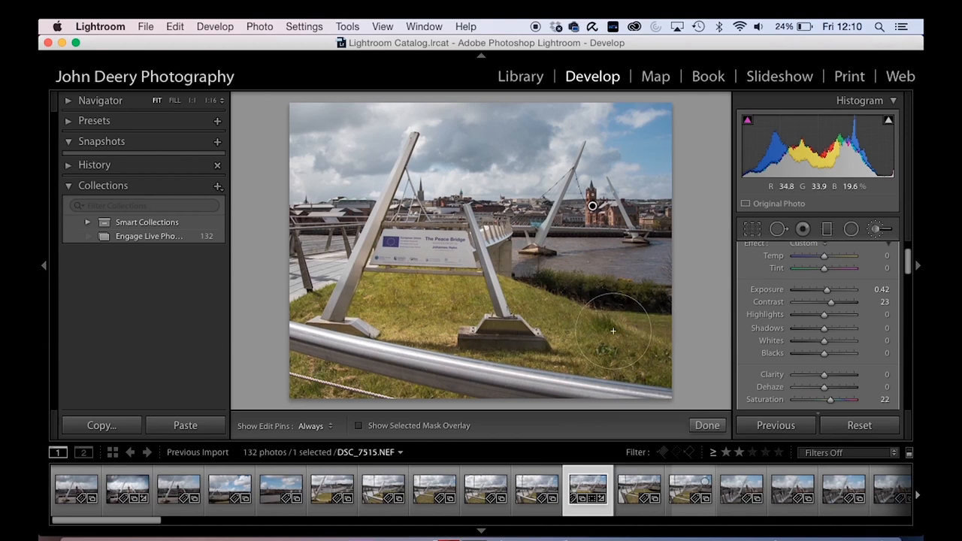
drag(613, 330, 514, 309)
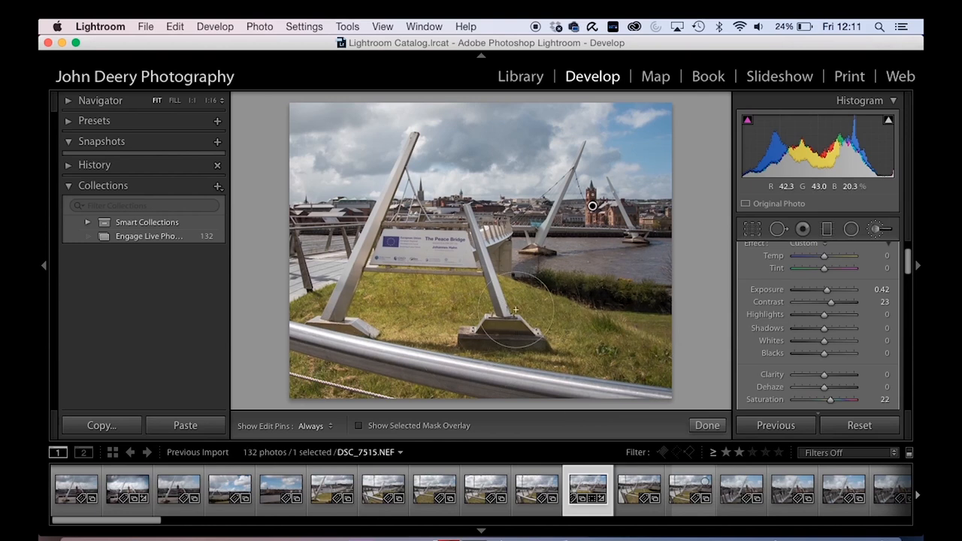
mouse_move(588, 336)
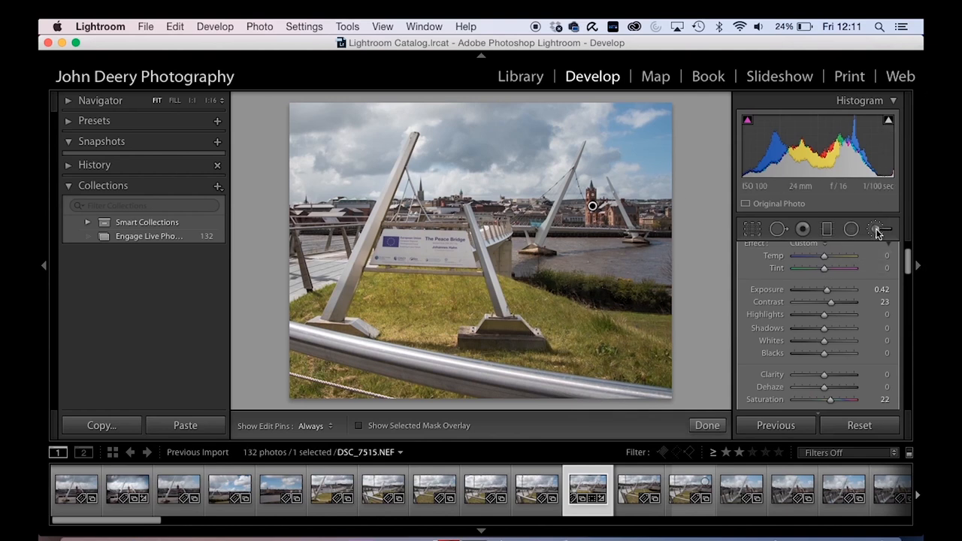
click(876, 228)
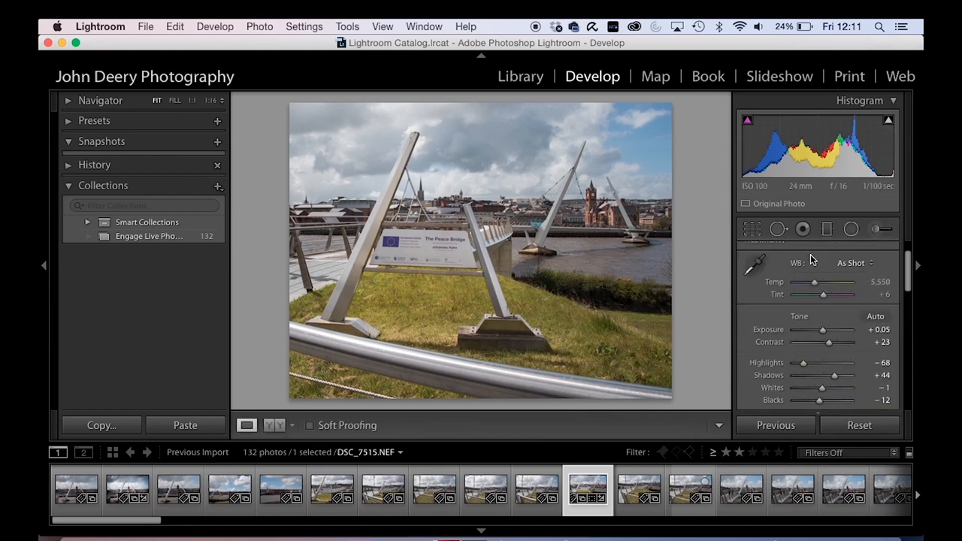
Start another brushed adjustment with a greenish tint and boosted saturation for the grass
click(875, 229)
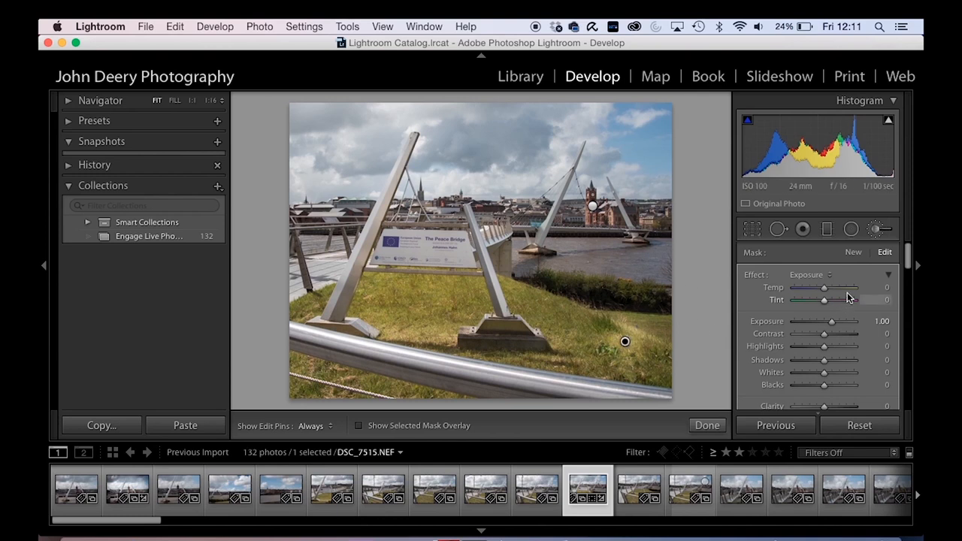
drag(823, 301, 818, 300)
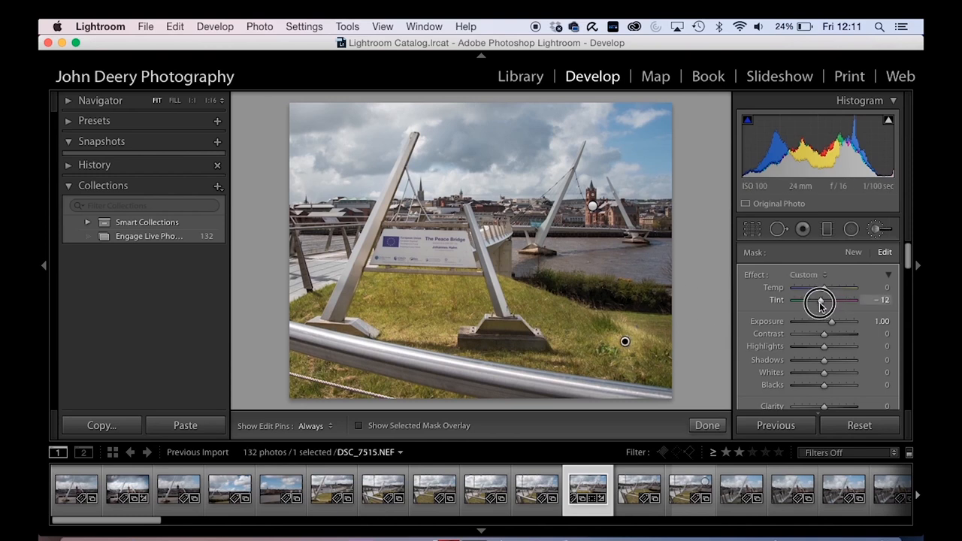
drag(818, 300, 808, 256)
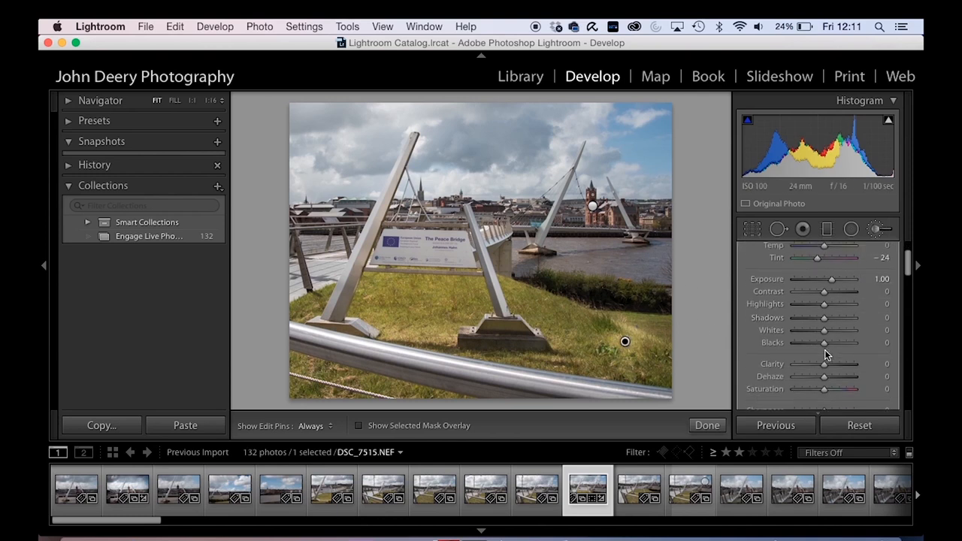
drag(824, 388, 832, 387)
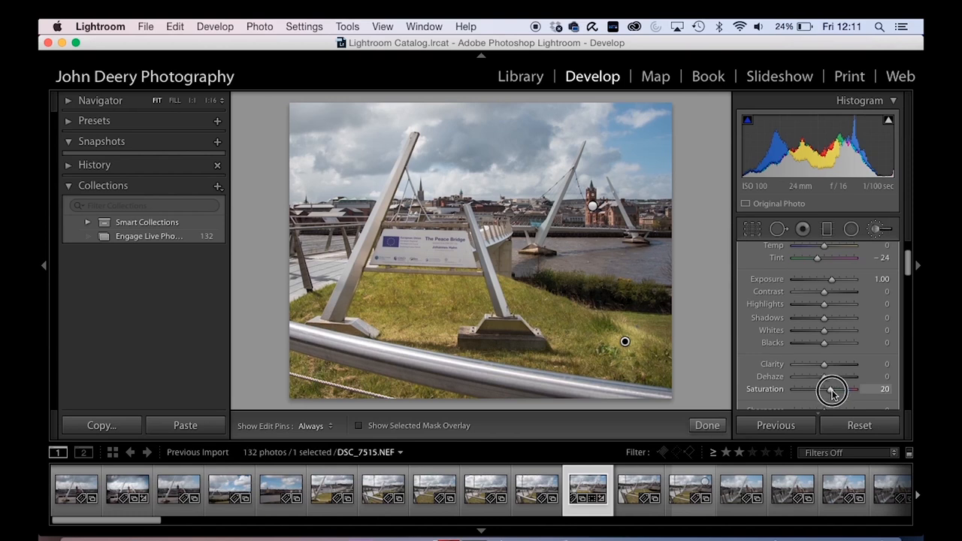
drag(832, 388, 835, 388)
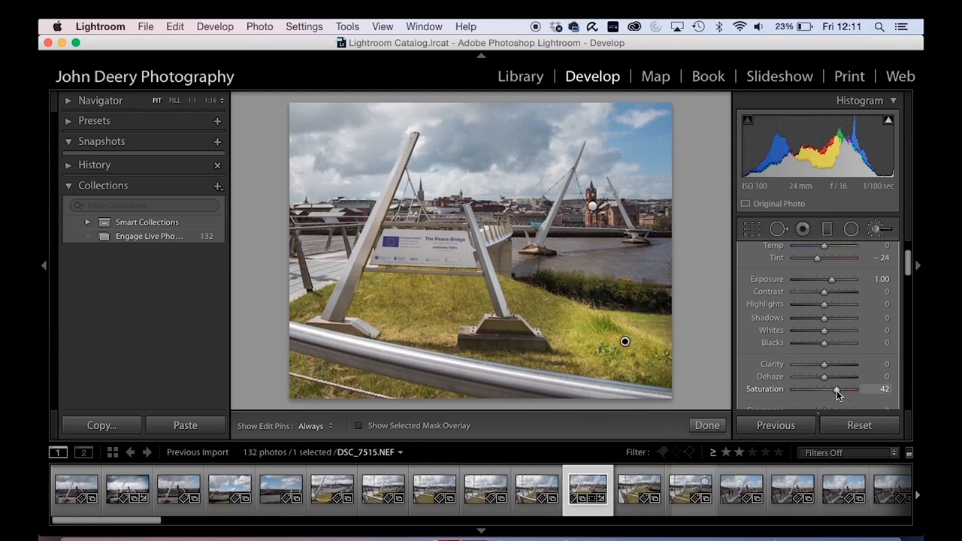
drag(835, 387, 829, 388)
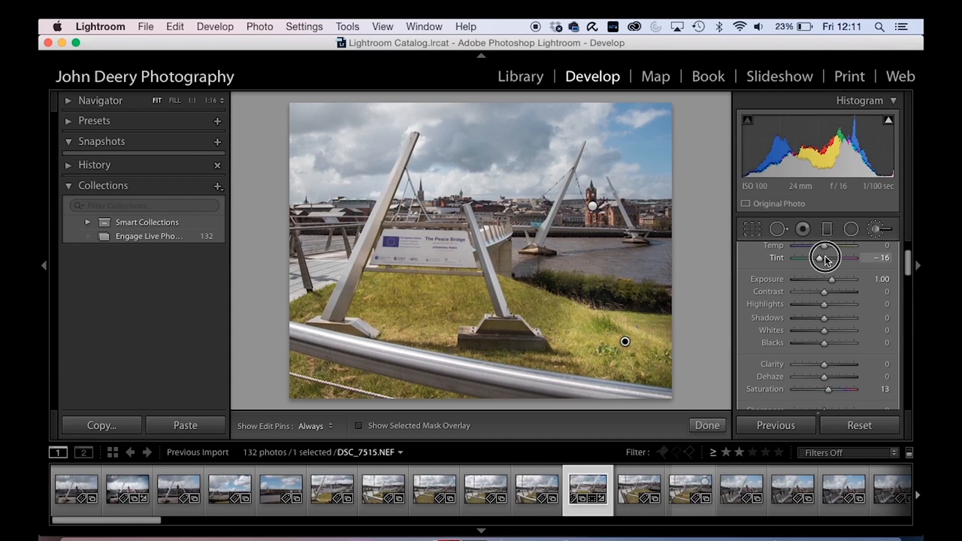
drag(823, 258, 829, 259)
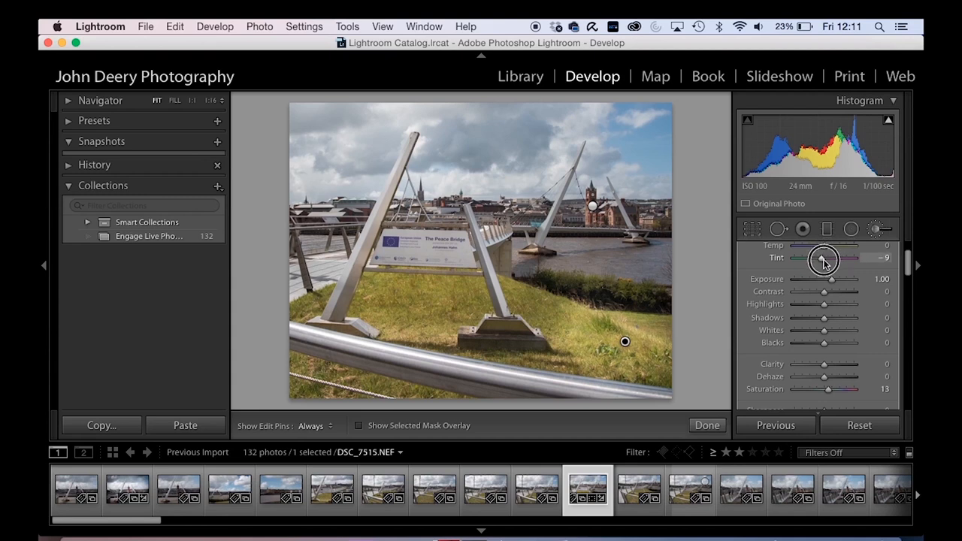
drag(825, 247, 826, 247)
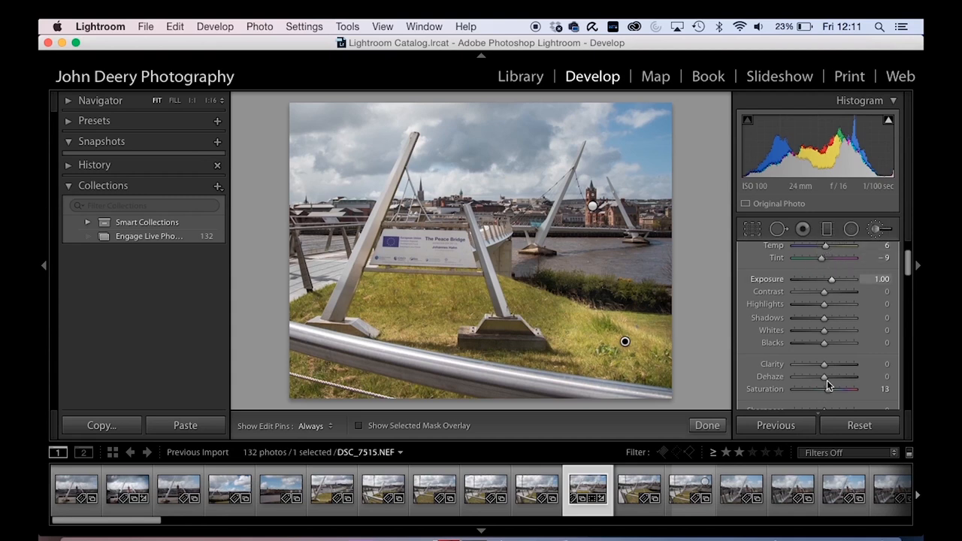
mouse_move(830, 282)
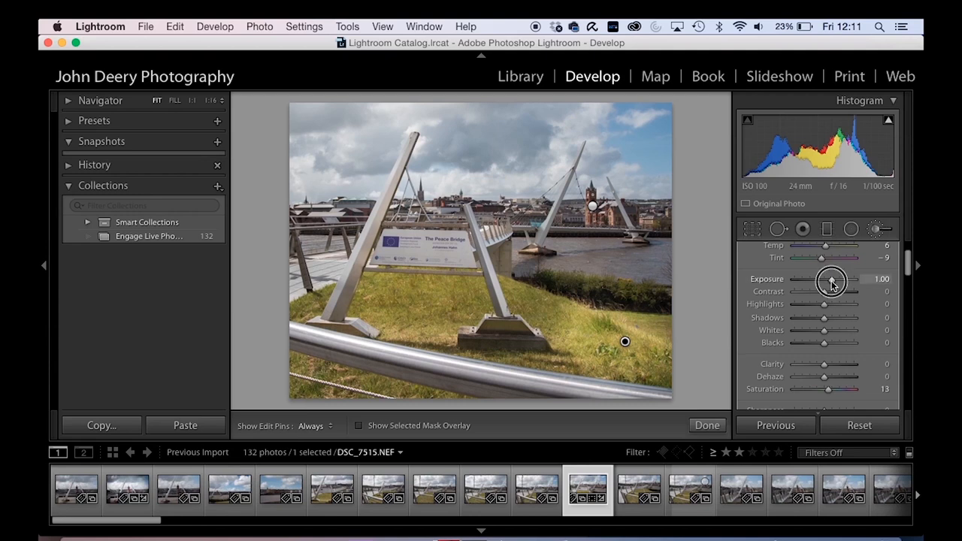
Set the grass adjustment near +0.86 exposure and +43 saturation and paint it over the right-hand grass
drag(832, 281, 826, 280)
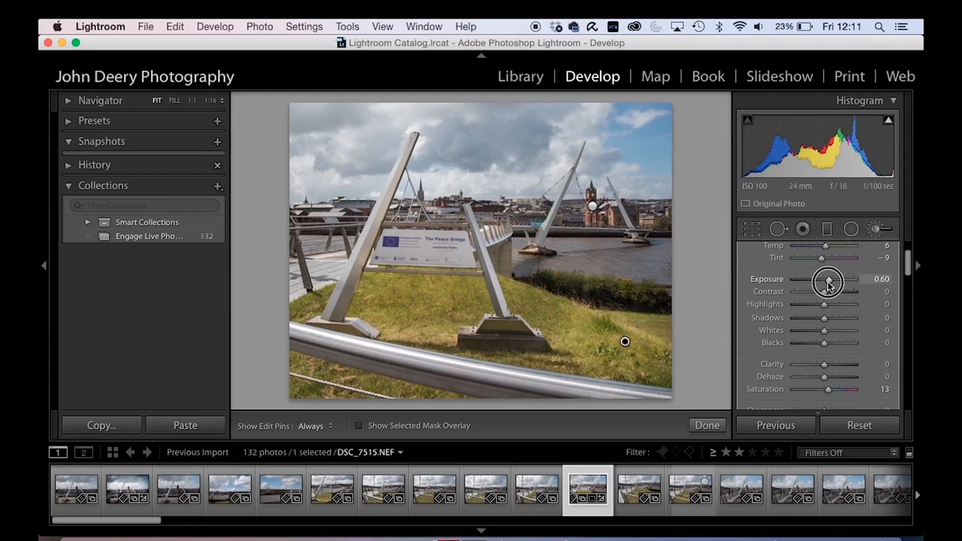
drag(825, 278, 829, 278)
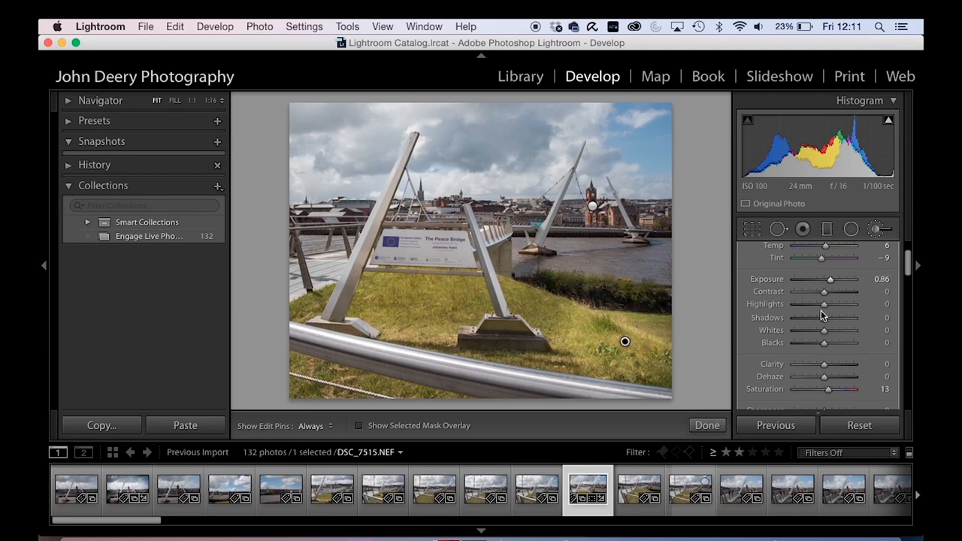
drag(830, 387, 839, 388)
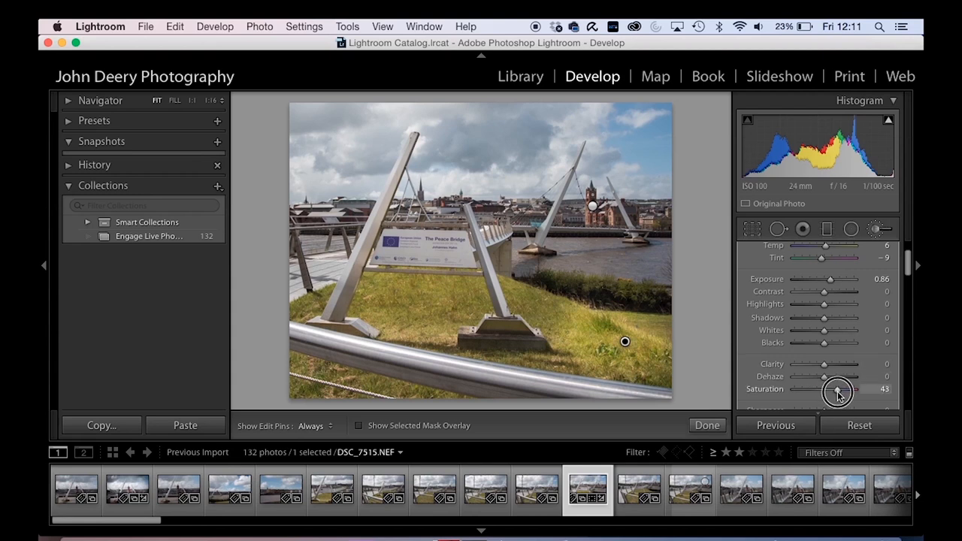
mouse_move(544, 303)
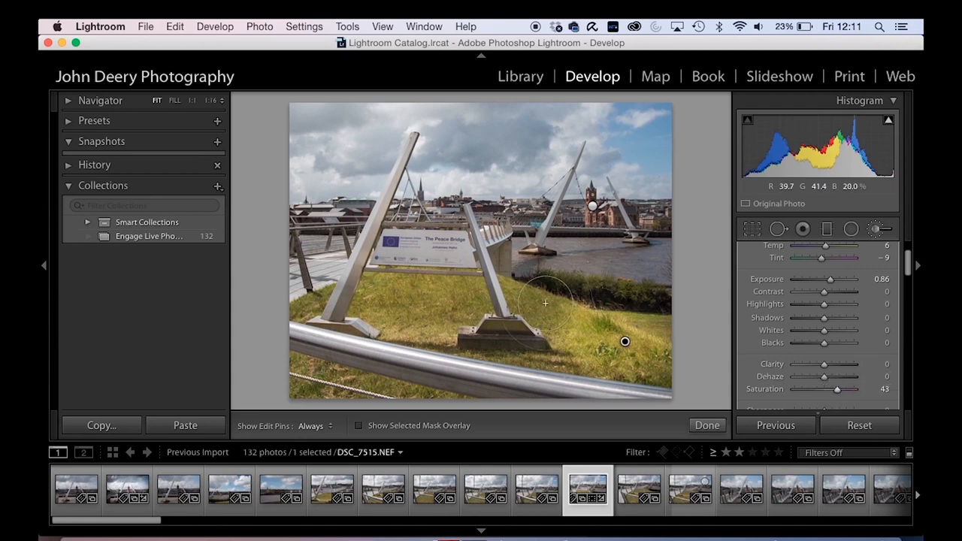
drag(544, 304, 664, 321)
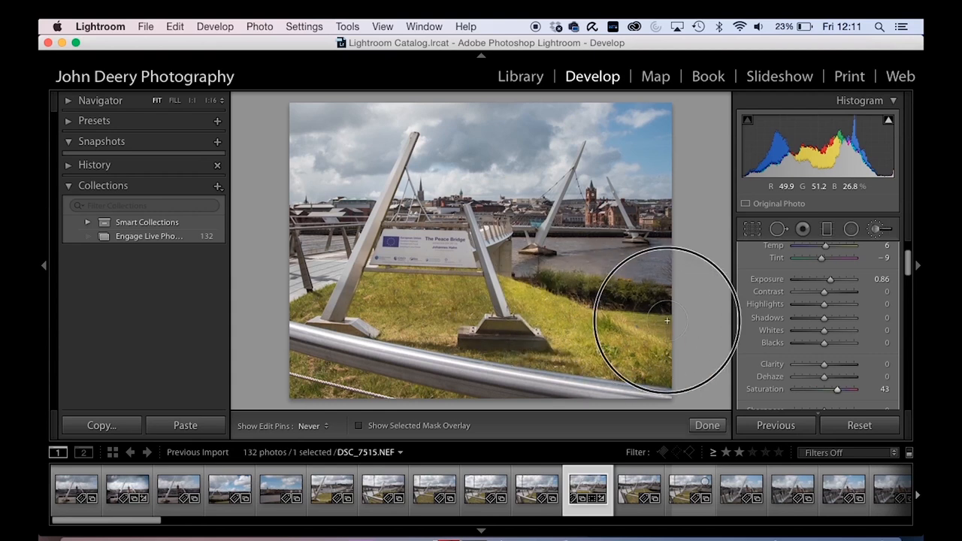
drag(664, 322, 382, 321)
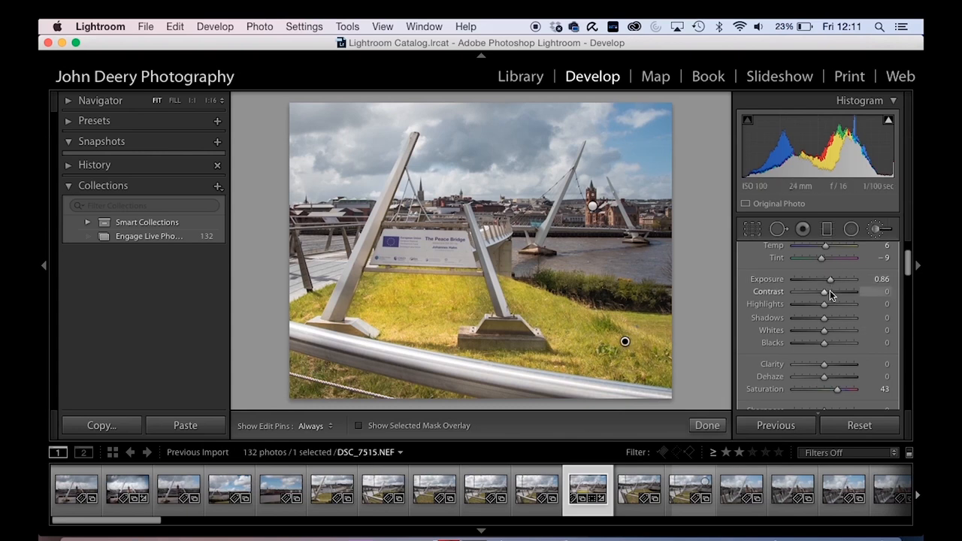
Bring the grass adjustment's exposure down to about +0.12 and saturation to +32
drag(830, 278, 826, 278)
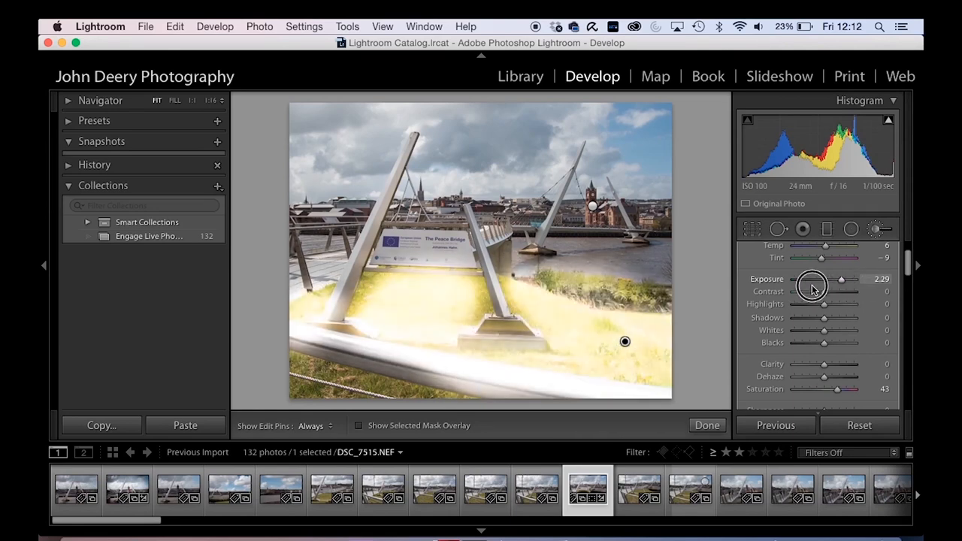
drag(841, 277, 819, 291)
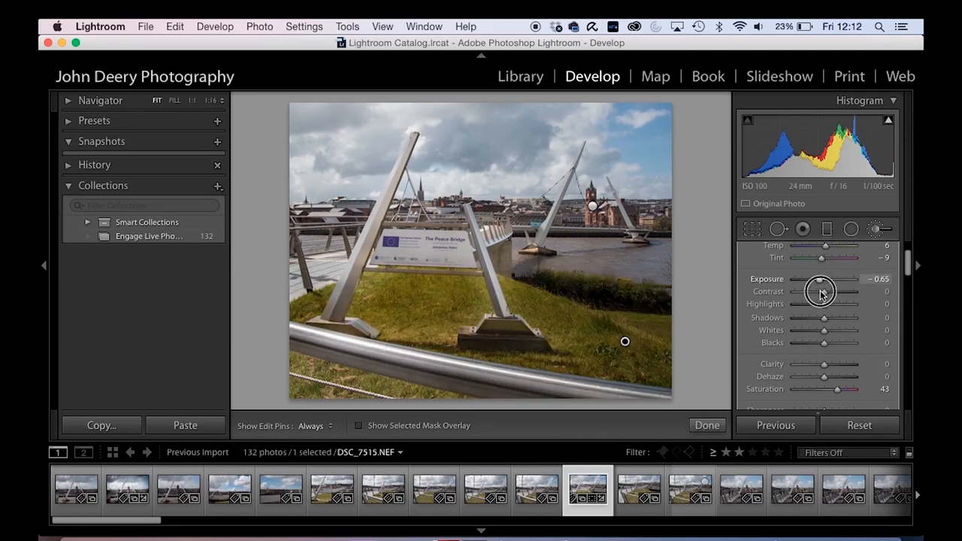
drag(819, 292, 826, 291)
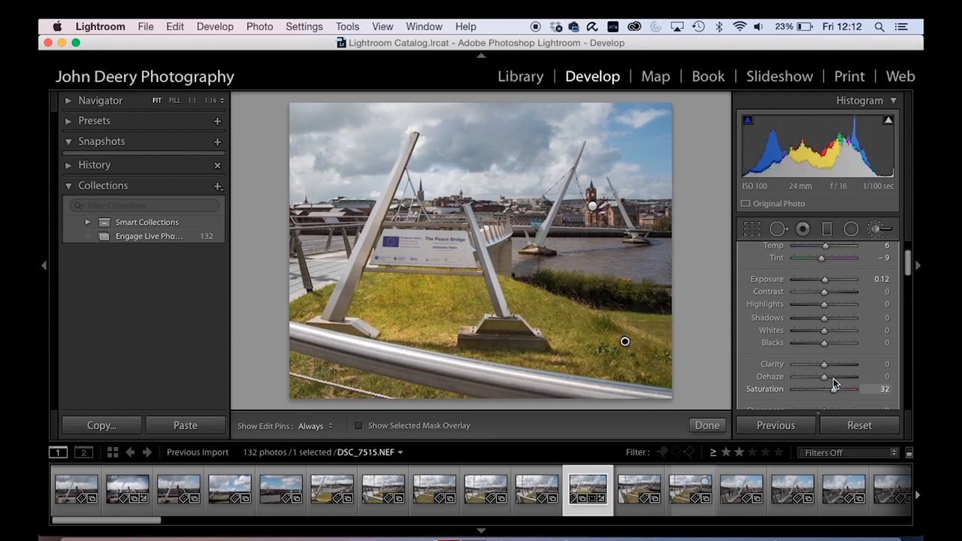
mouse_move(825, 249)
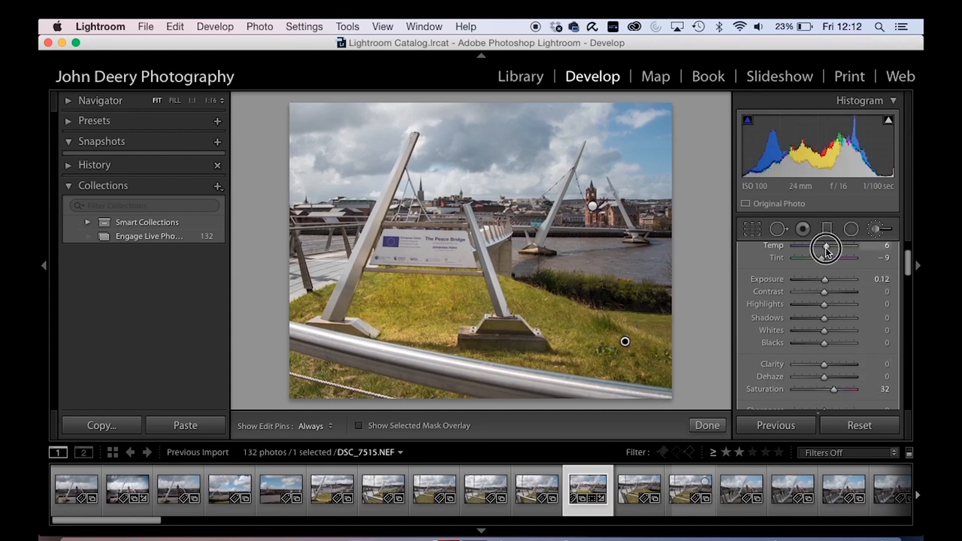
Cool the grass area to Temp −7 and push its Tint to a strong green near −59
drag(826, 250, 819, 261)
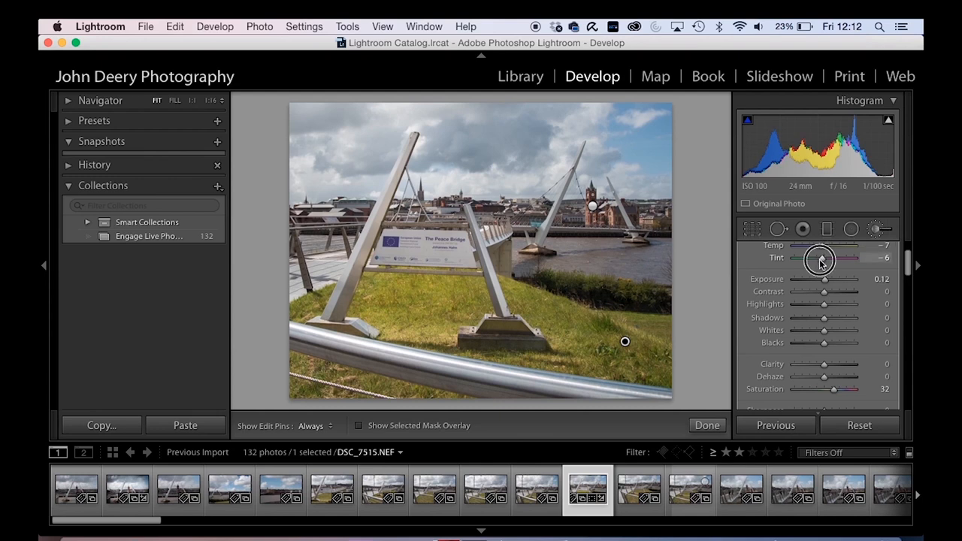
drag(840, 258, 811, 259)
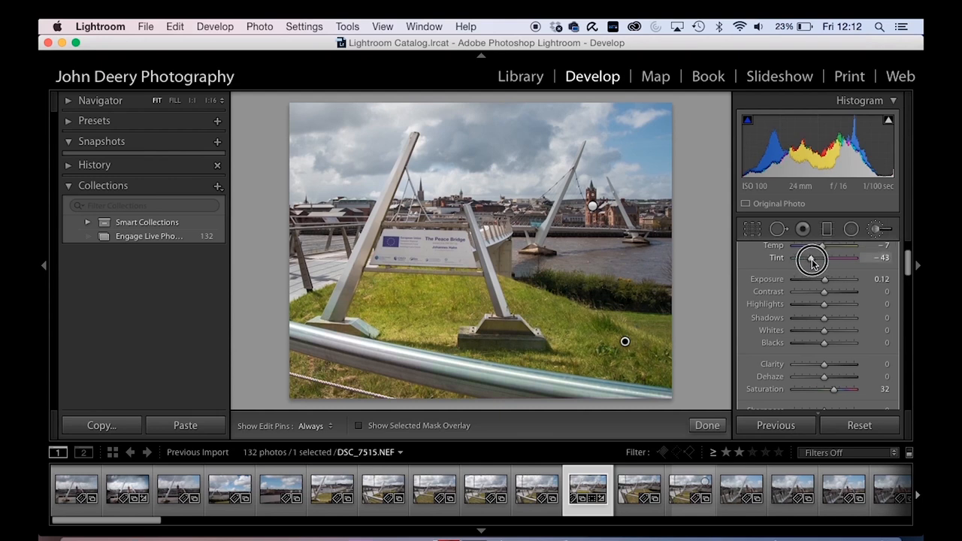
drag(811, 258, 799, 259)
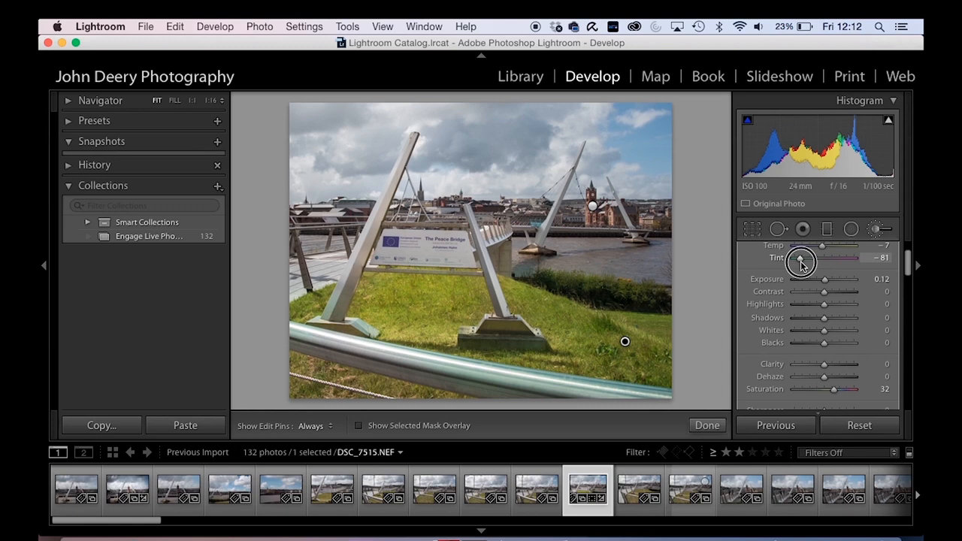
drag(799, 258, 805, 258)
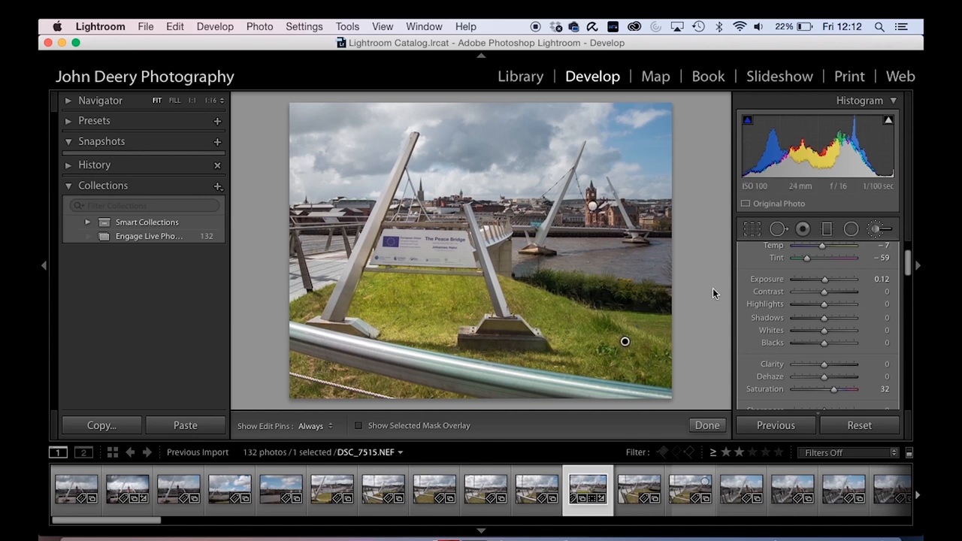
click(625, 341)
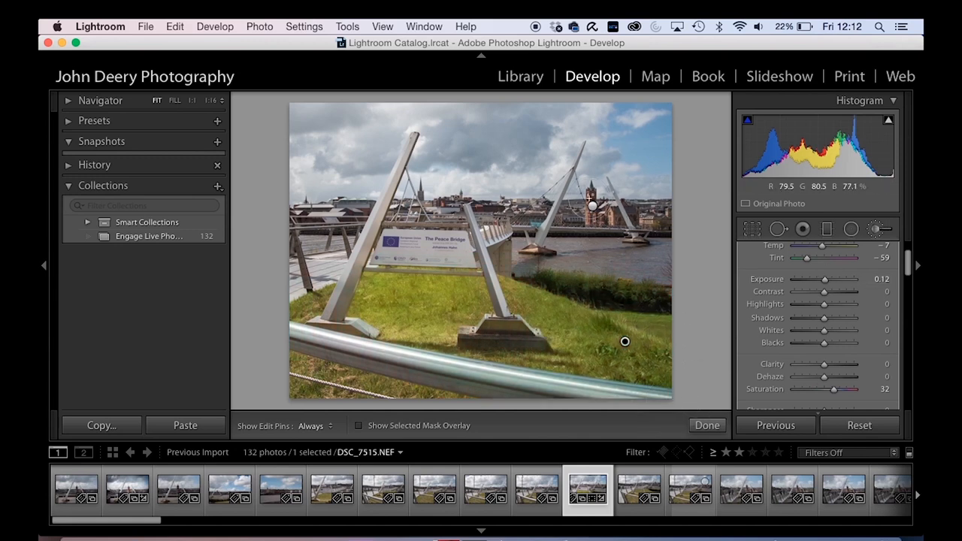
mouse_move(621, 342)
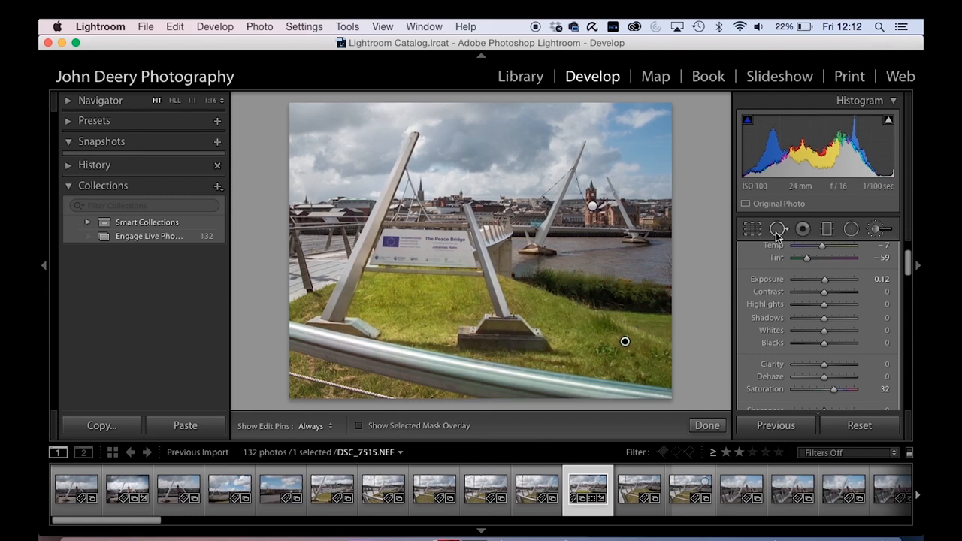
mouse_move(850, 231)
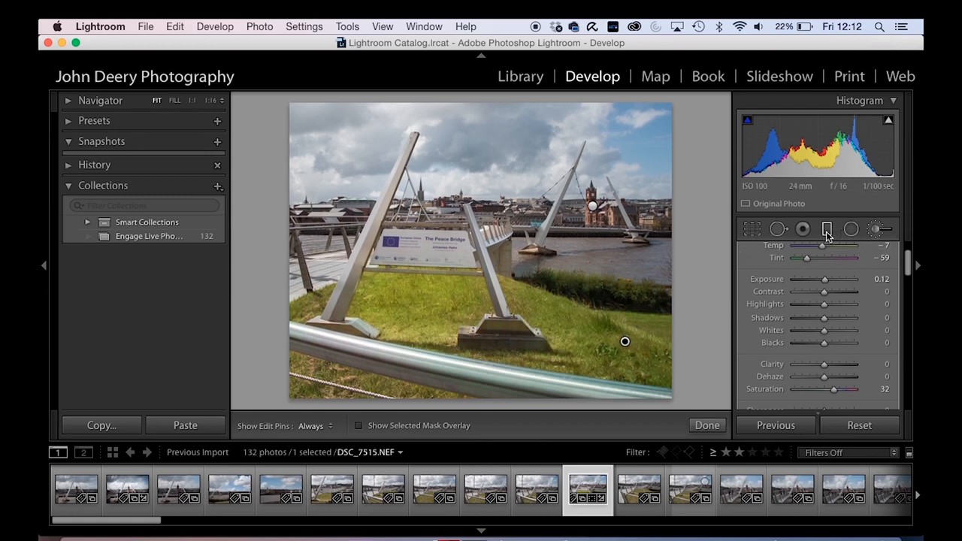
Add a graduated filter down across the sky and darken it to about −1.53 exposure
click(826, 228)
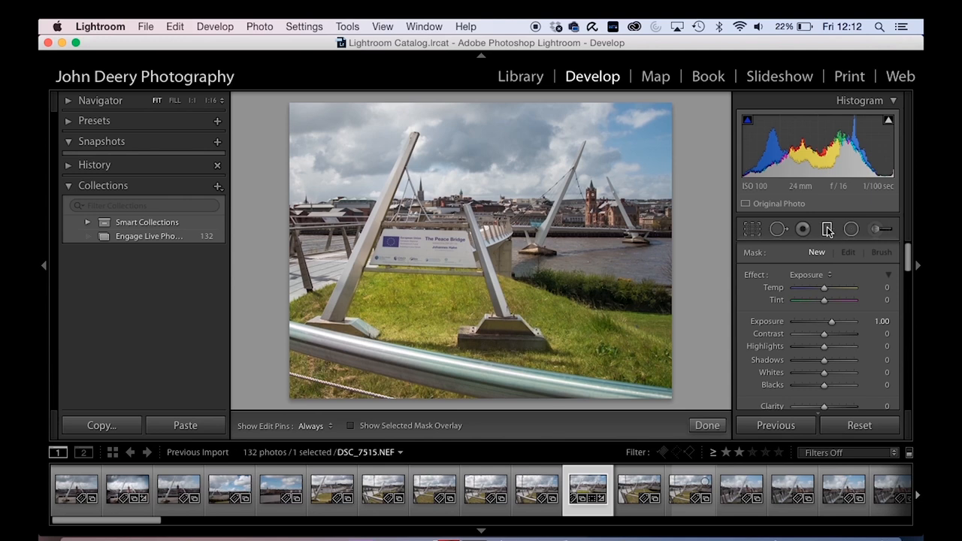
mouse_move(490, 120)
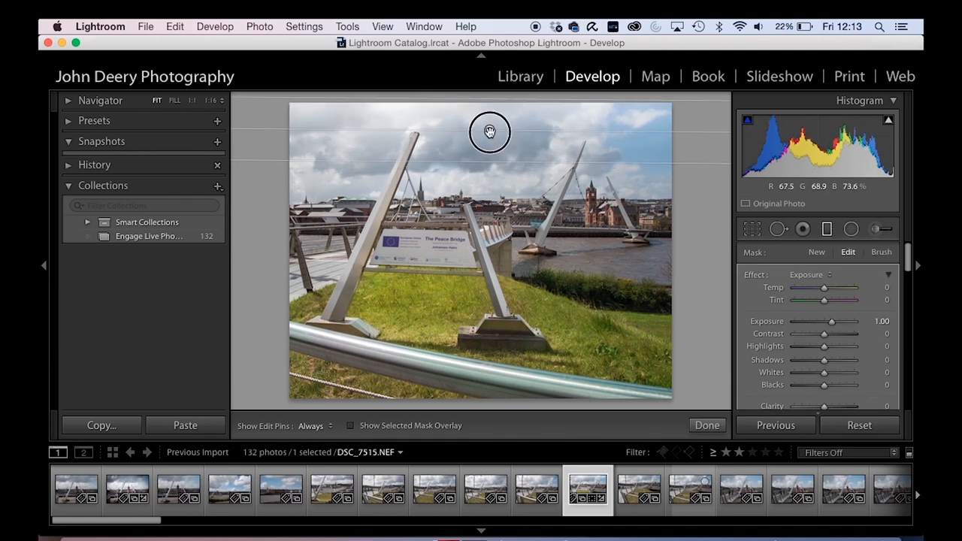
drag(832, 322, 823, 321)
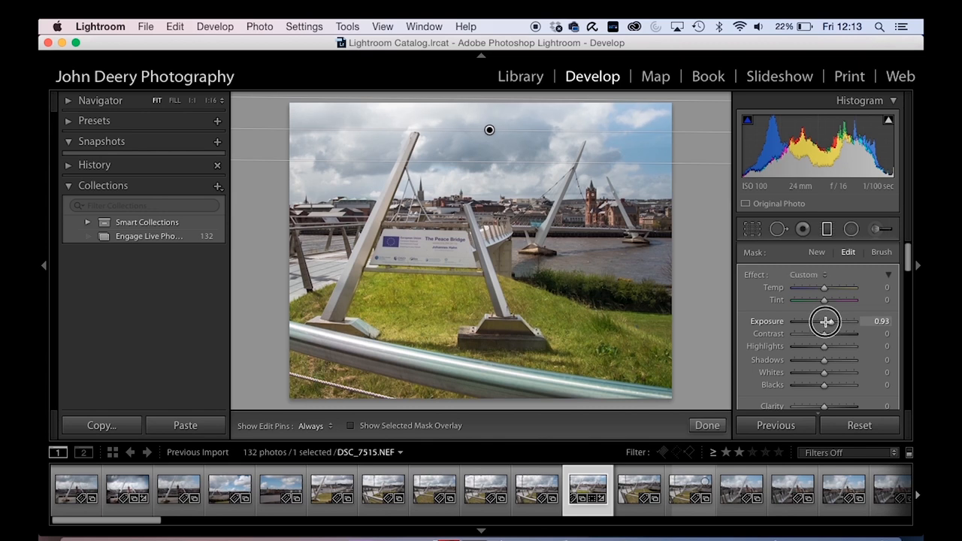
drag(824, 321, 843, 322)
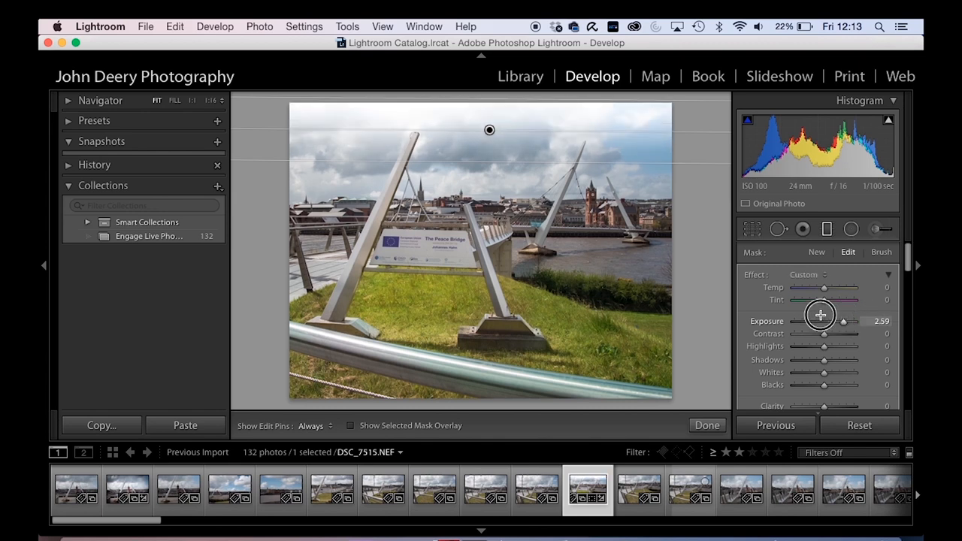
drag(845, 320, 814, 319)
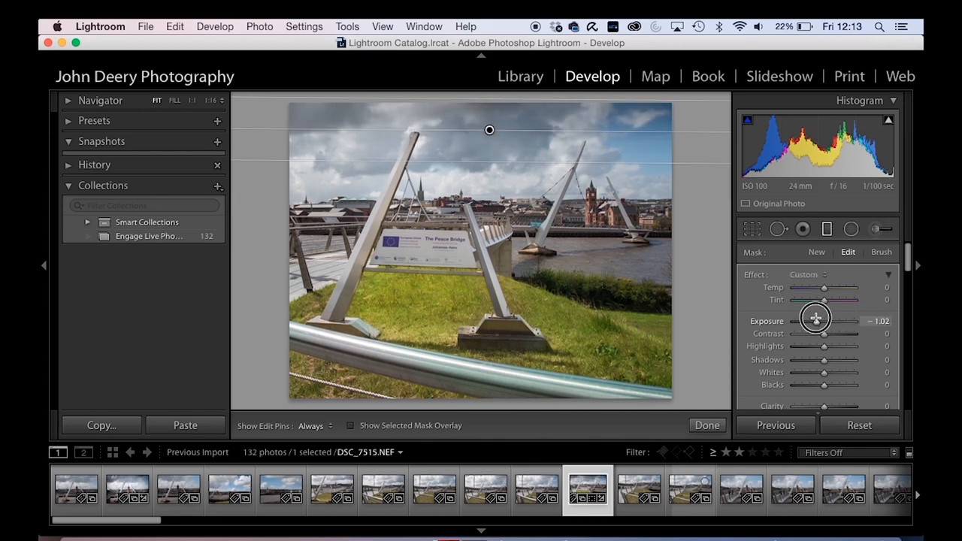
drag(814, 319, 811, 319)
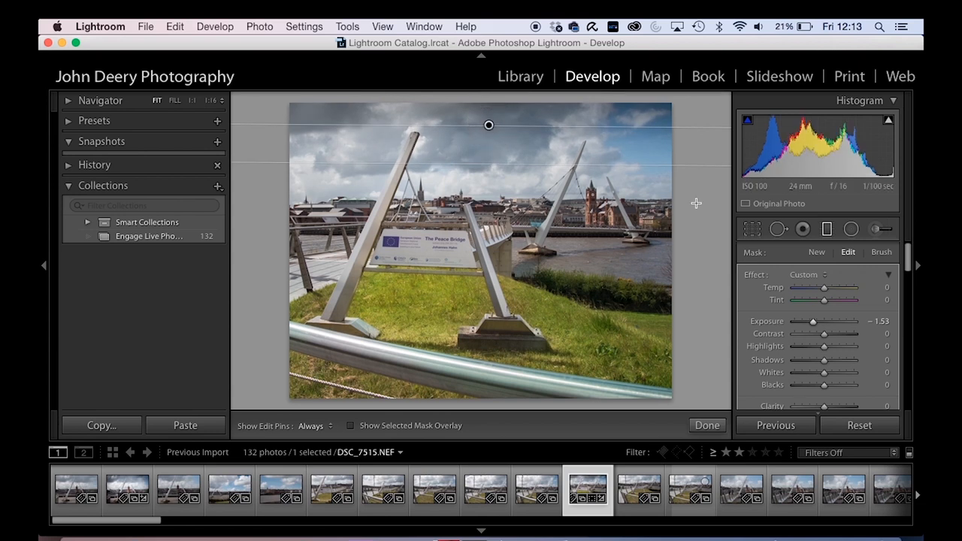
mouse_move(499, 137)
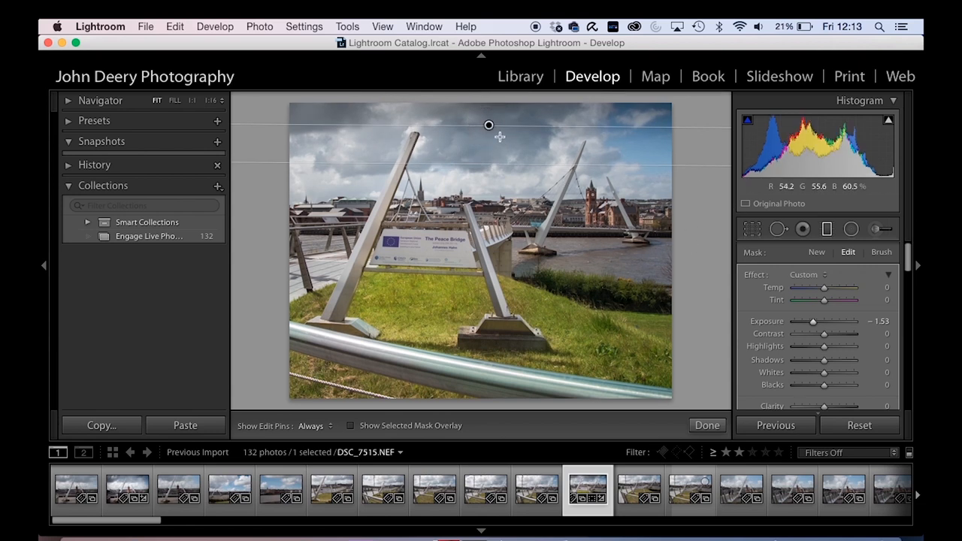
Finish the graduated filter on the bridge photo and reselect the grass adjustment's pin
click(850, 229)
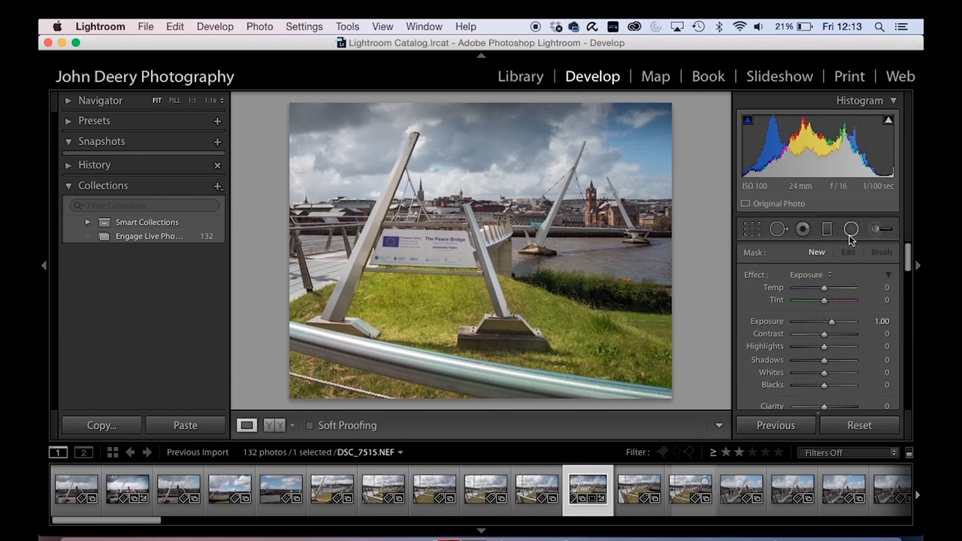
click(826, 228)
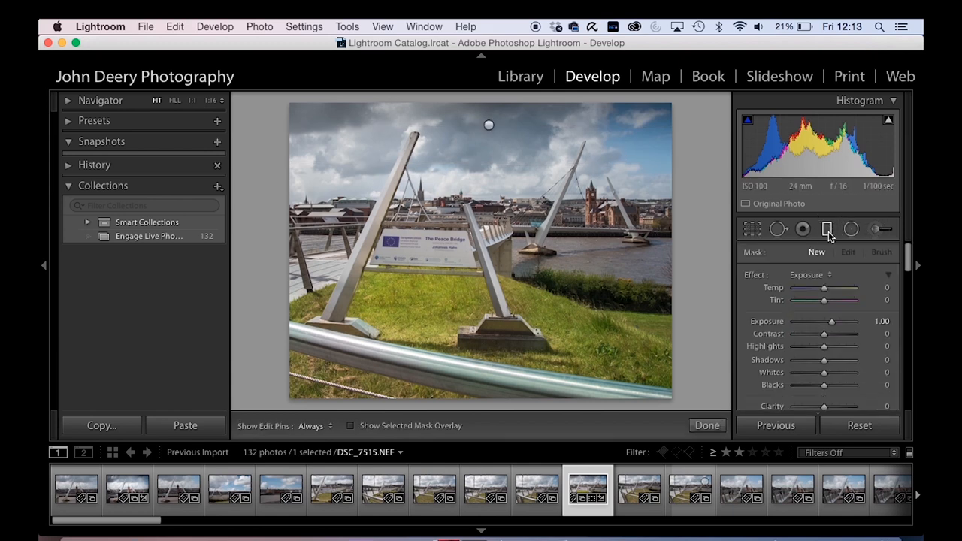
drag(831, 321, 813, 321)
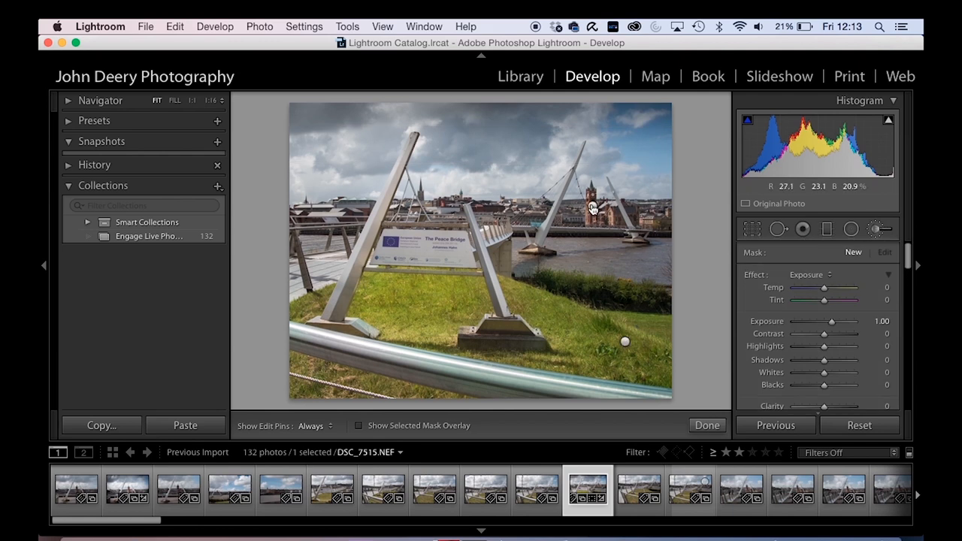
mouse_move(627, 342)
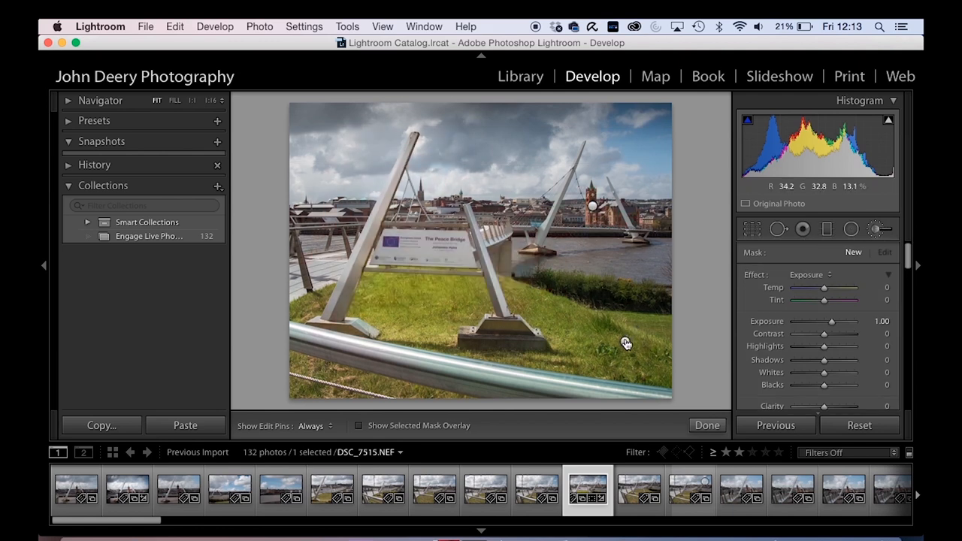
click(706, 424)
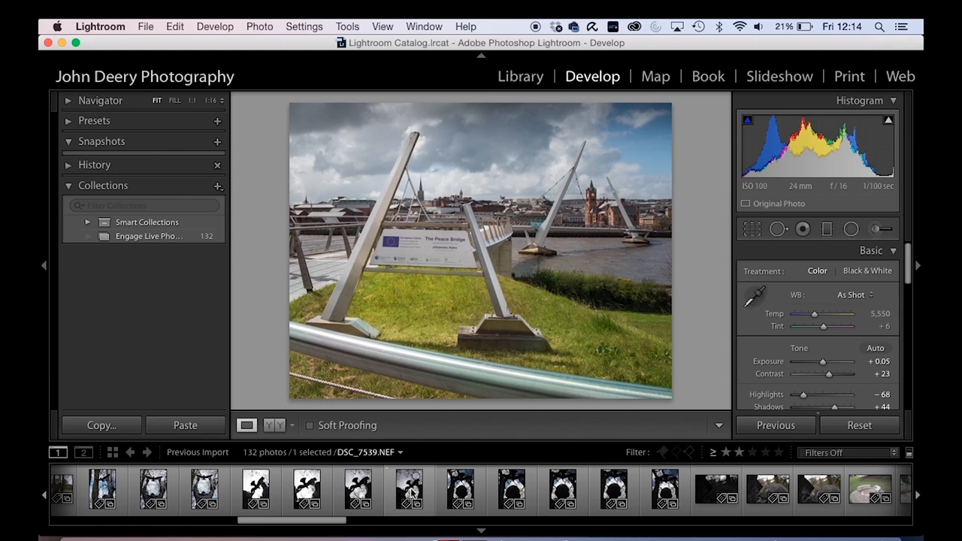
Browse the filmstrip to the tighter close-up of the bronze statue head and switch to Develop
click(409, 490)
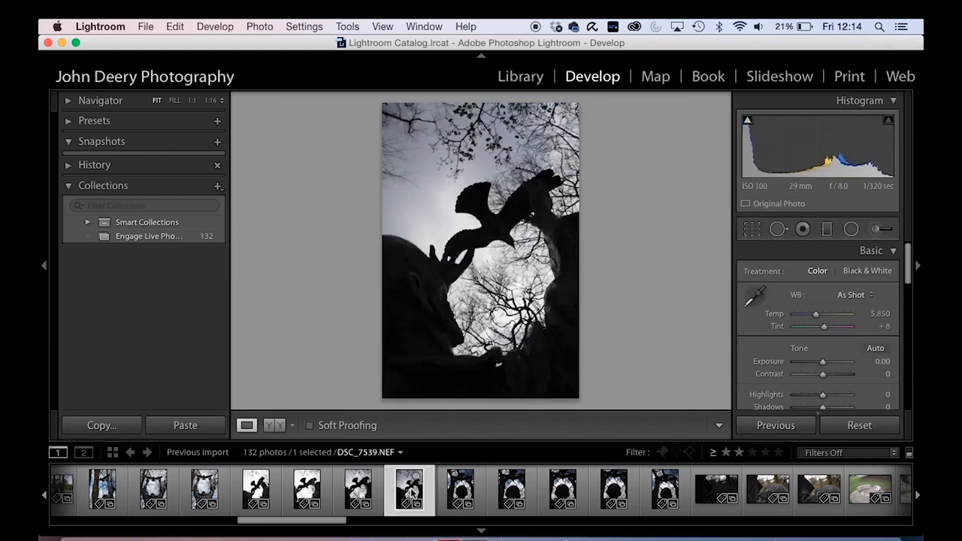
click(460, 490)
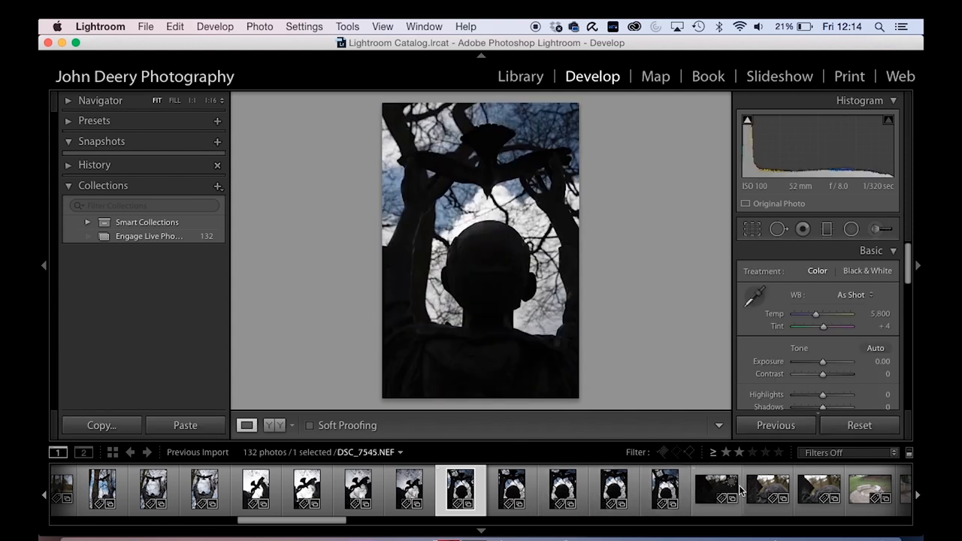
click(766, 490)
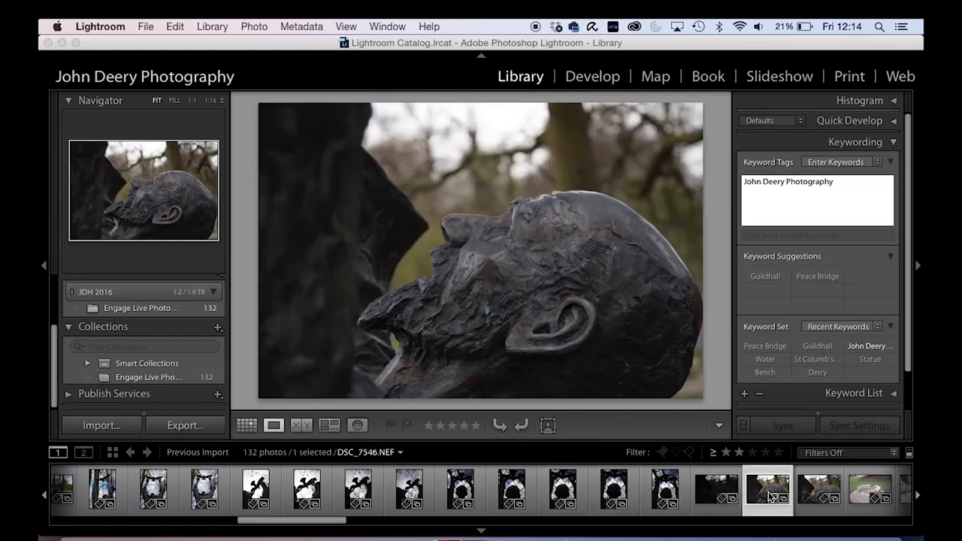
click(817, 490)
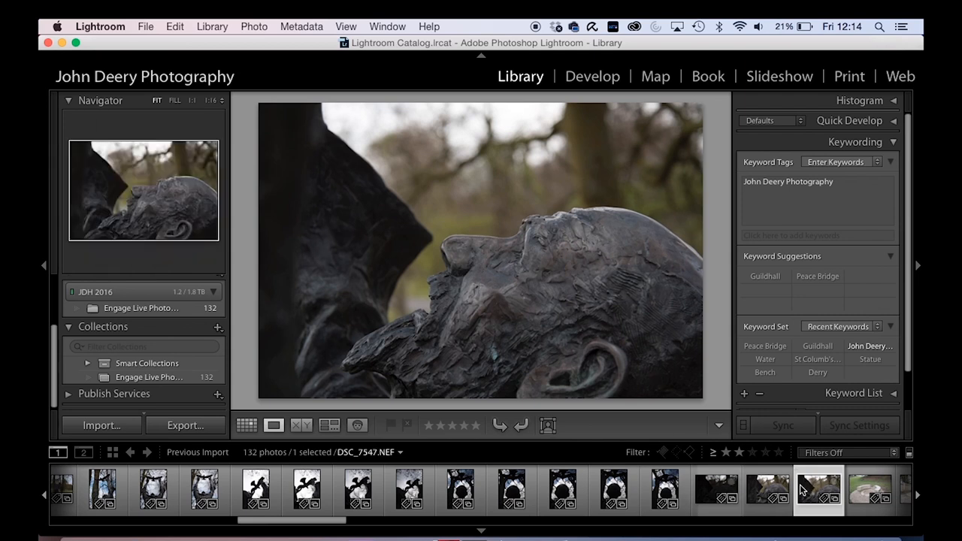
click(819, 489)
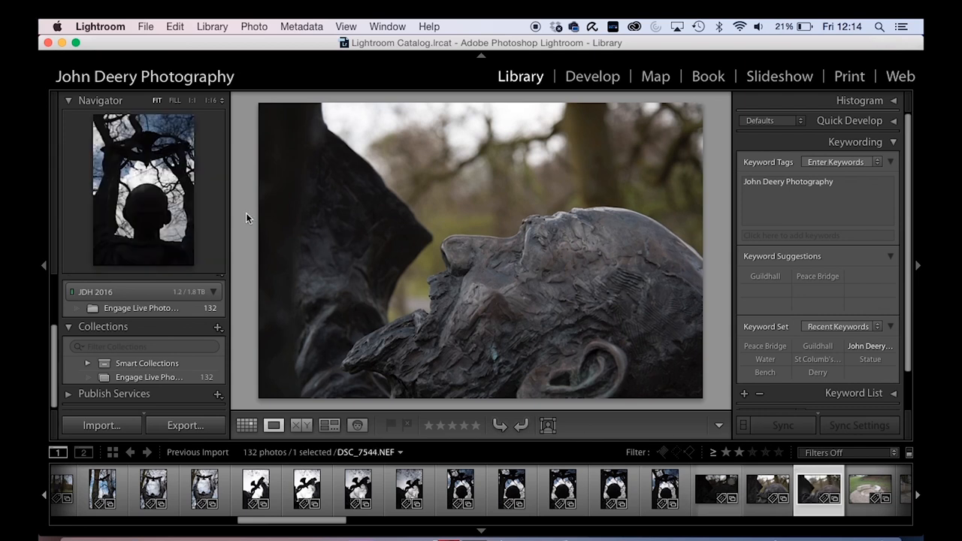
click(592, 75)
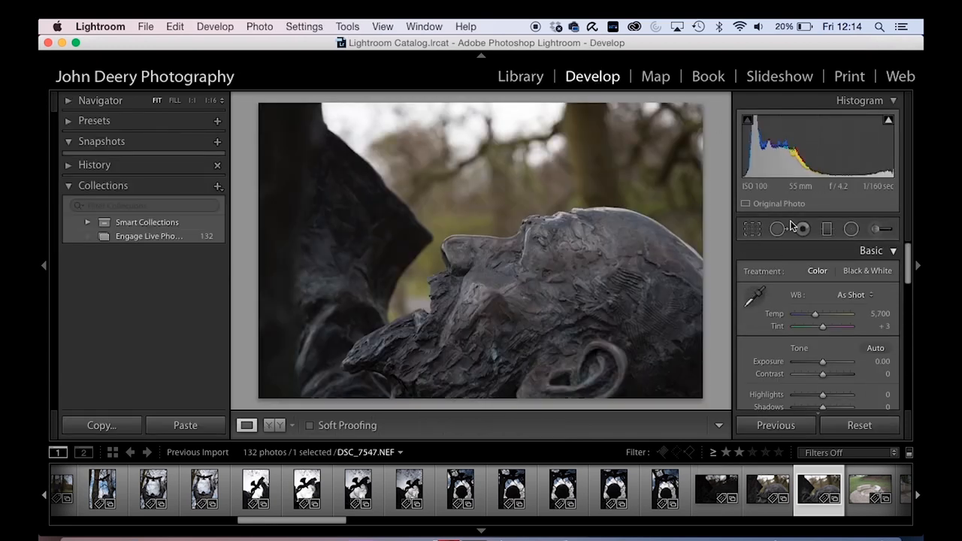
Set Contrast +40, Exposure +0.10, Highlights -62 and Shadows +49 on the statue head
drag(823, 375, 832, 374)
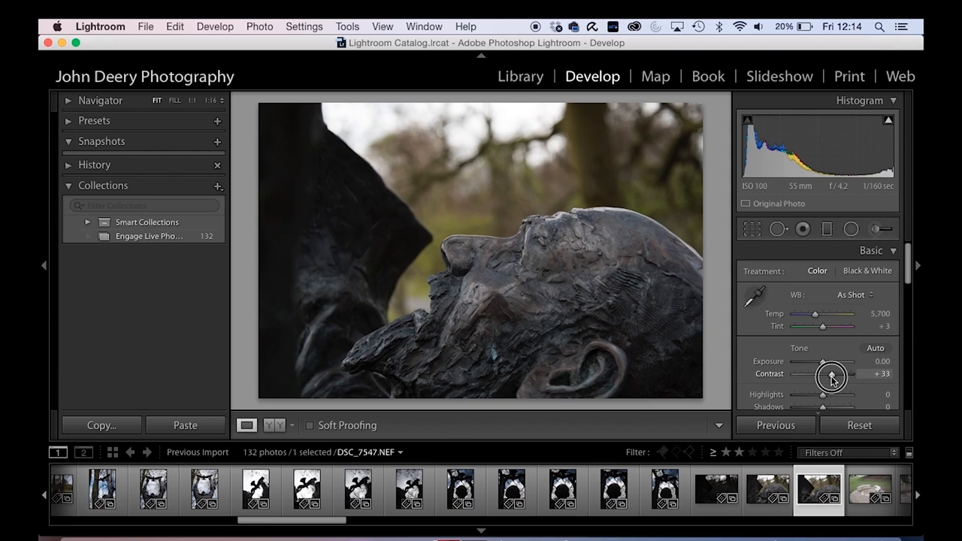
drag(823, 373, 829, 372)
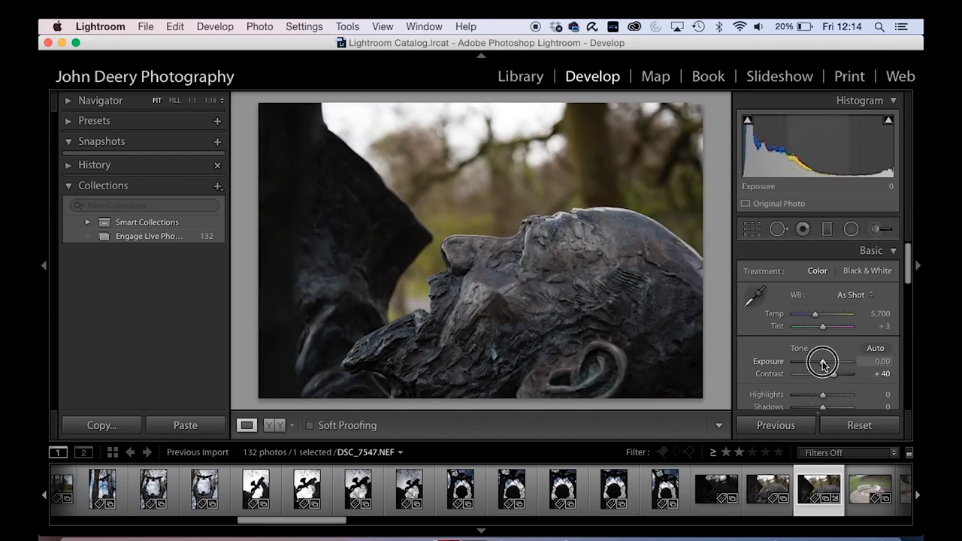
drag(822, 361, 827, 360)
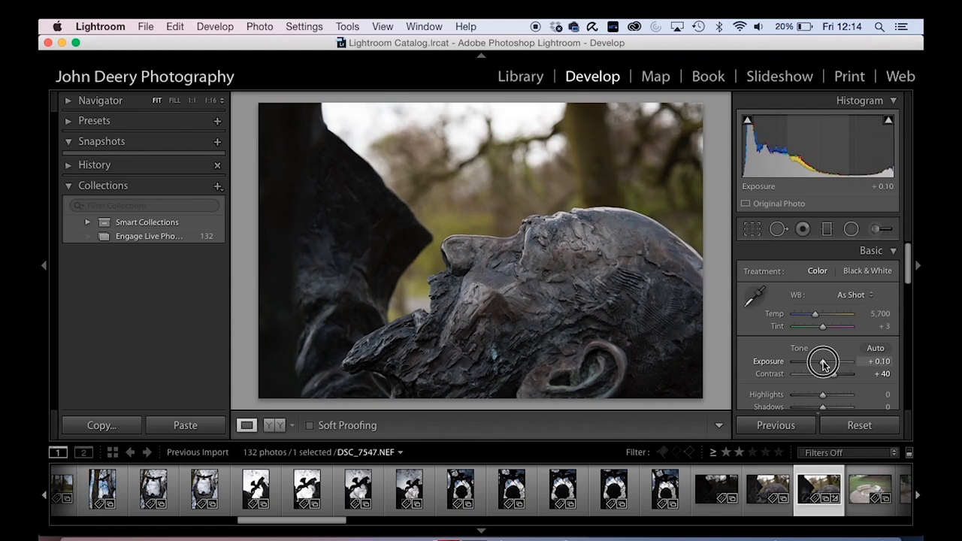
mouse_move(412, 132)
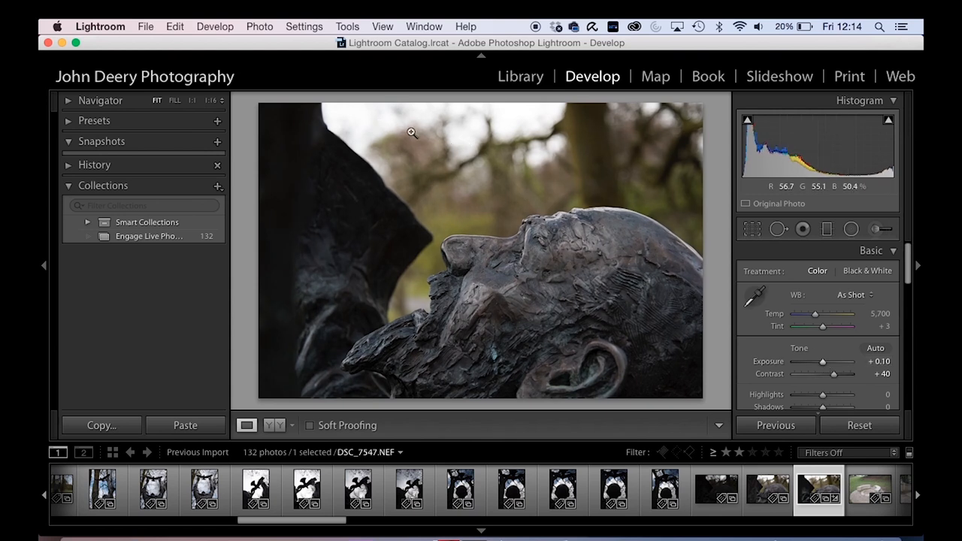
mouse_move(592, 248)
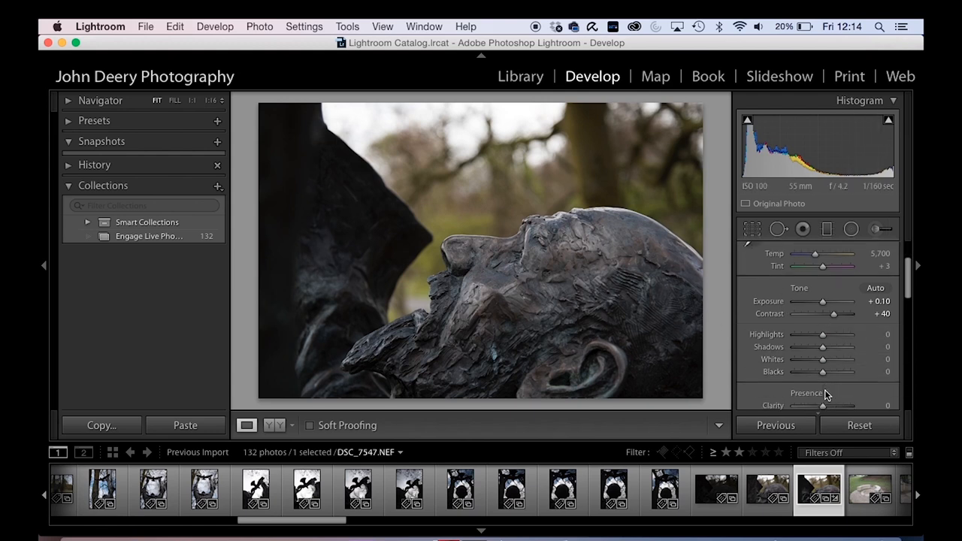
drag(823, 334, 808, 334)
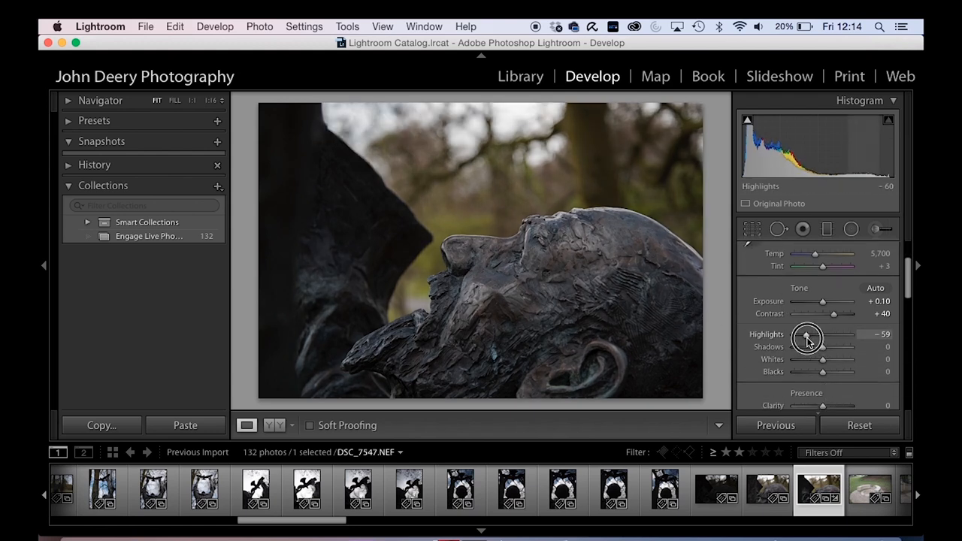
drag(809, 335, 805, 335)
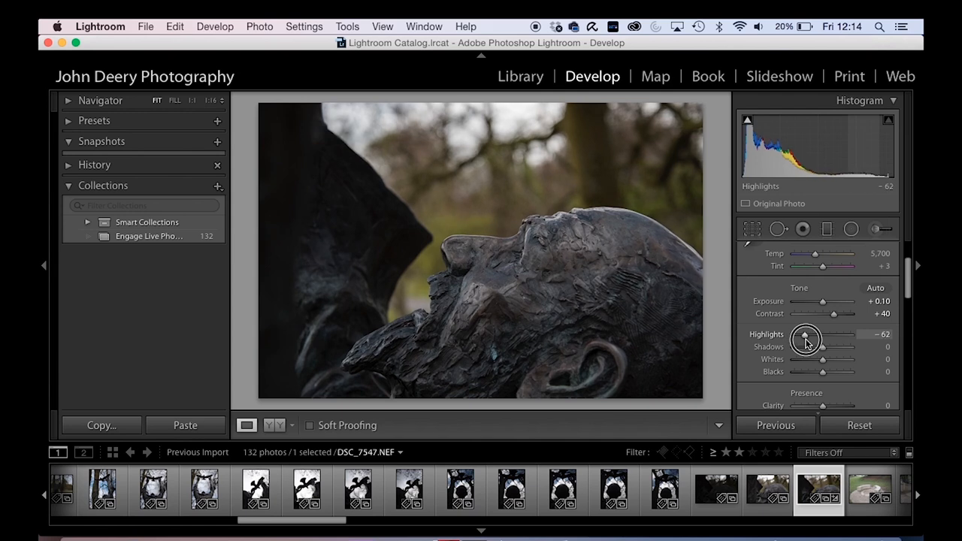
drag(823, 345, 826, 346)
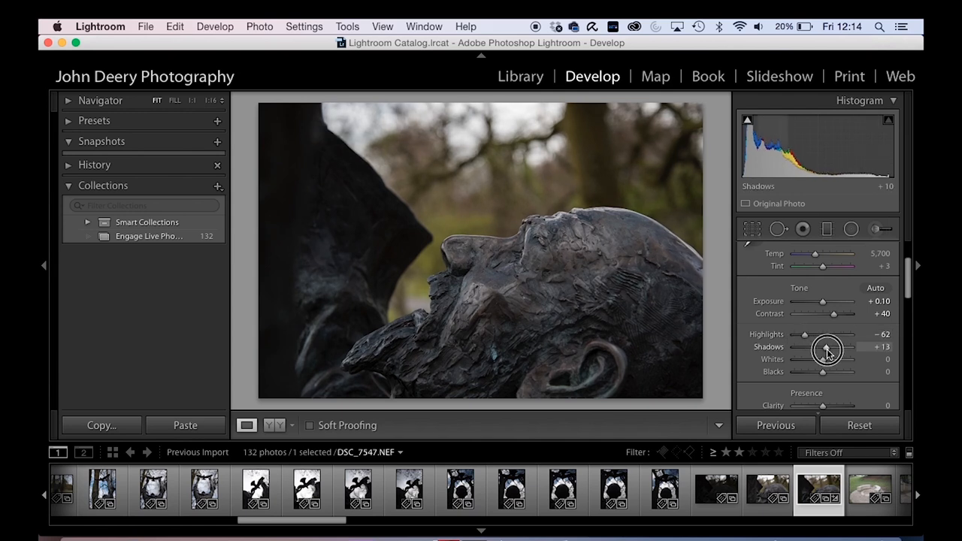
drag(823, 352, 835, 352)
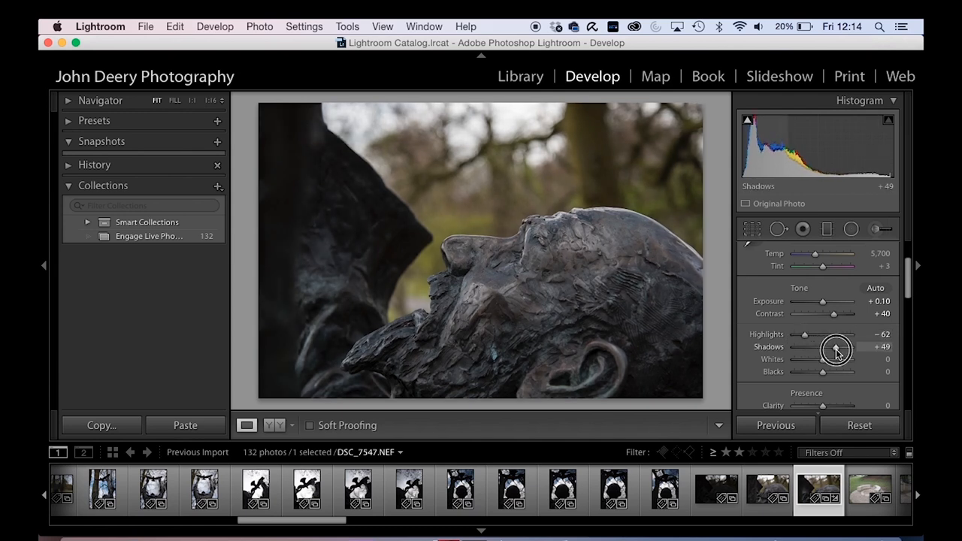
Set Whites +18 and Blacks -11 while previewing clipping, then Clarity +11
drag(835, 345, 823, 362)
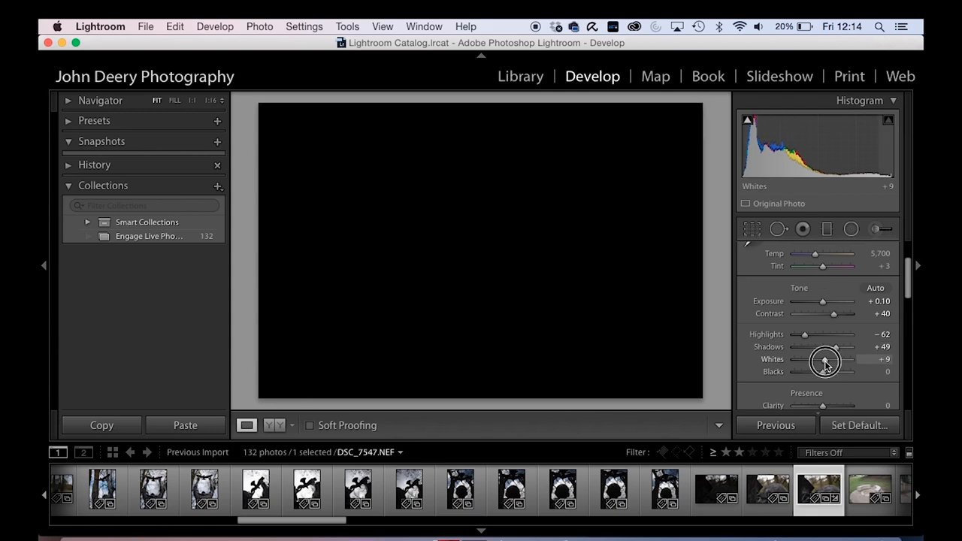
drag(823, 362, 834, 362)
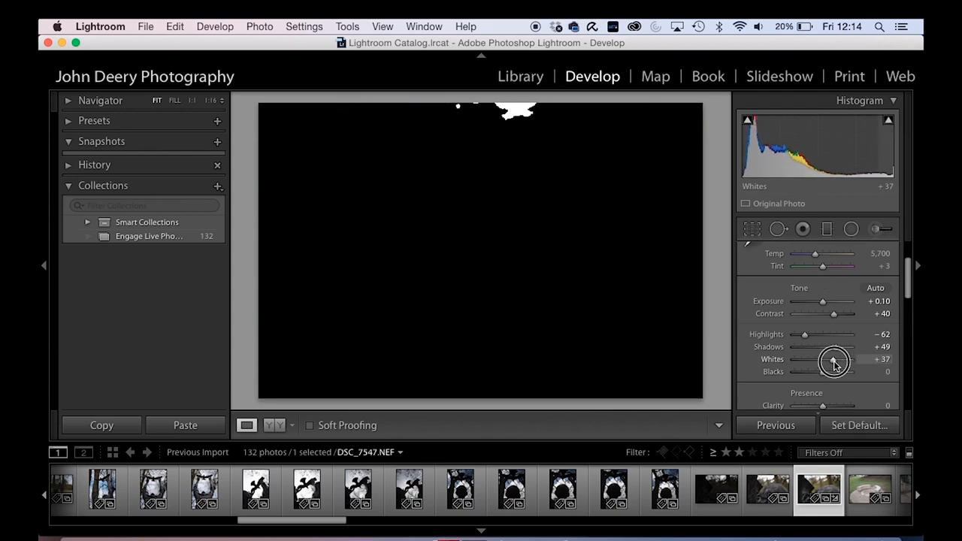
drag(836, 359, 824, 360)
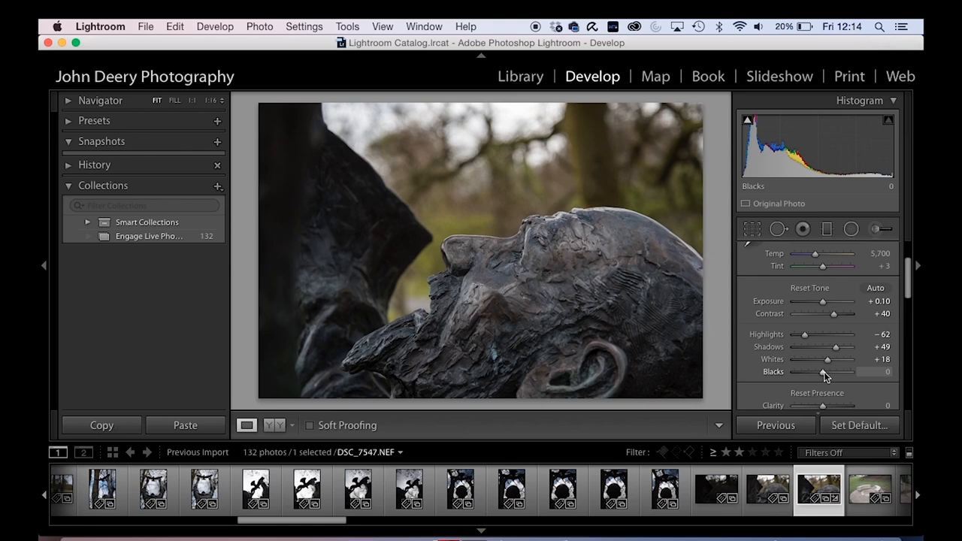
drag(819, 373, 825, 373)
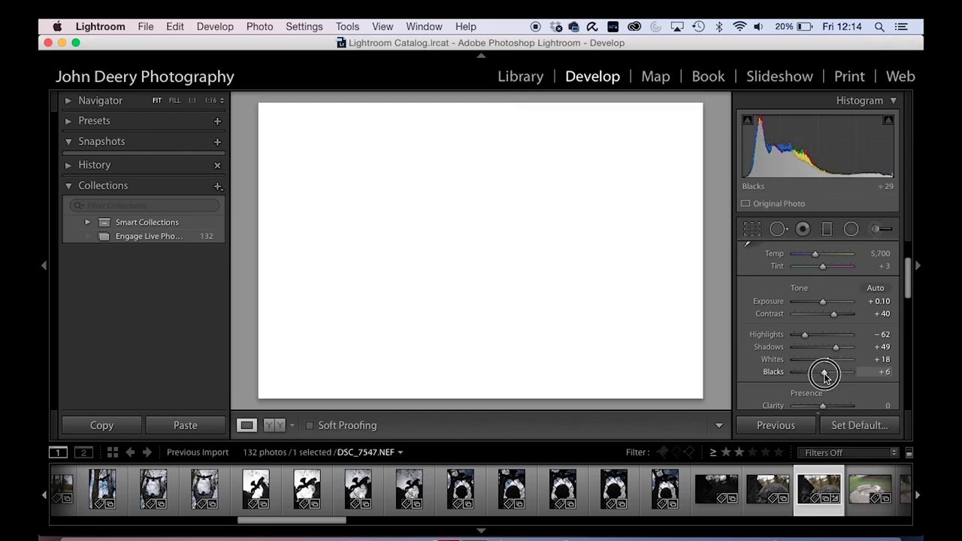
drag(834, 373, 811, 372)
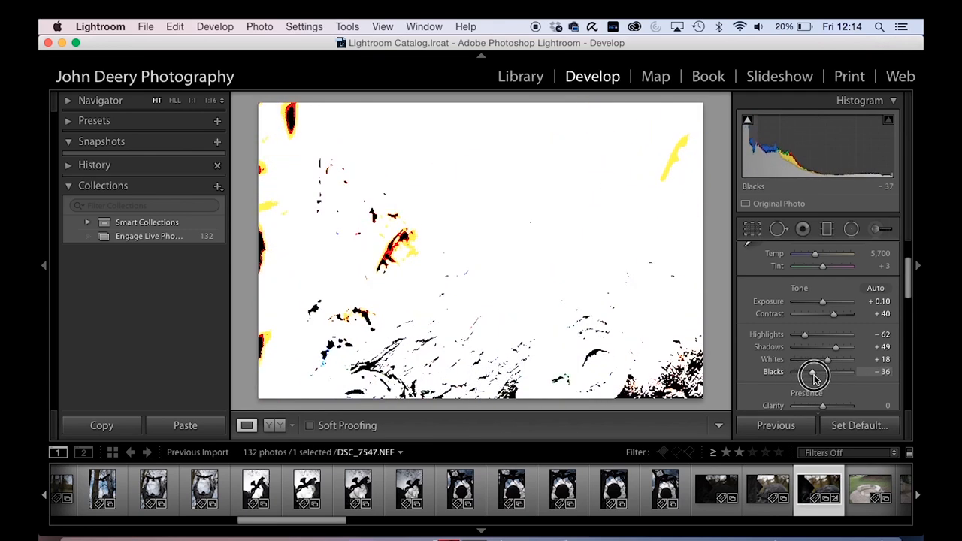
drag(810, 372, 823, 372)
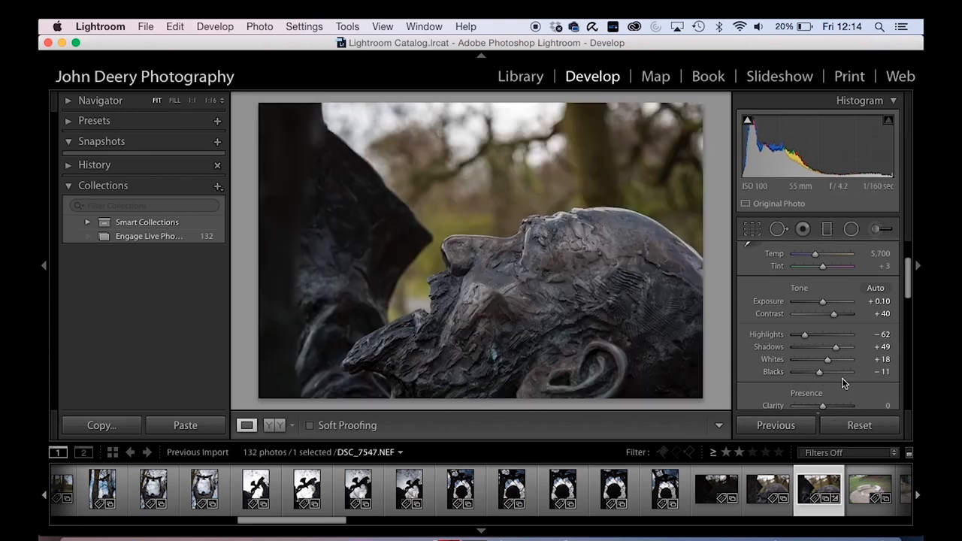
drag(821, 406, 825, 333)
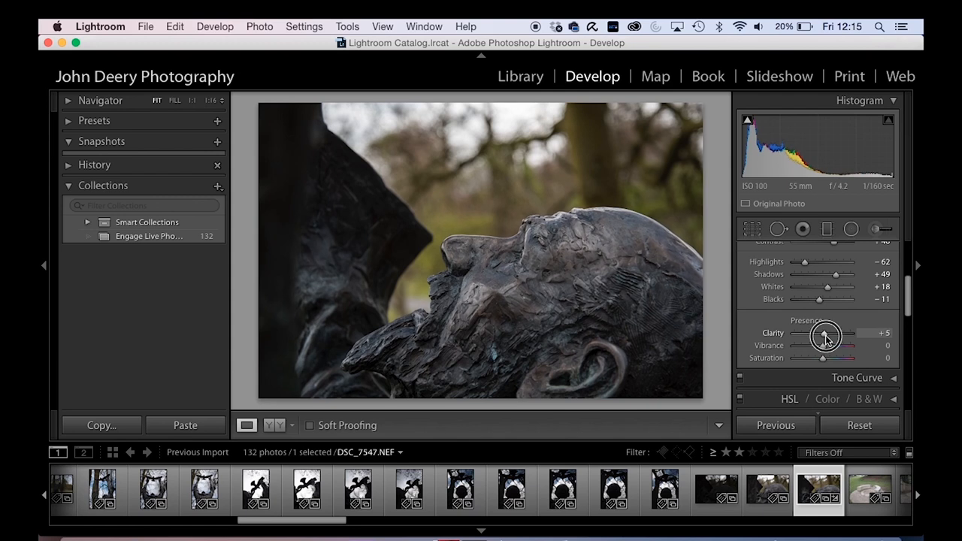
drag(824, 334, 832, 333)
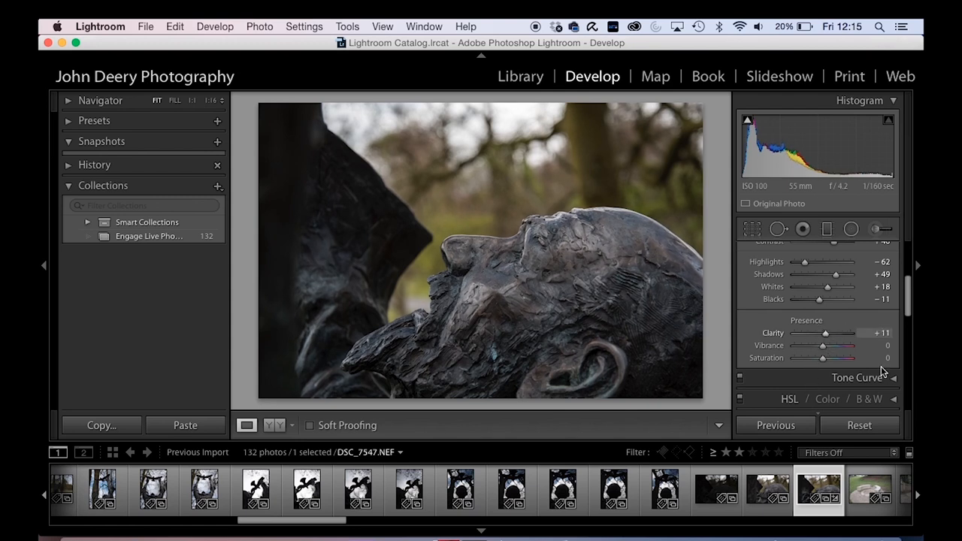
scroll(down, 3)
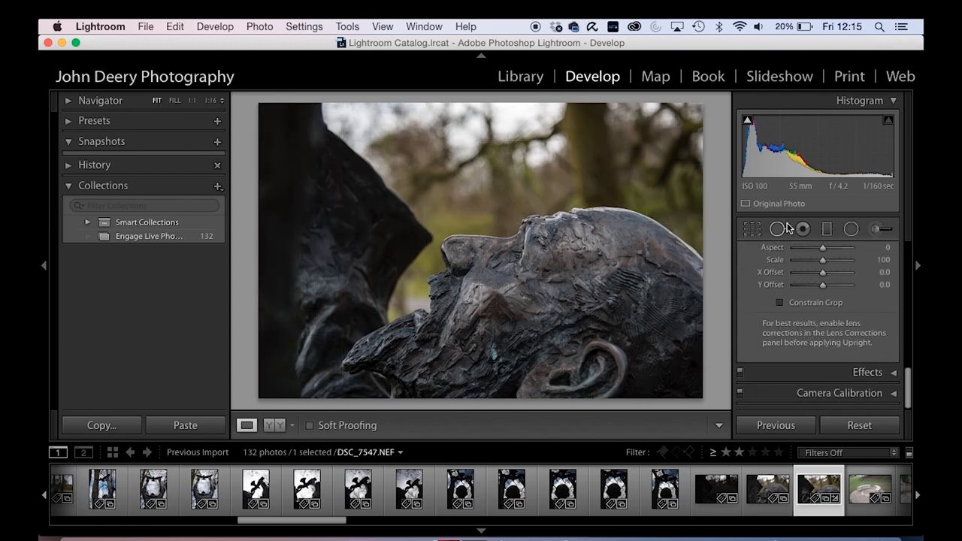
Crop the statue head photo to a 16 x 10 frame and apply it
click(751, 229)
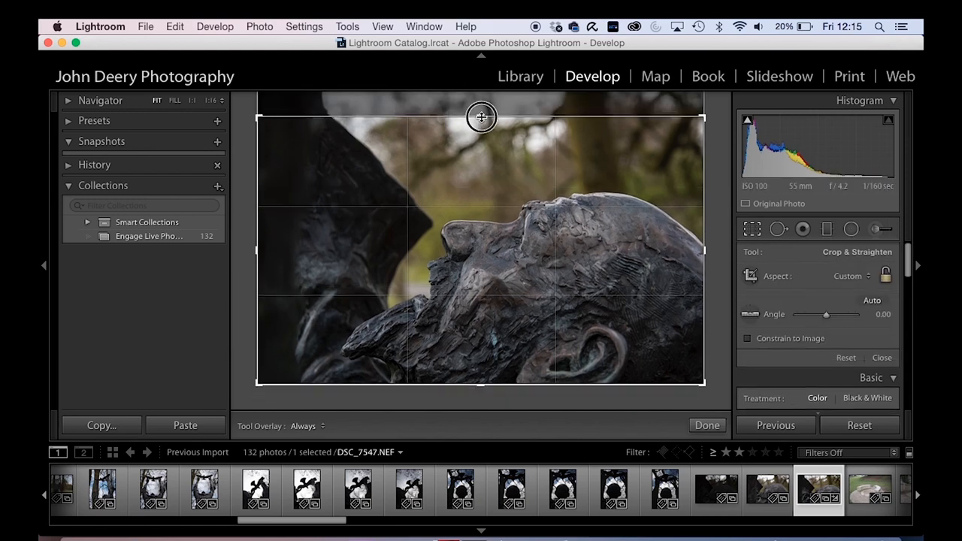
drag(481, 117, 472, 102)
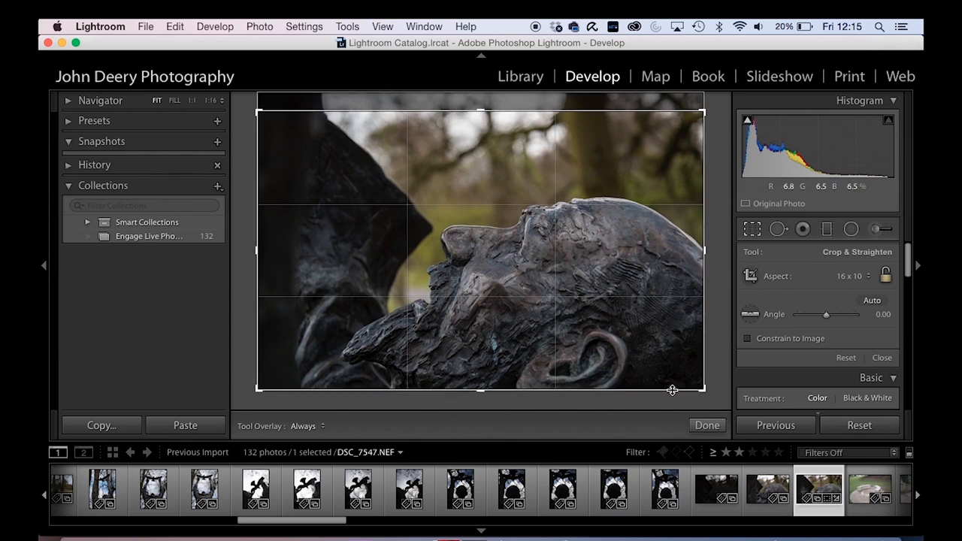
click(706, 423)
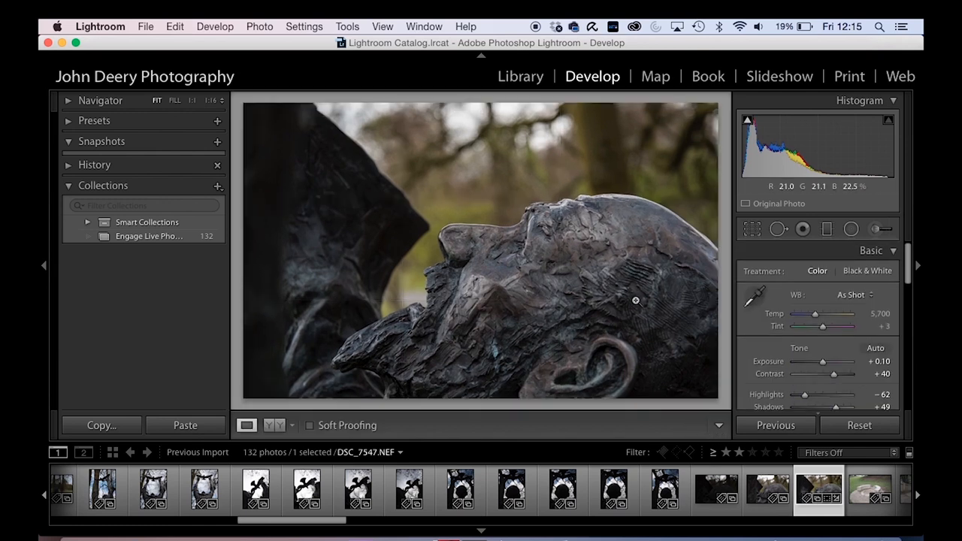
mouse_move(755, 289)
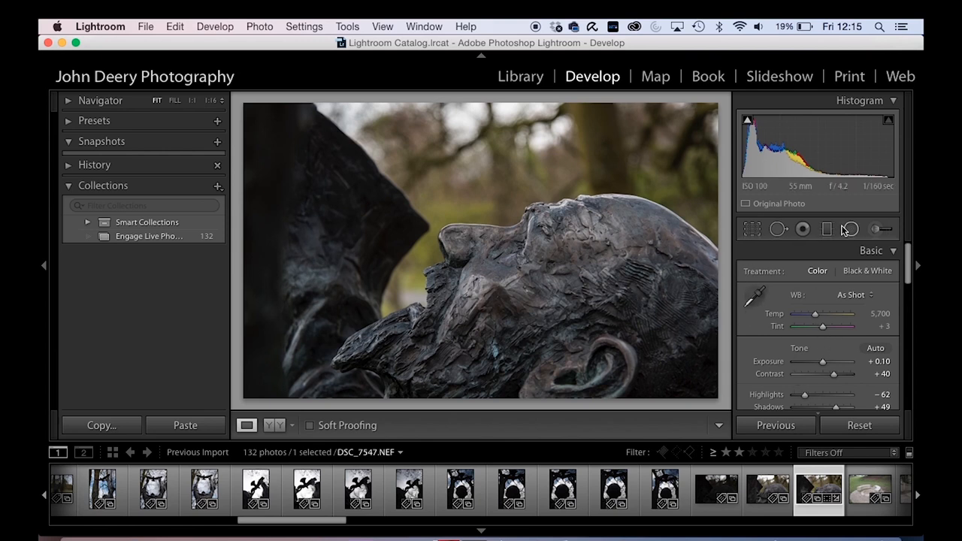
Lay a graduated filter down over the sky and darken it to Exposure -0.38
click(826, 228)
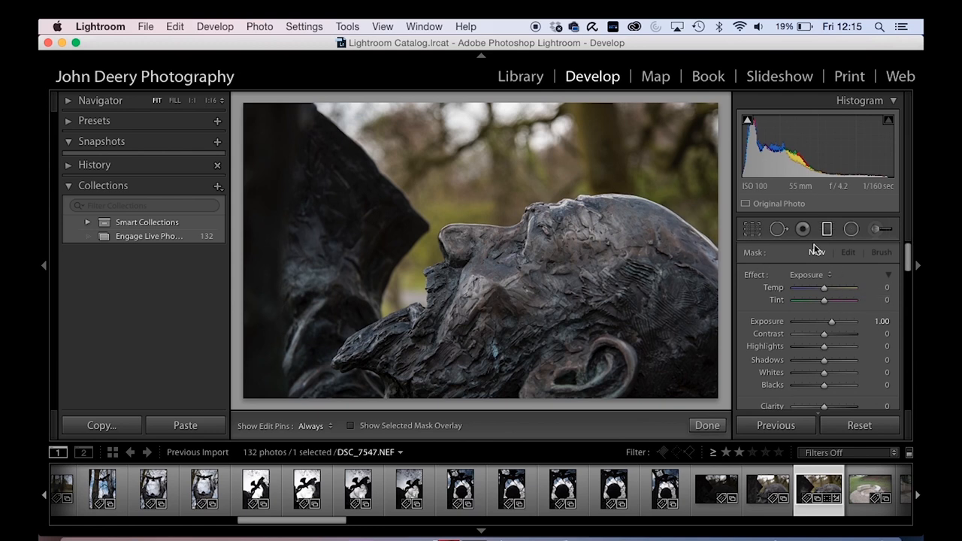
mouse_move(475, 106)
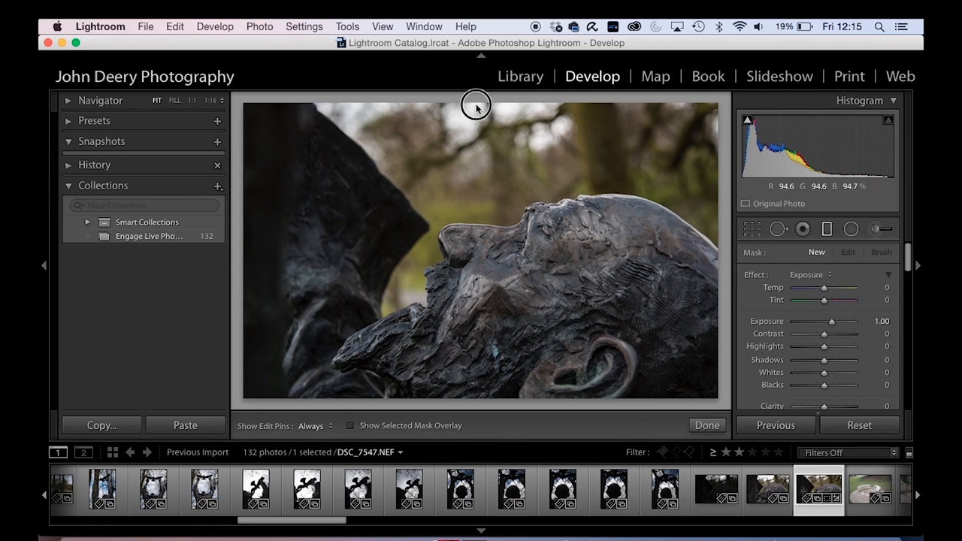
drag(475, 103, 473, 176)
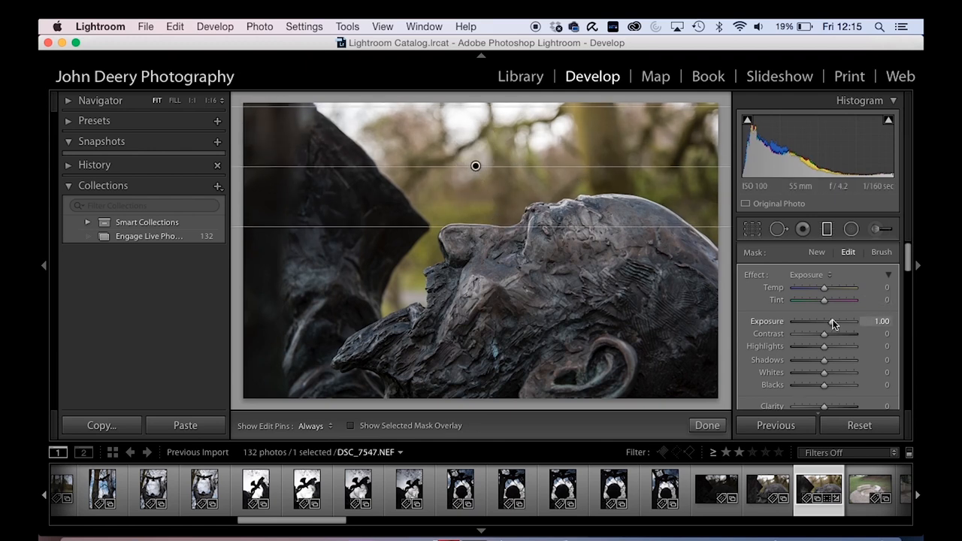
drag(844, 321, 819, 322)
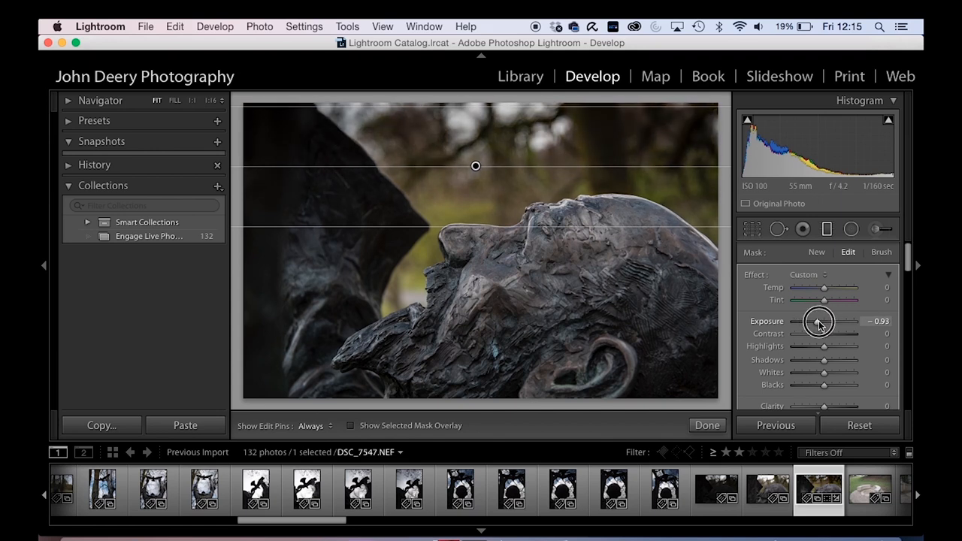
drag(819, 322, 825, 322)
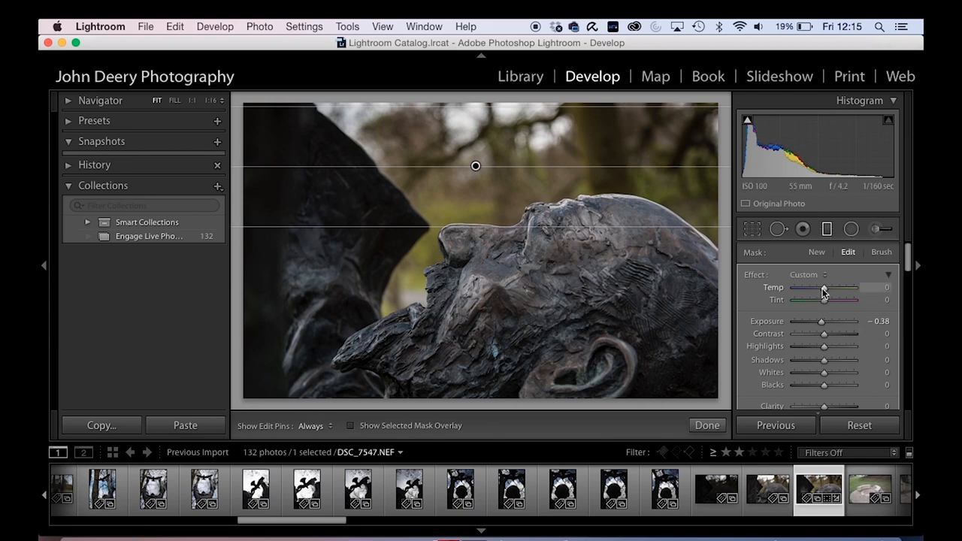
Cool the sky filter's Temp to -21 and nudge its Saturation
drag(833, 288, 810, 288)
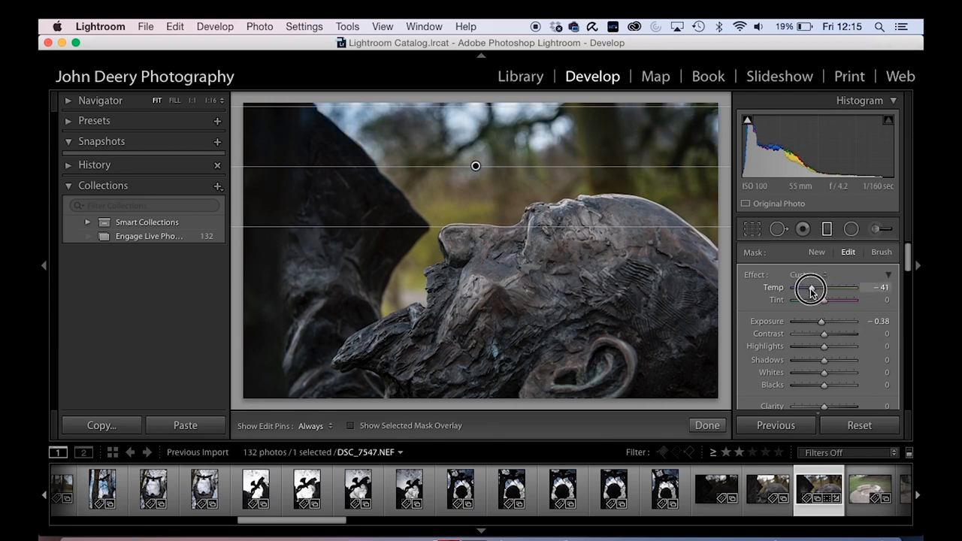
drag(810, 289, 818, 289)
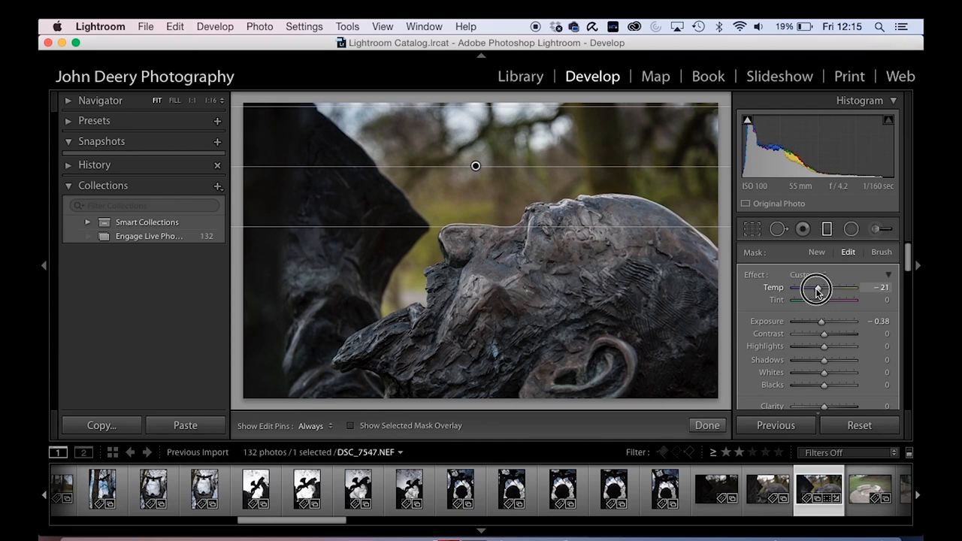
drag(818, 288, 826, 289)
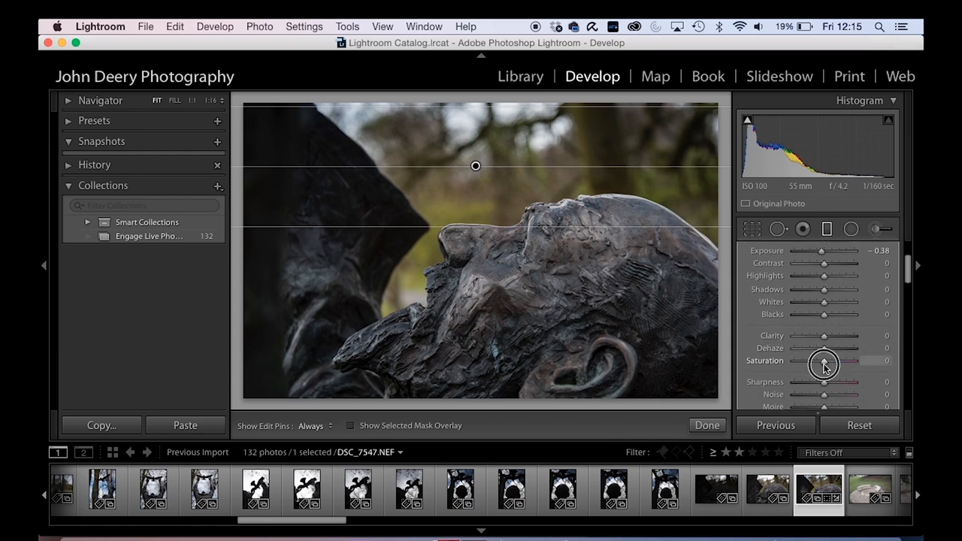
drag(823, 361, 832, 361)
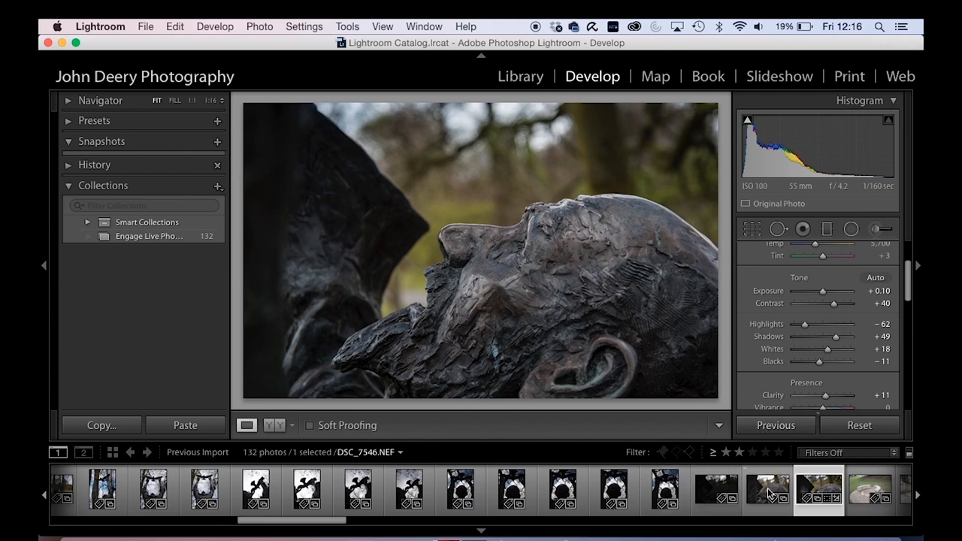
Bring up the Adjustment Brush settings, starting at +1.00 exposure
click(766, 490)
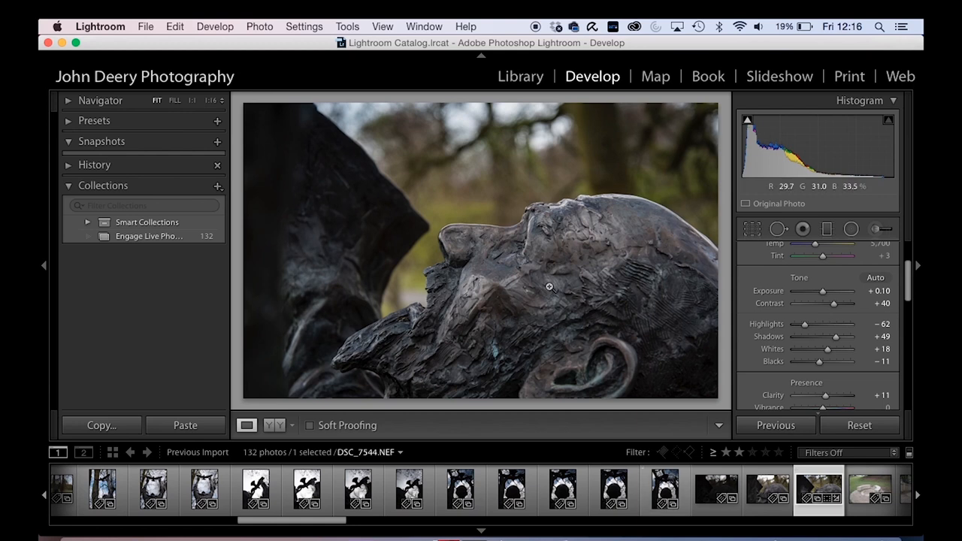
mouse_move(475, 117)
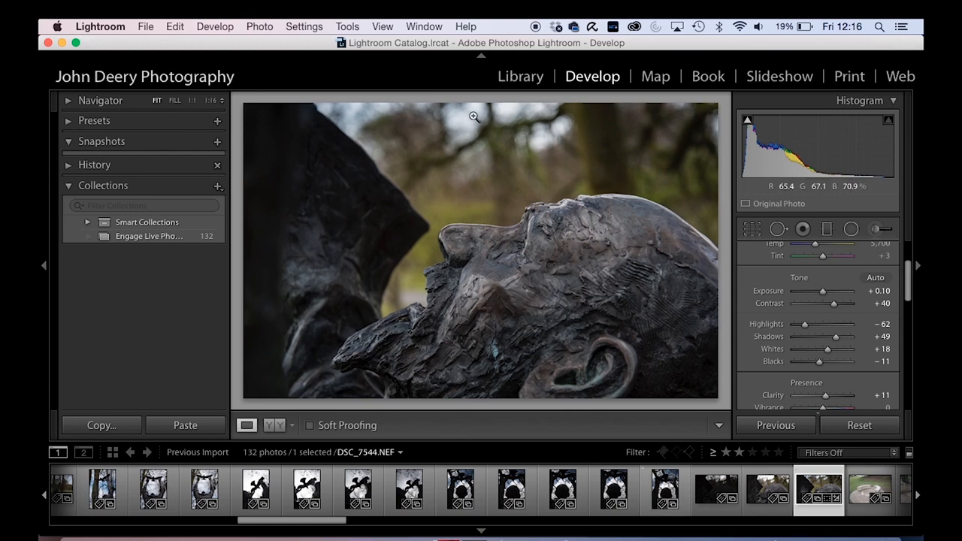
mouse_move(537, 180)
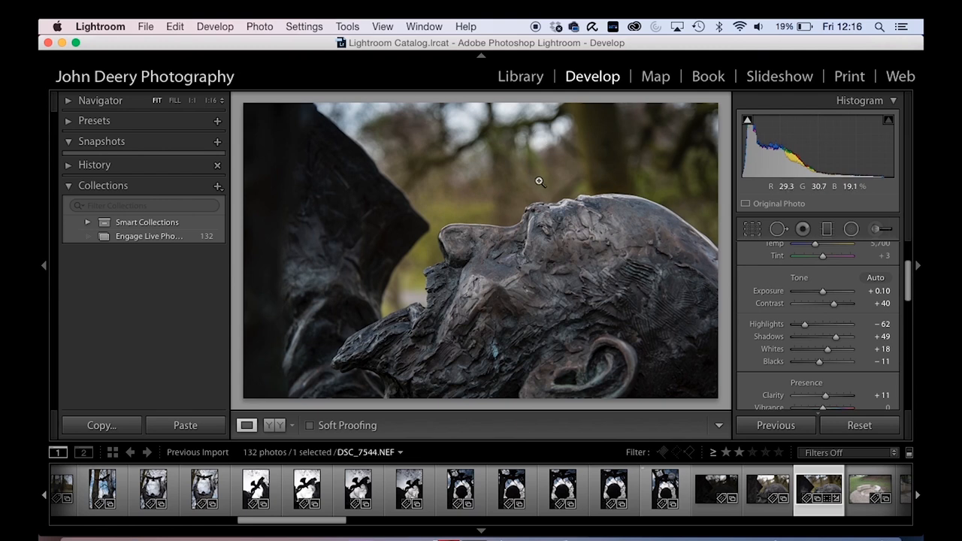
mouse_move(481, 195)
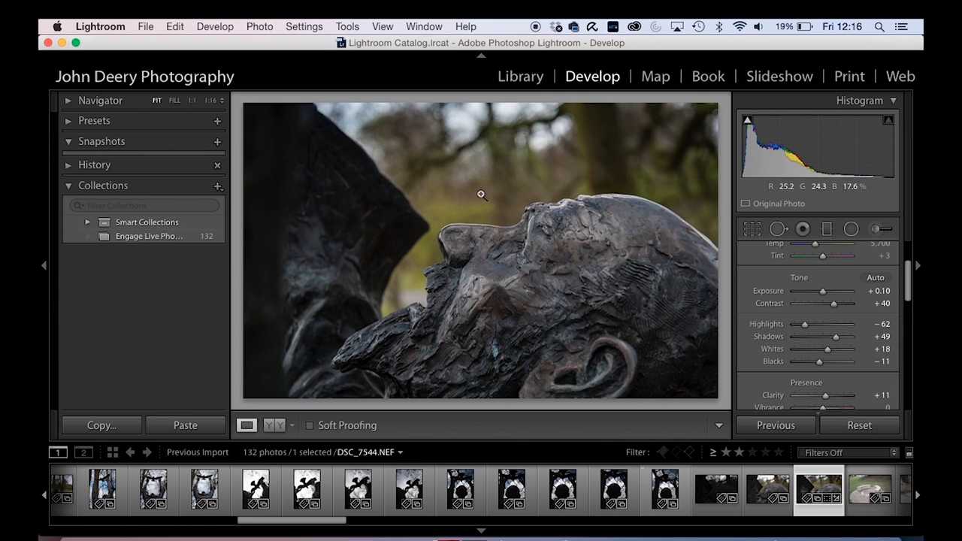
mouse_move(898, 261)
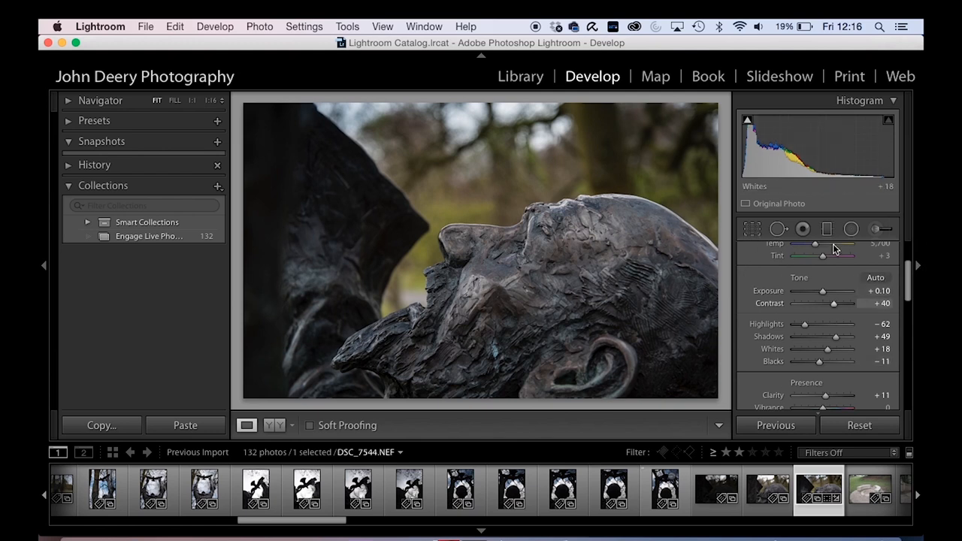
click(878, 228)
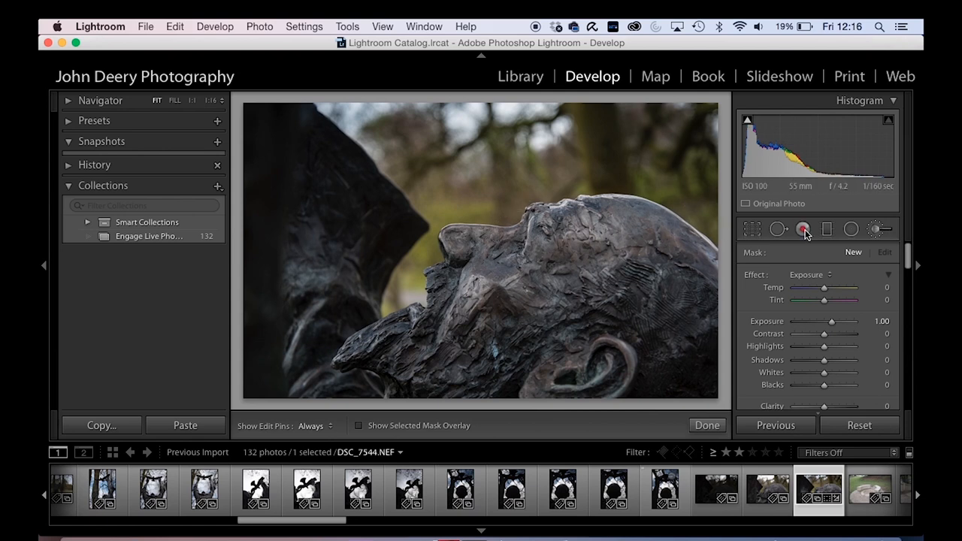
Paint the brush adjustment onto the statue's face and nudge the sharpening amount
click(802, 228)
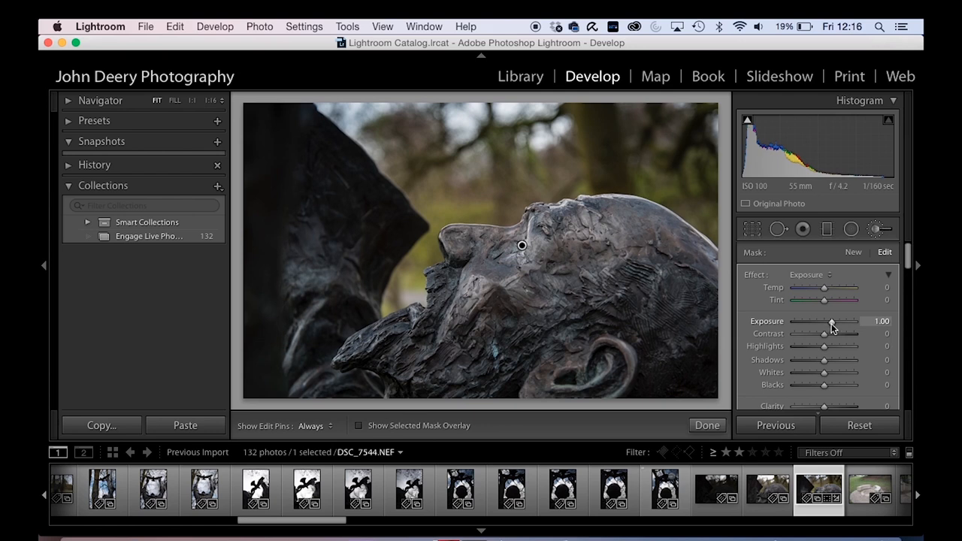
drag(835, 321, 823, 322)
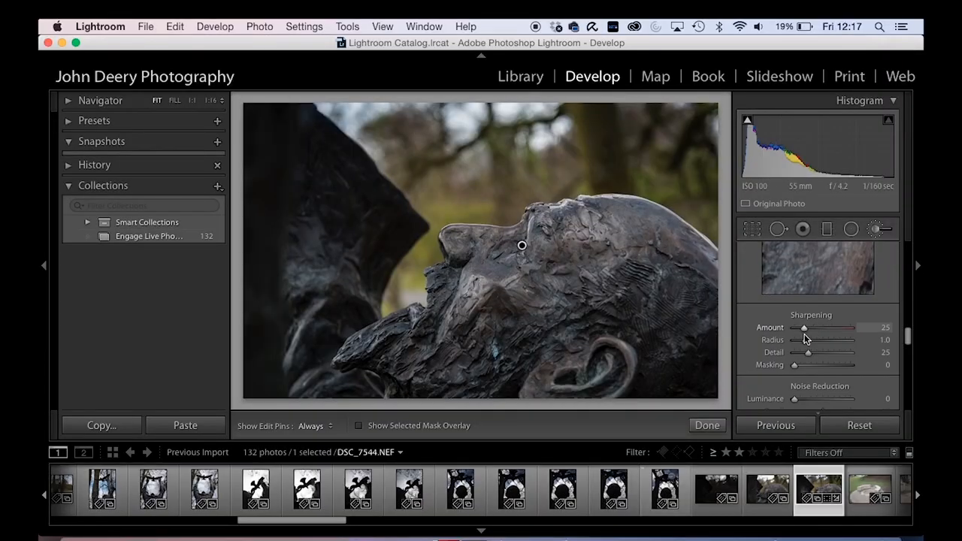
drag(803, 327, 832, 329)
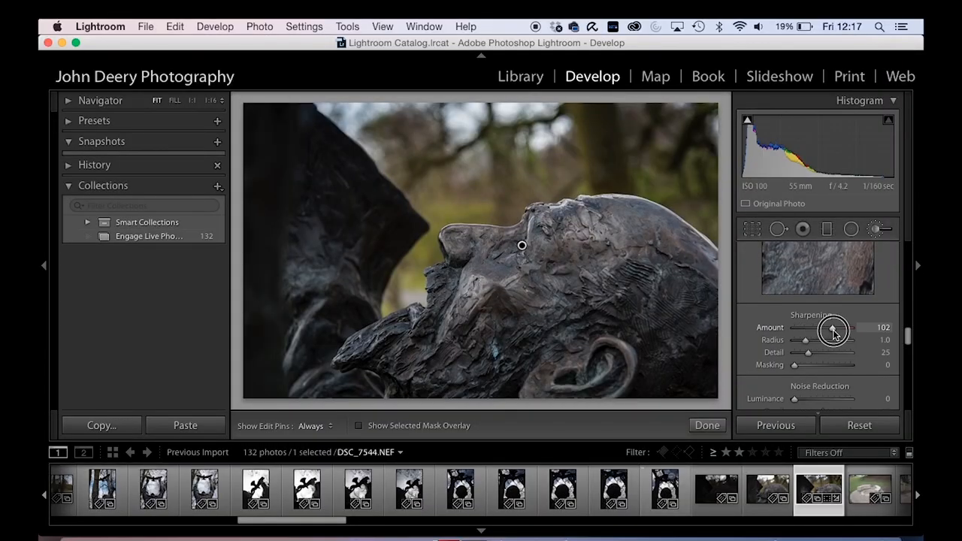
drag(847, 327, 826, 327)
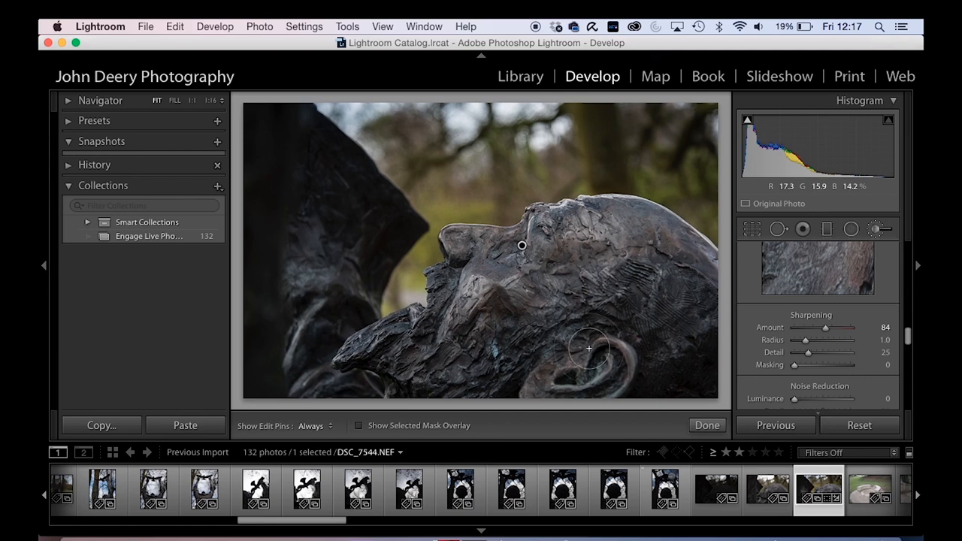
mouse_move(613, 231)
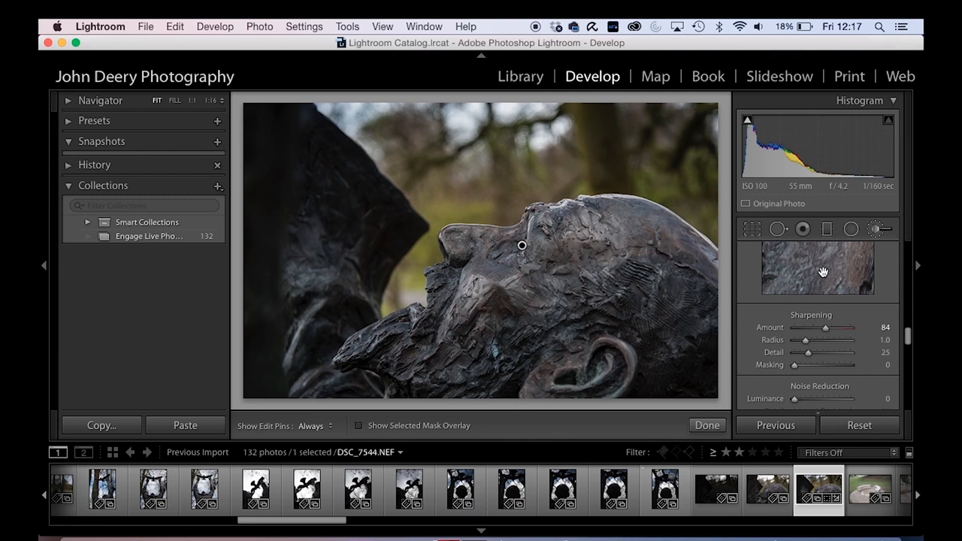
Try sharpening Amount at 150, reset it, and settle it back at 25
drag(824, 328, 850, 328)
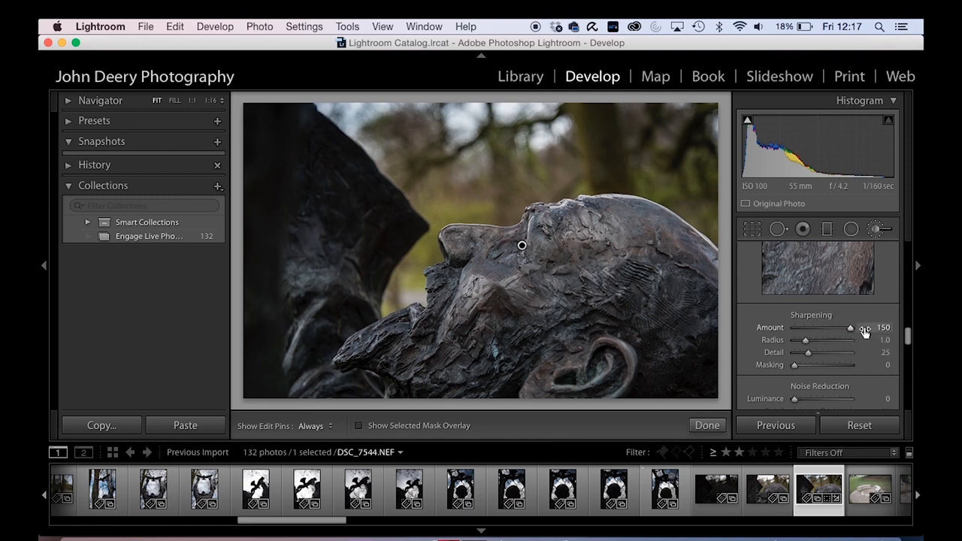
double_click(770, 328)
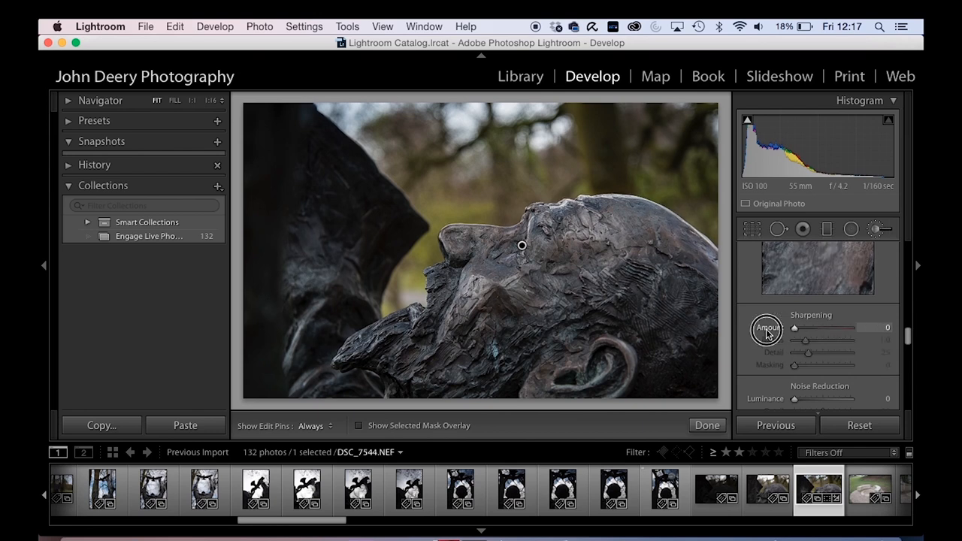
drag(794, 327, 830, 328)
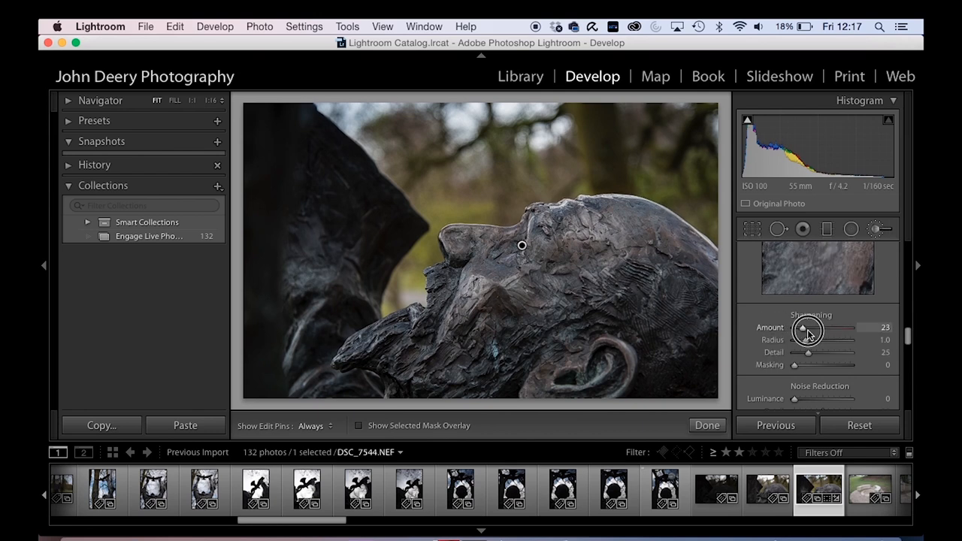
drag(808, 327, 828, 328)
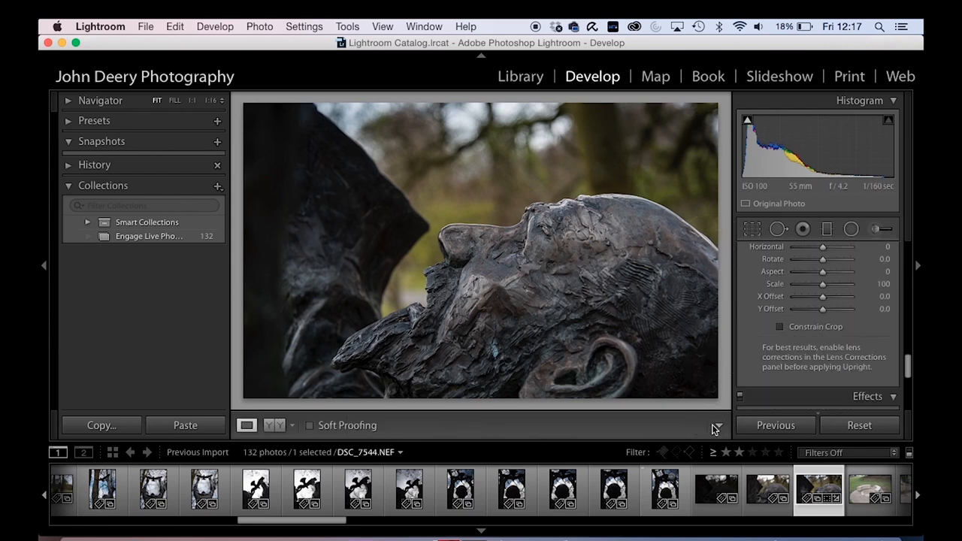
mouse_move(773, 325)
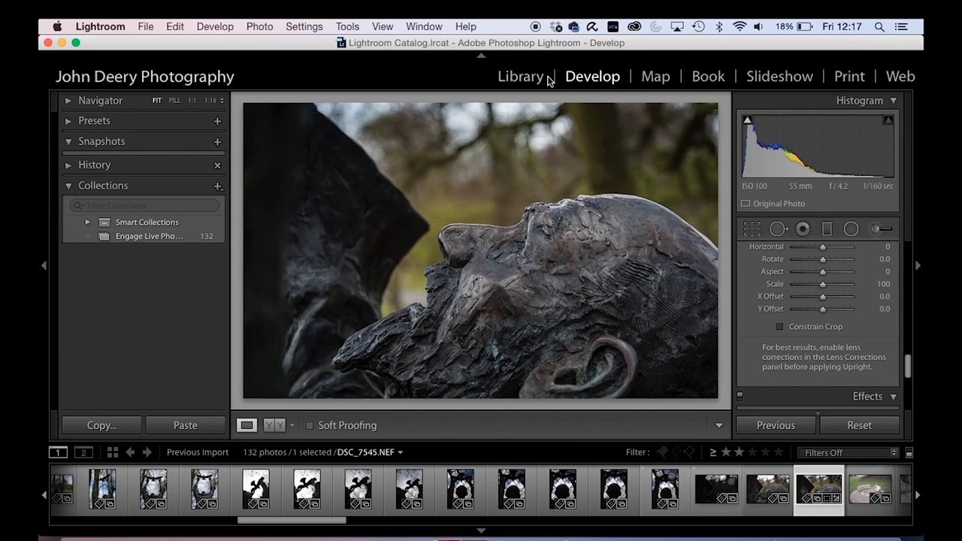
mouse_move(577, 84)
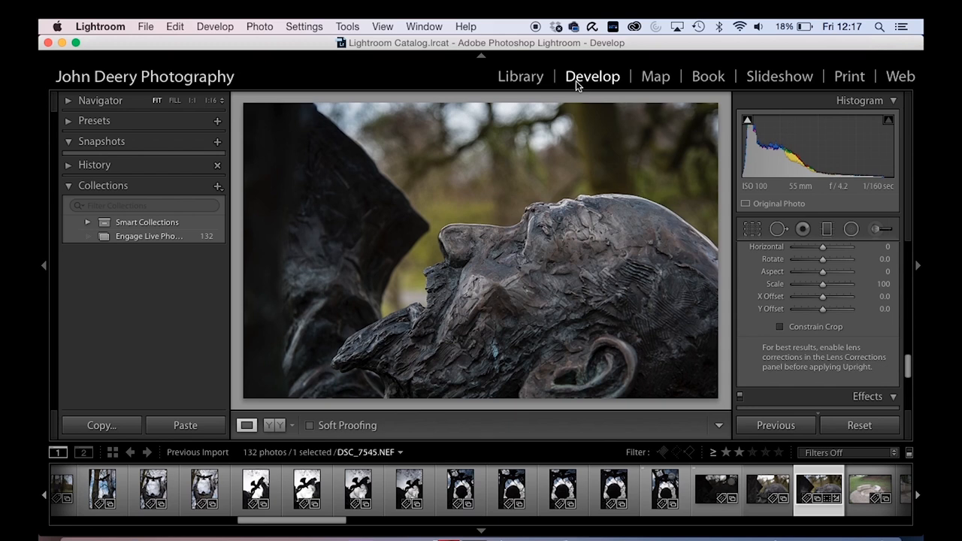
mouse_move(541, 85)
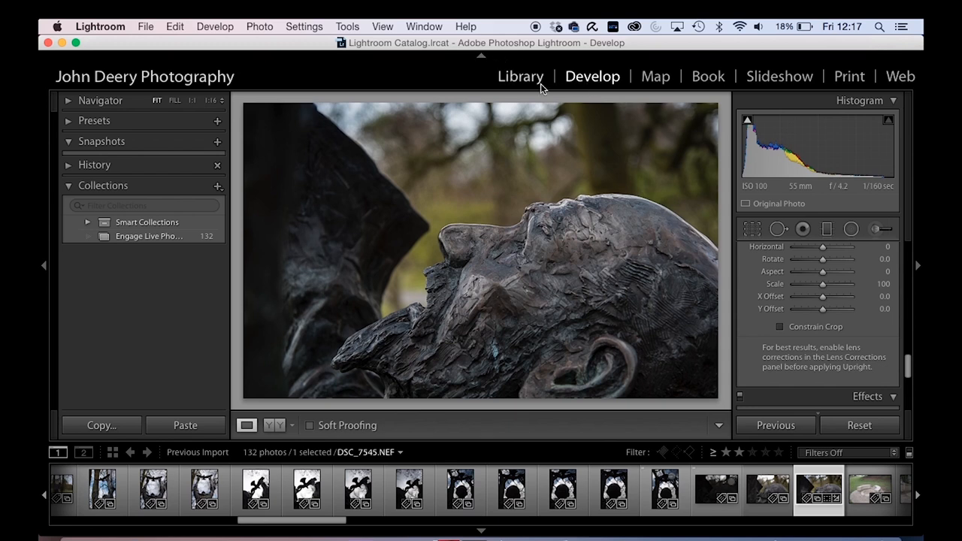